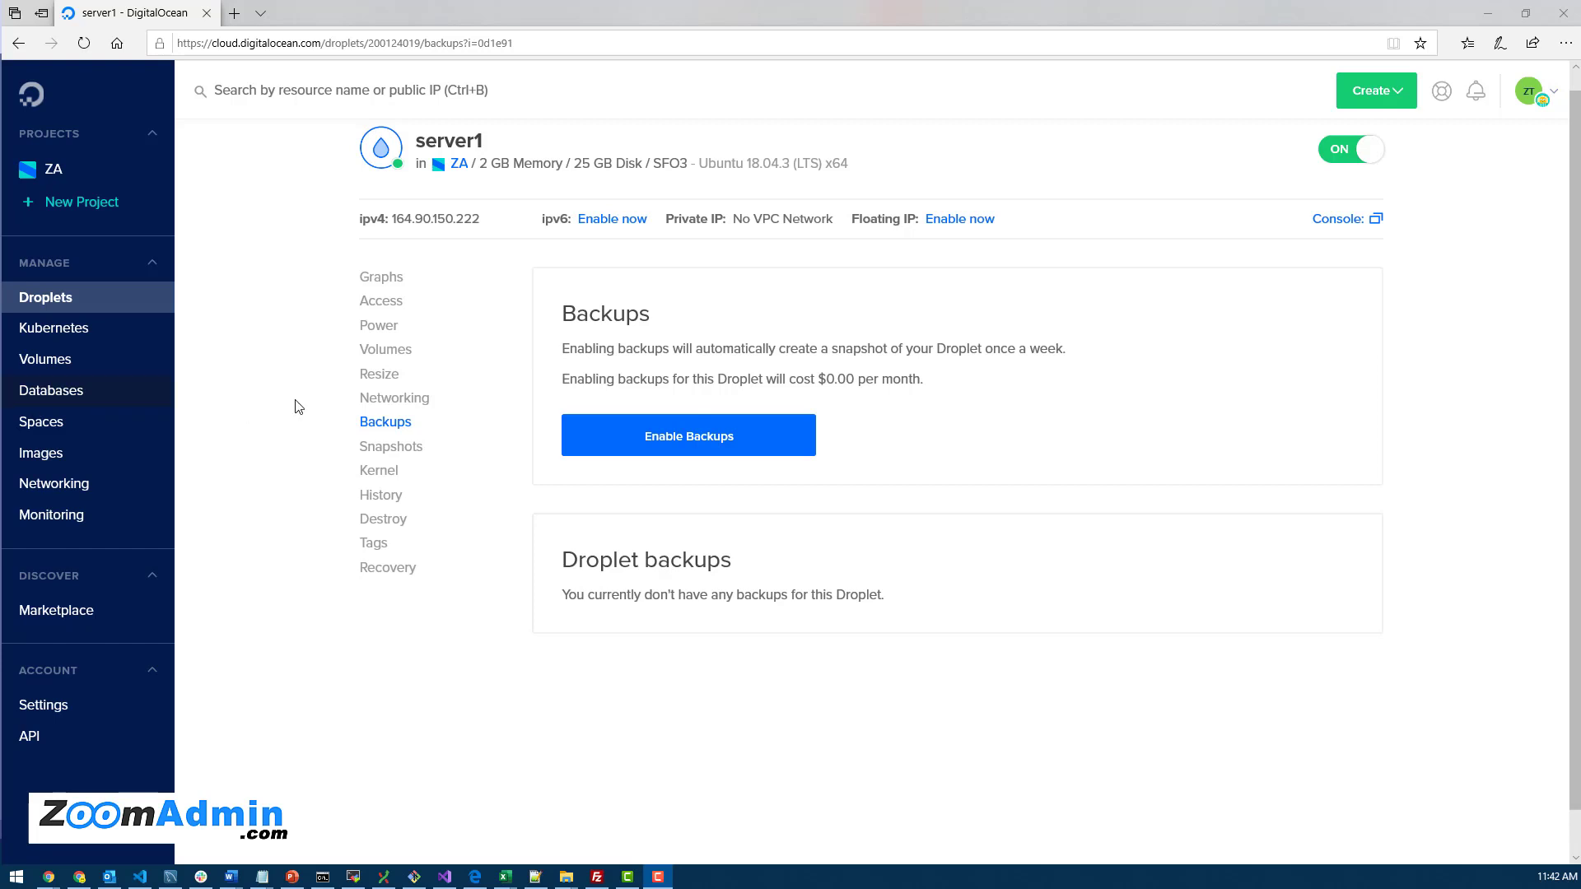
mouse_move(314, 405)
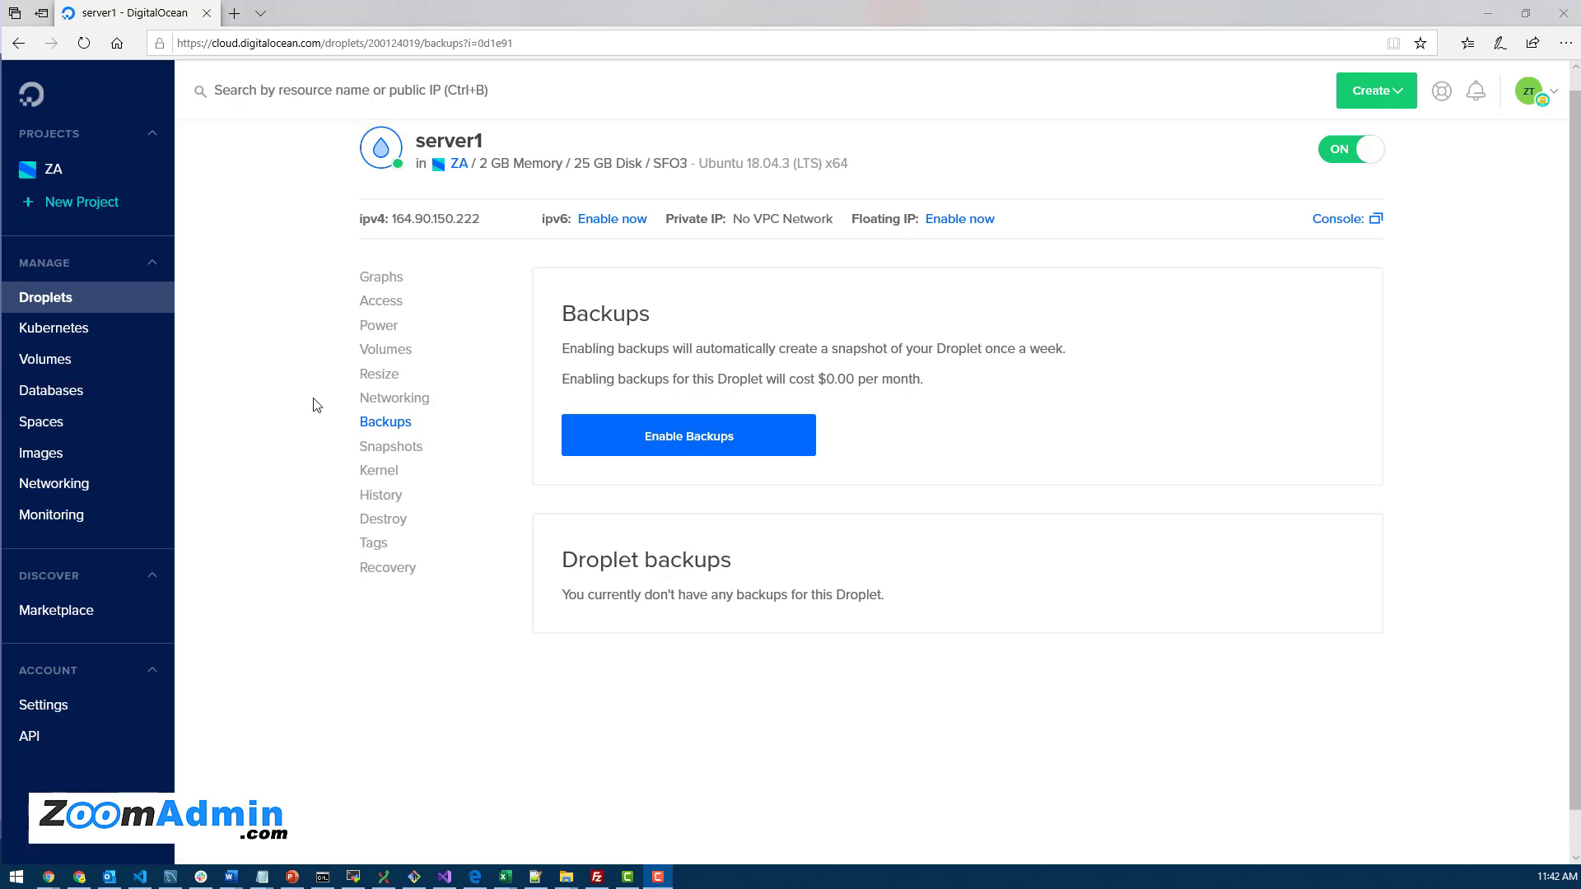
mouse_move(315, 401)
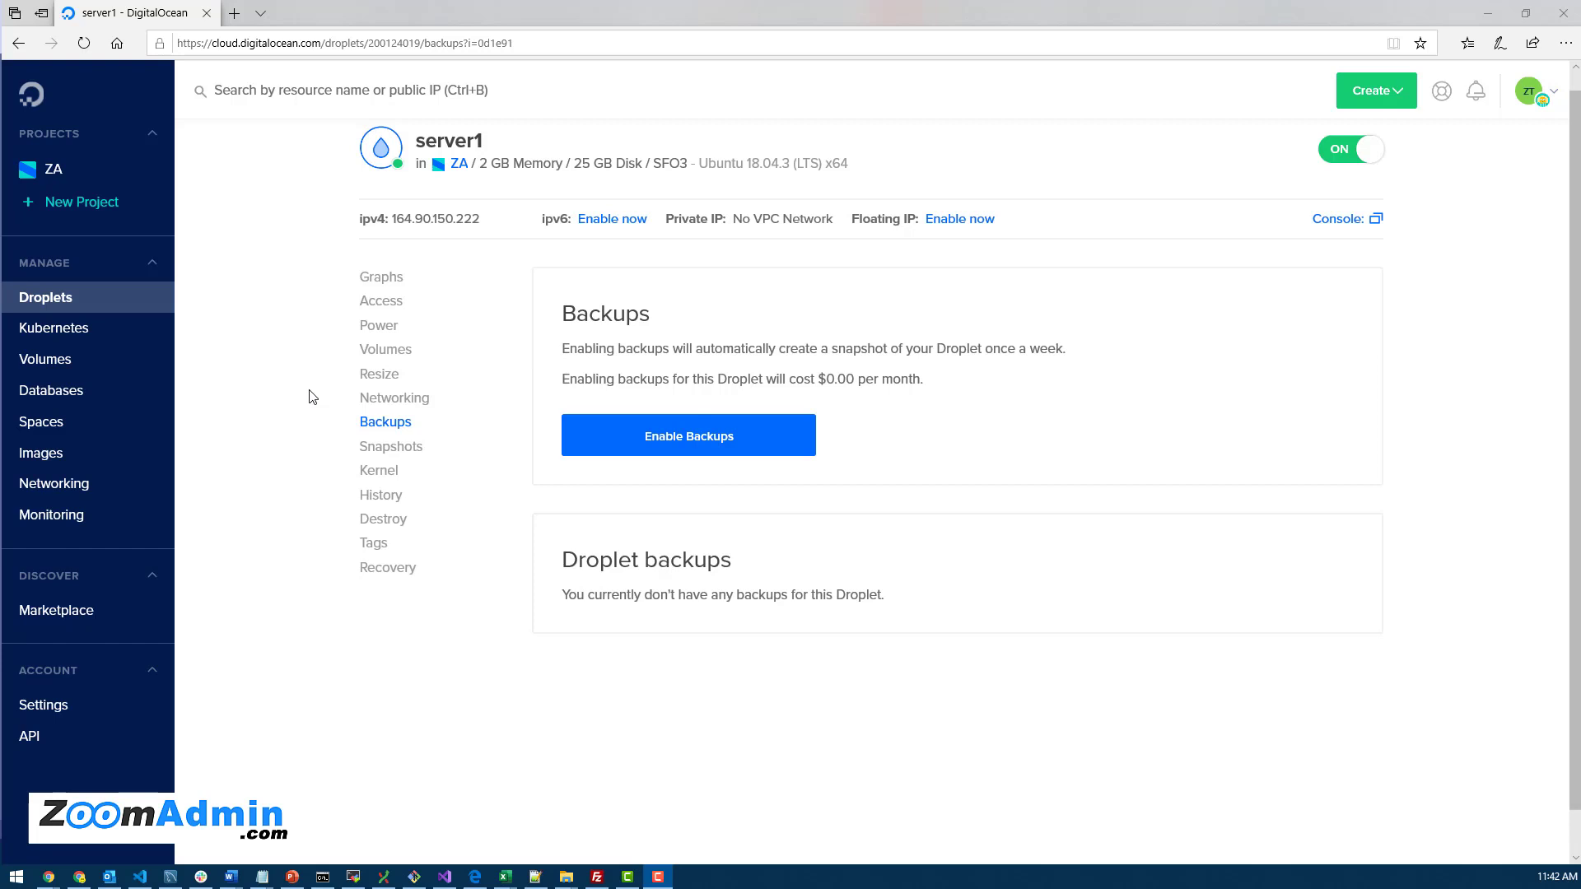
mouse_move(305, 392)
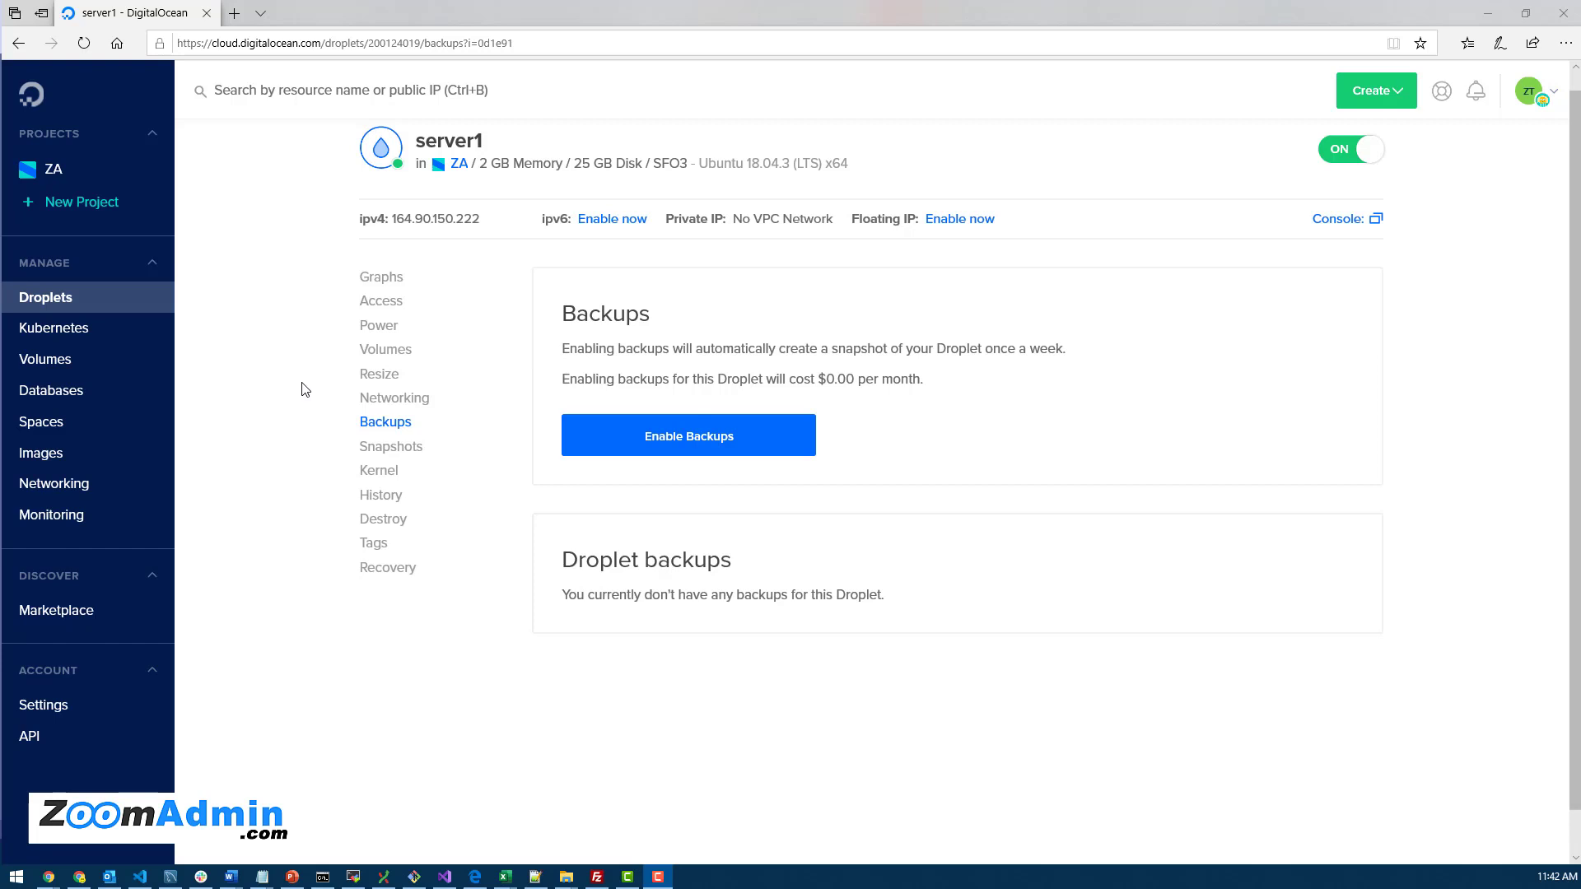
mouse_move(307, 387)
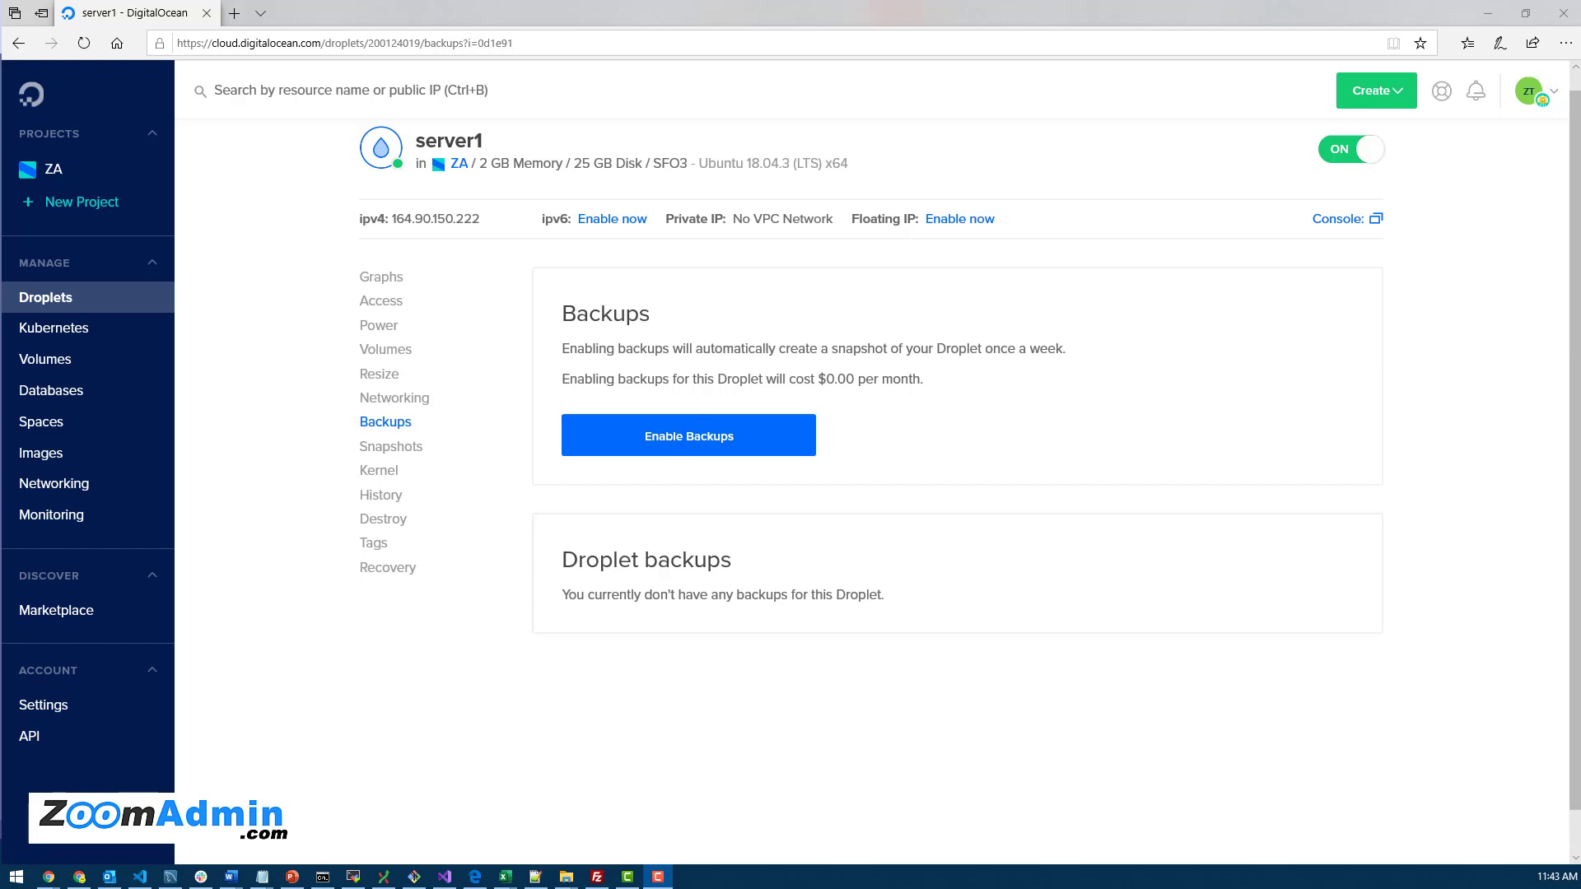
Switch to the ZoomAdmin portal to review the eight apps running on server1
left_click(95, 13)
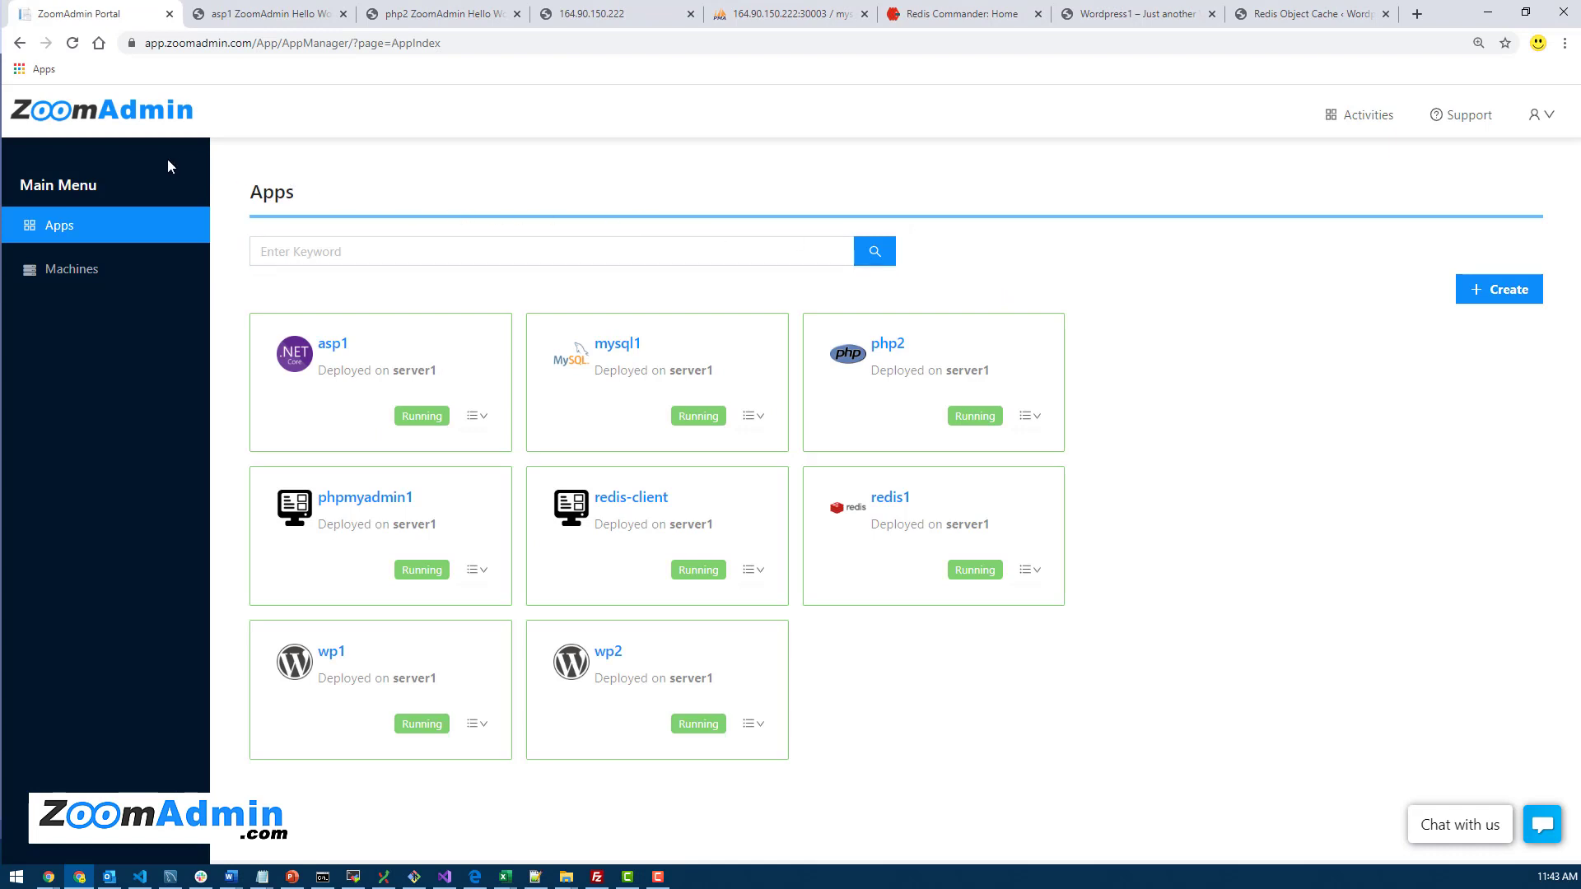
mouse_move(171, 161)
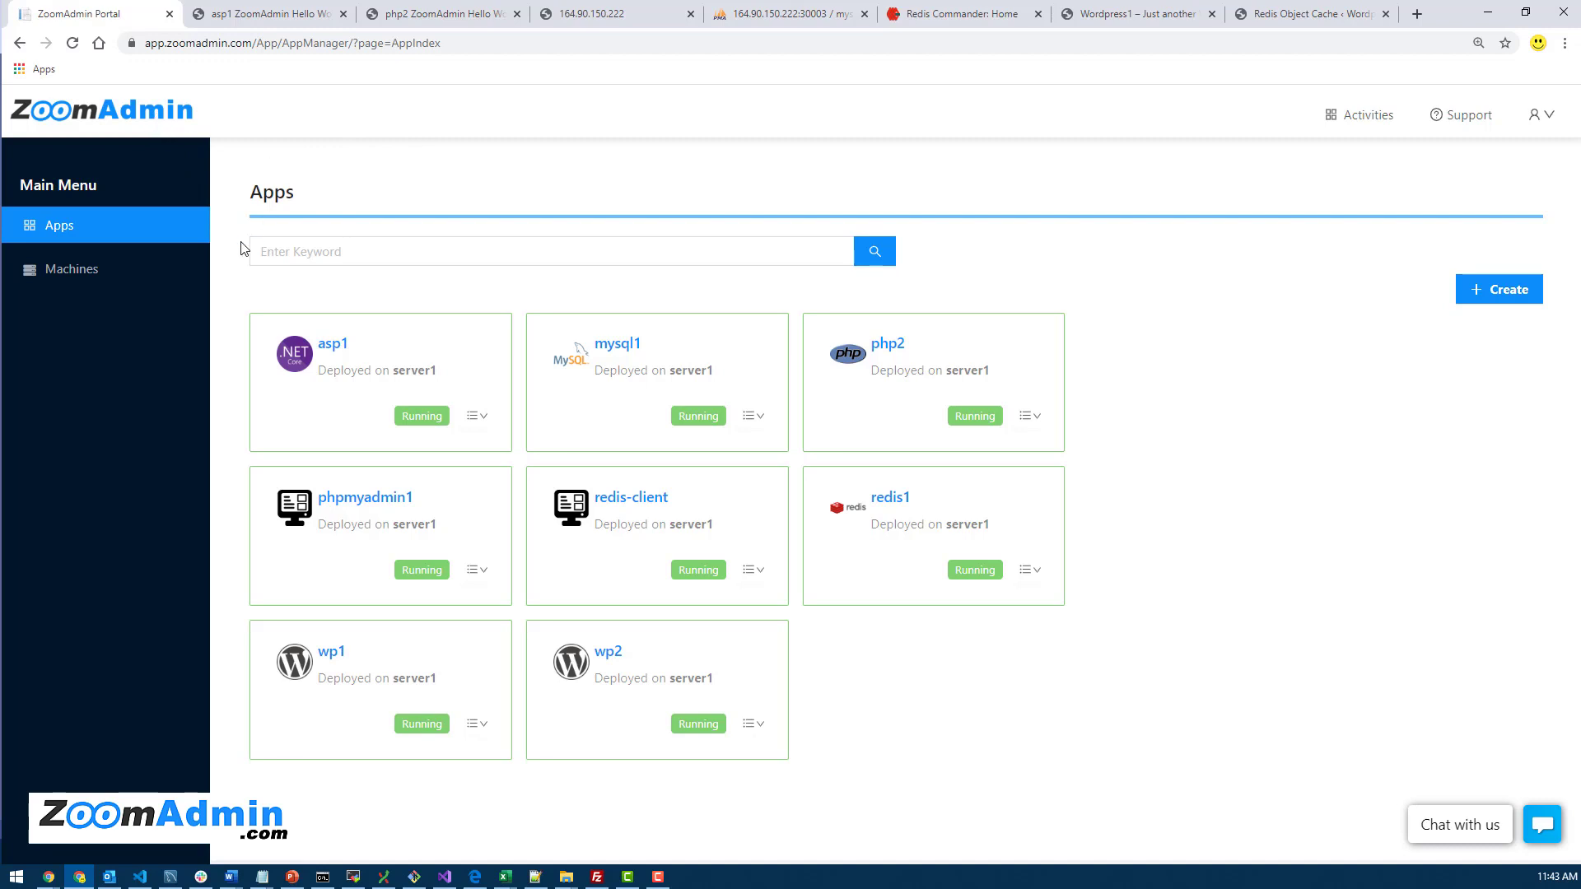
mouse_move(708, 636)
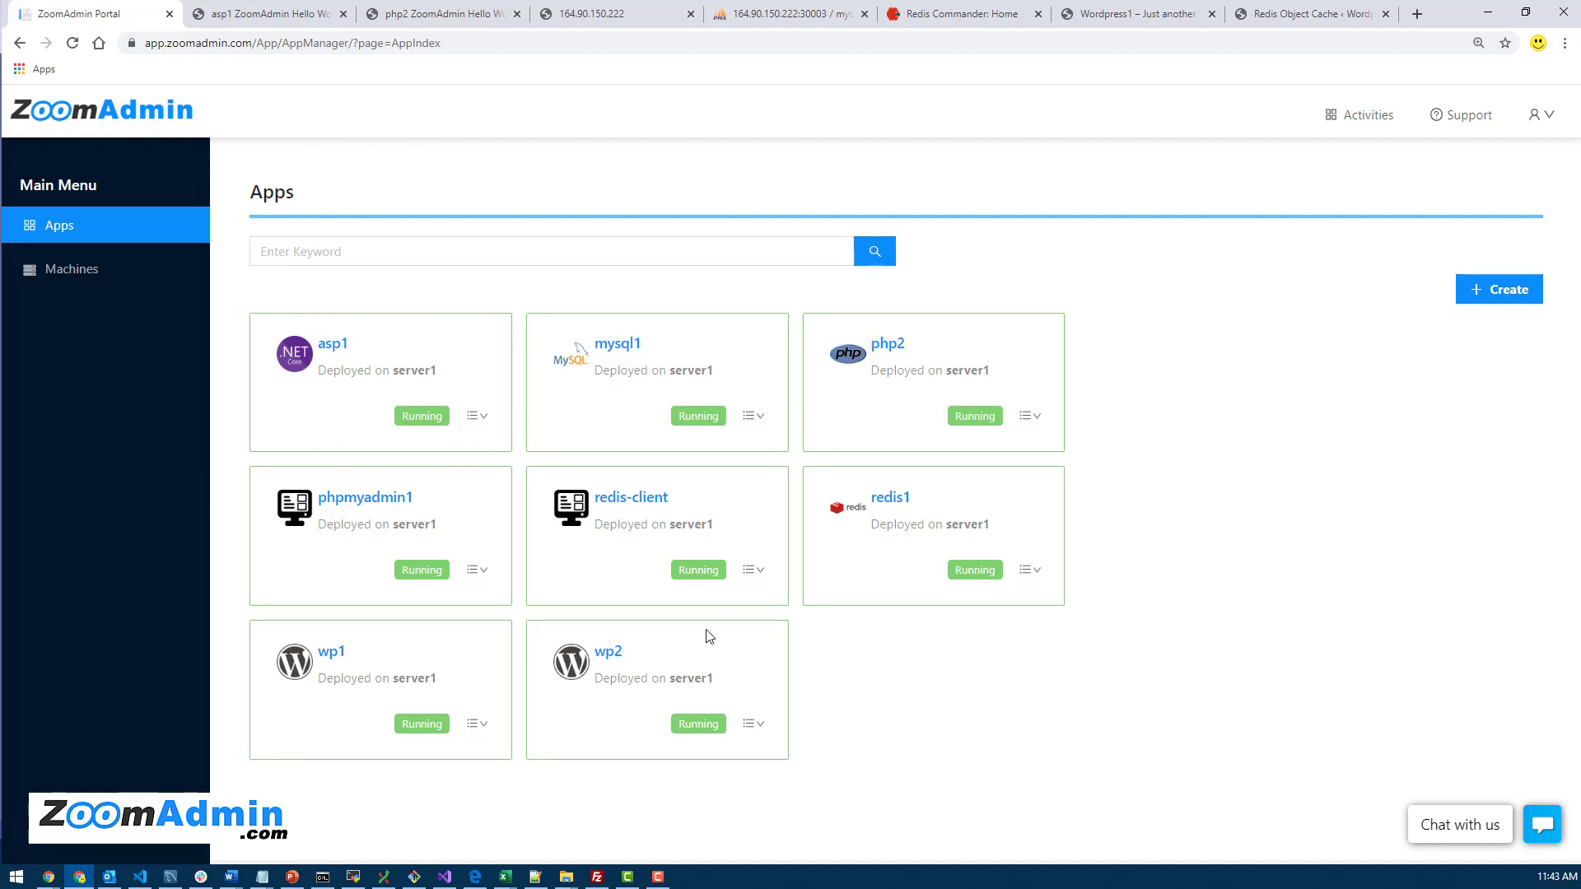
mouse_move(214, 265)
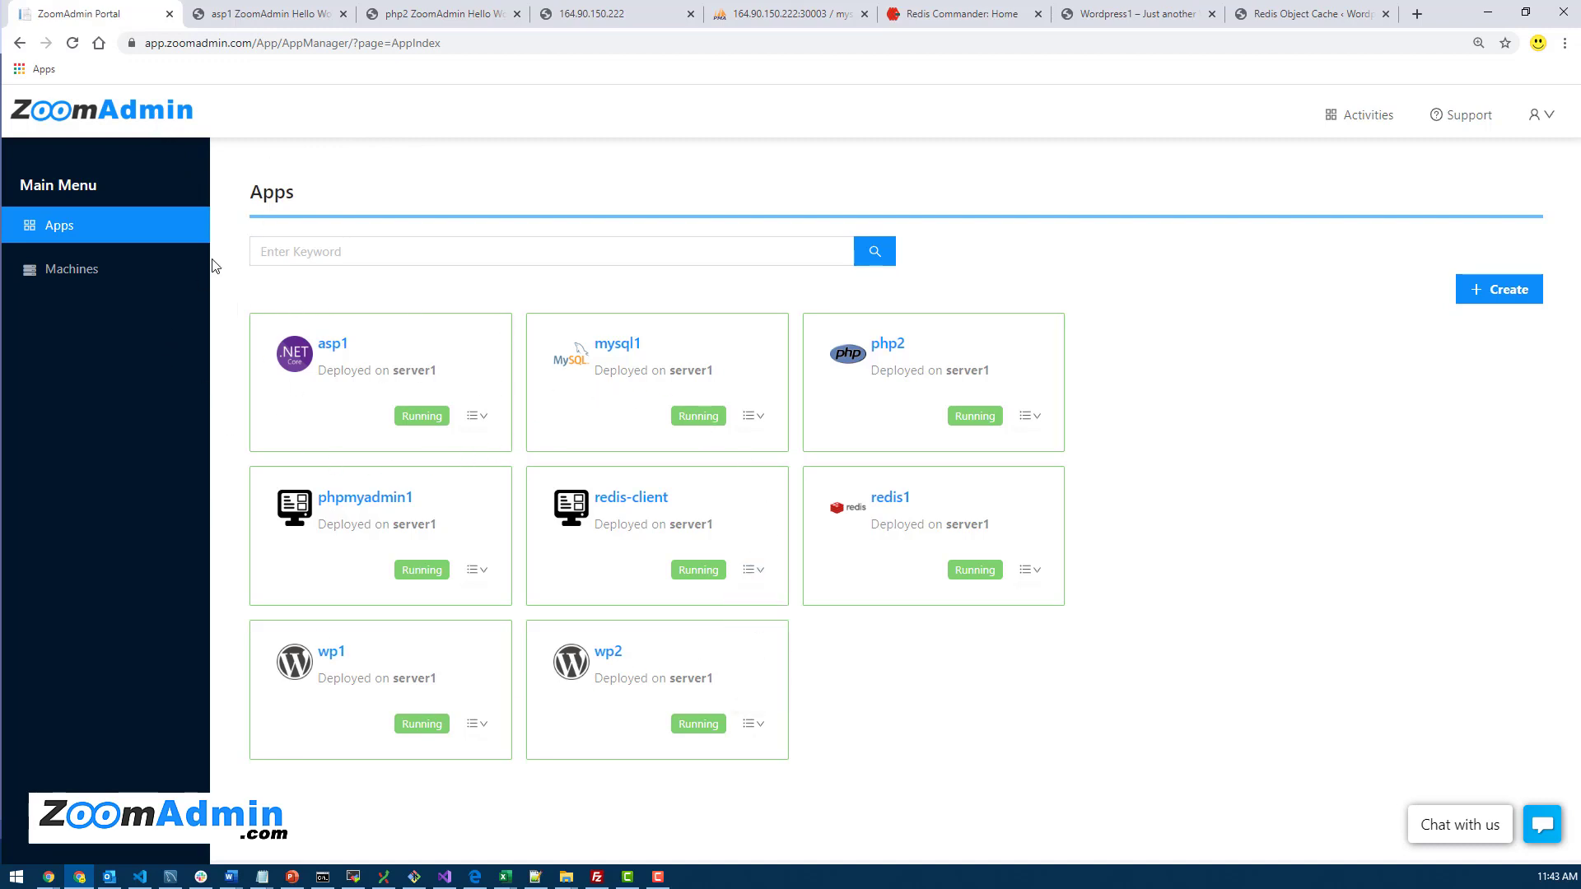
mouse_move(346, 397)
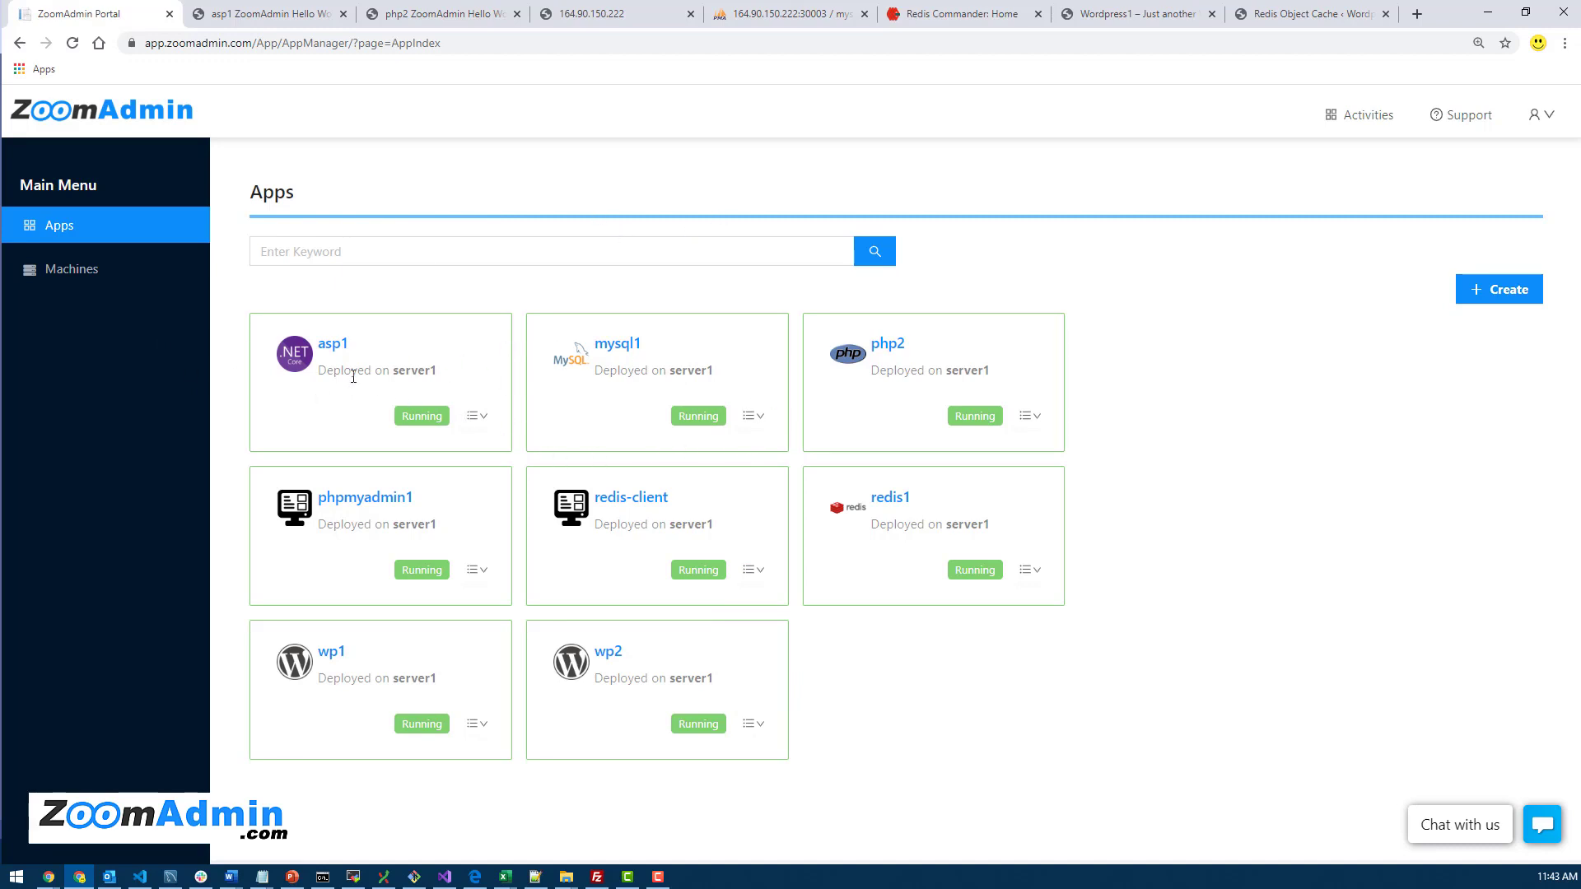
mouse_move(323, 300)
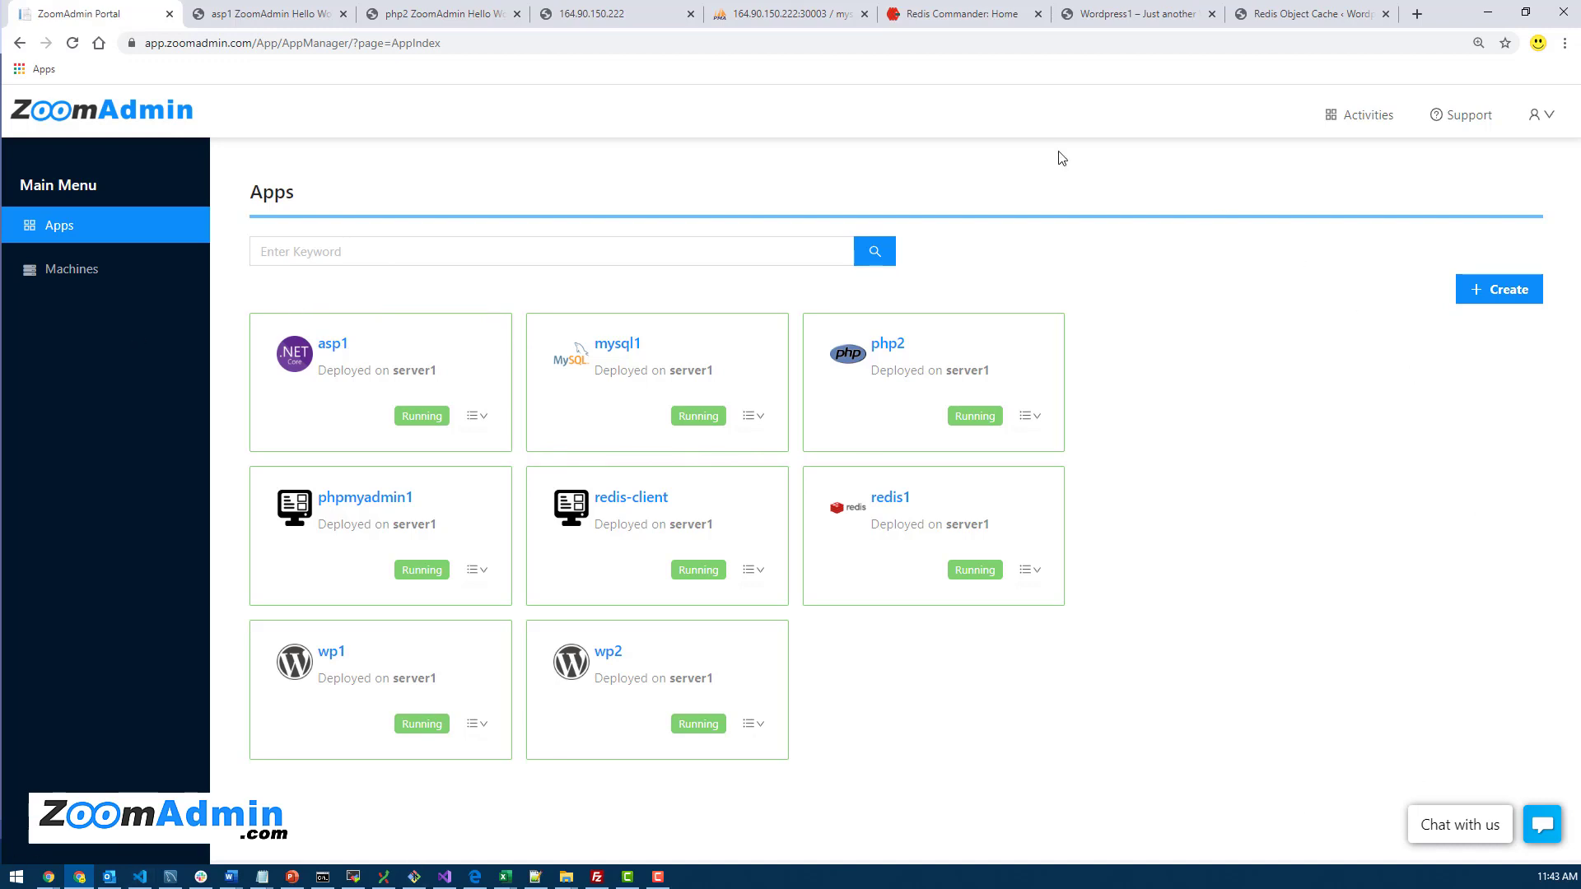
mouse_move(10, 577)
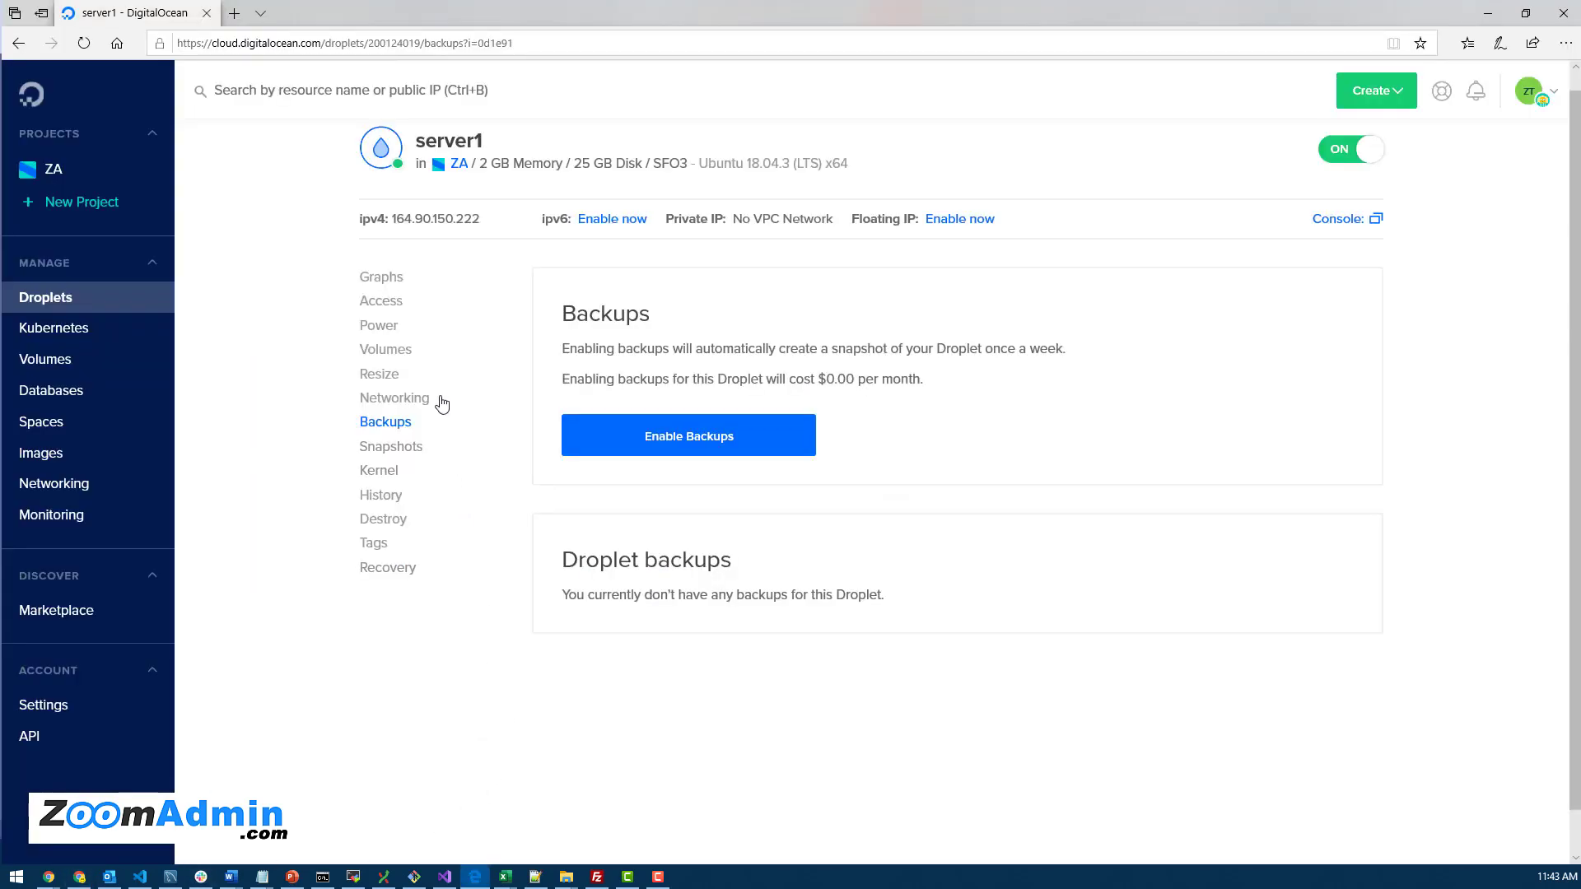
mouse_move(438, 397)
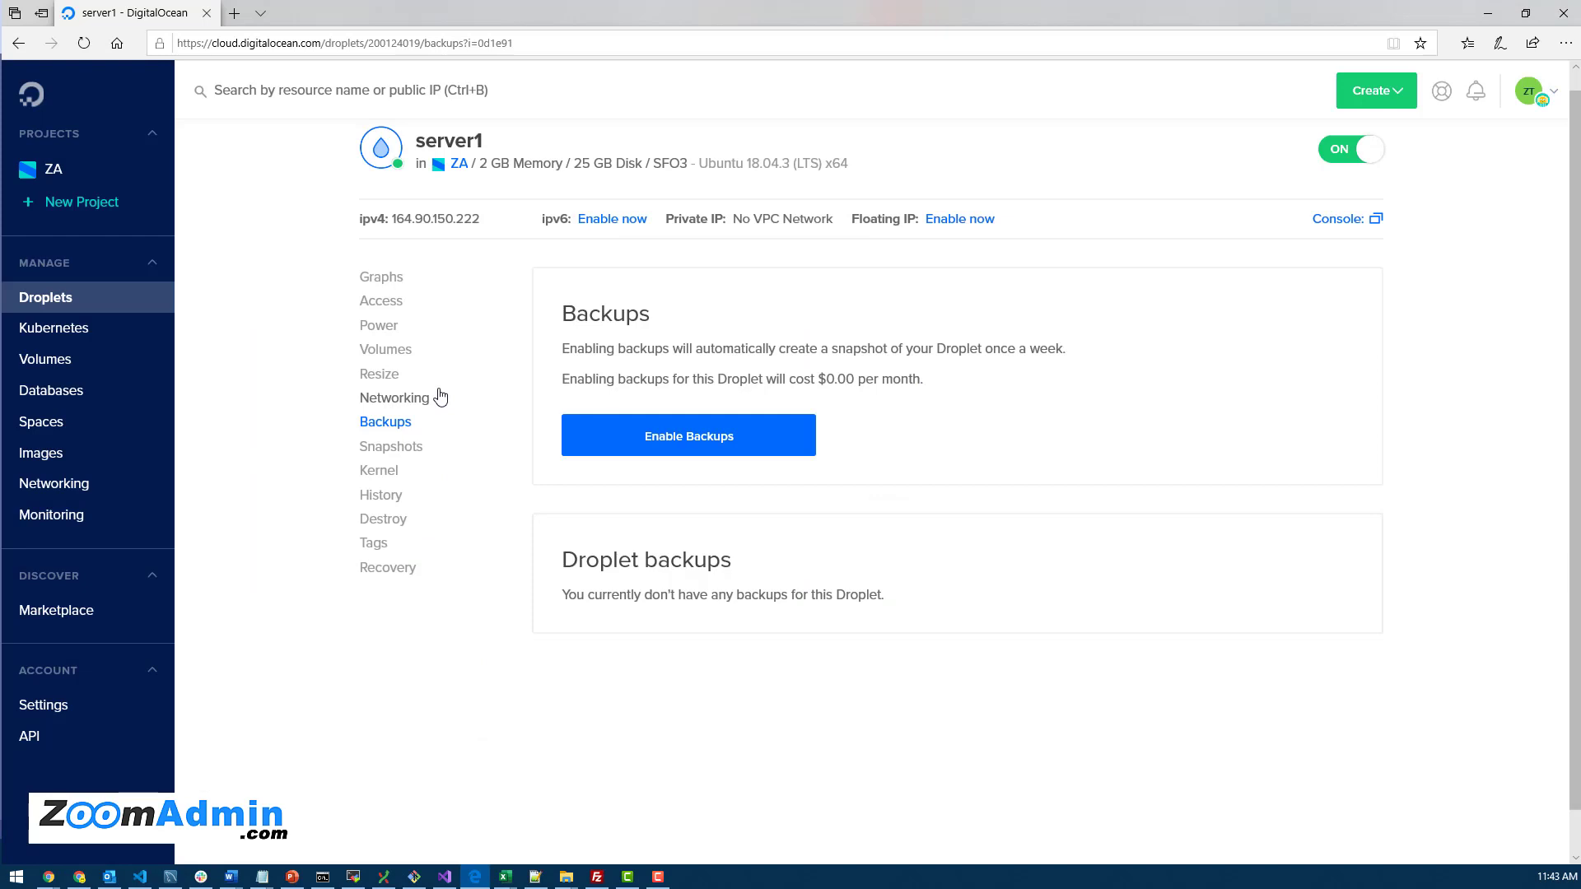
mouse_move(606, 323)
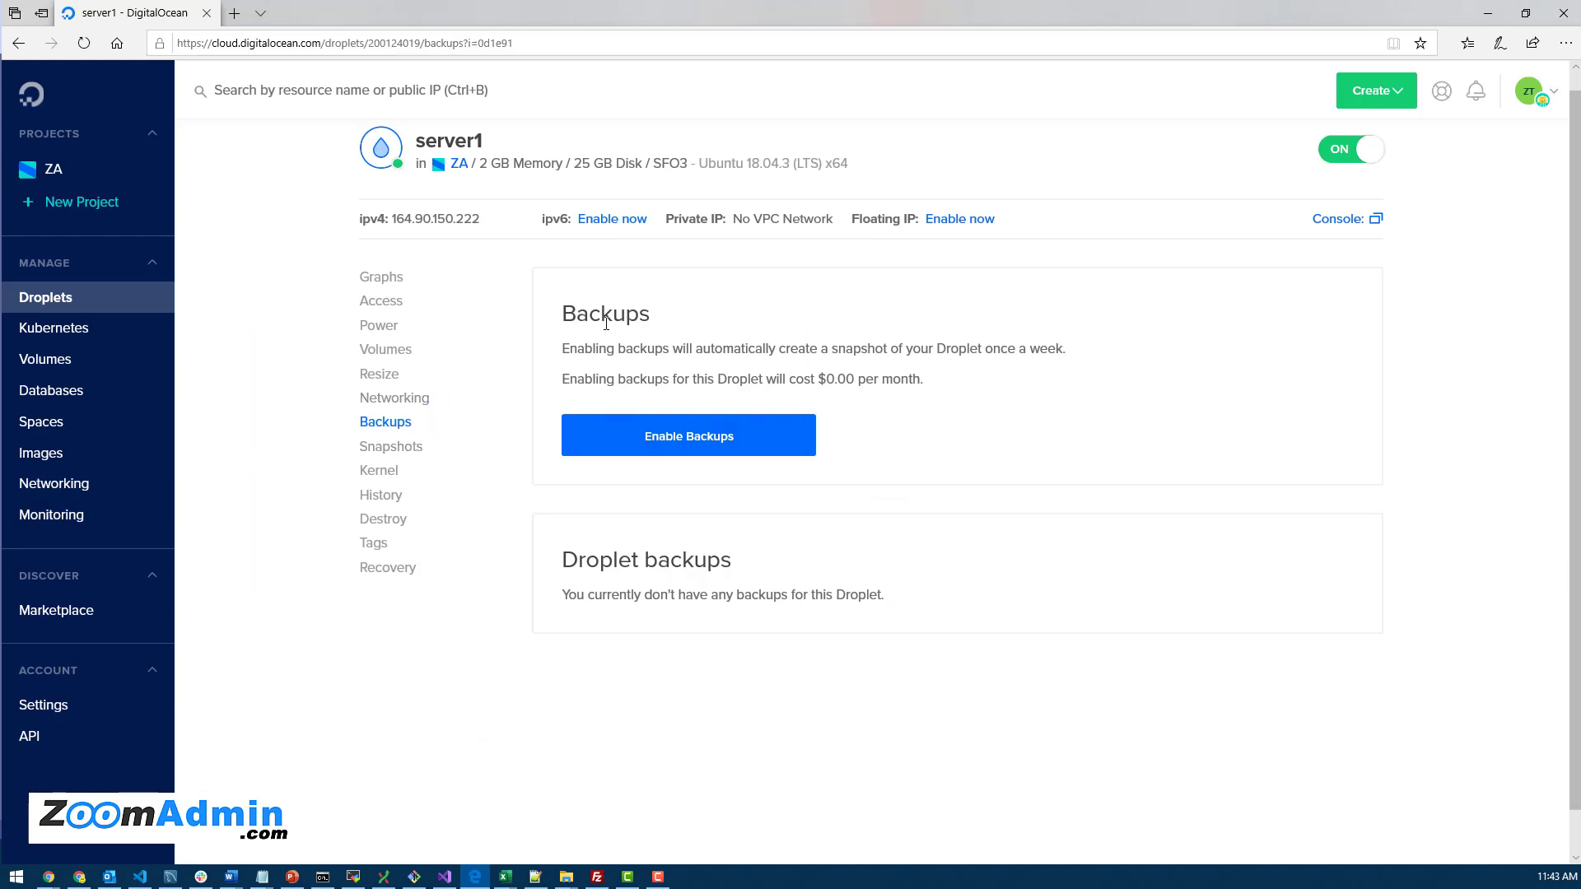
mouse_move(440, 652)
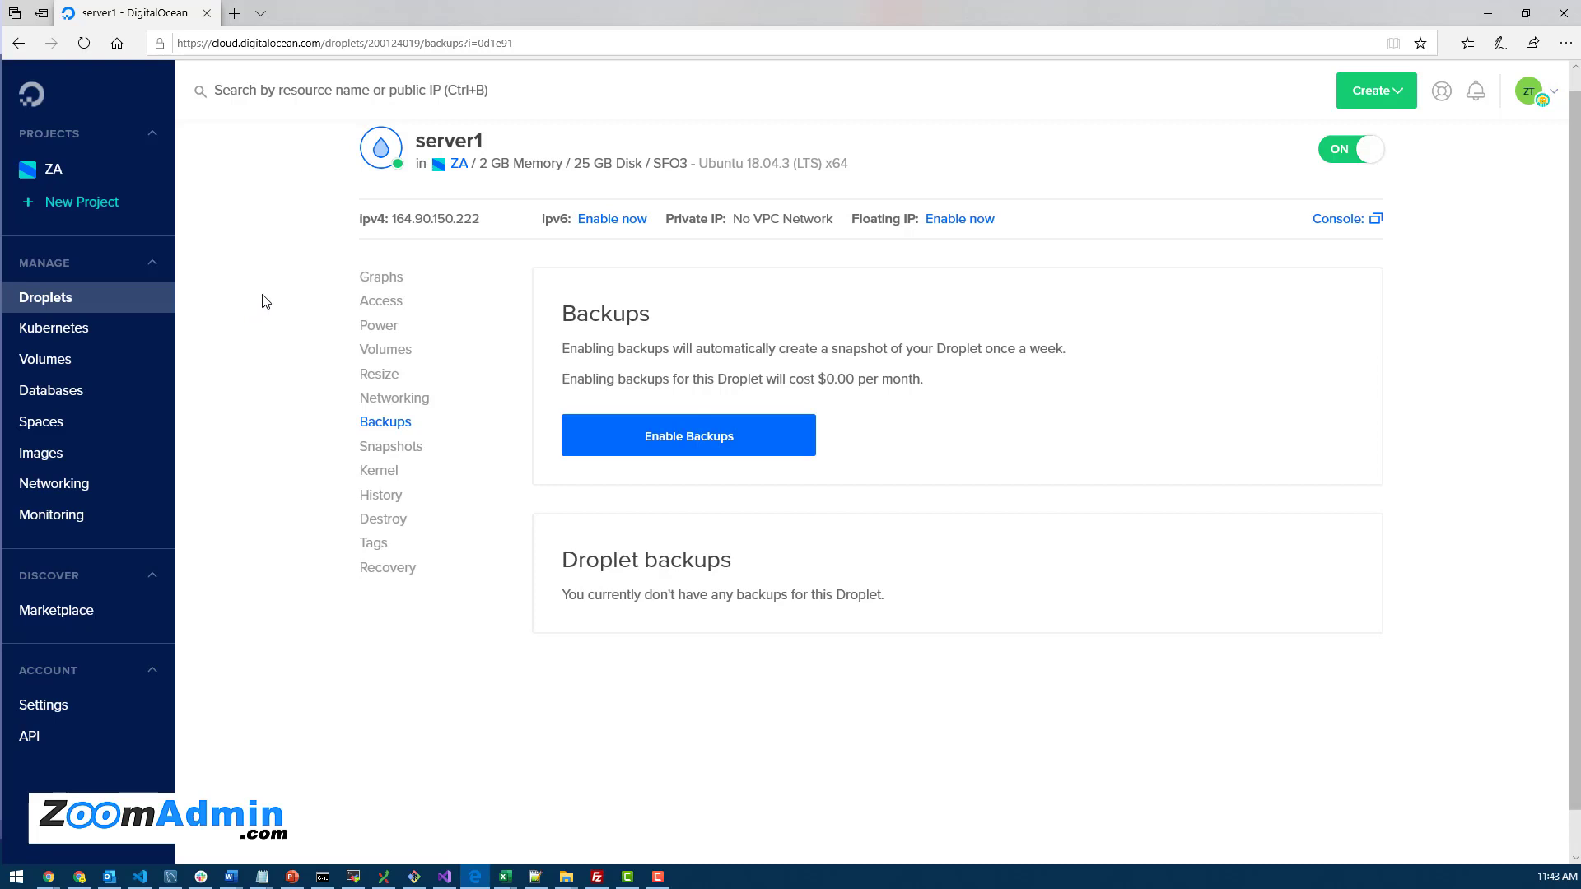
mouse_move(275, 344)
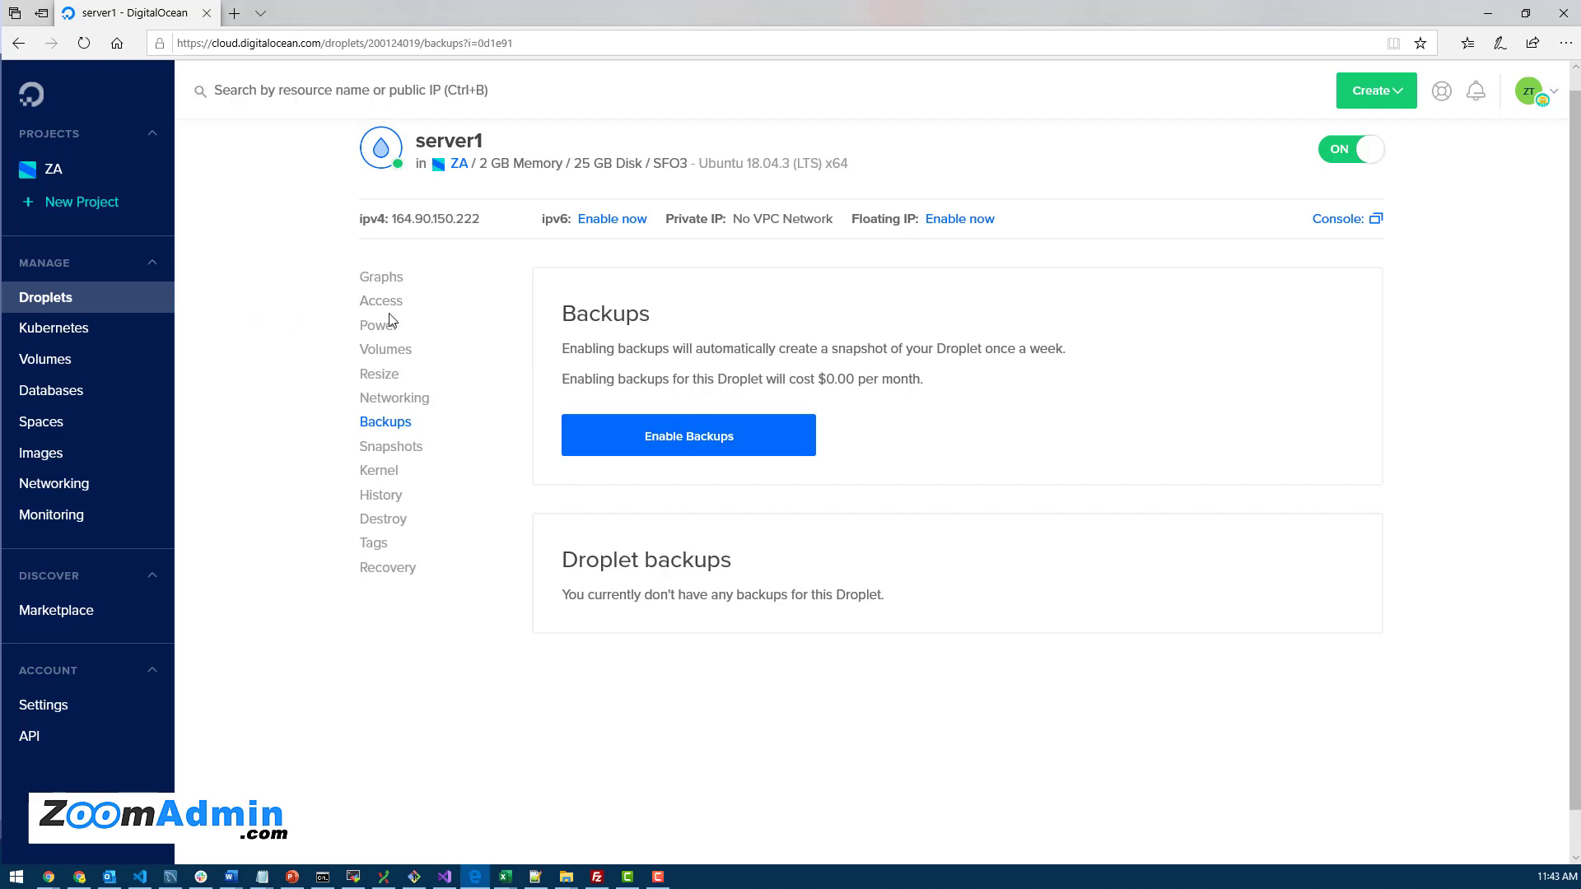
mouse_move(328, 419)
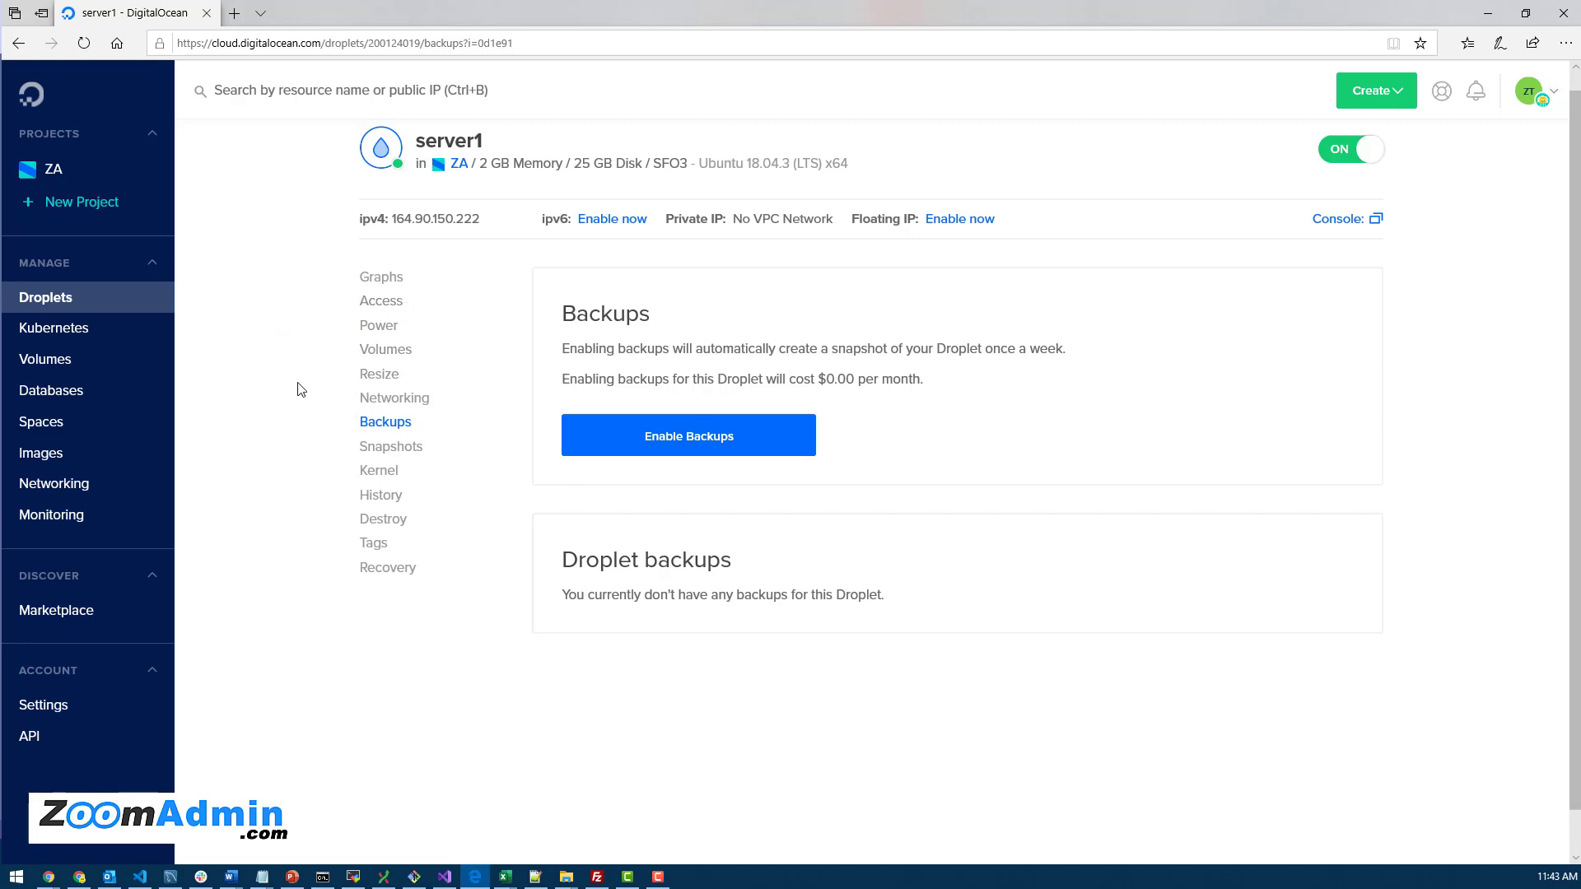
mouse_move(519, 282)
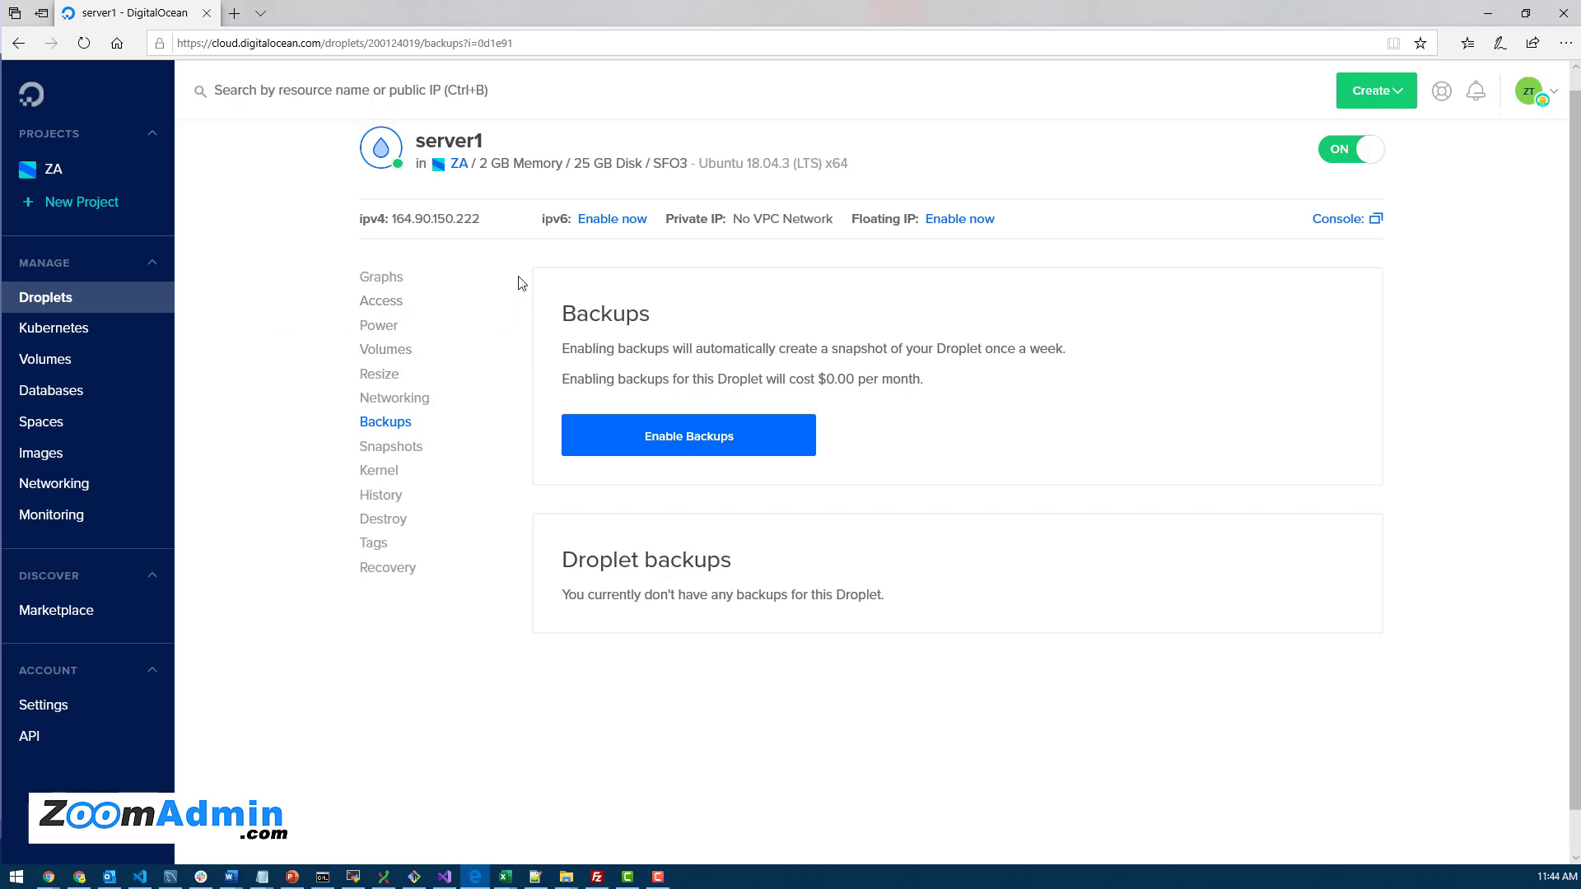
mouse_move(254, 402)
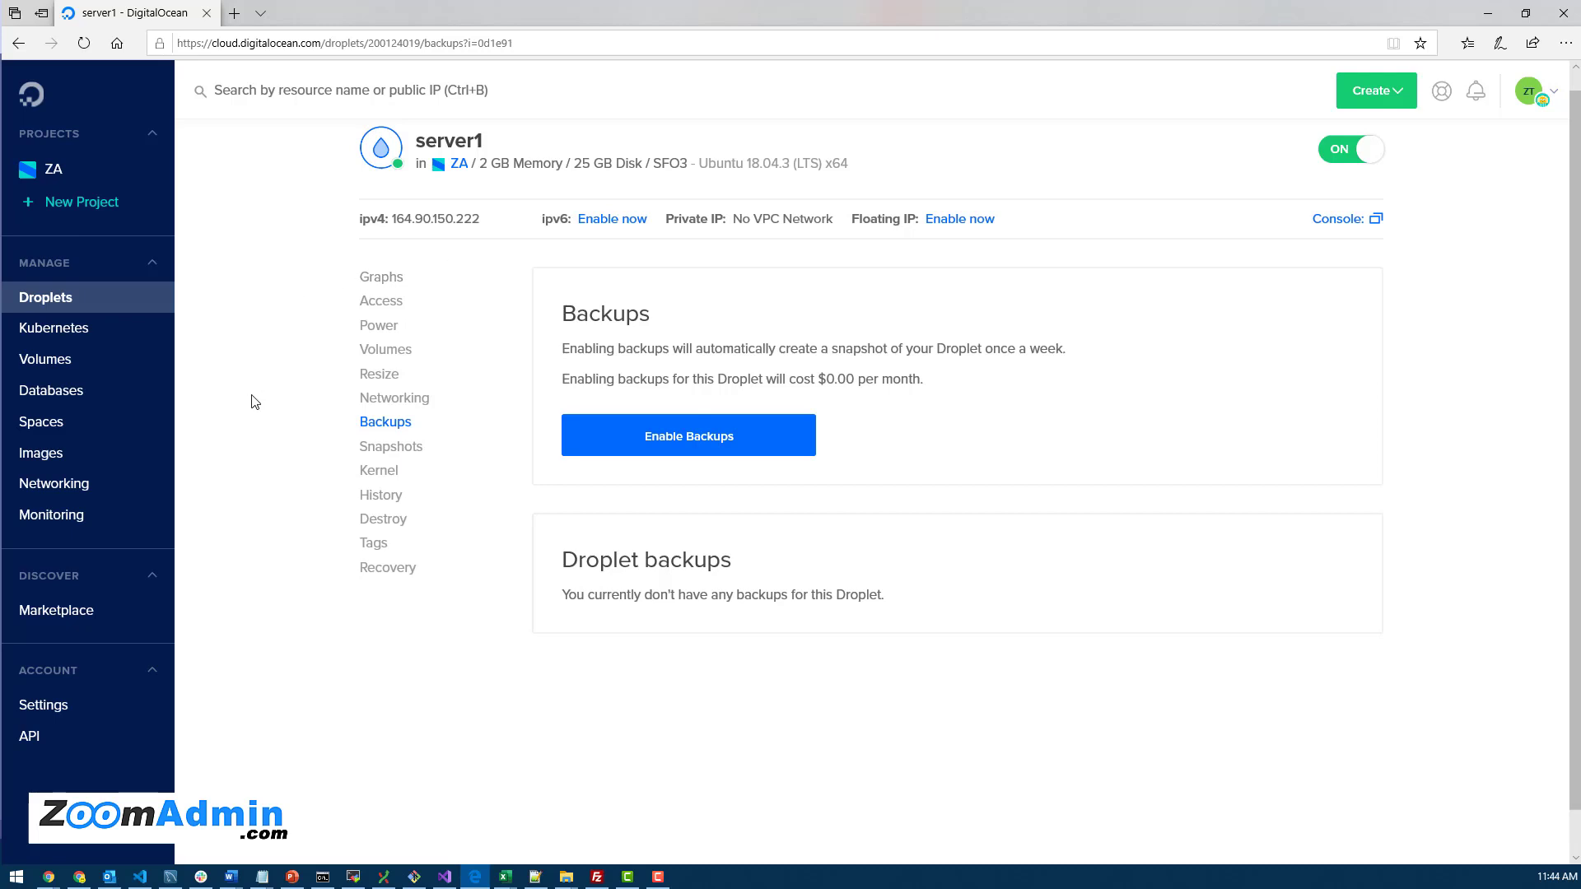
mouse_move(511, 363)
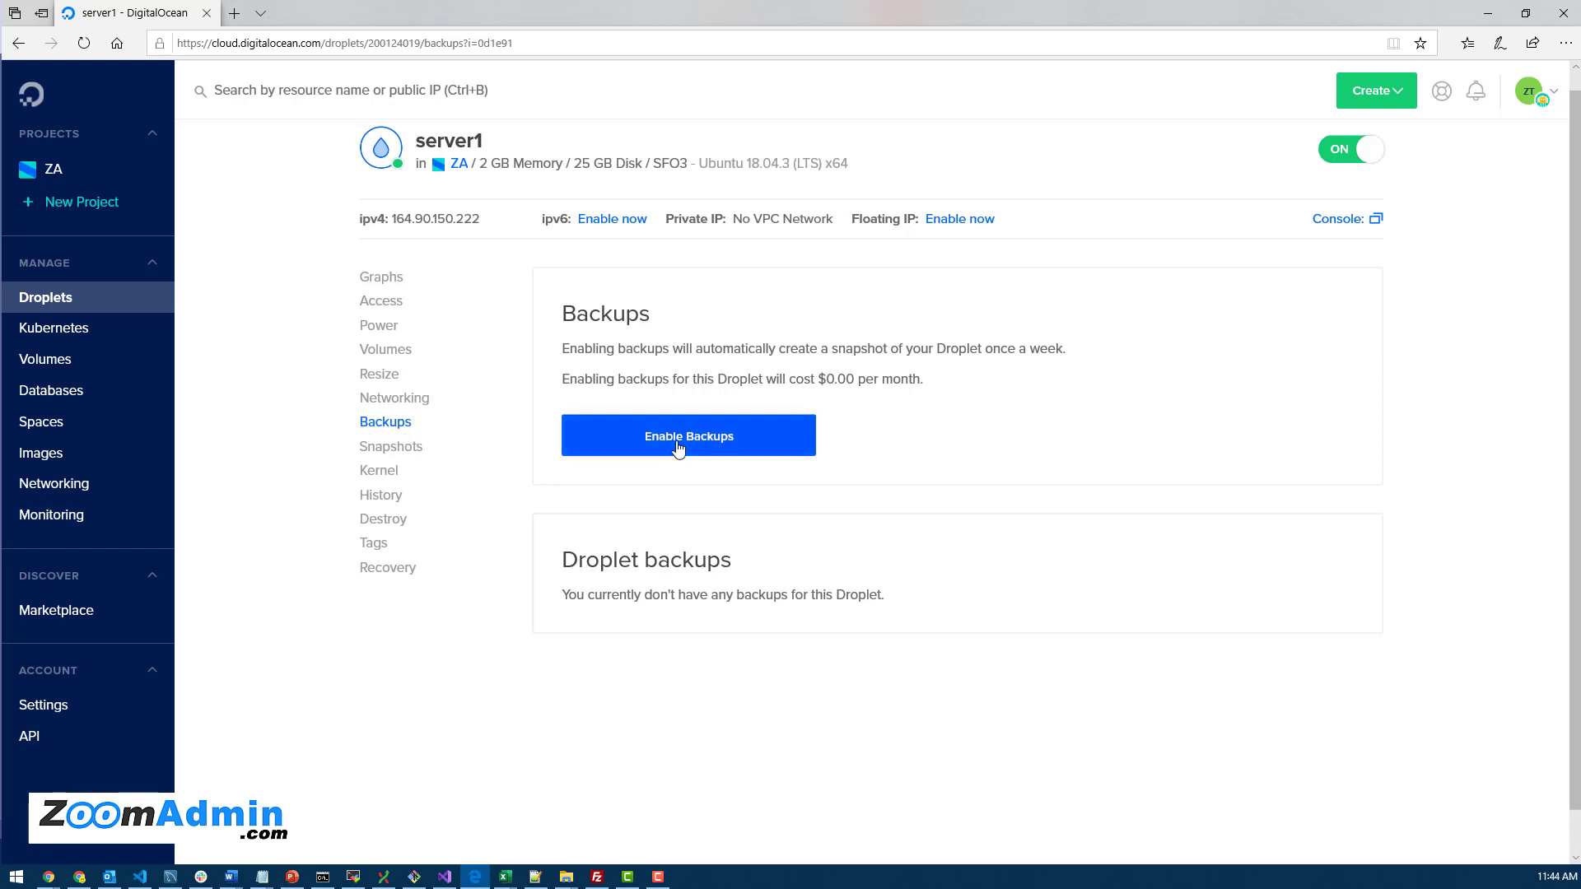
Enable weekly automatic backups for server1 at $2.00 per month, Thursday 1 PM to Friday 12 PM
left_click(688, 435)
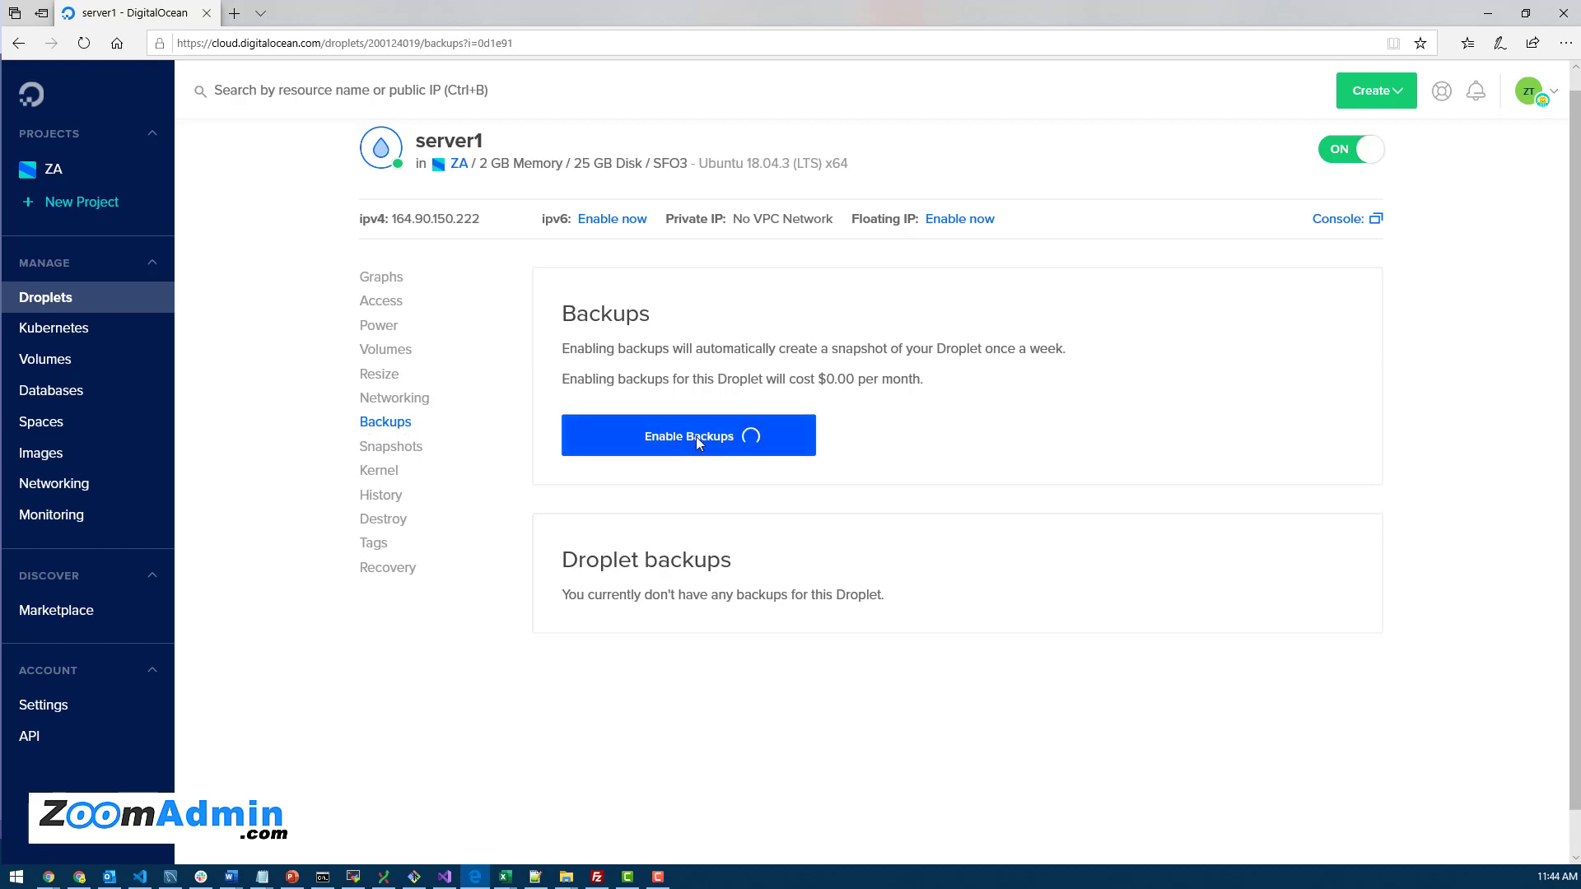
left_click(689, 435)
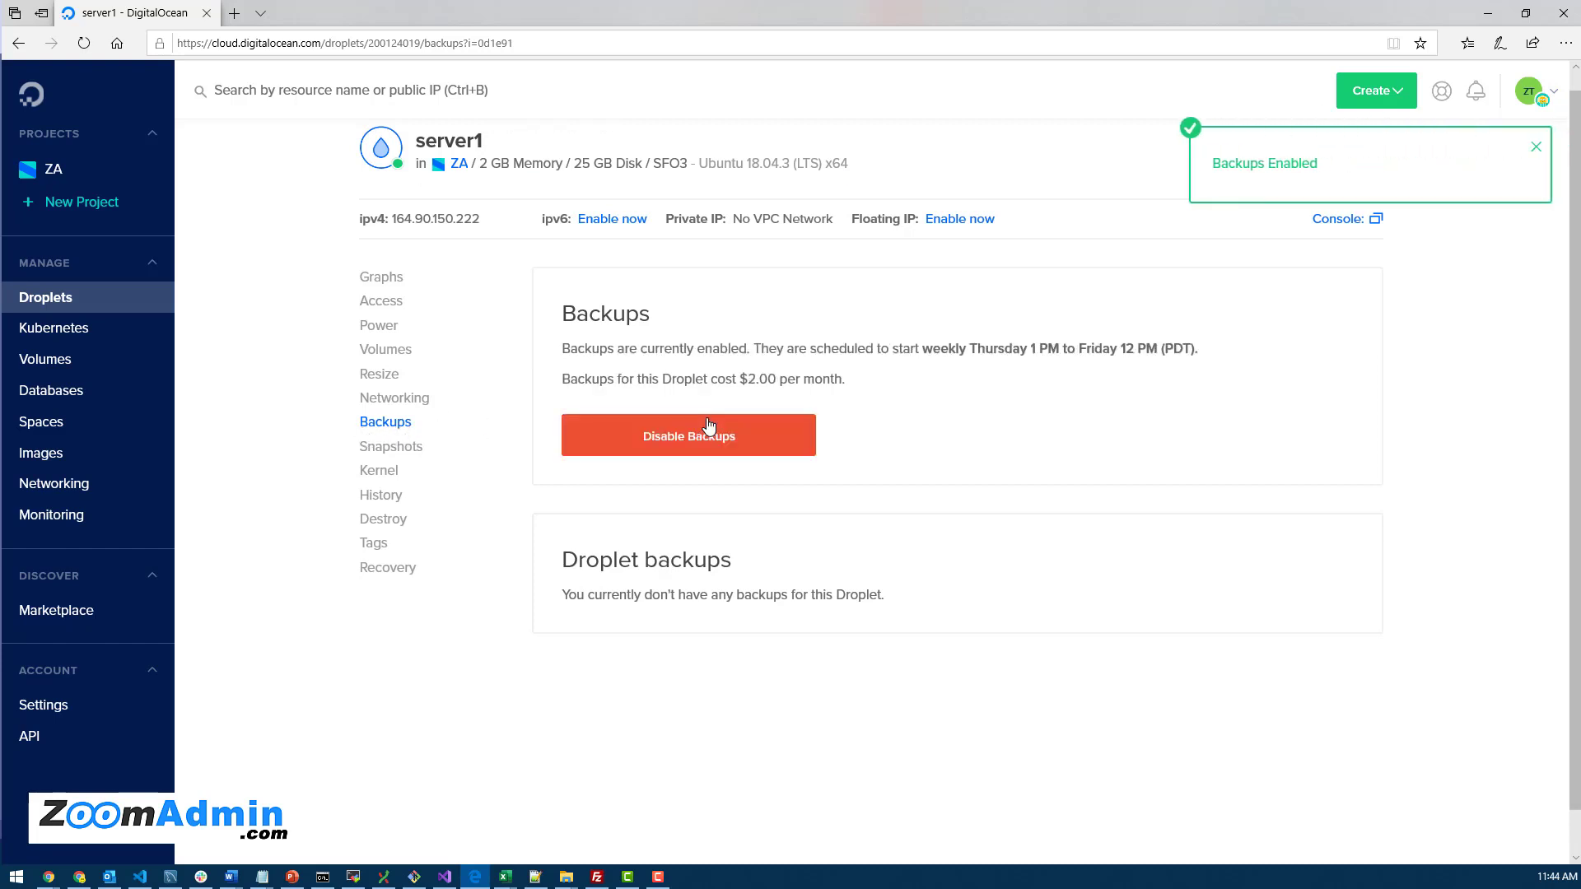
mouse_move(929, 417)
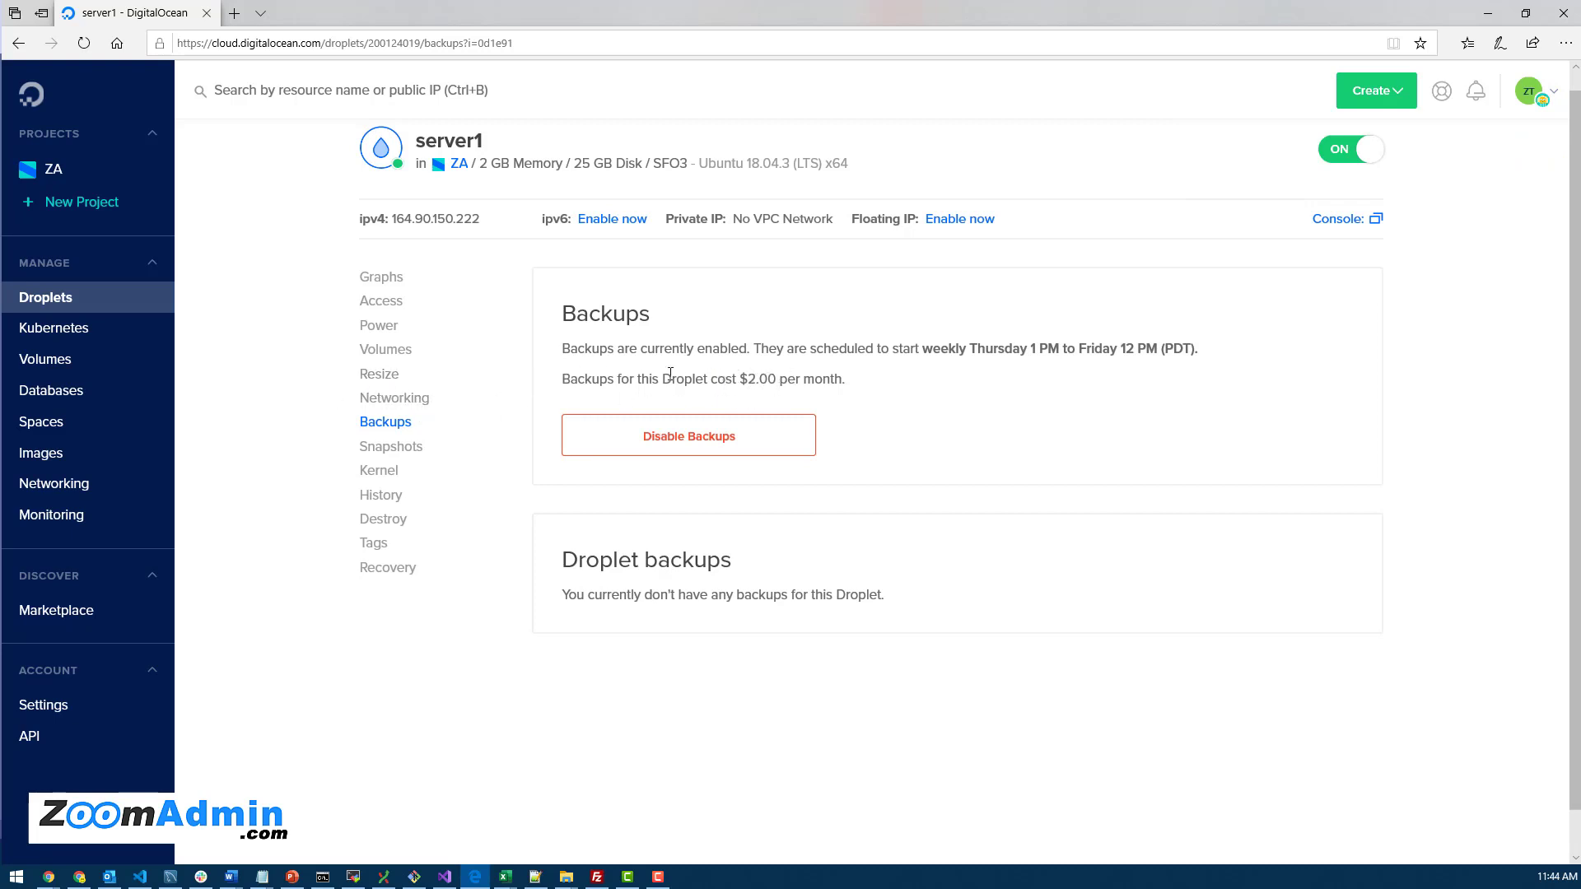
mouse_move(379, 373)
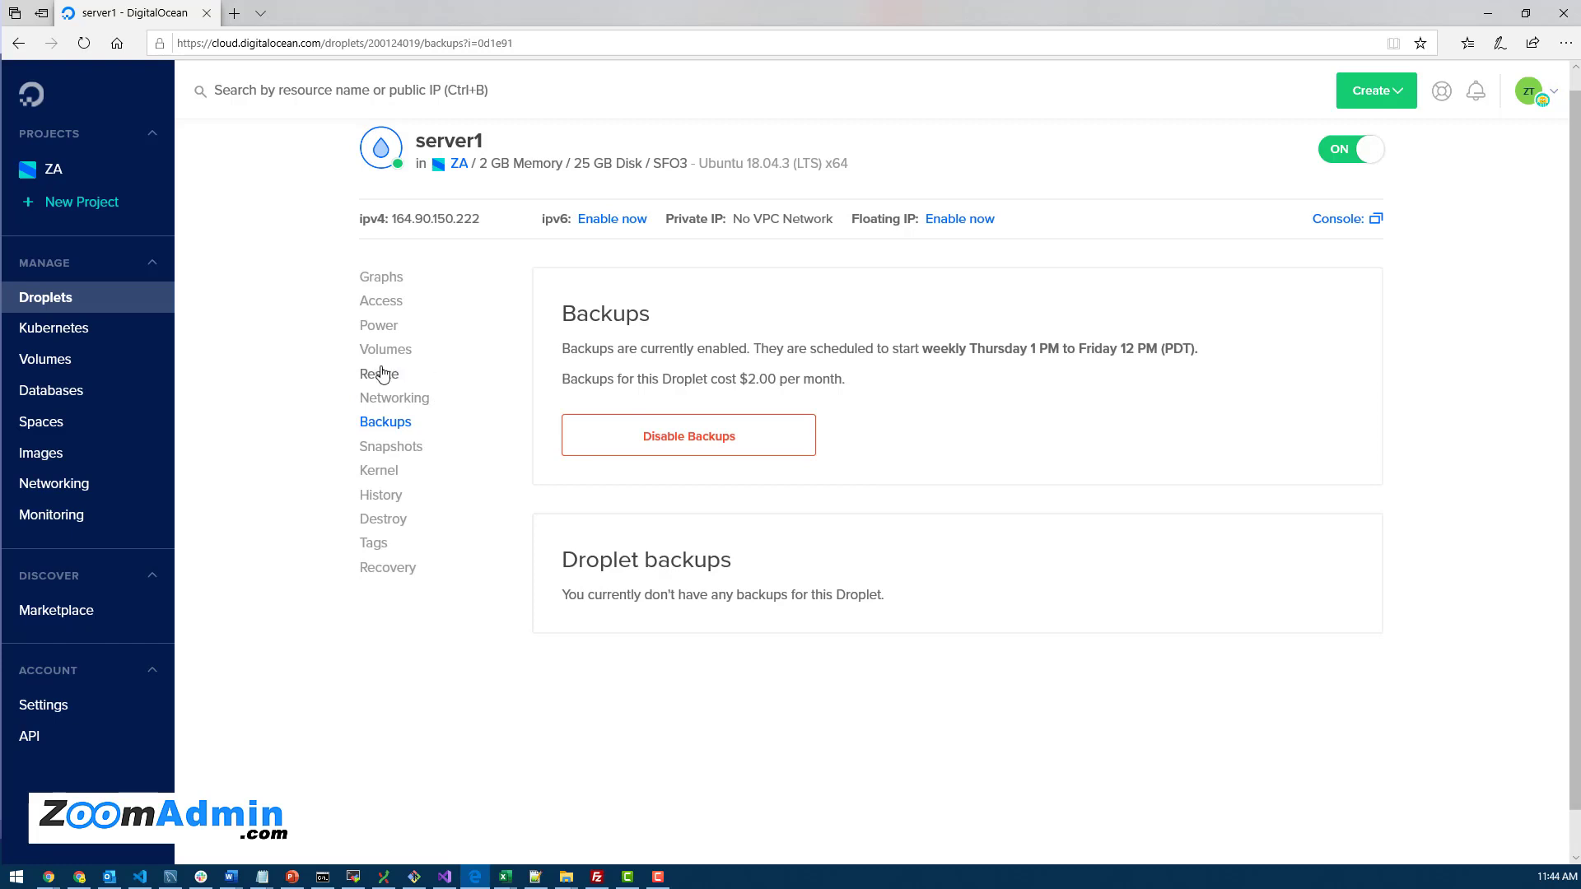
Review server1's resize options in DigitalOcean before returning to the ZoomAdmin apps list
left_click(379, 374)
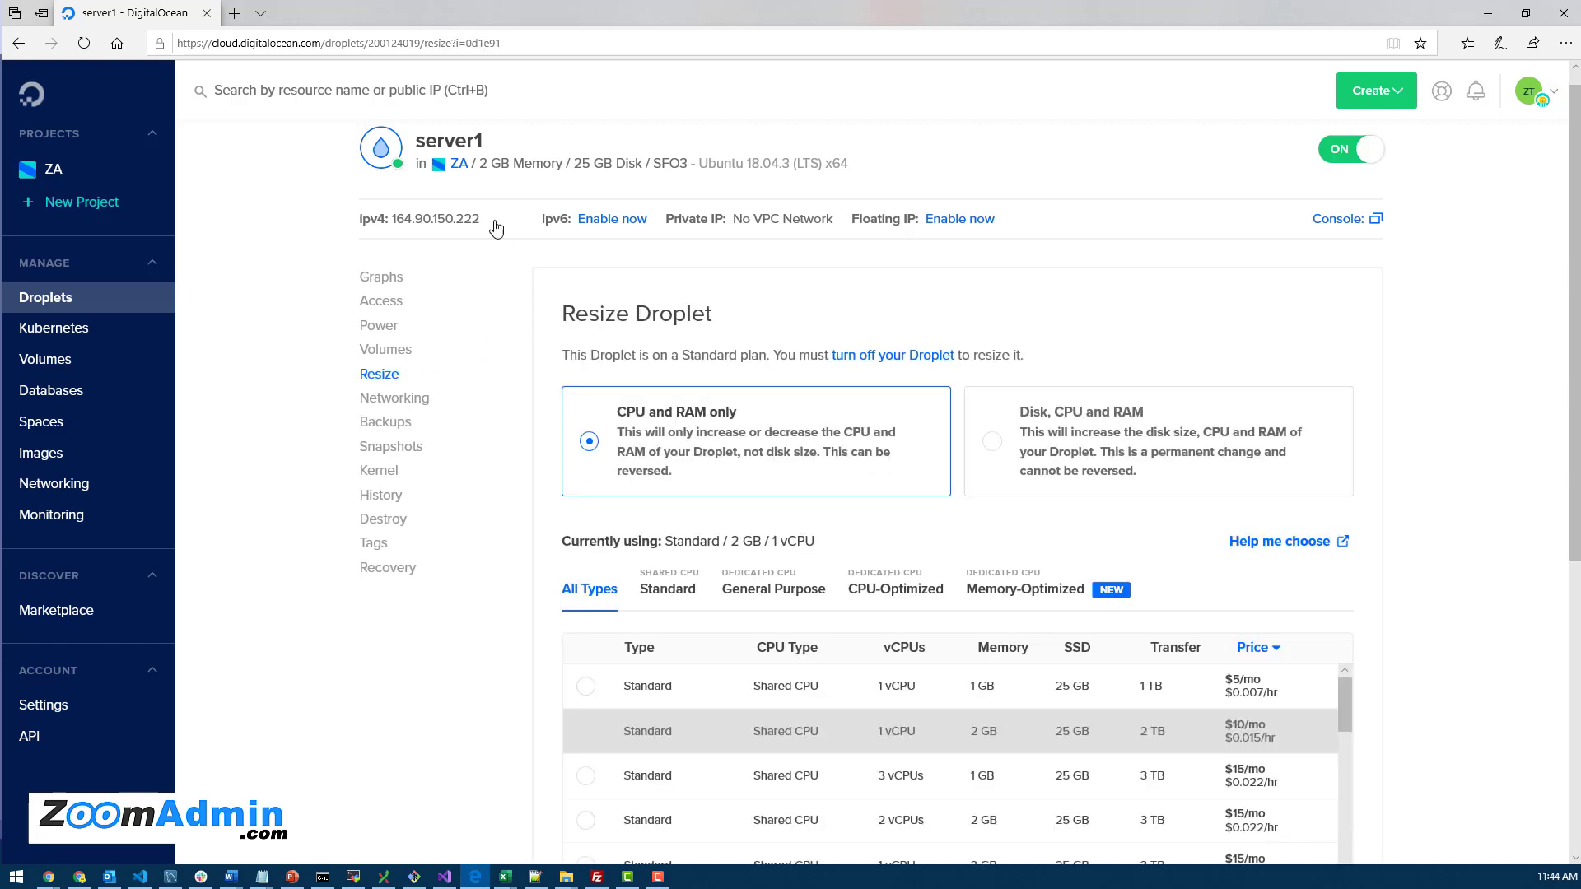
mouse_move(1176, 695)
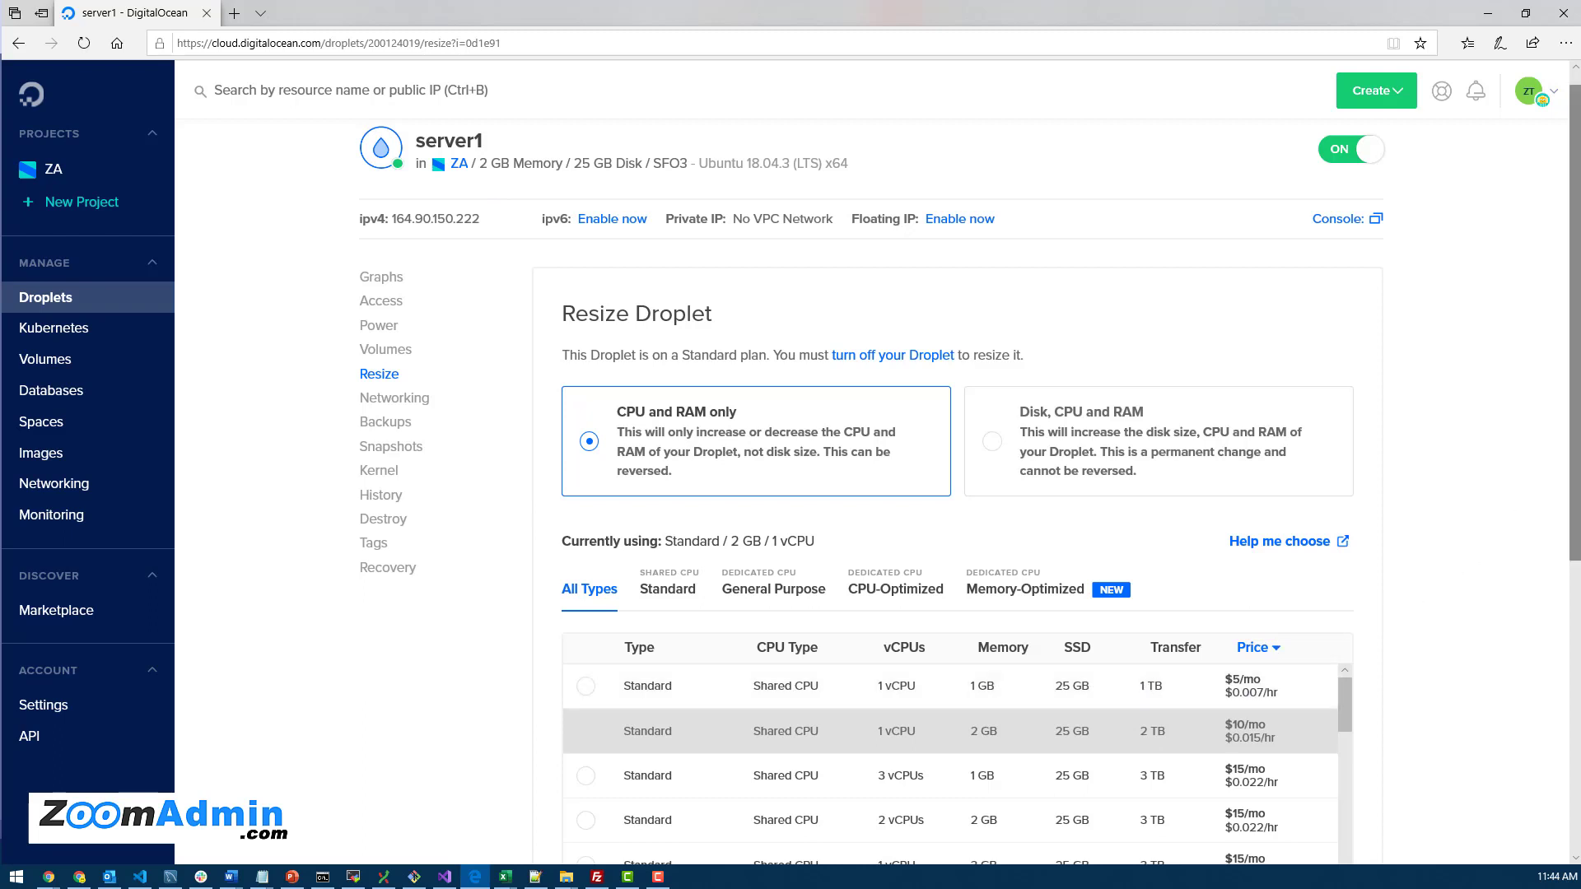
scroll("down", 3)
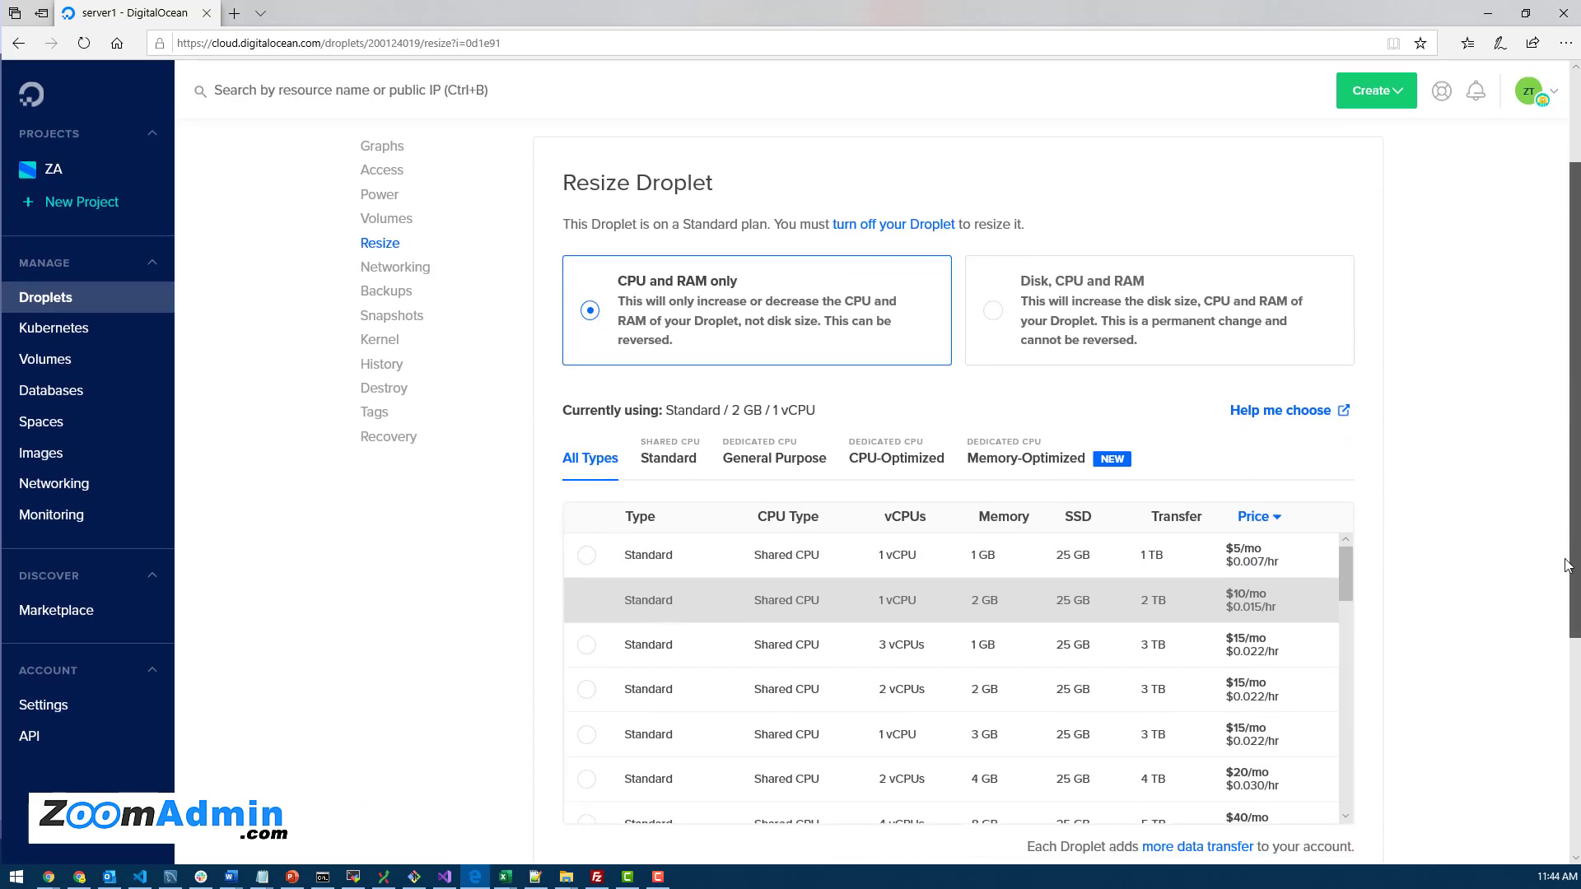
scroll("down", 3)
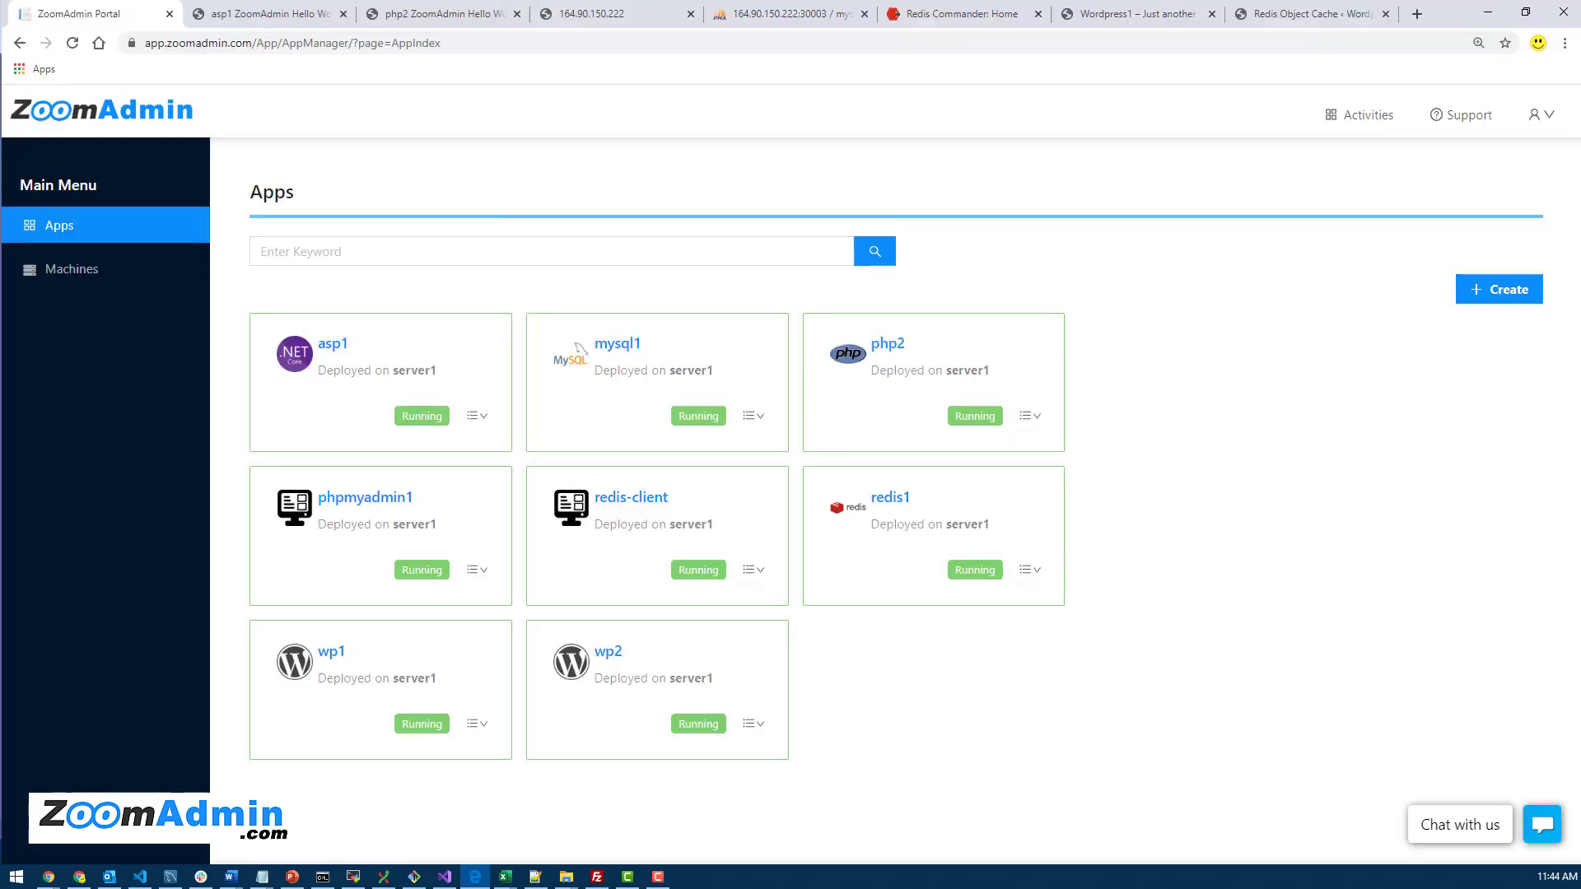
Review the five connected machines including server1, then return to the eight-app list
left_click(70, 268)
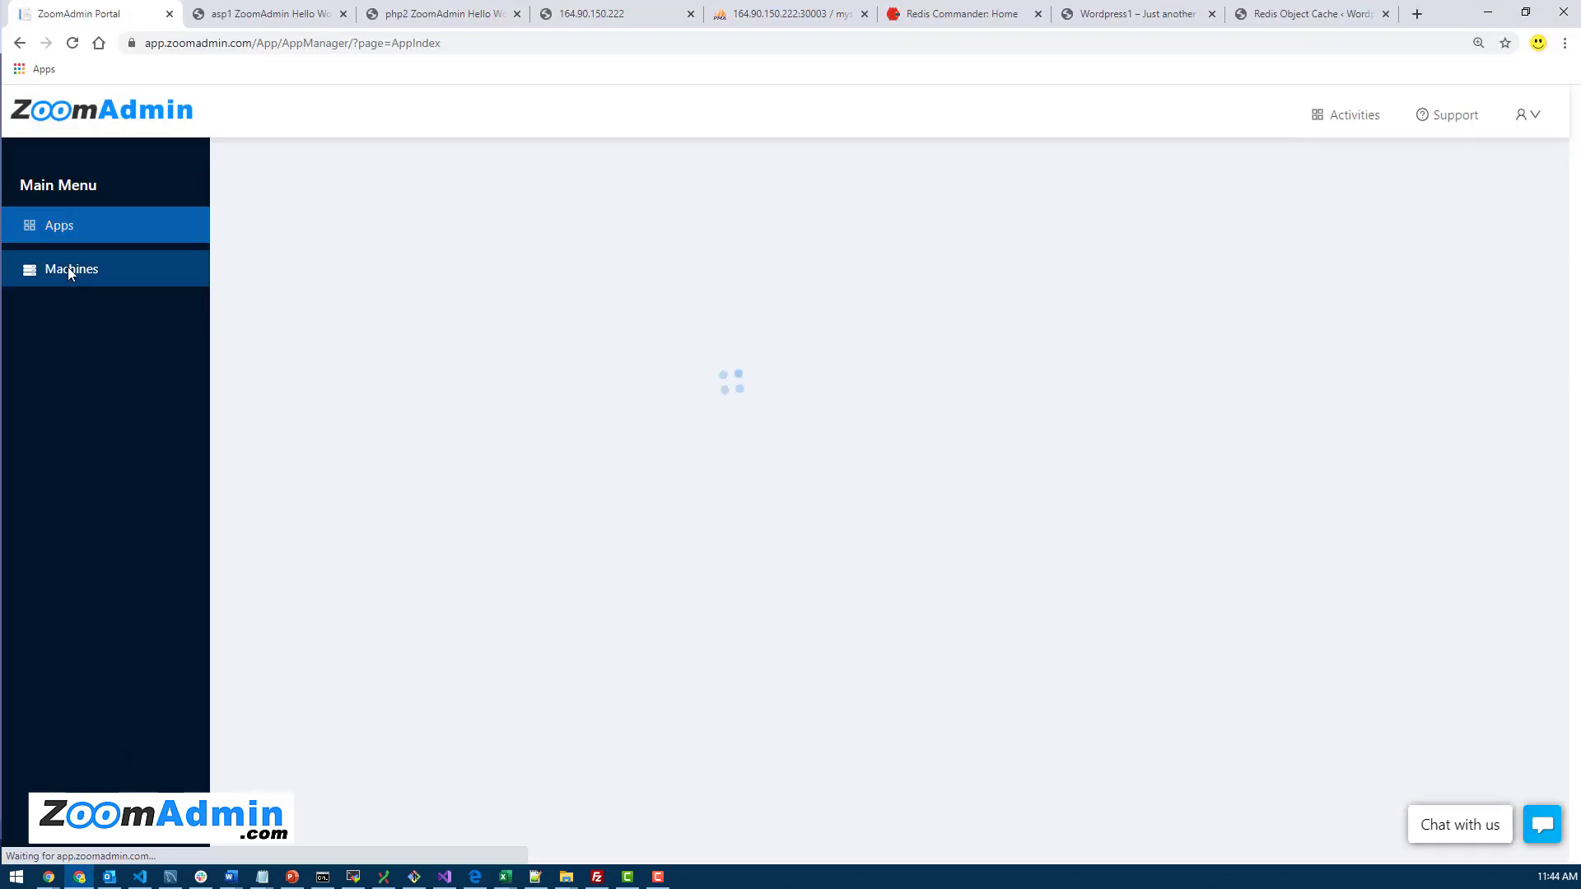
left_click(71, 268)
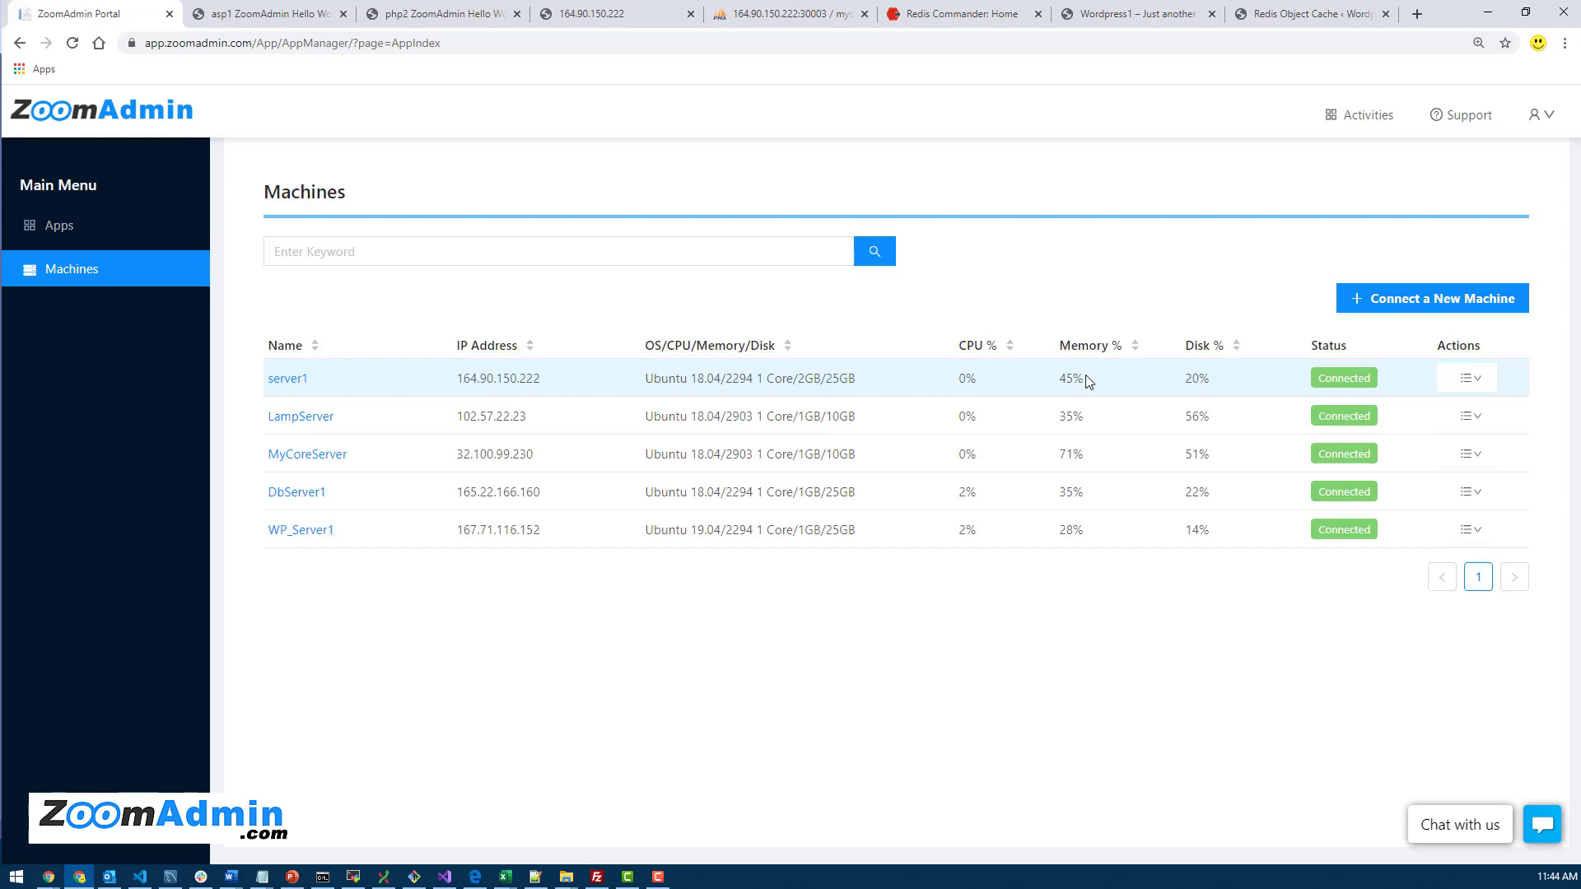
mouse_move(1030, 387)
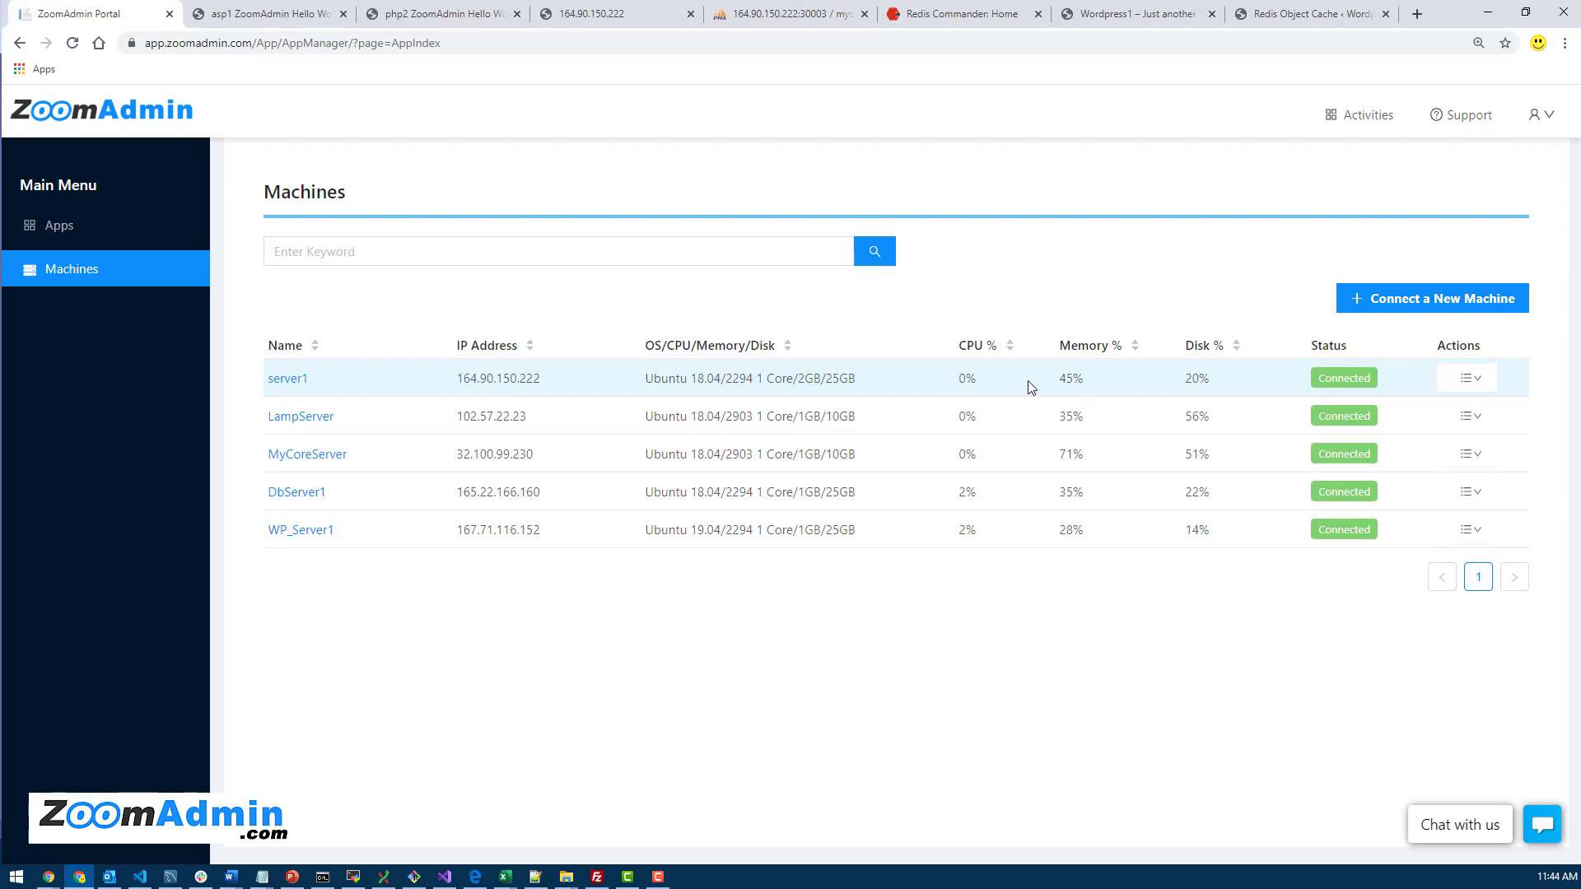
mouse_move(1091, 386)
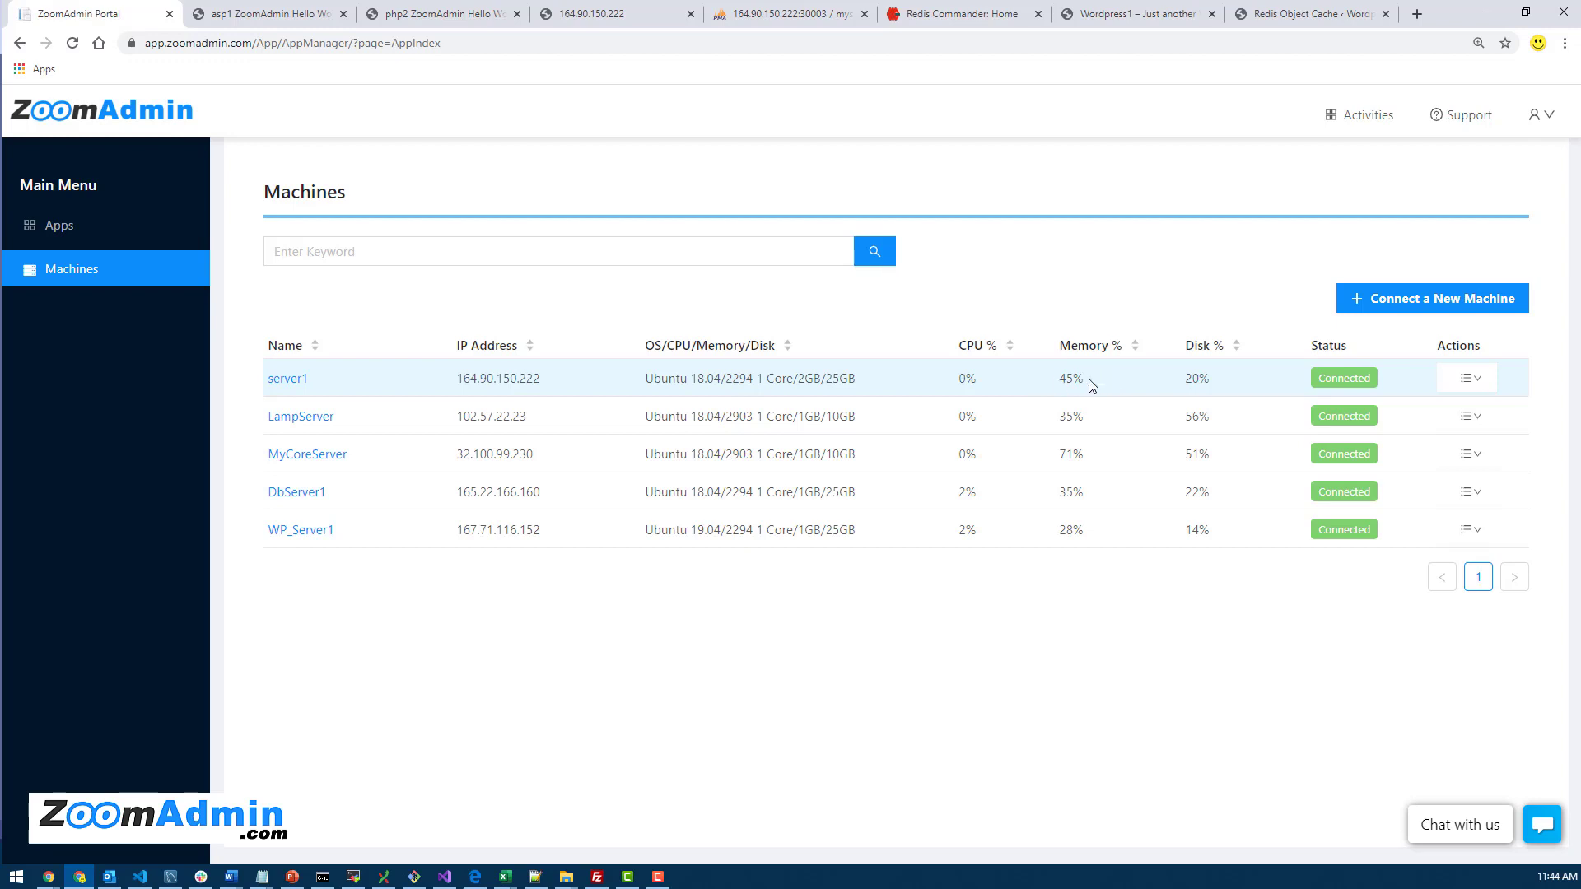
mouse_move(638, 380)
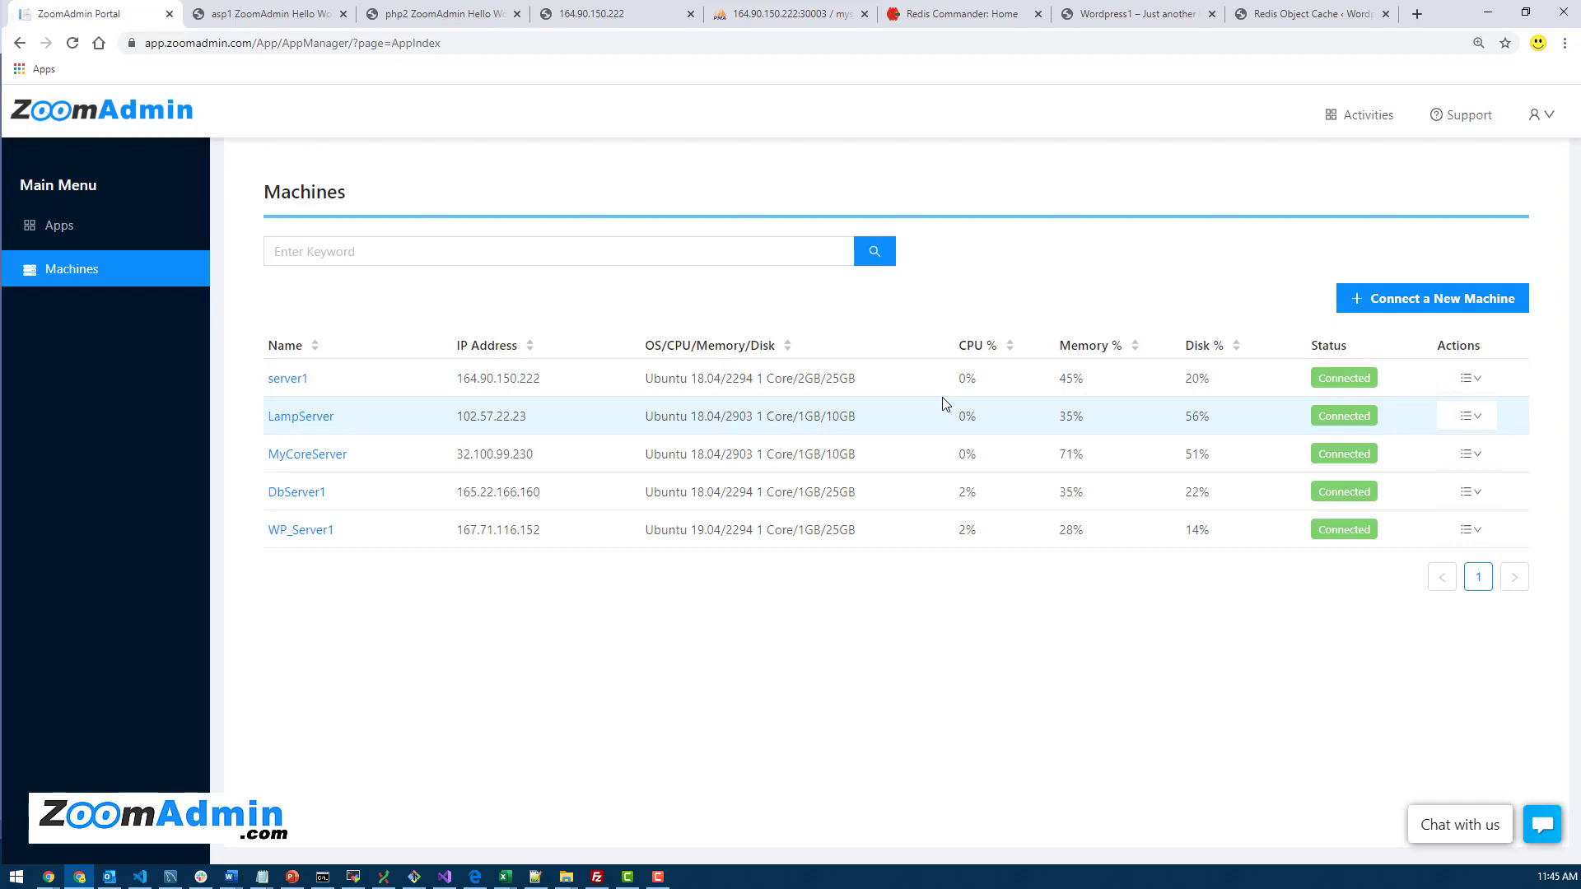
mouse_move(917, 379)
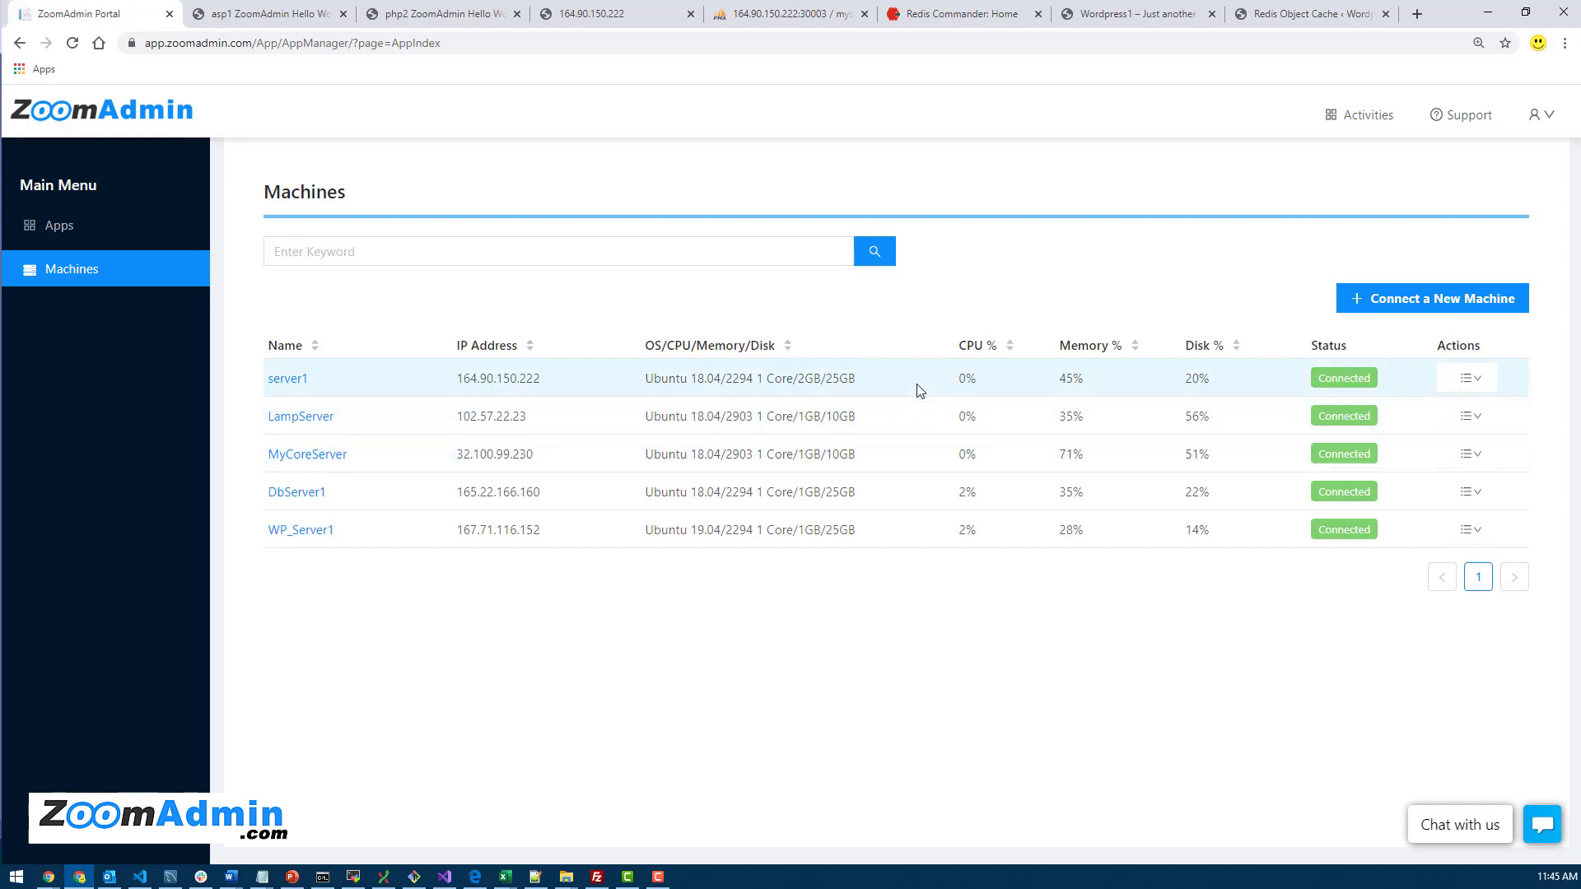
mouse_move(712, 380)
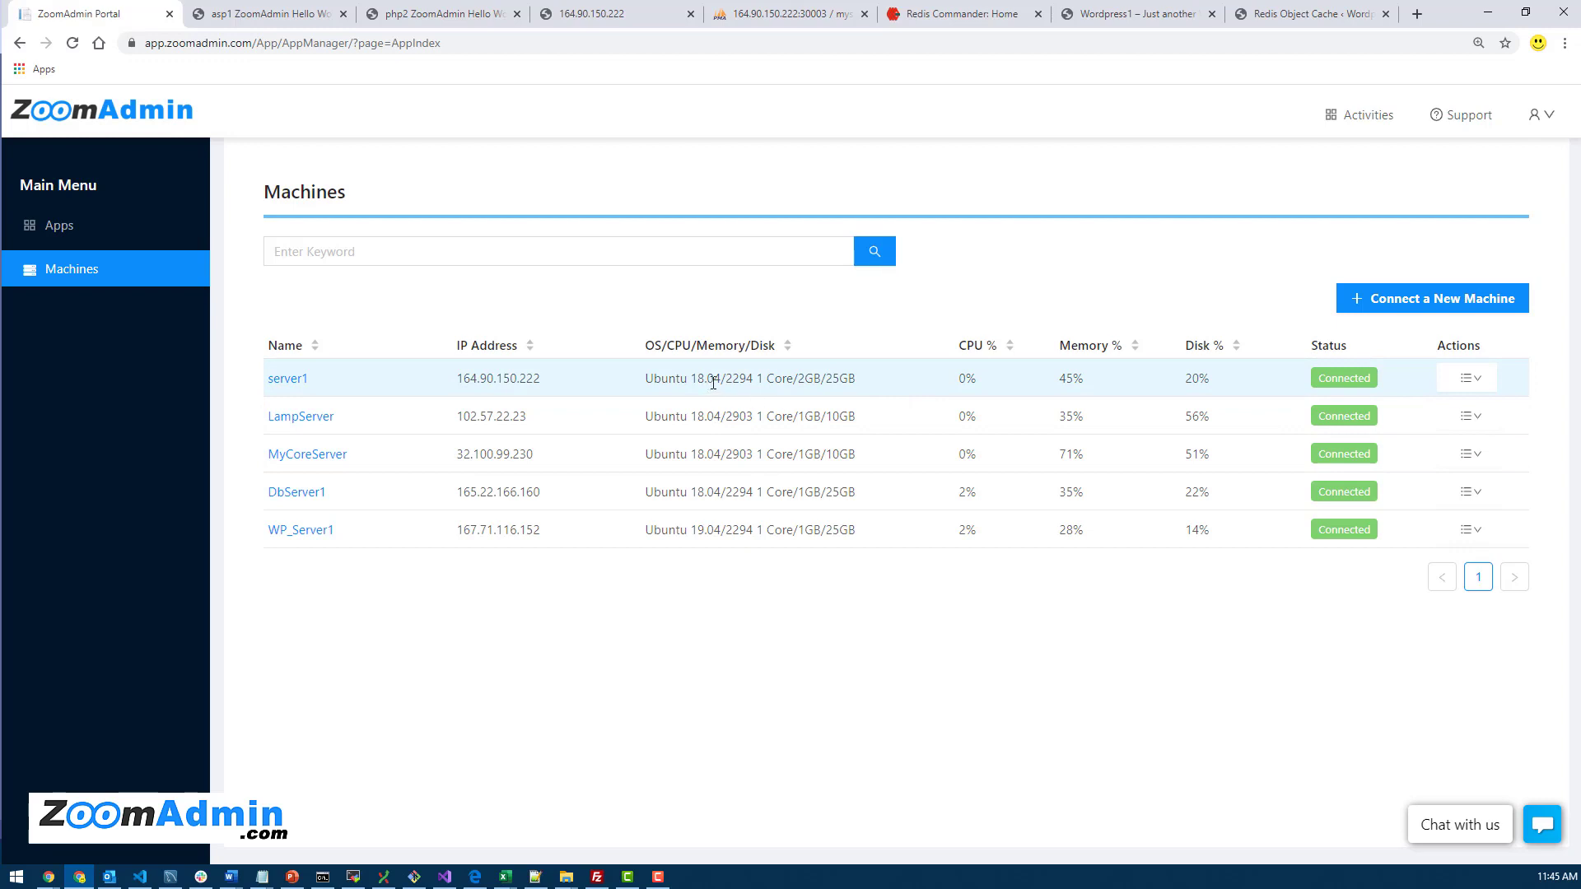
mouse_move(817, 402)
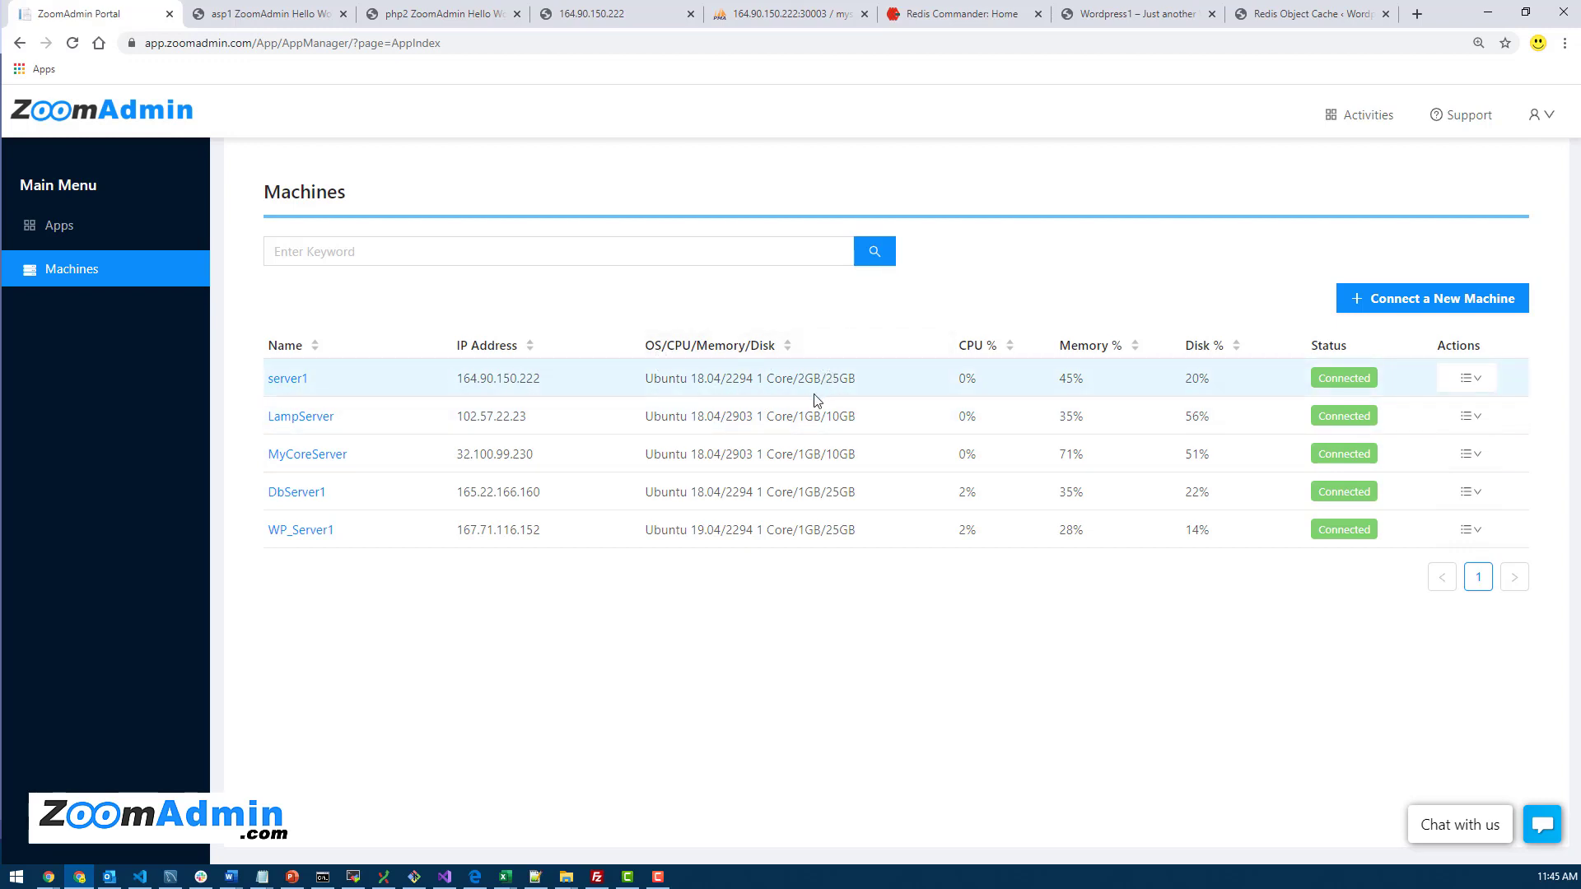
mouse_move(423, 390)
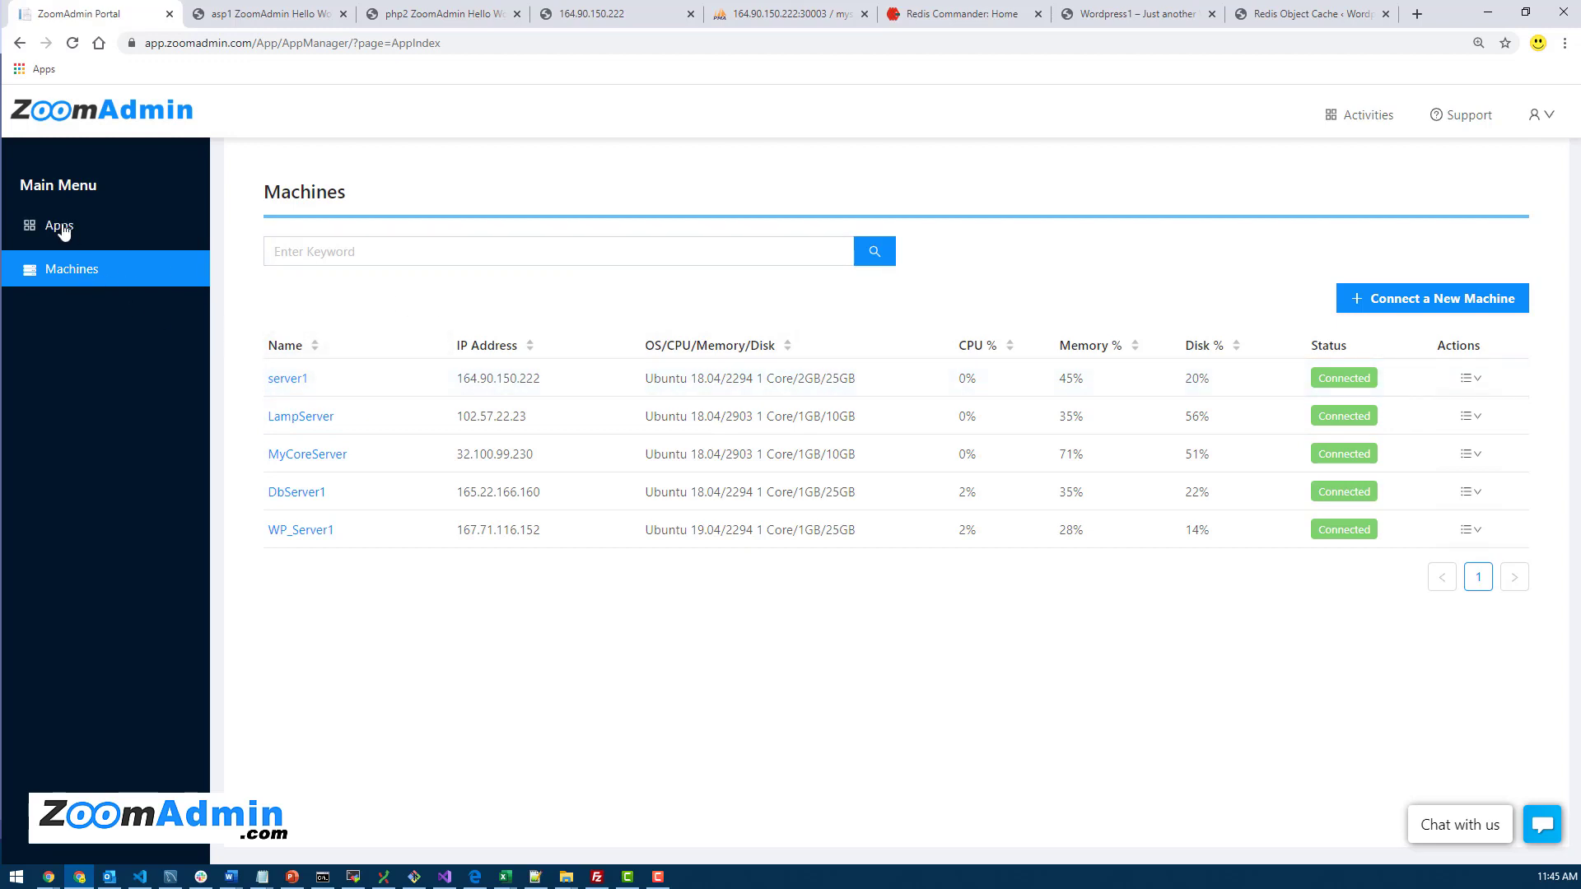
mouse_move(63, 231)
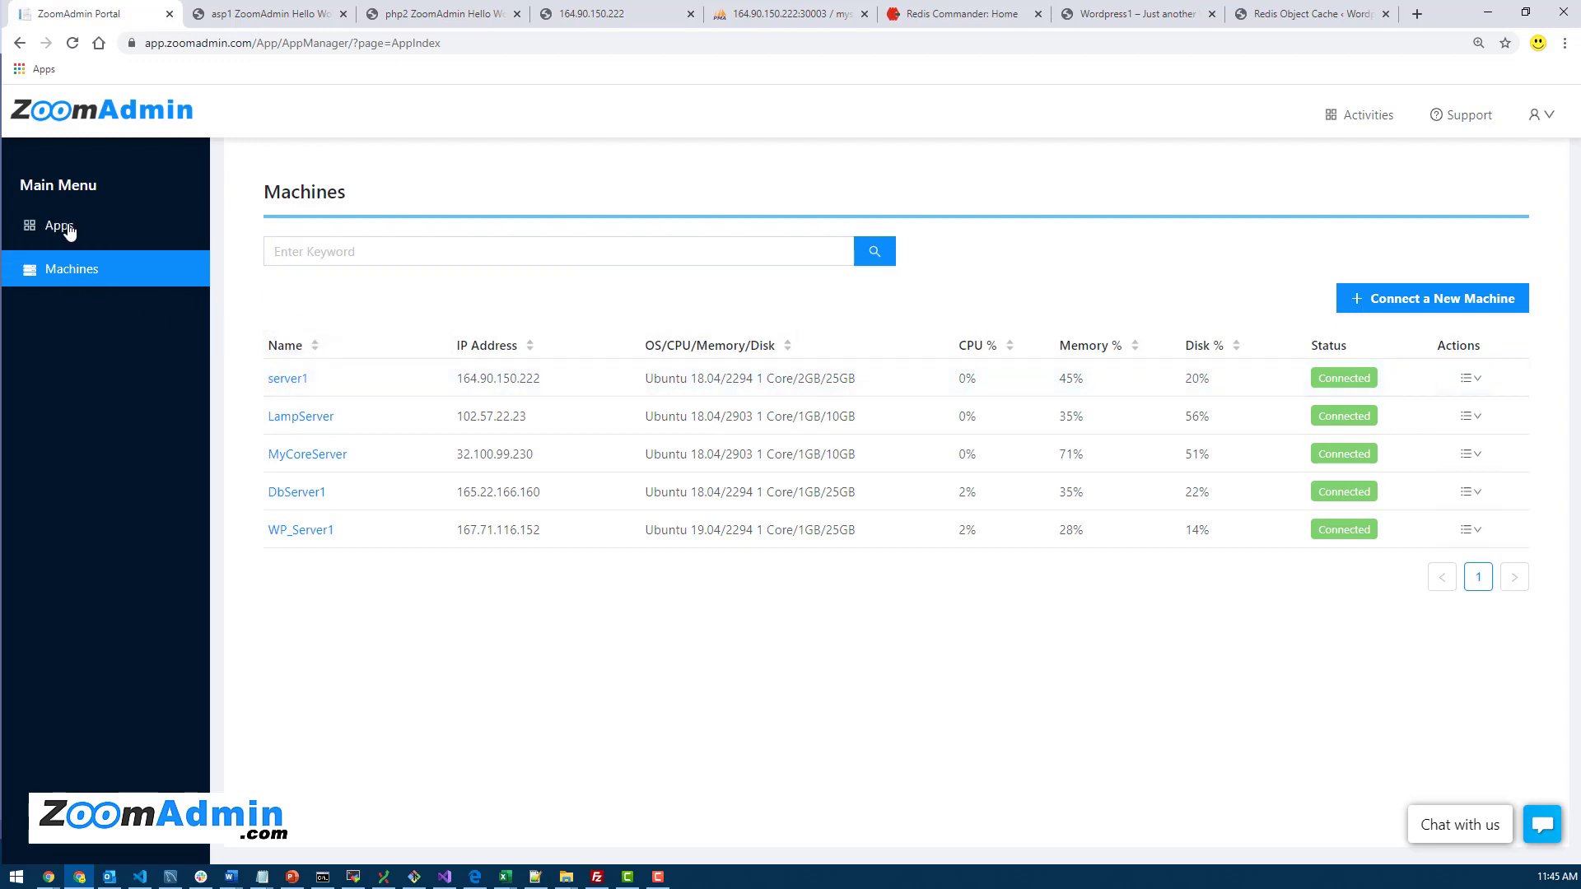
left_click(60, 226)
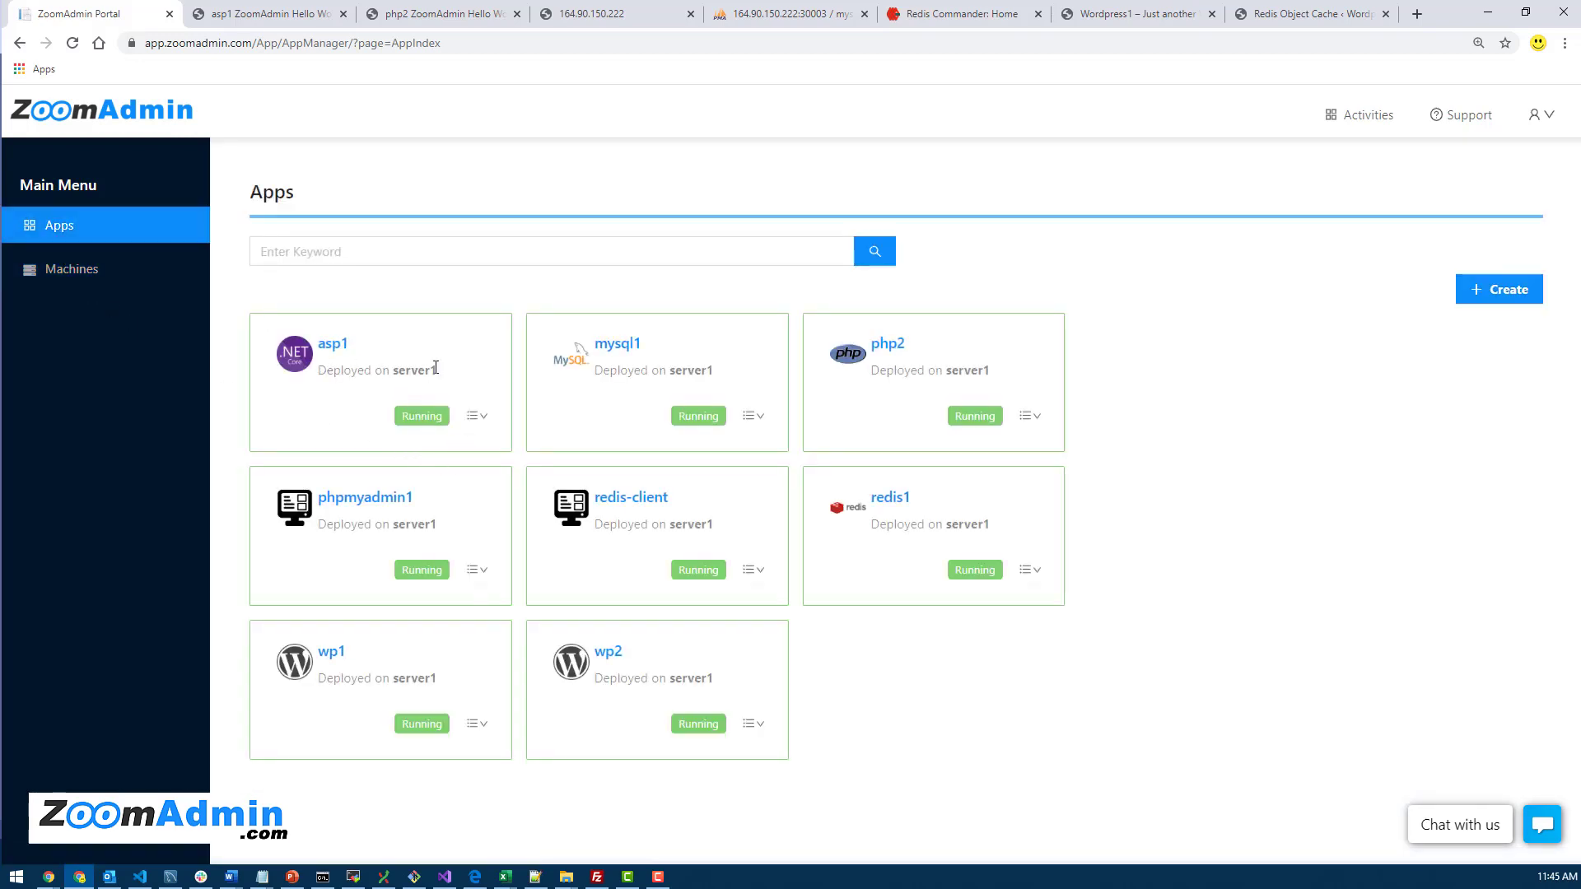
mouse_move(701, 366)
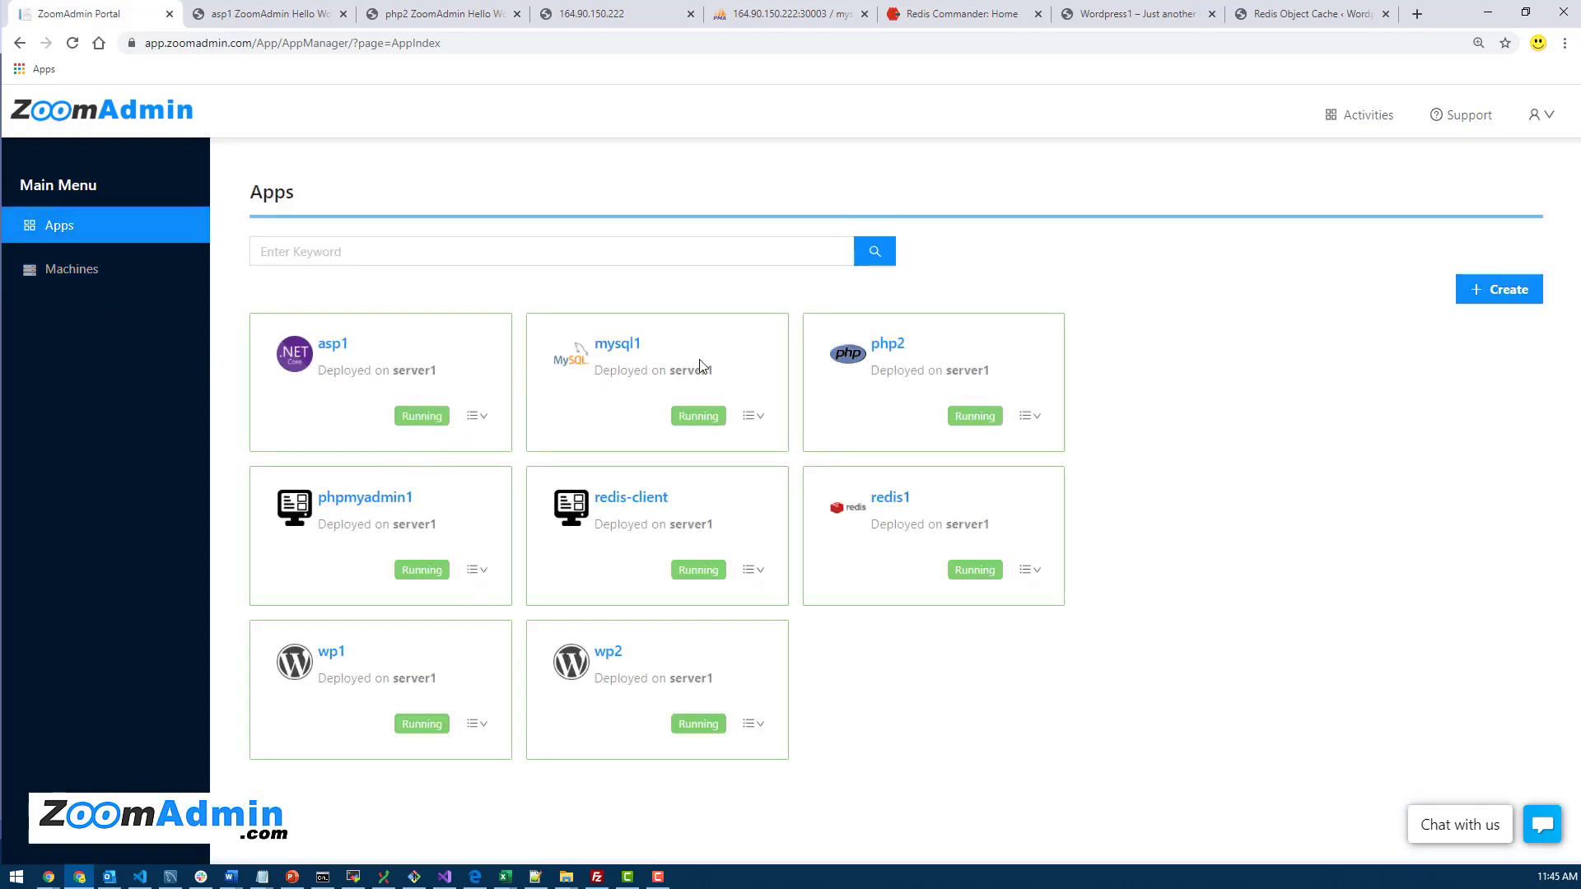
mouse_move(658, 369)
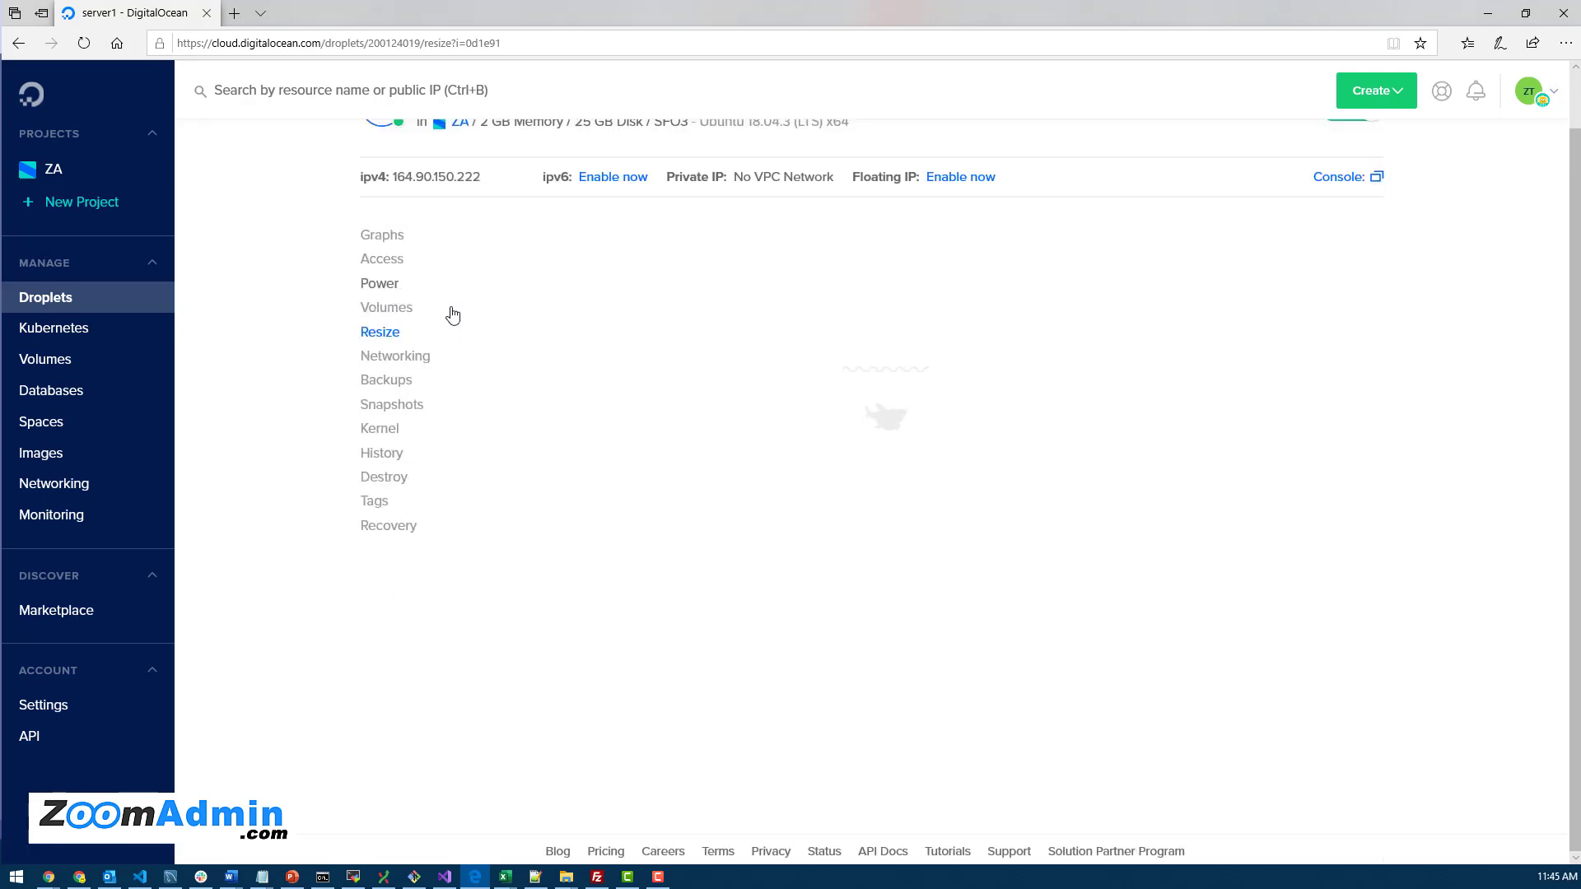
Confirm server1's Thursday 1 PM to Friday 12 PM backup schedule, then move to Snapshots
left_click(385, 381)
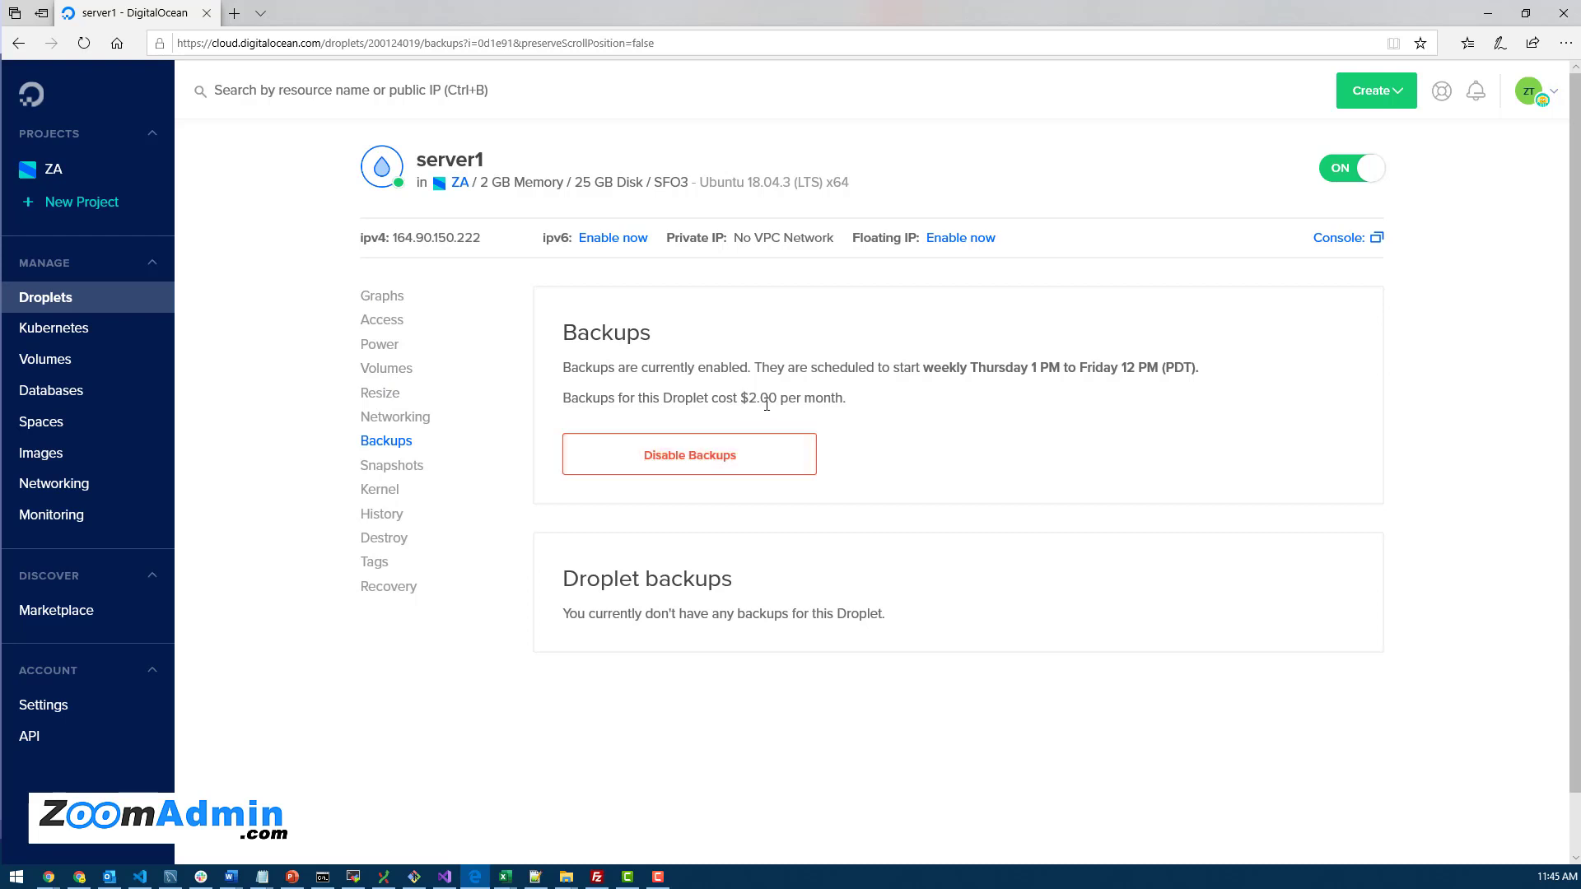
mouse_move(520, 447)
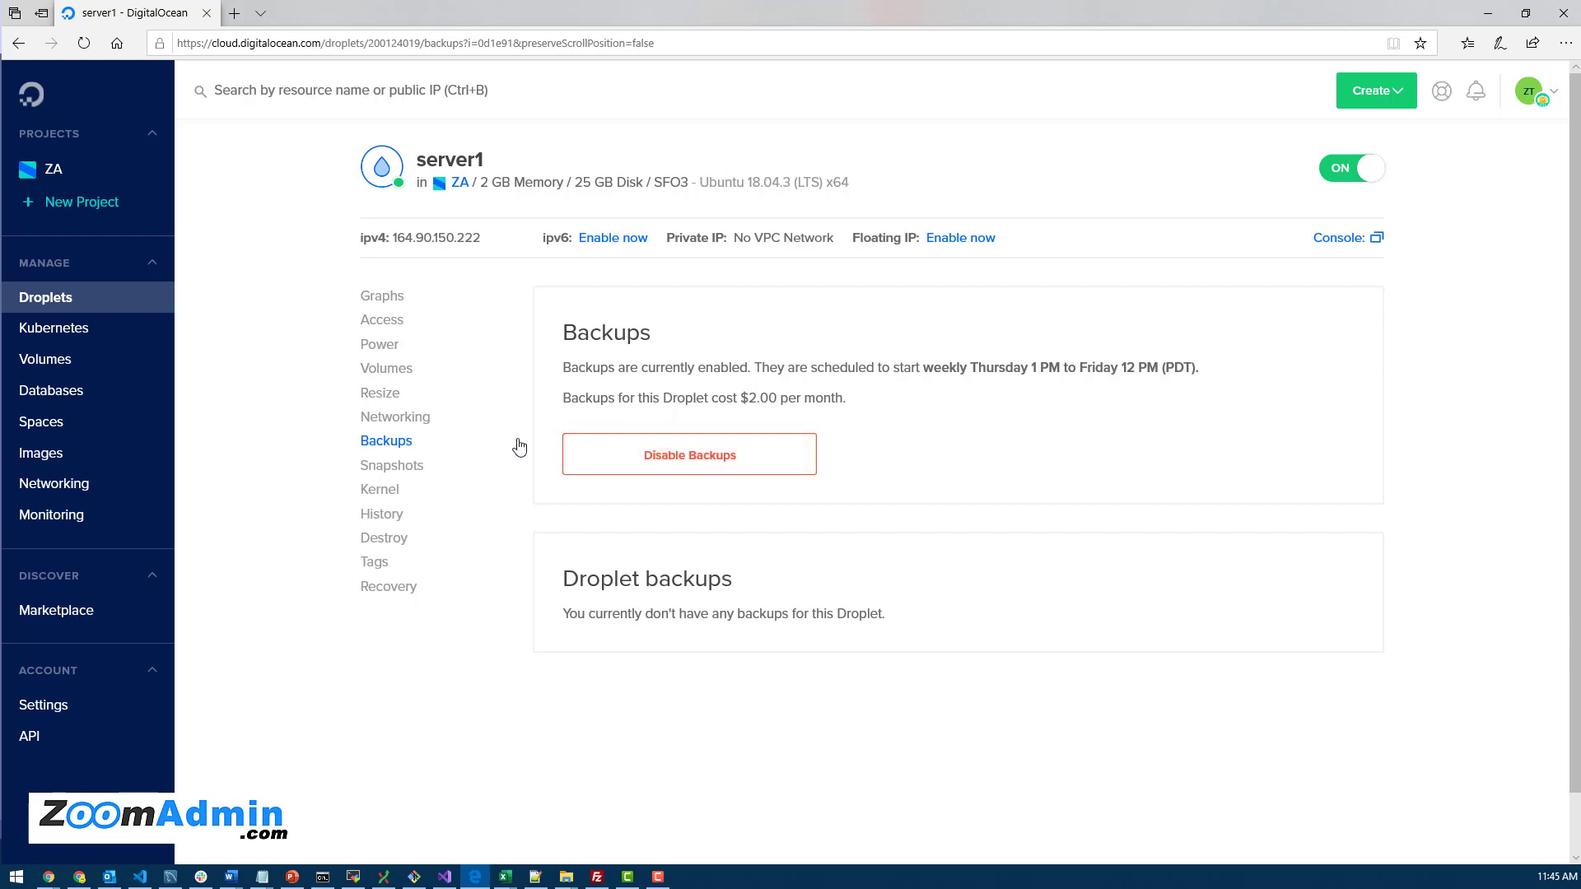
mouse_move(879, 389)
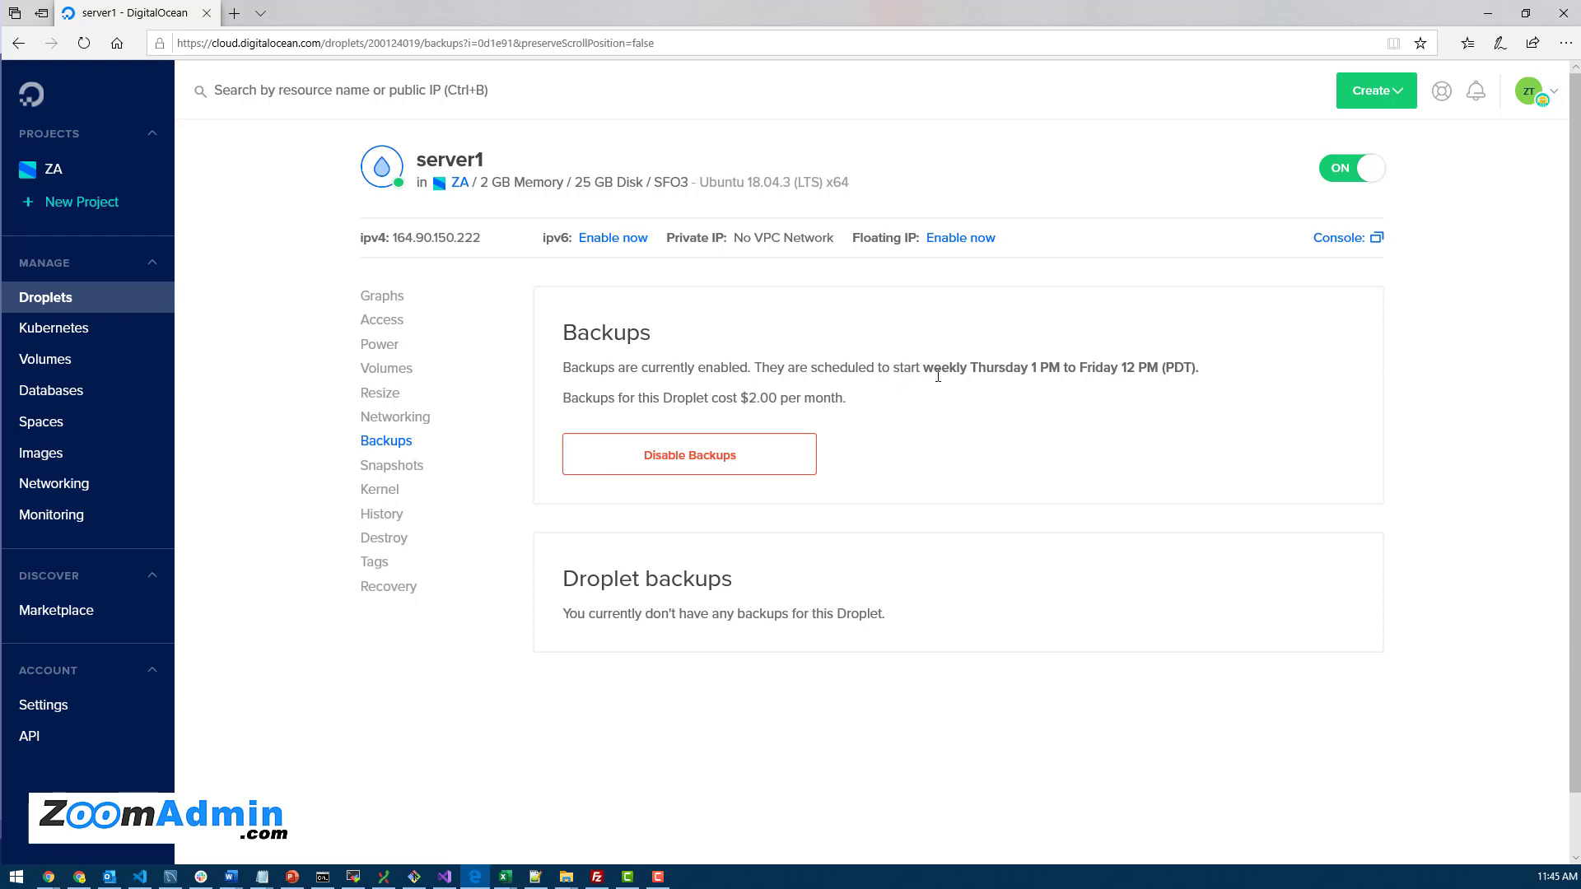
mouse_move(768, 635)
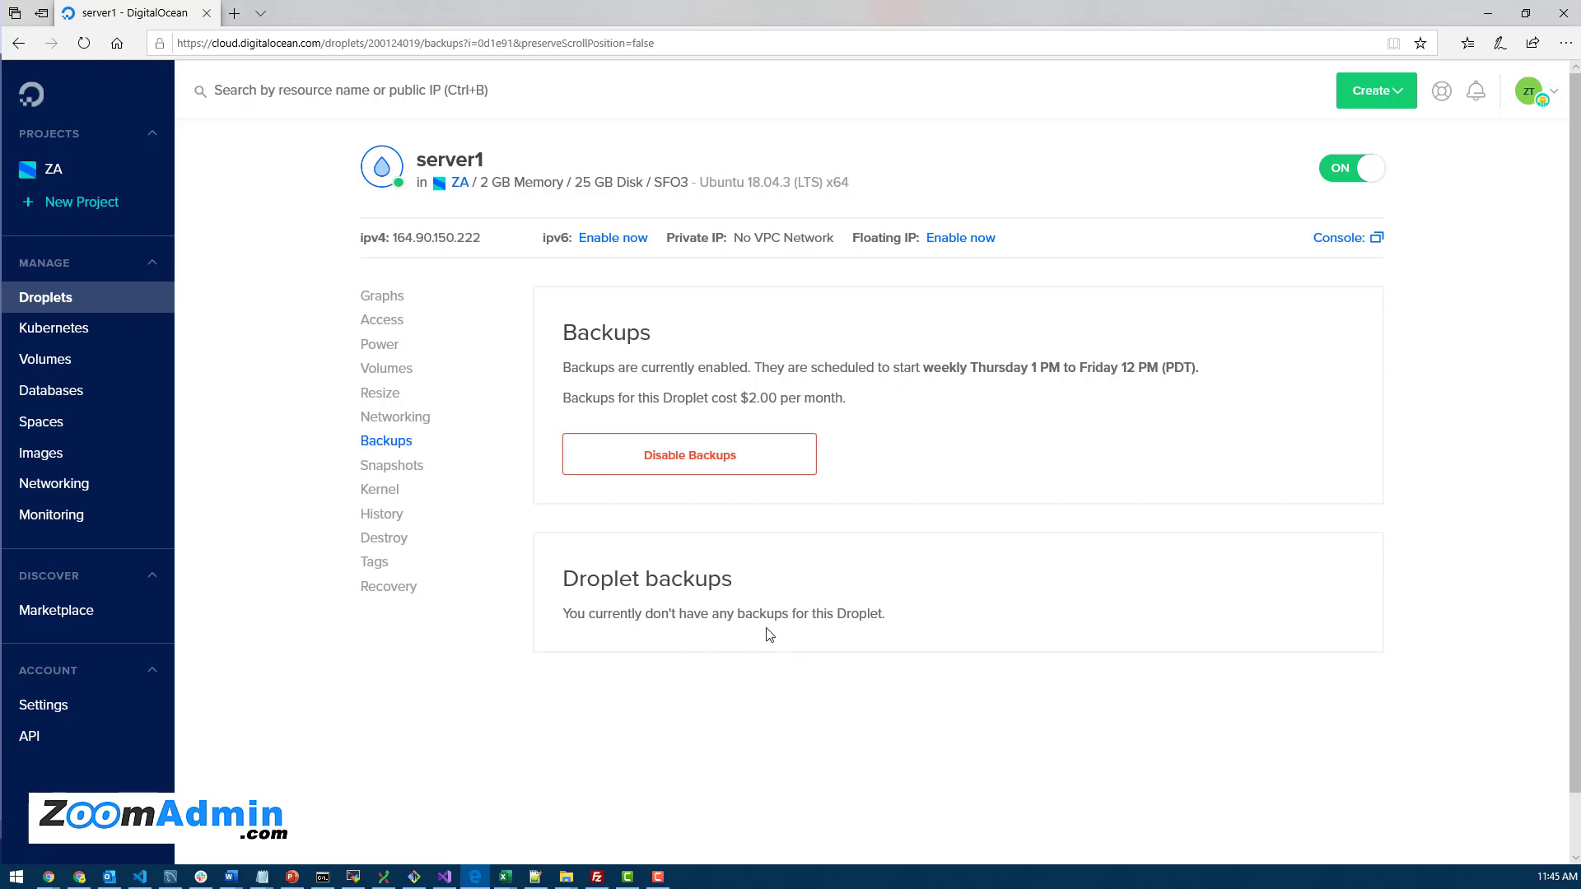
mouse_move(682, 580)
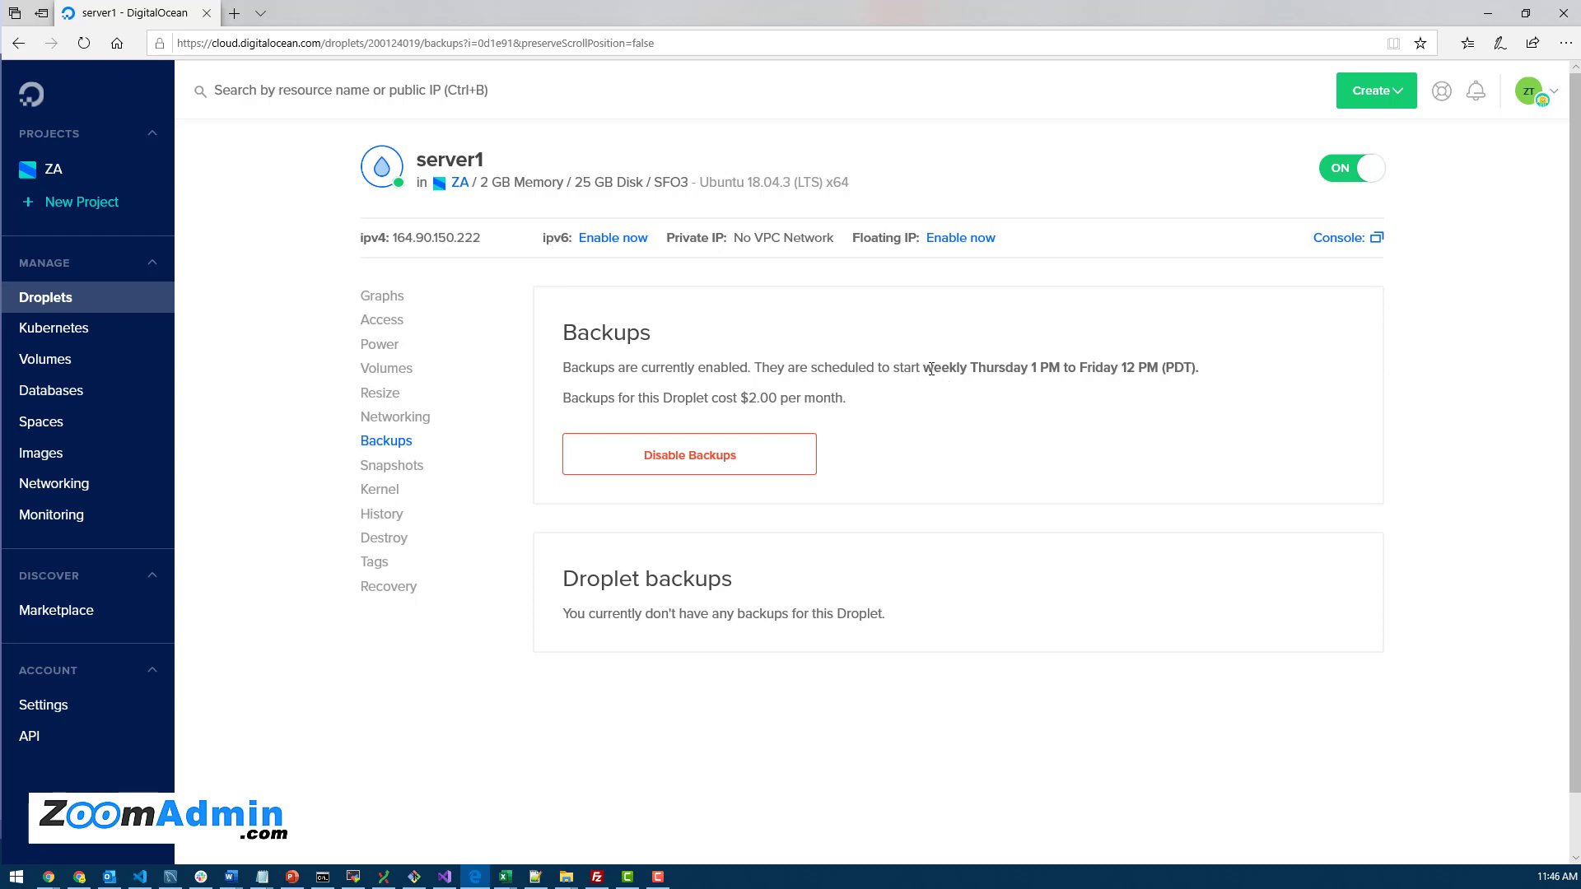
left_click_drag(924, 368, 1158, 367)
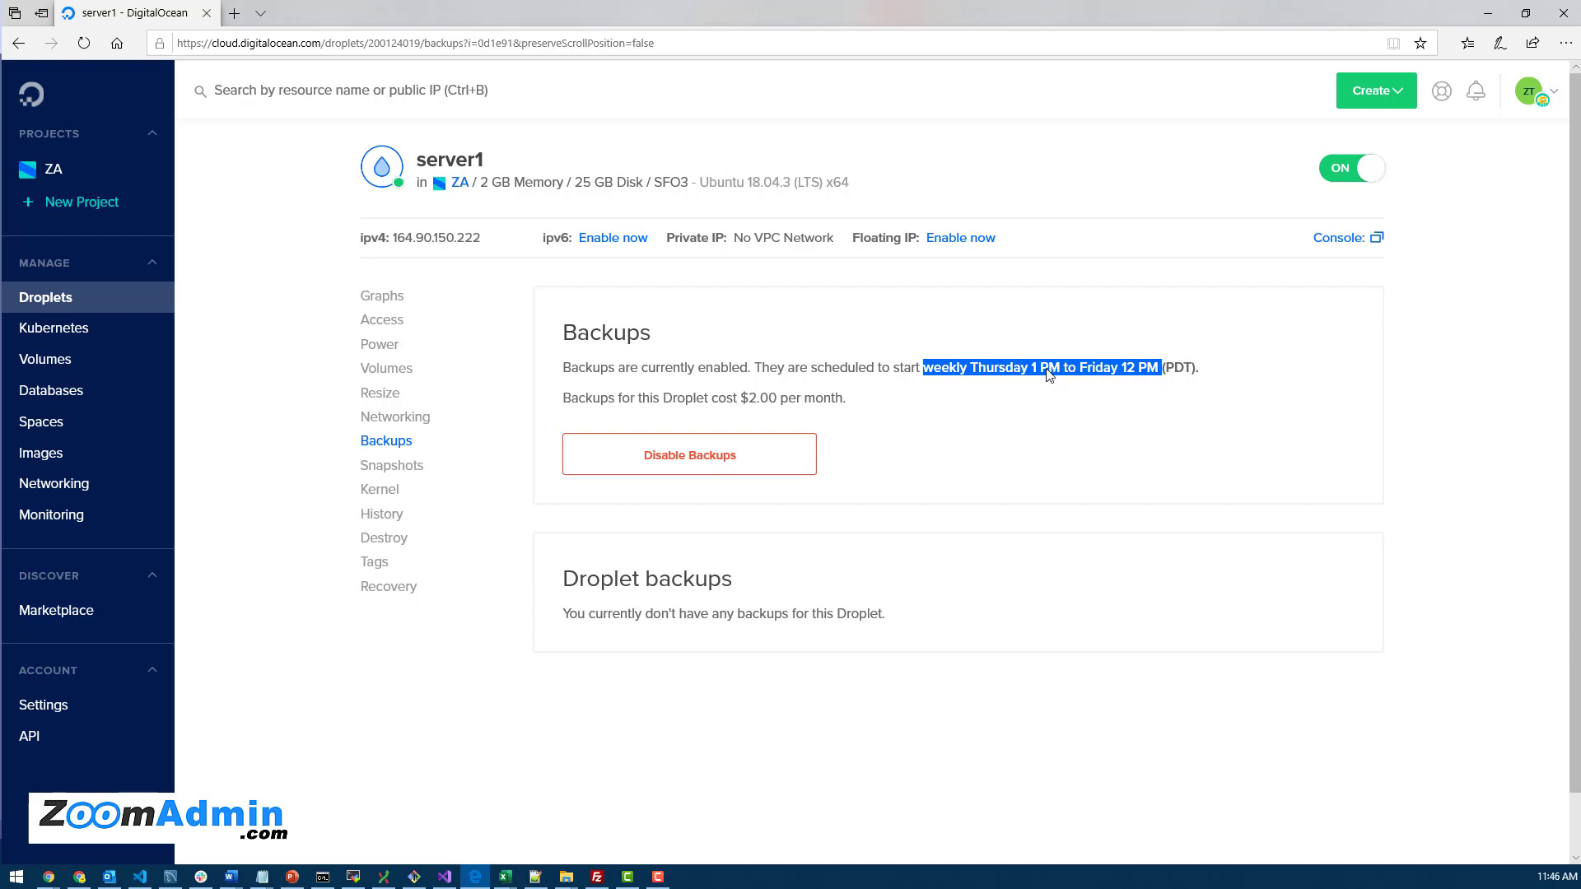
mouse_move(907, 402)
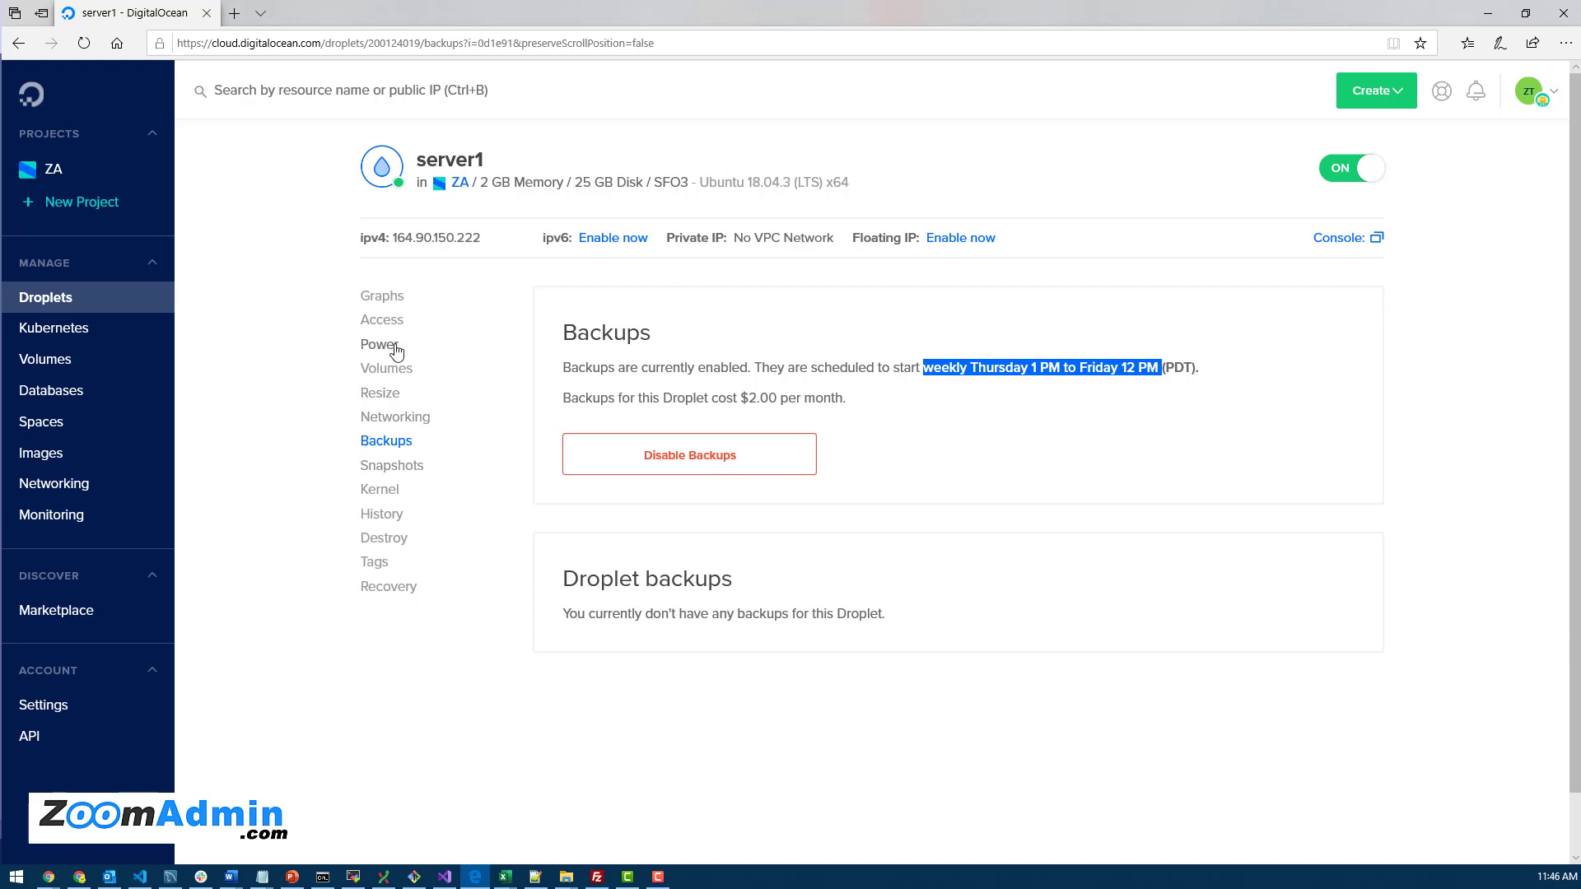
mouse_move(412, 474)
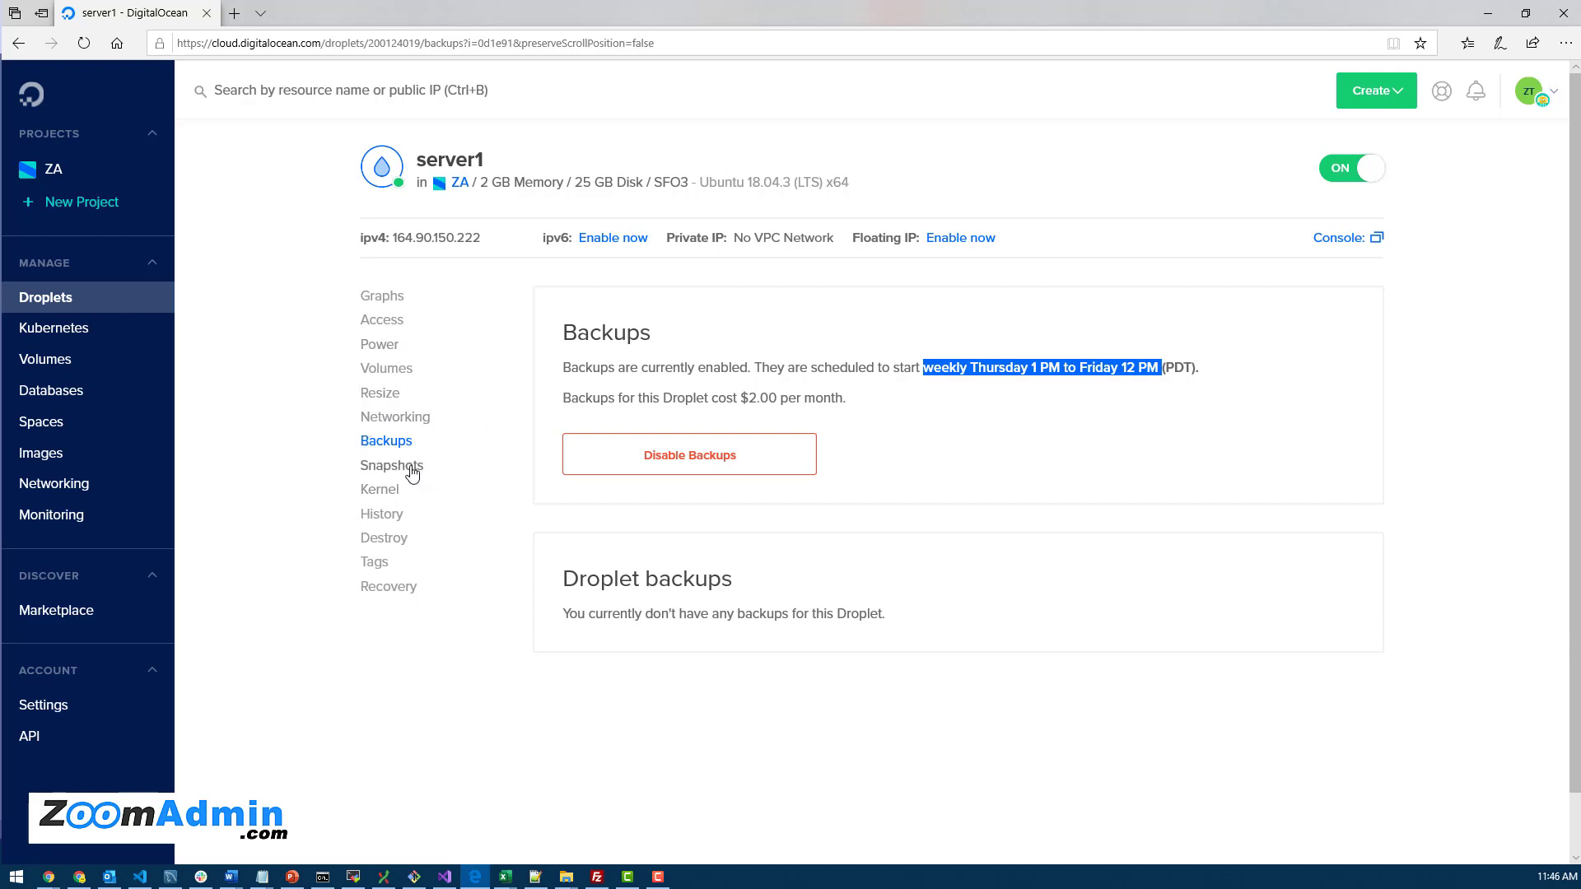
mouse_move(416, 473)
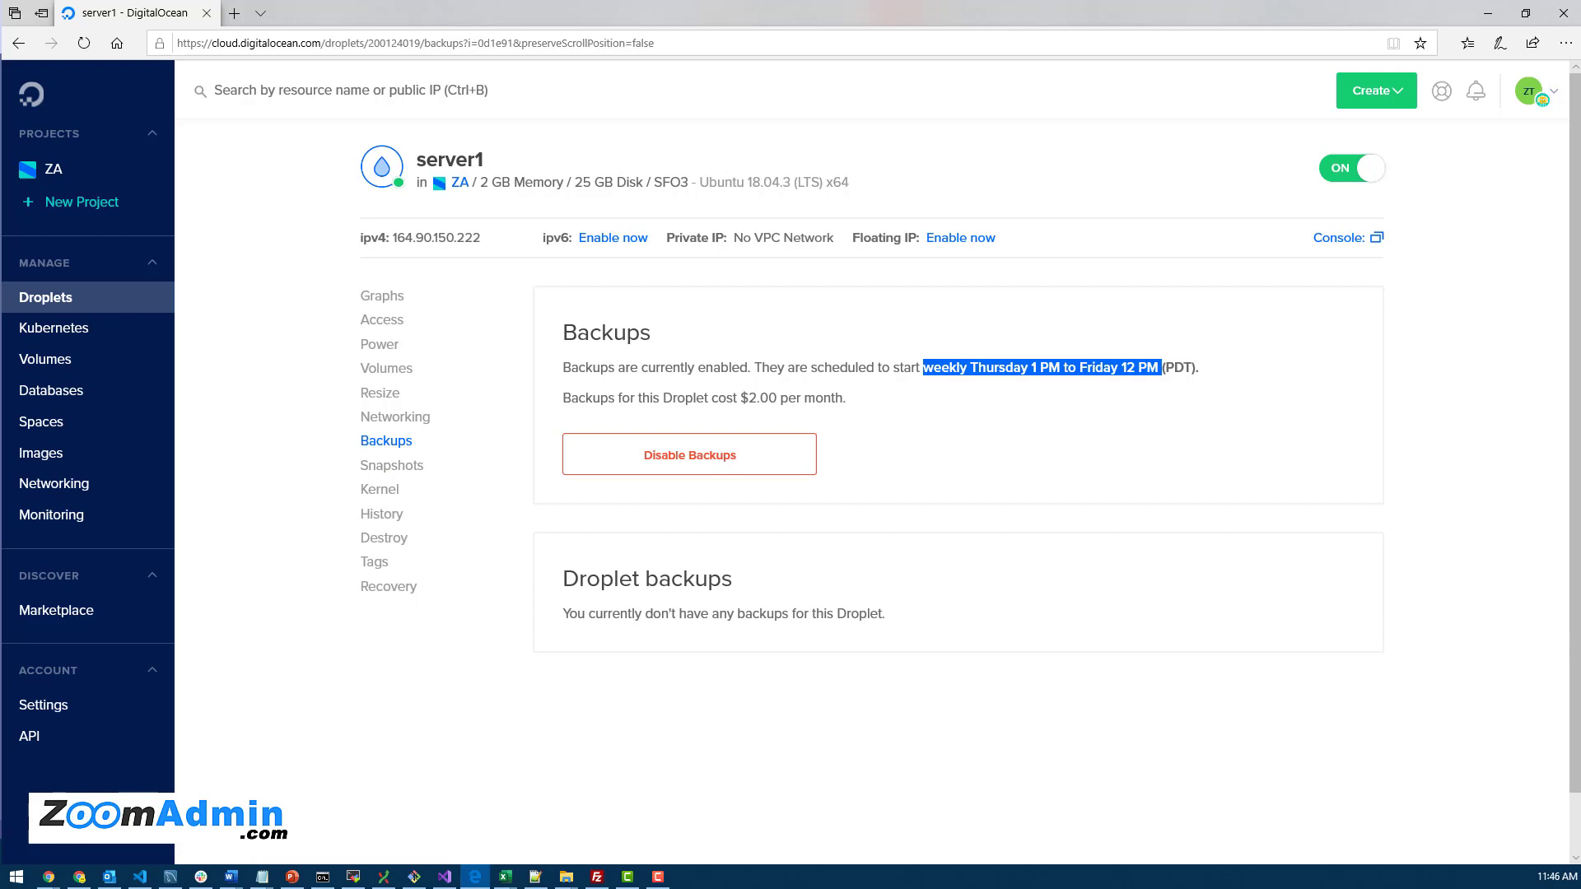
left_click(91, 13)
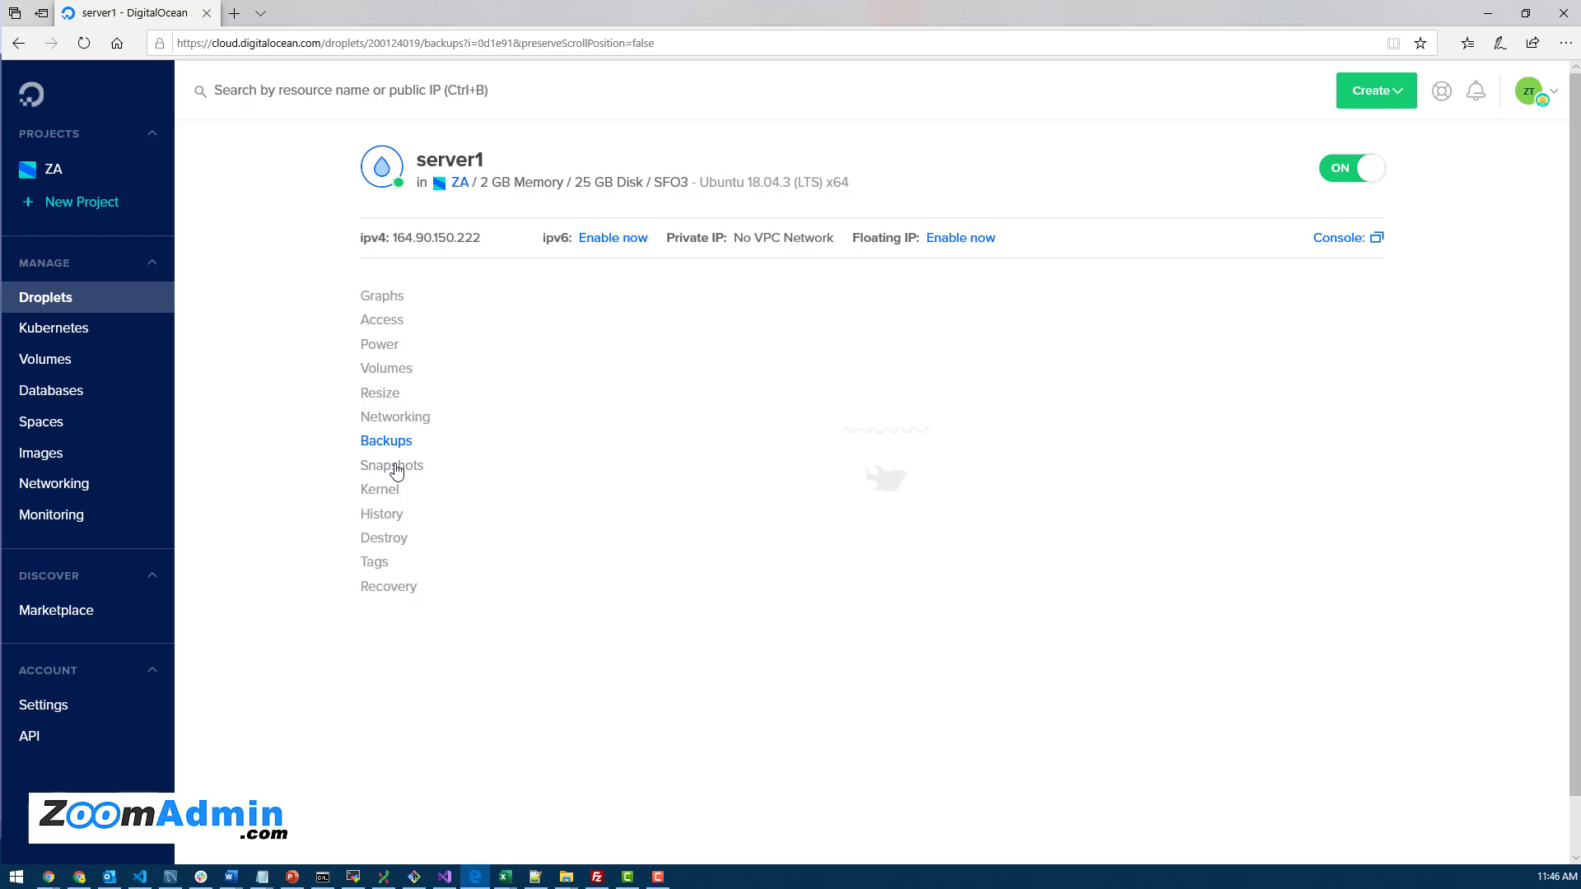
left_click(392, 465)
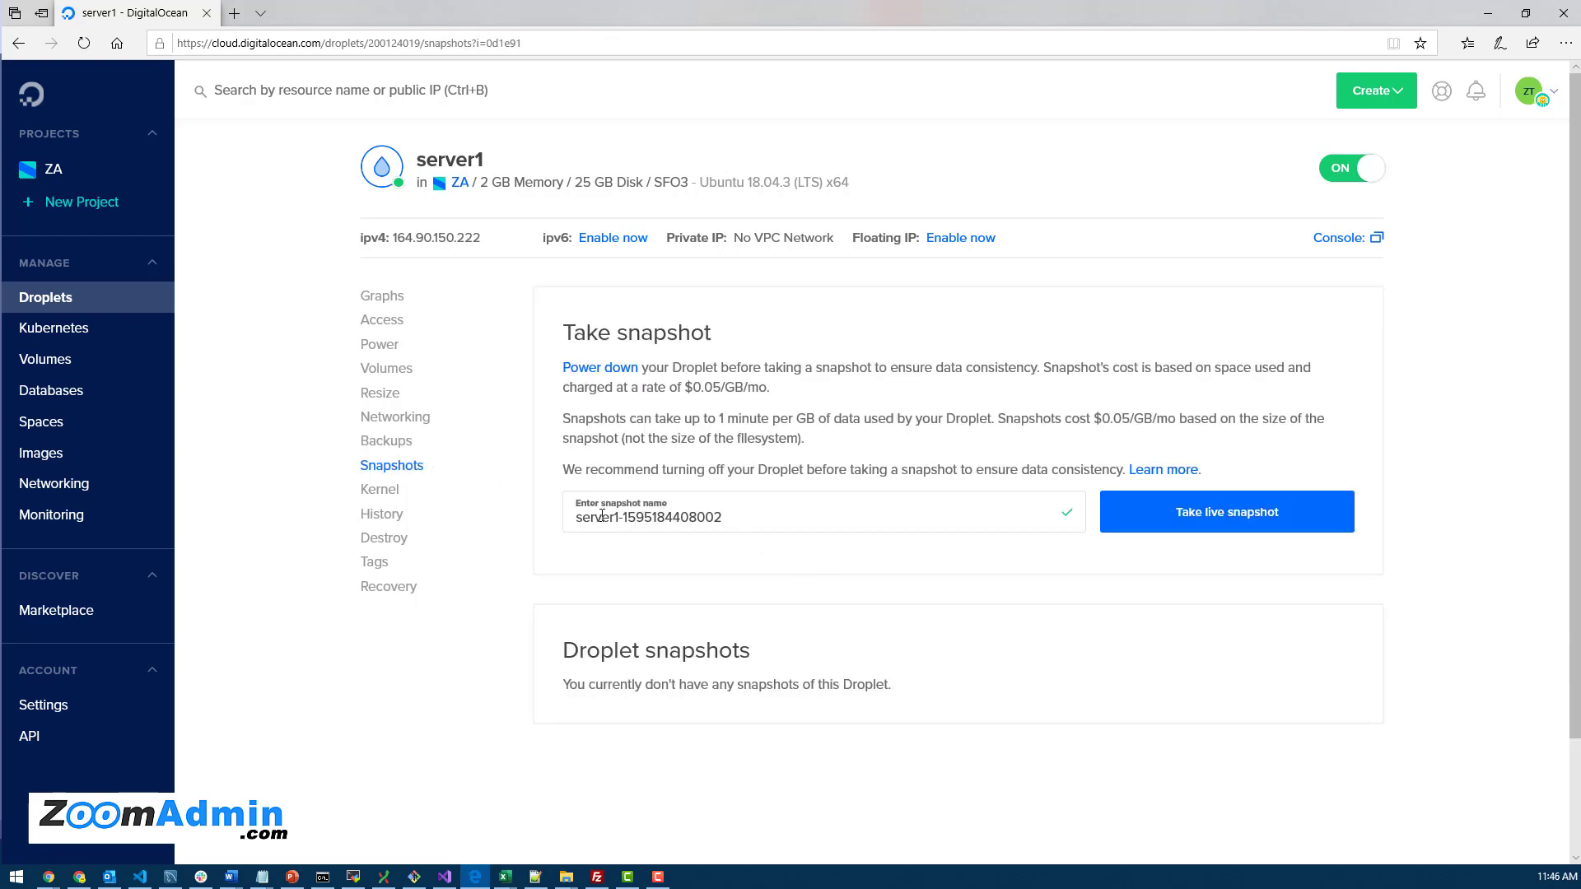
mouse_move(1226, 511)
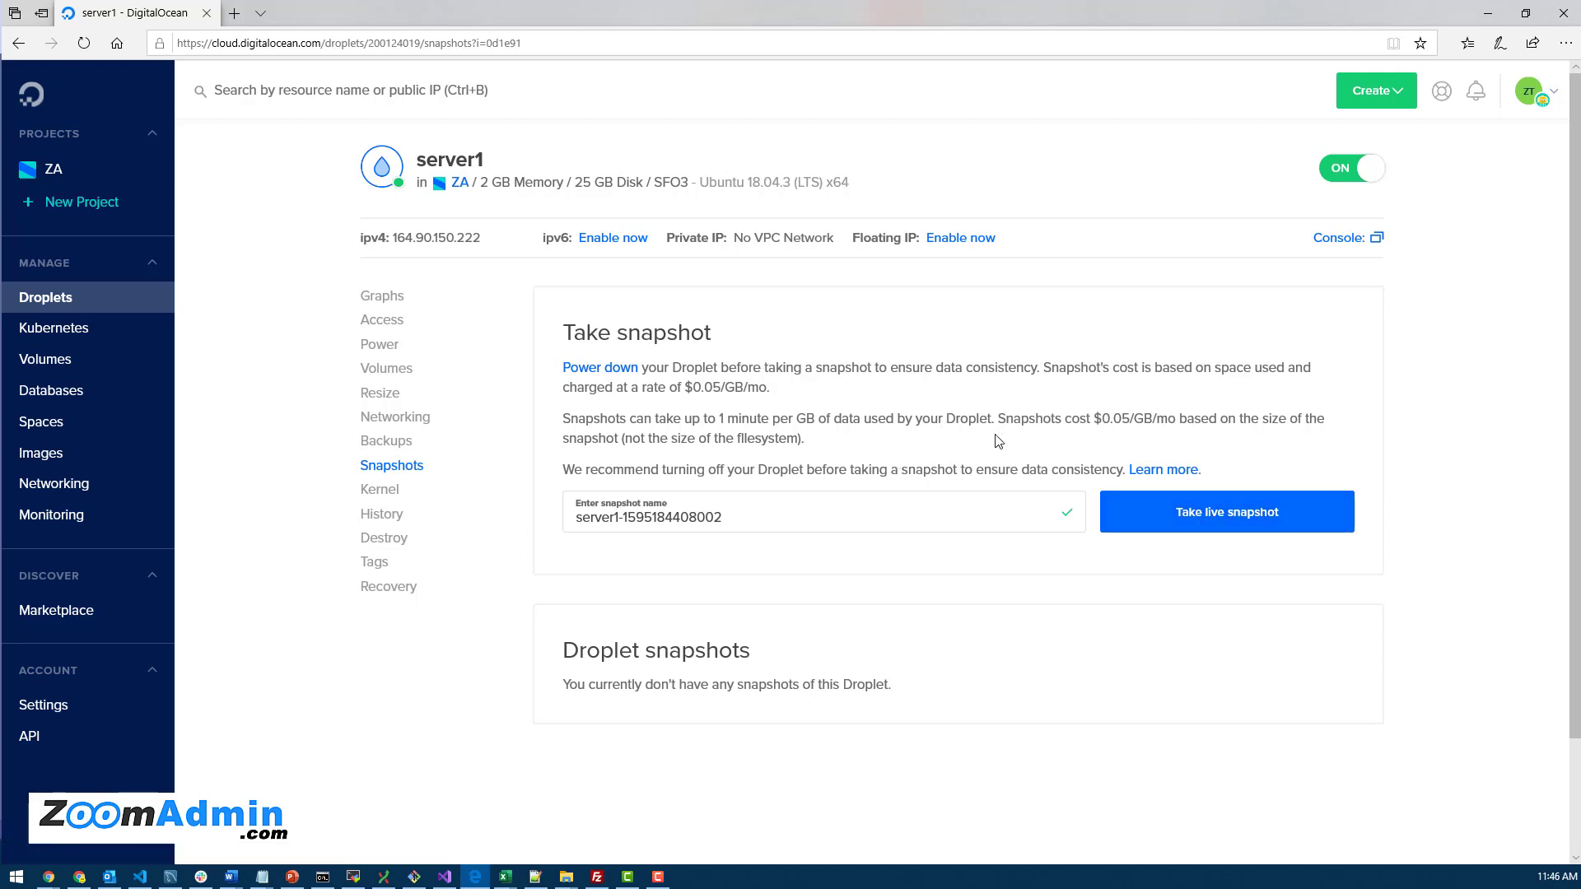
mouse_move(613, 436)
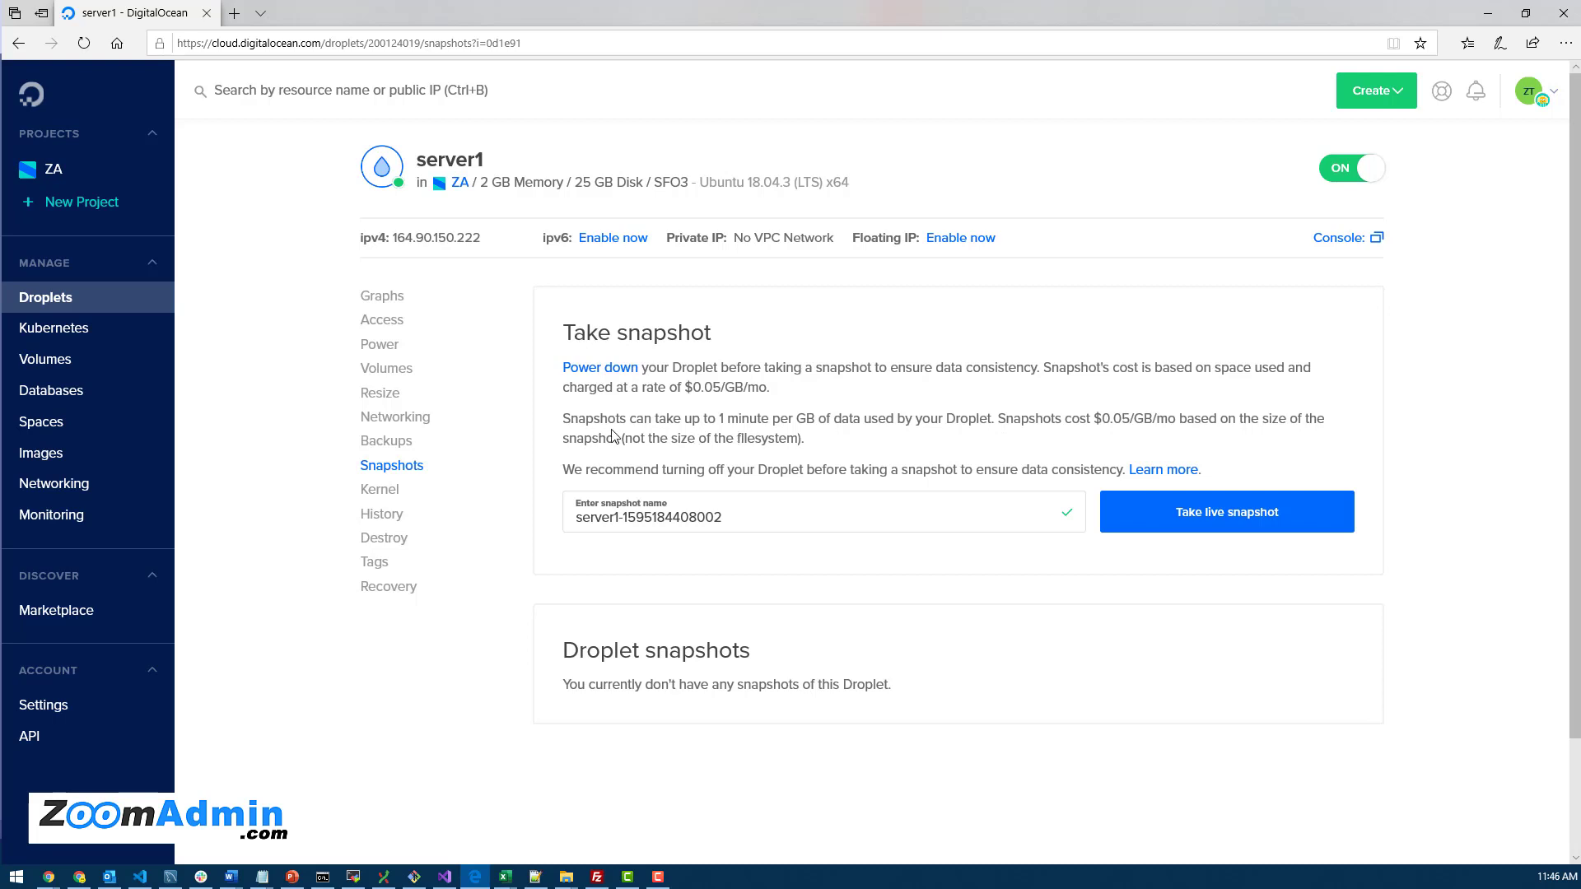
mouse_move(812, 443)
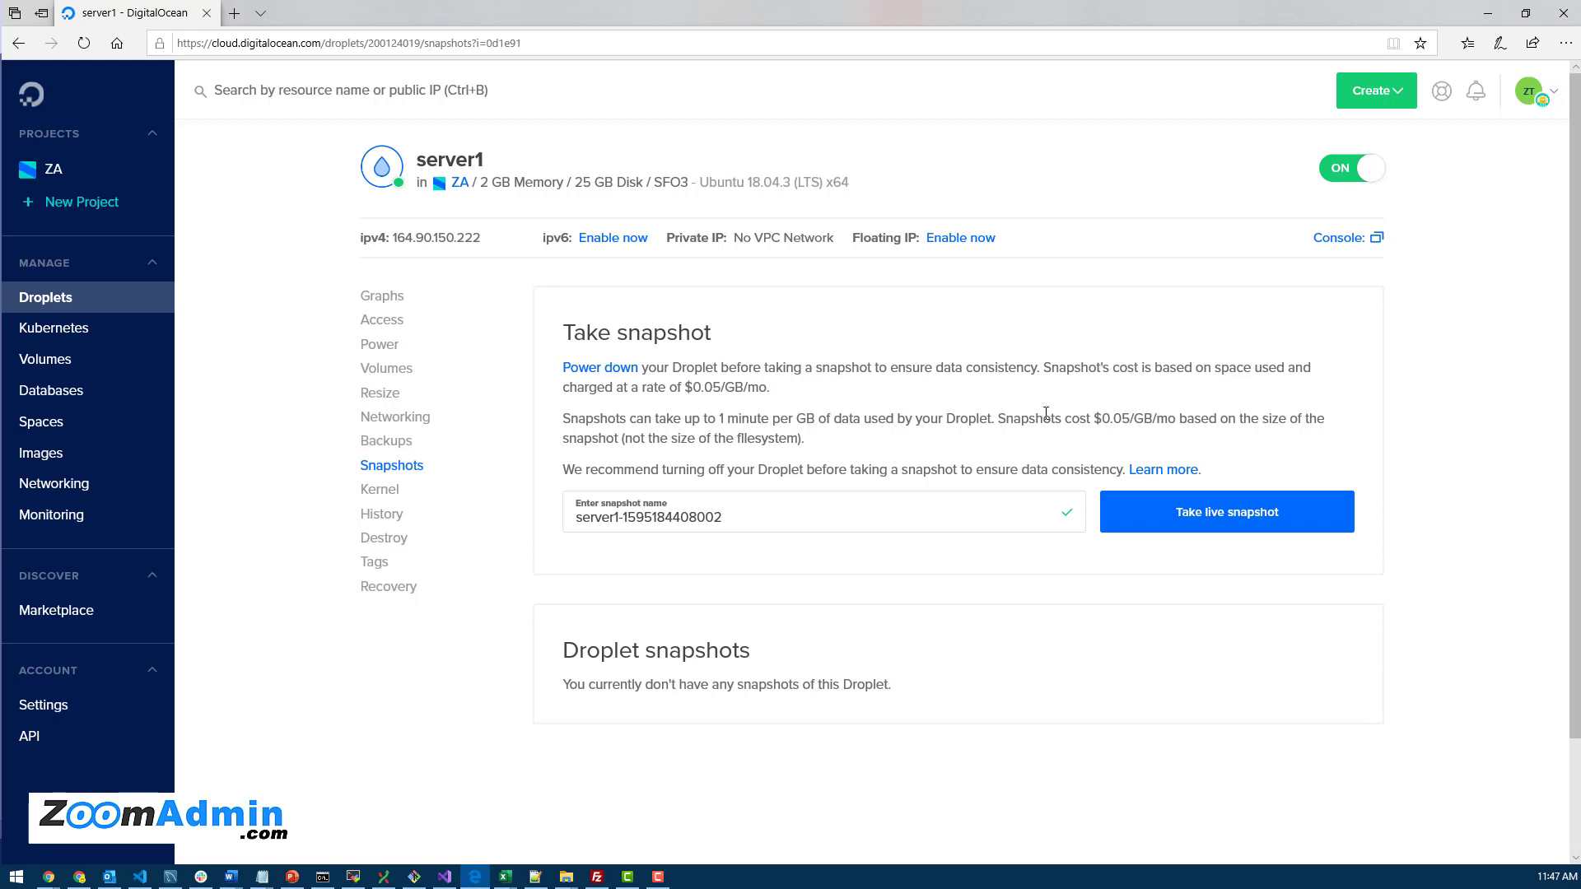
mouse_move(659, 375)
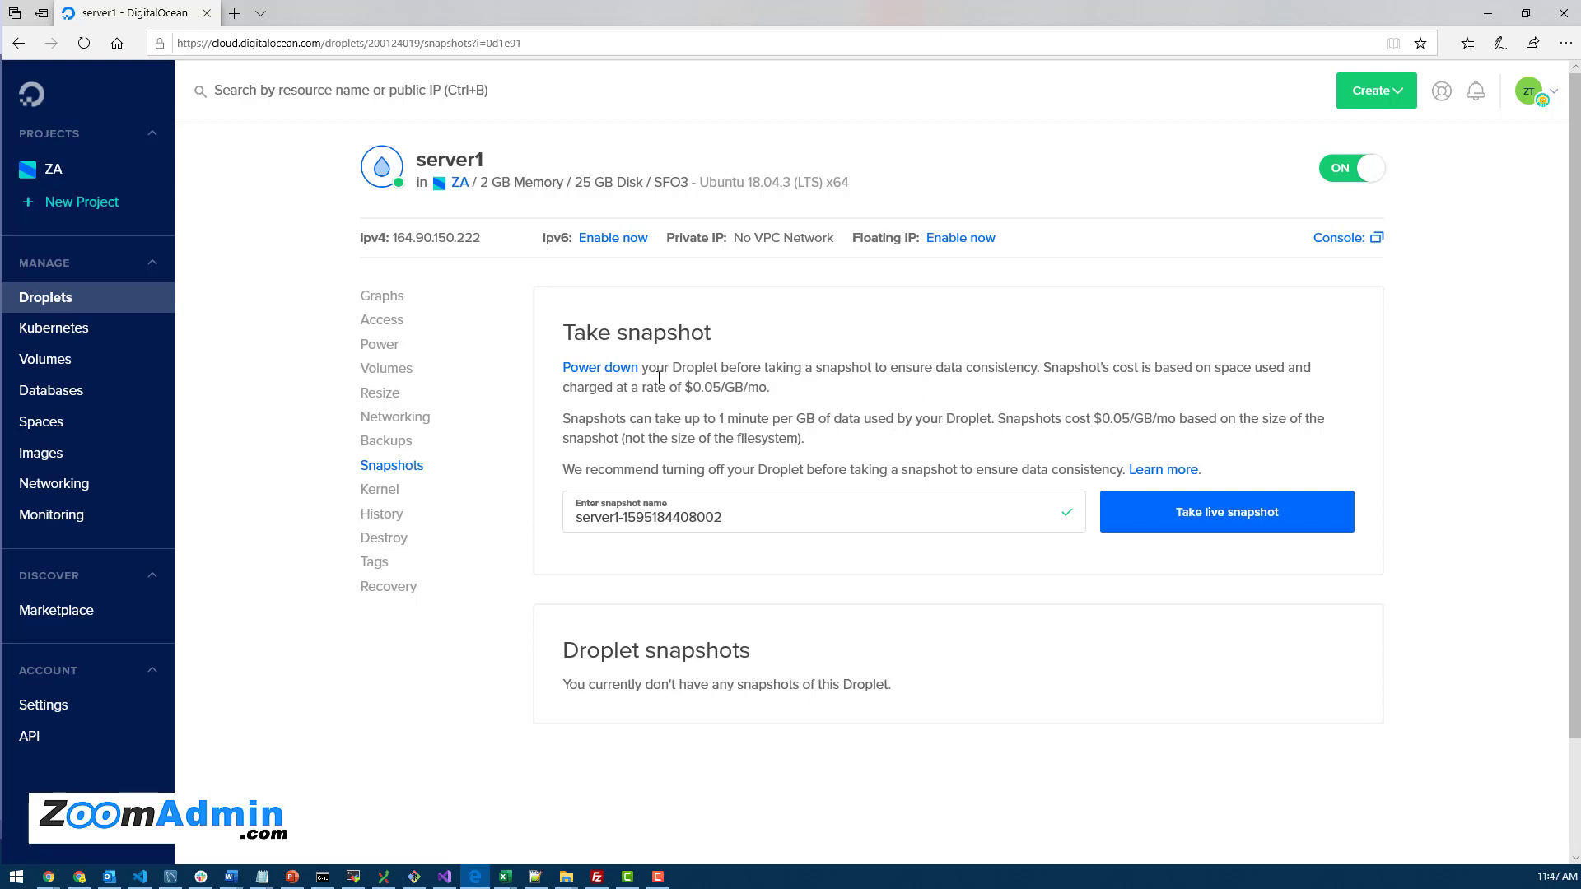
mouse_move(887, 532)
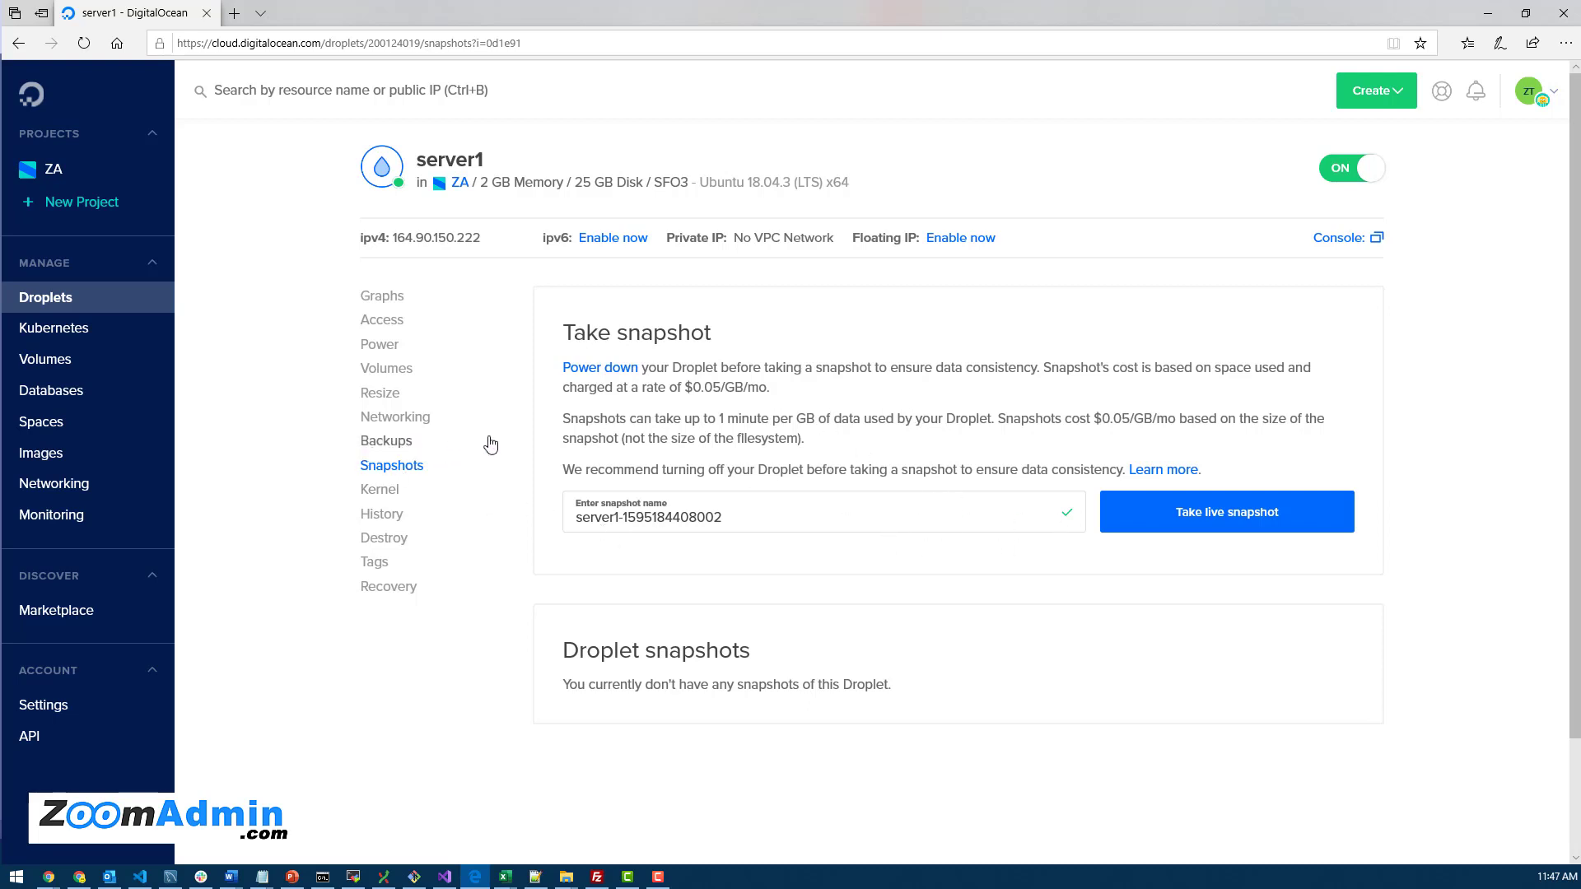
mouse_move(385, 441)
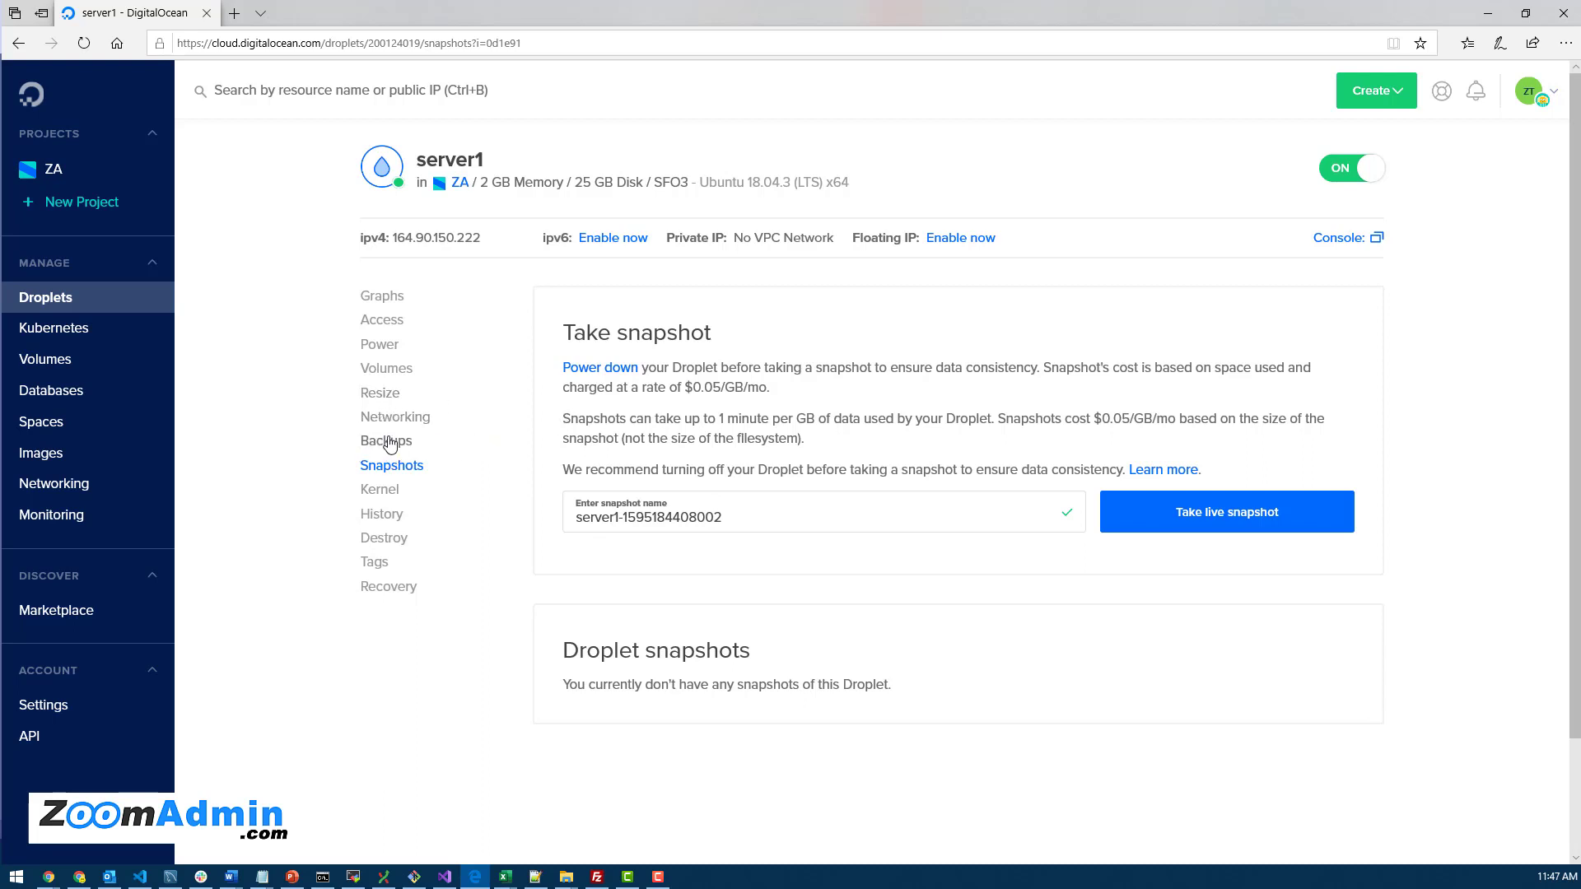
left_click(386, 441)
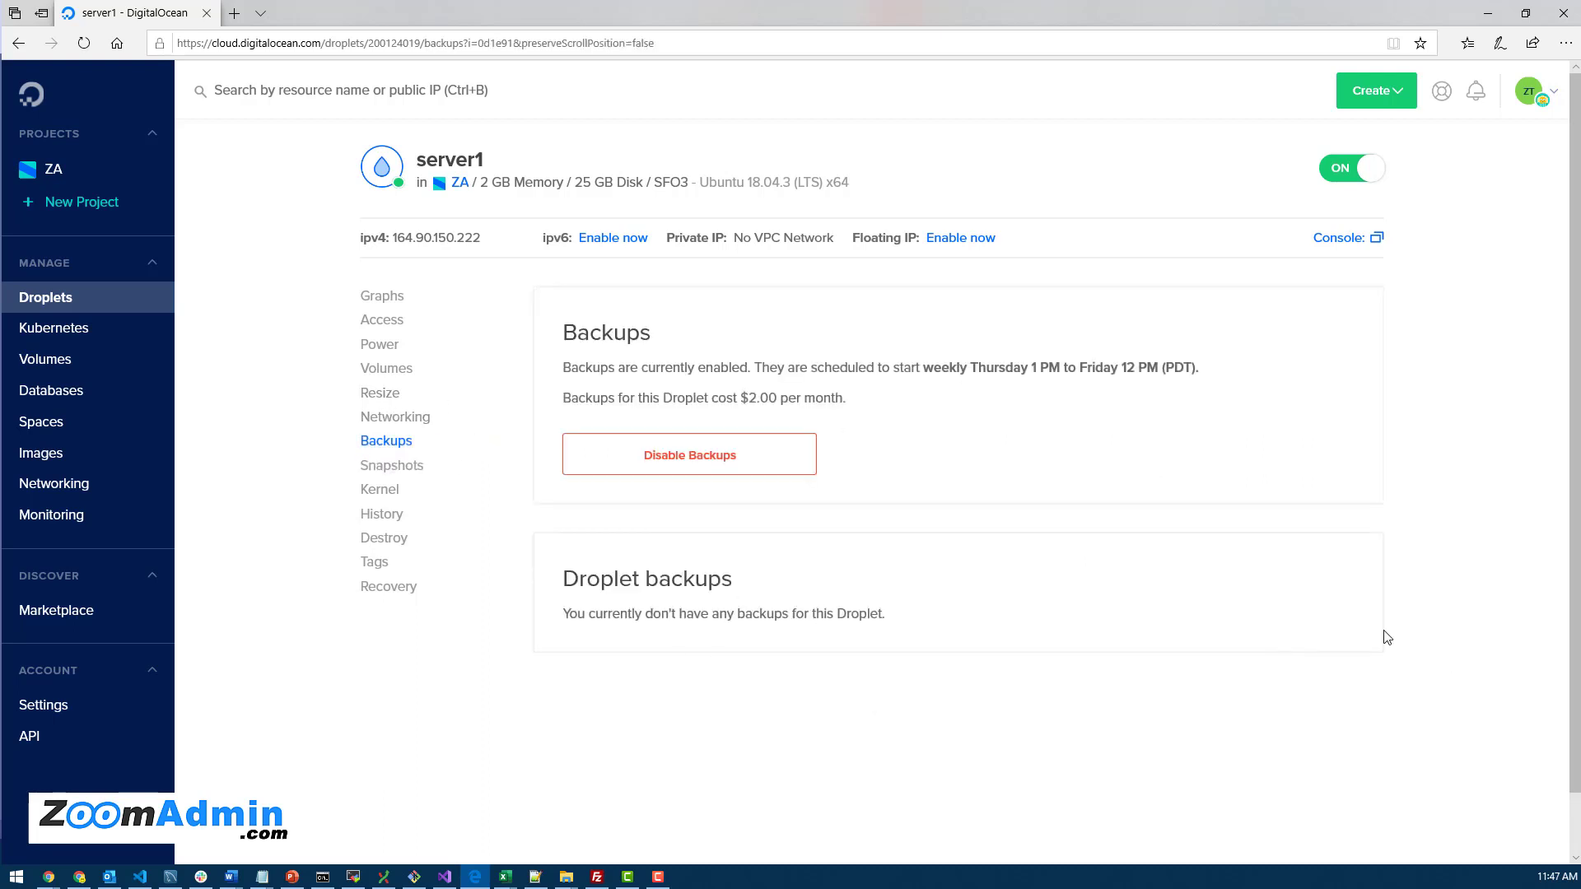
mouse_move(1301, 614)
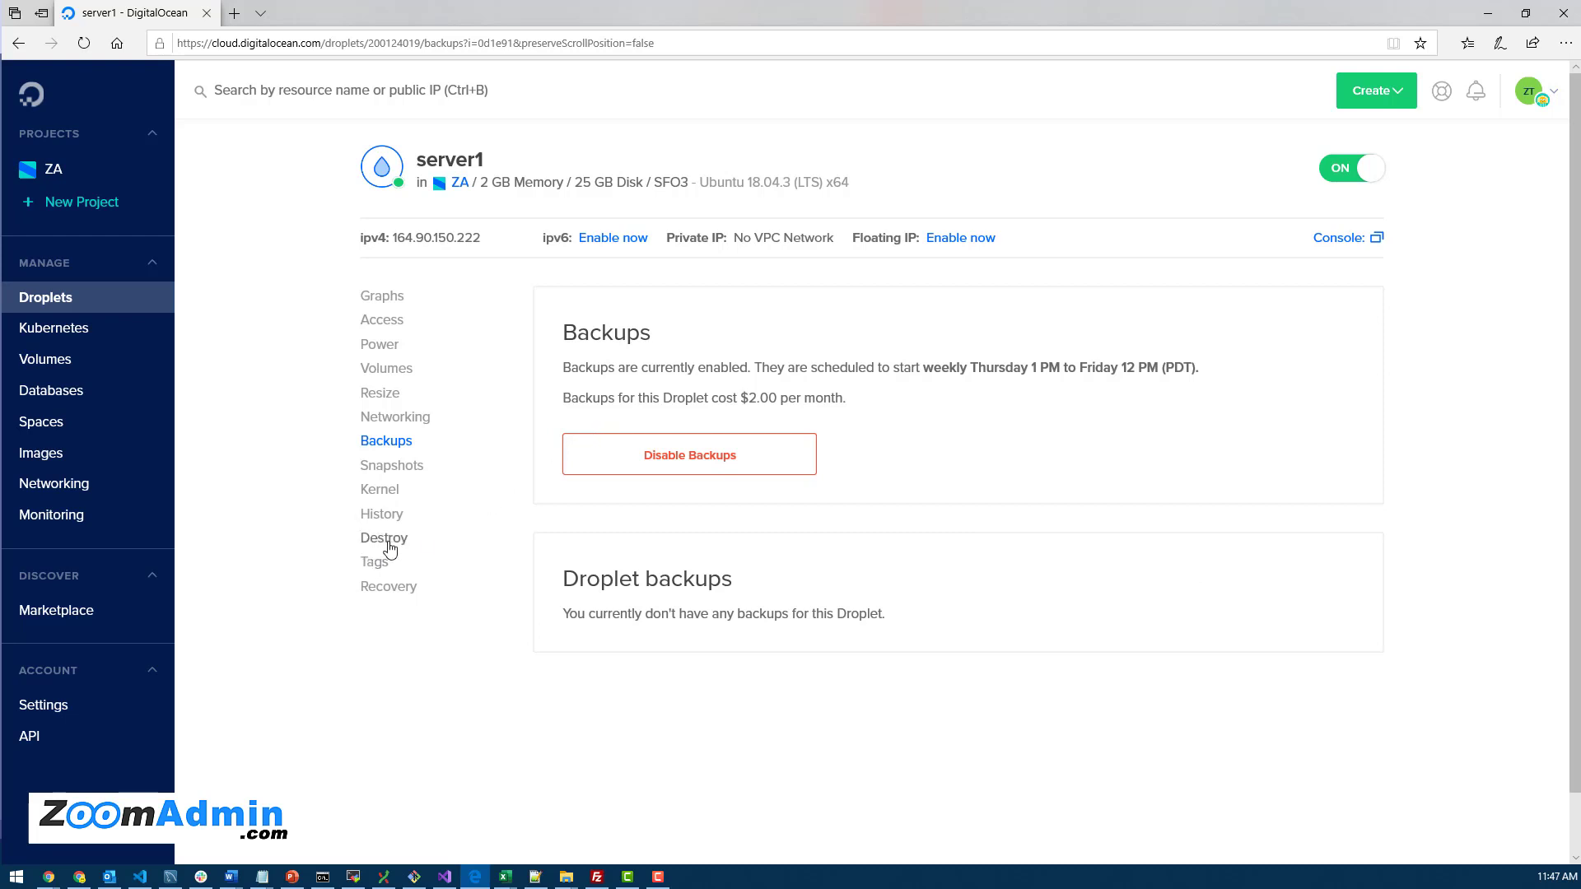
left_click(689, 455)
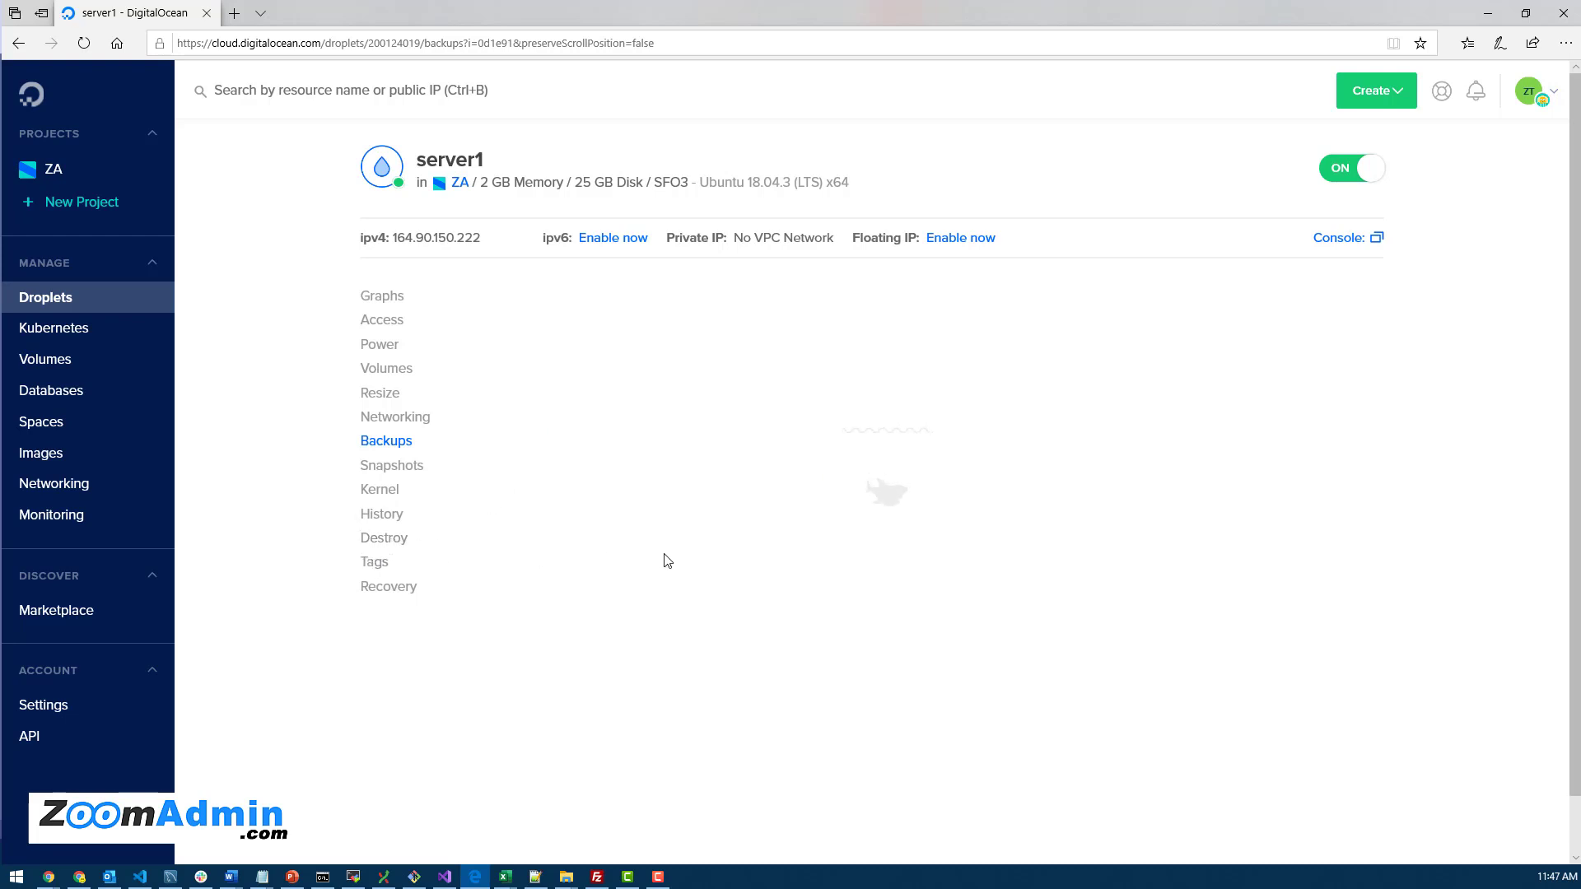
left_click(384, 537)
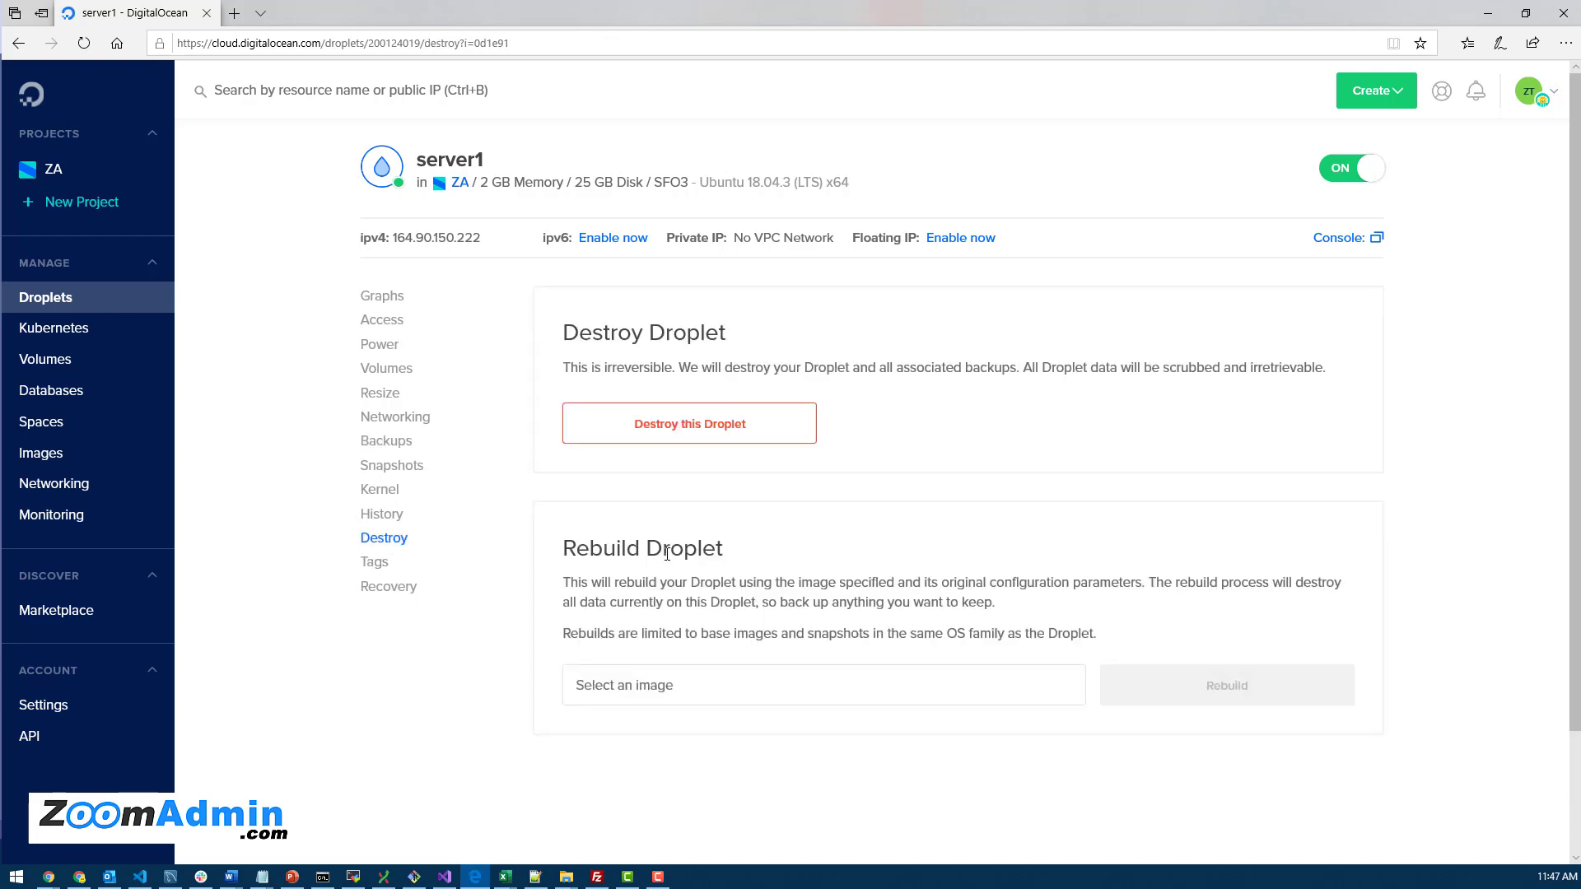
left_click(823, 685)
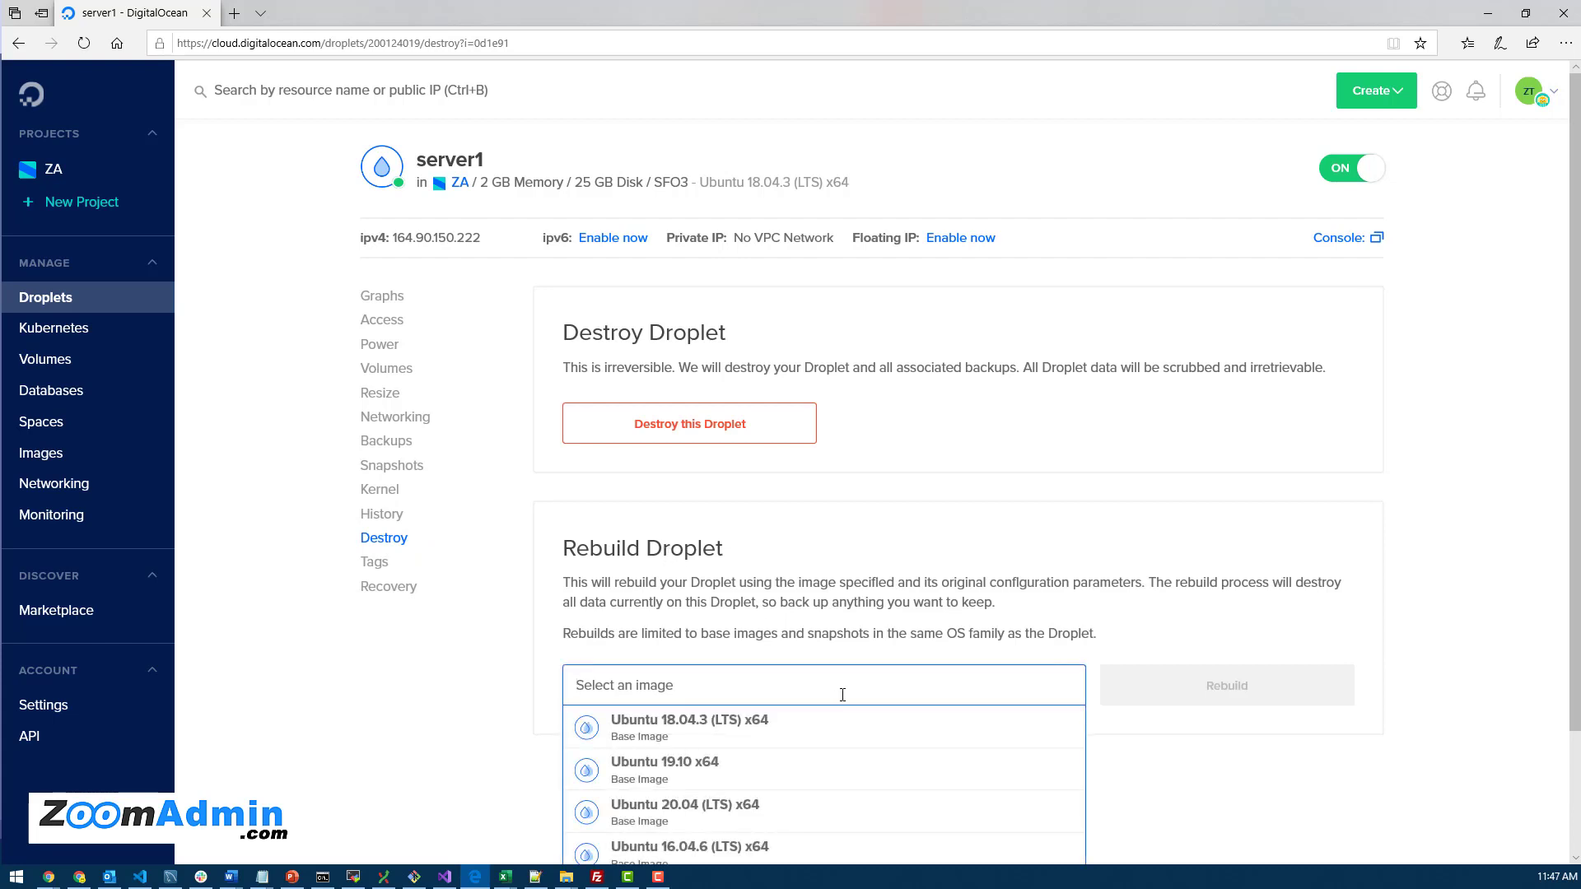
mouse_move(807, 623)
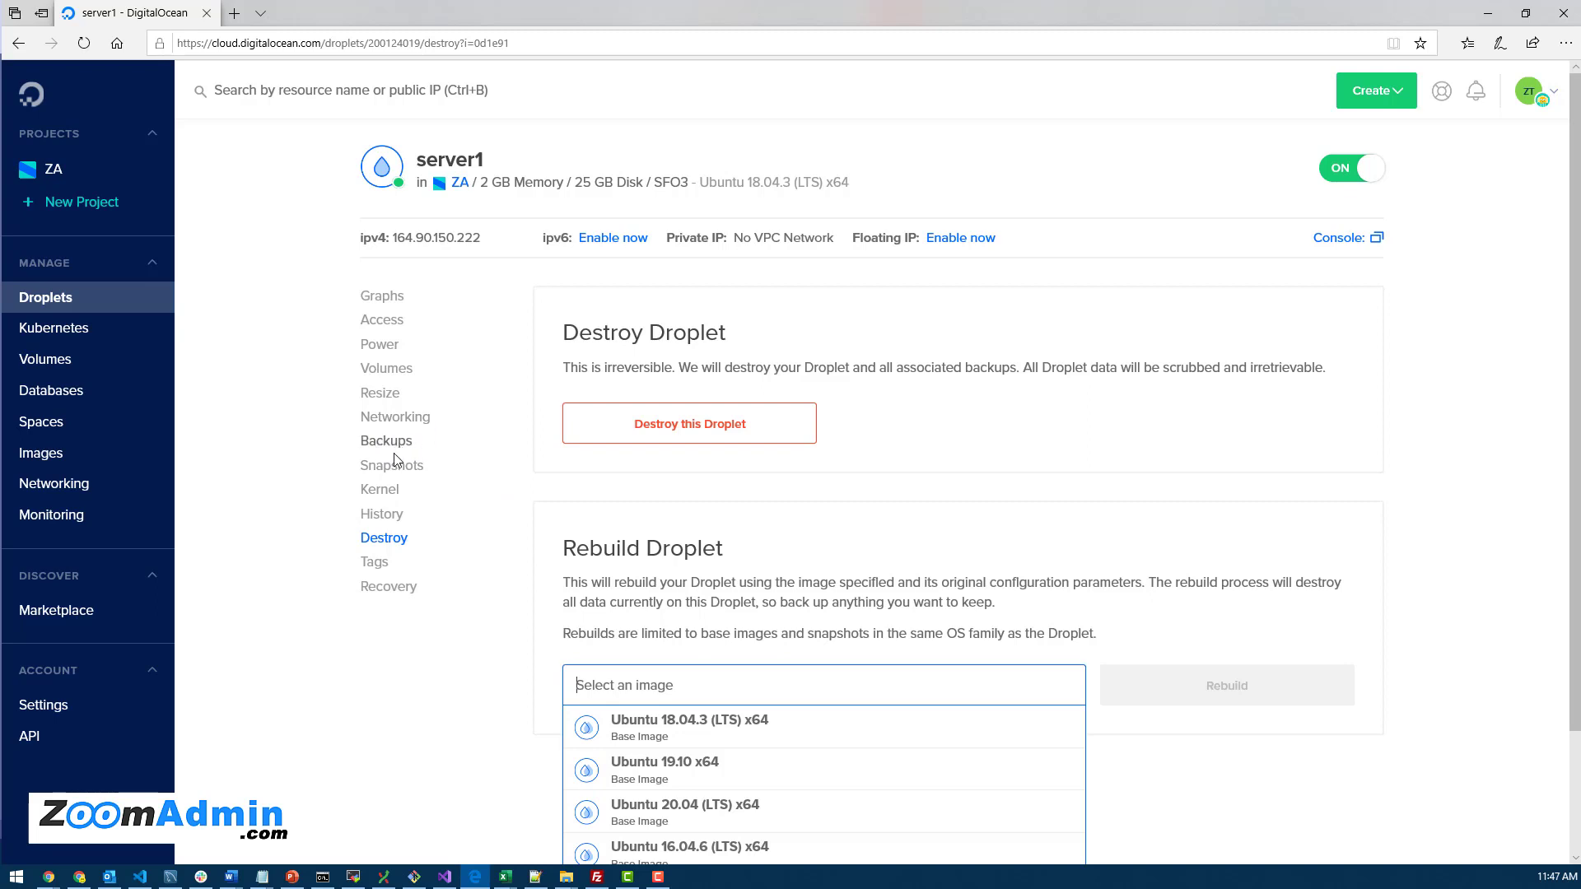
left_click(392, 464)
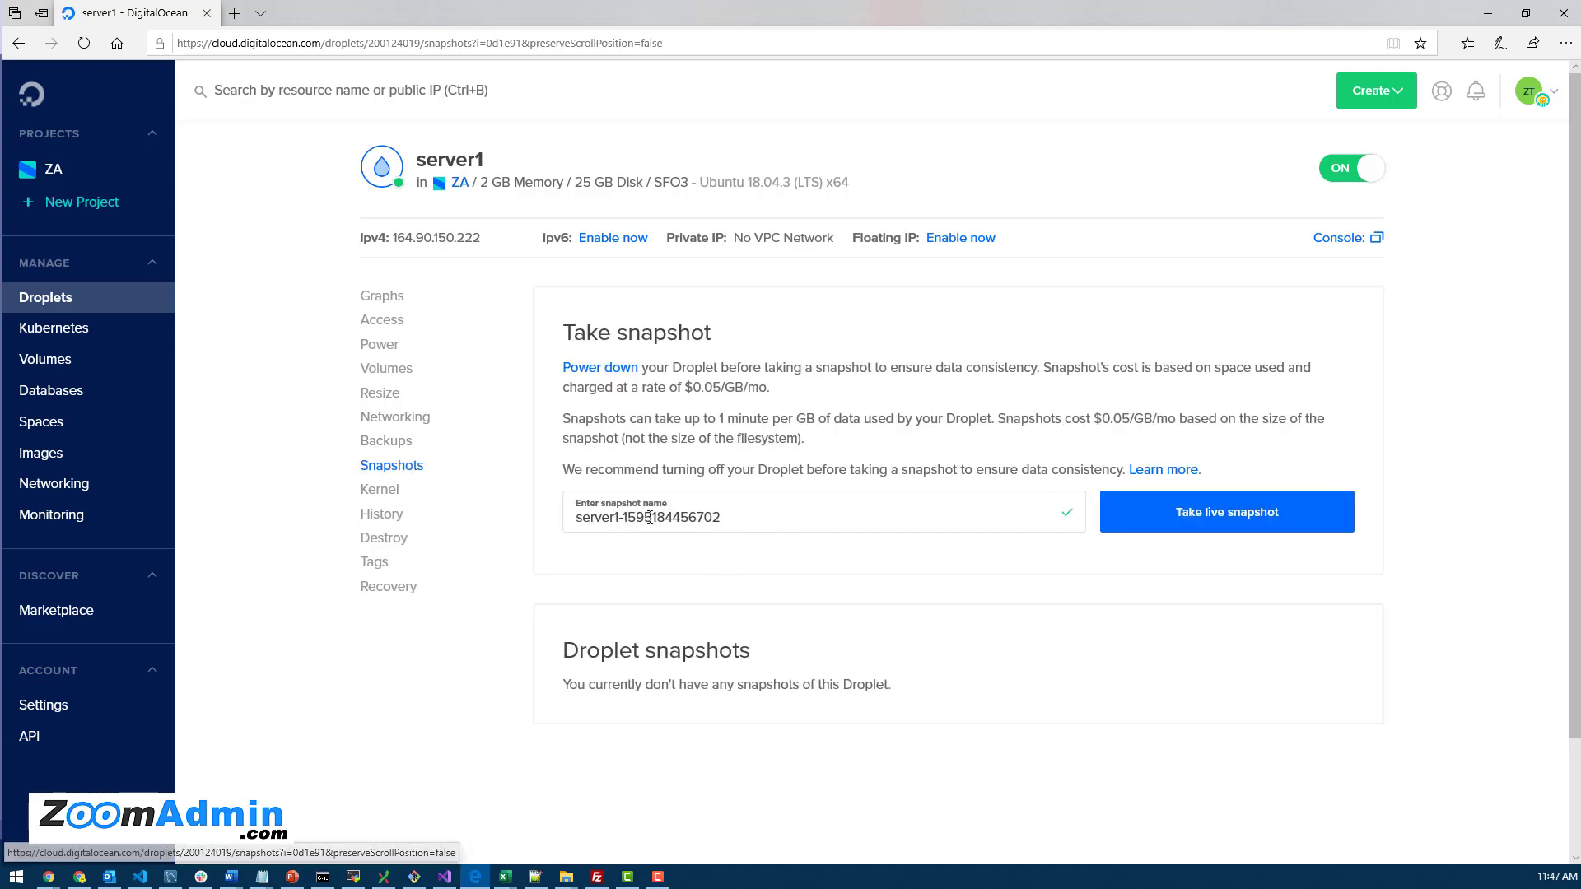
left_click(1226, 510)
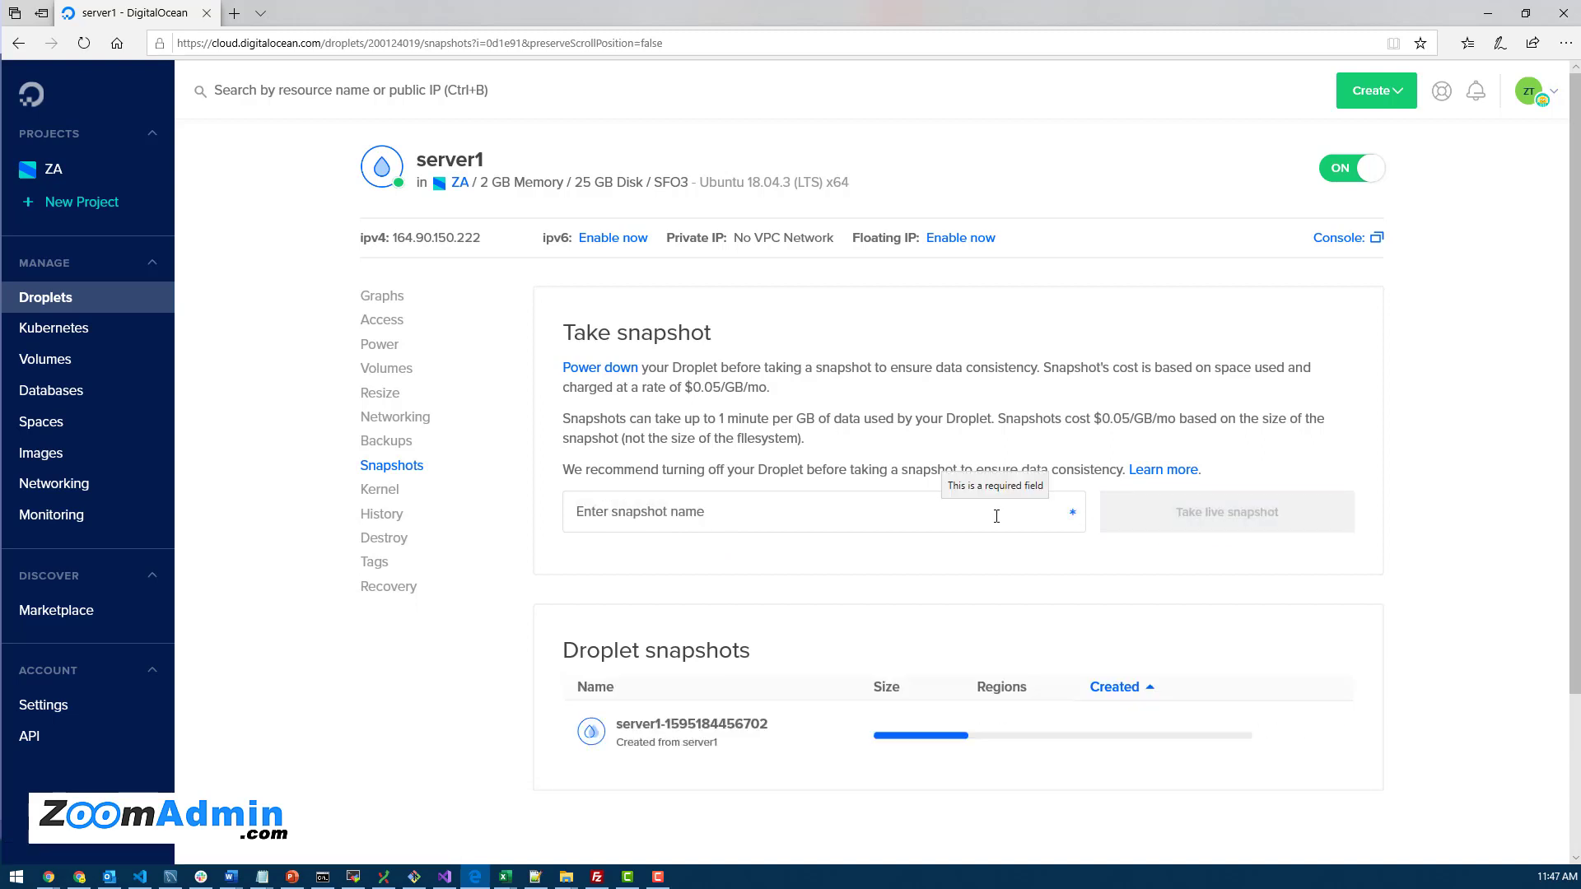
left_click(1225, 510)
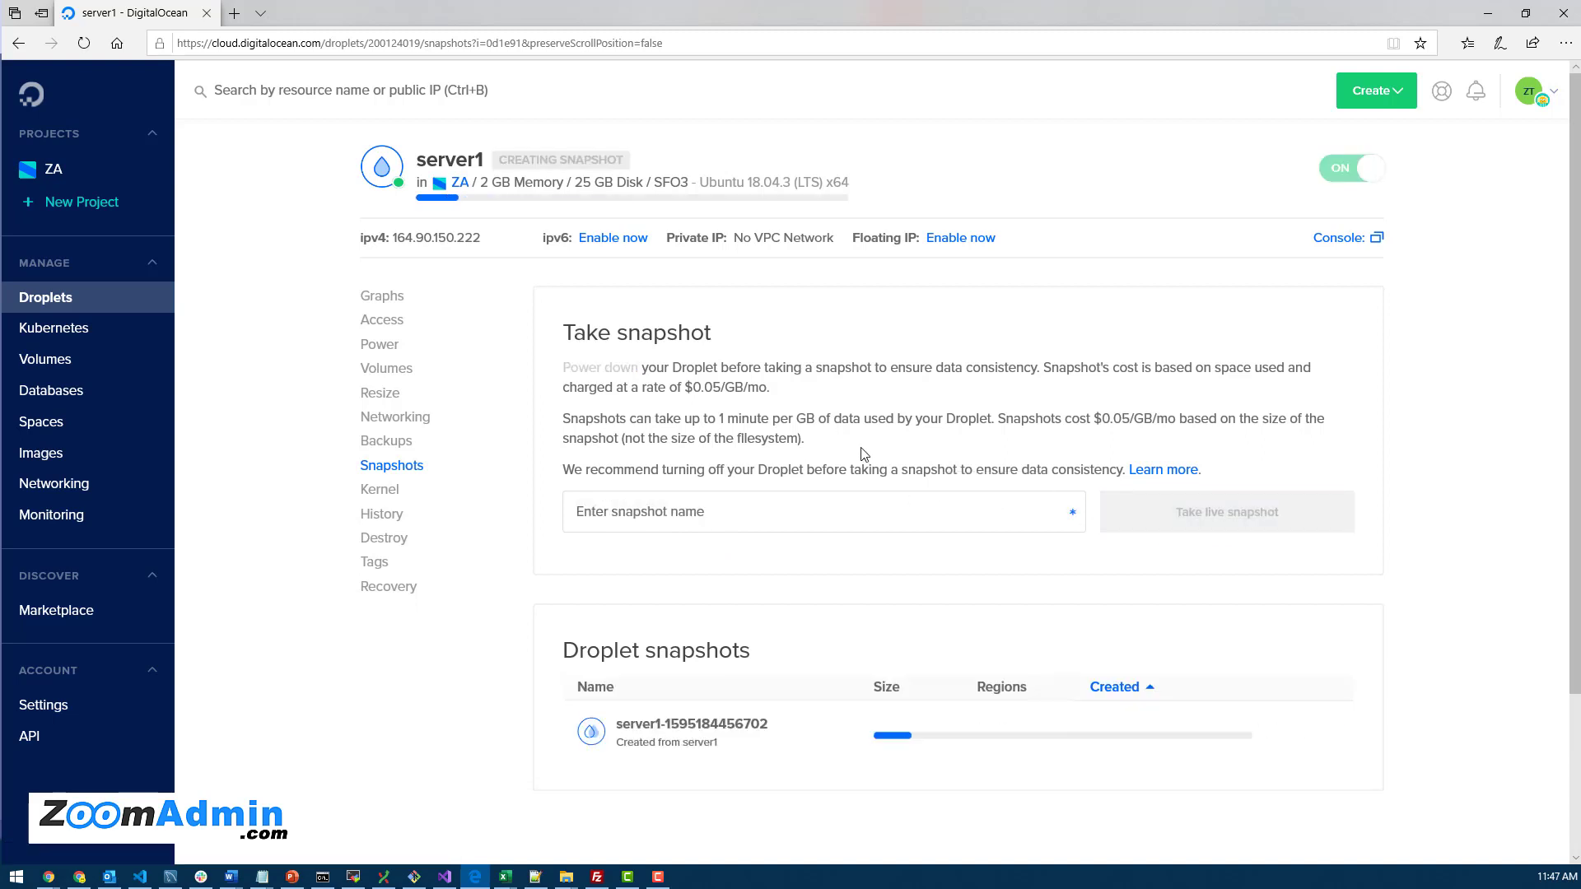
mouse_move(348, 685)
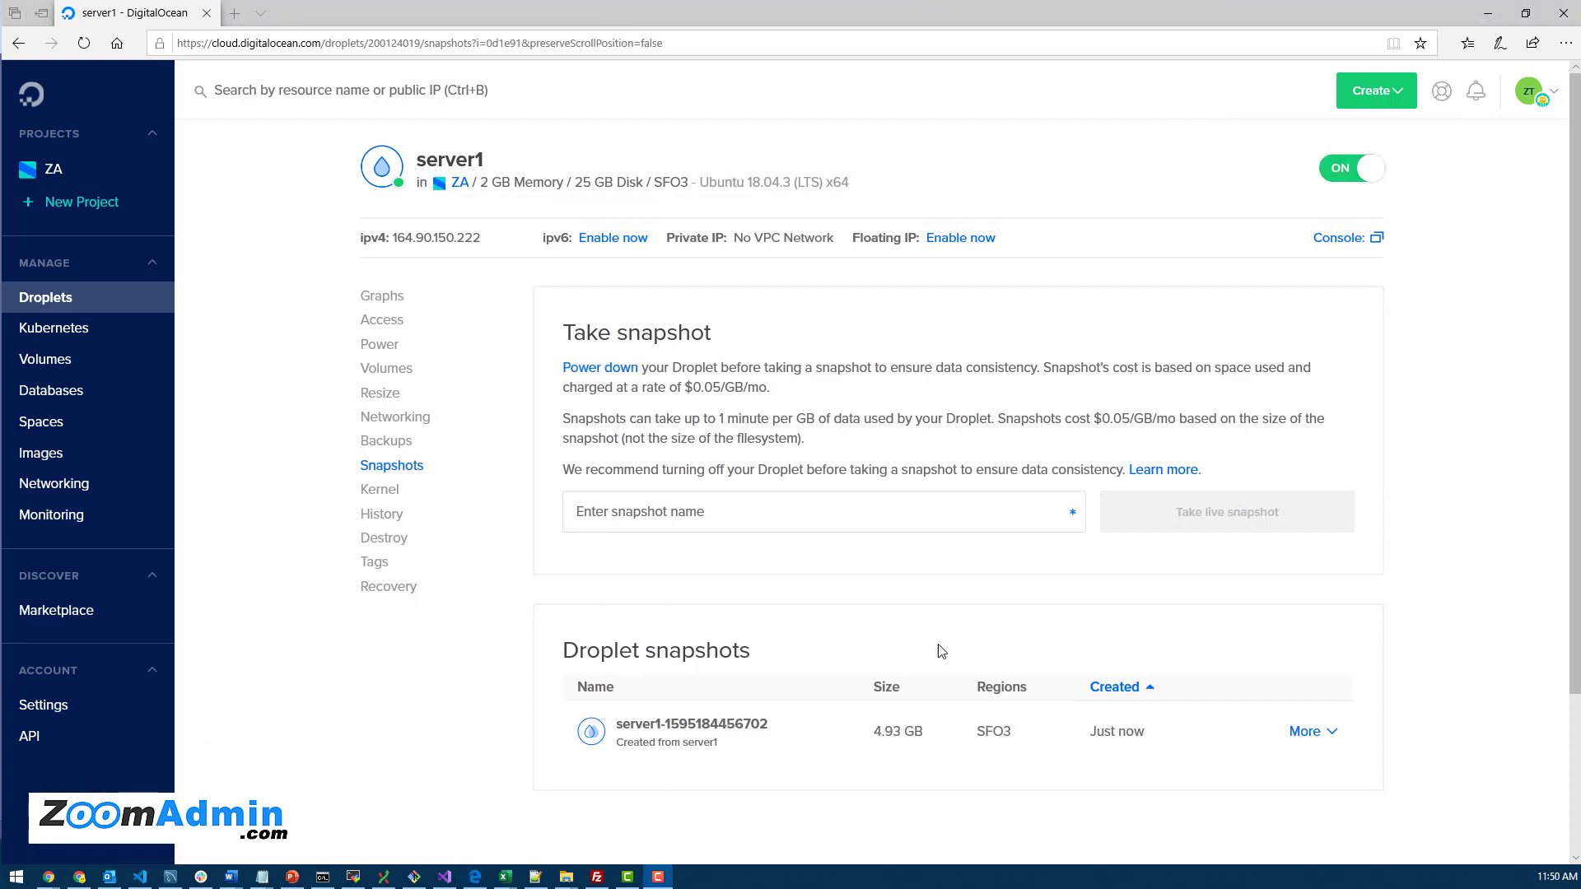
mouse_move(964, 644)
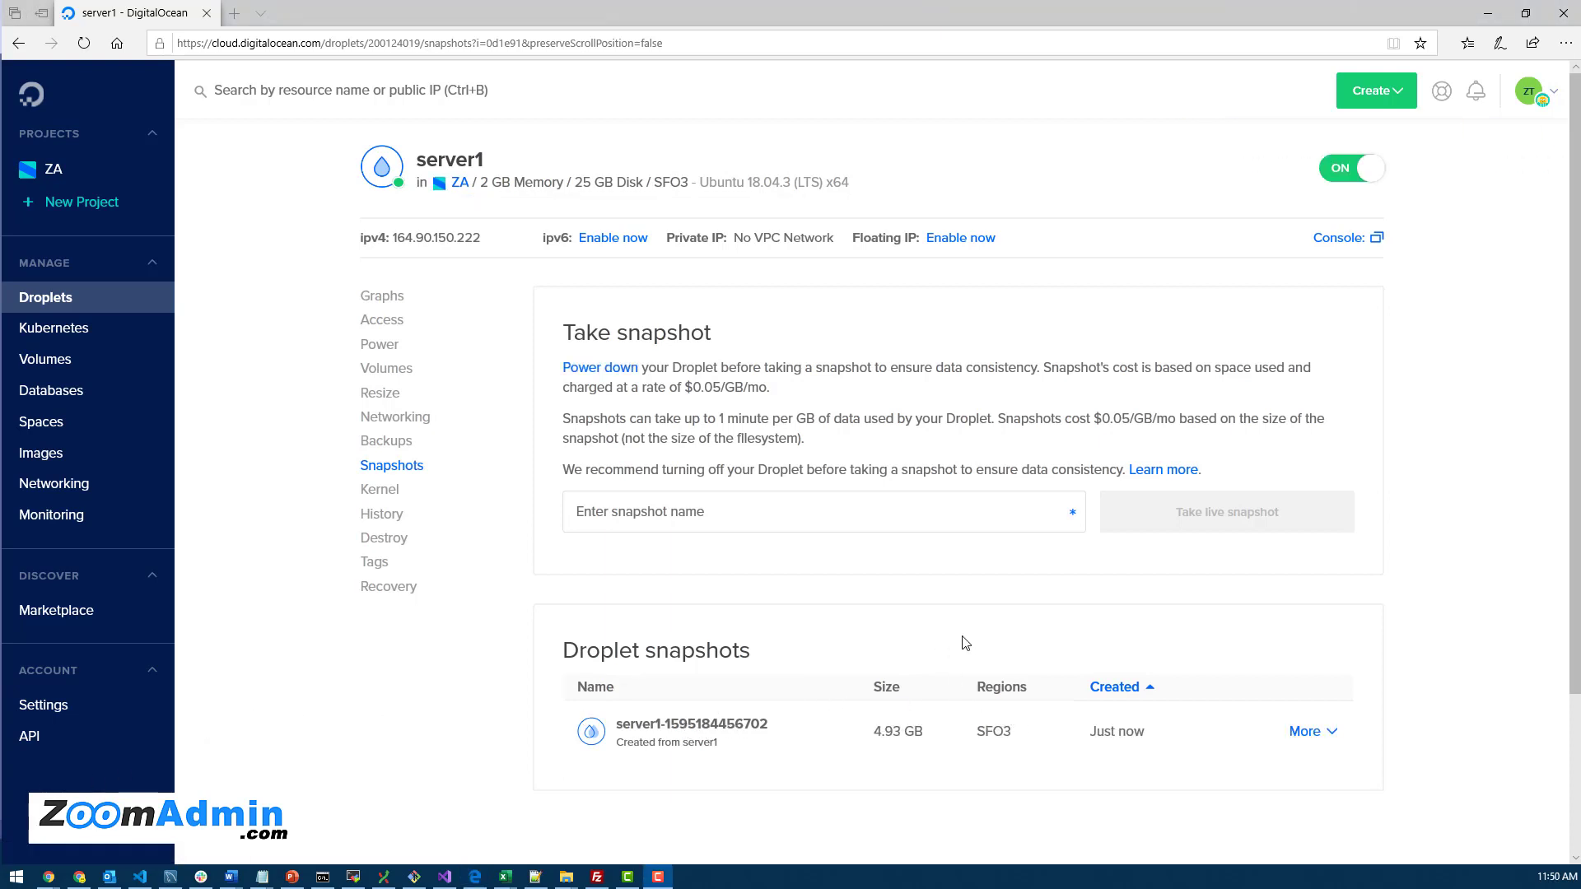
mouse_move(856, 738)
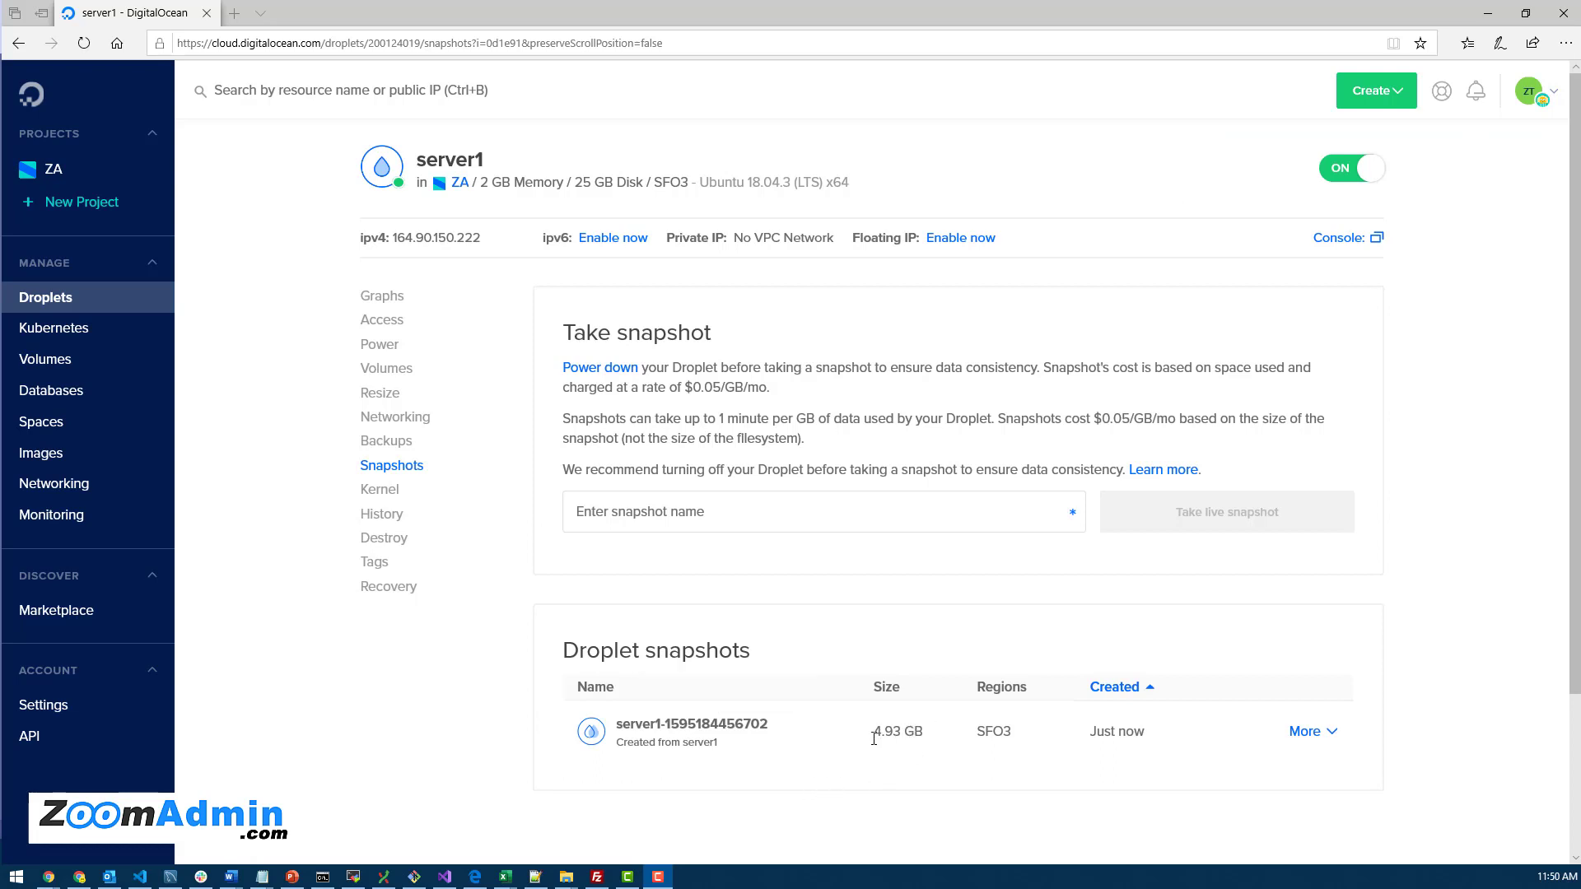
mouse_move(873, 743)
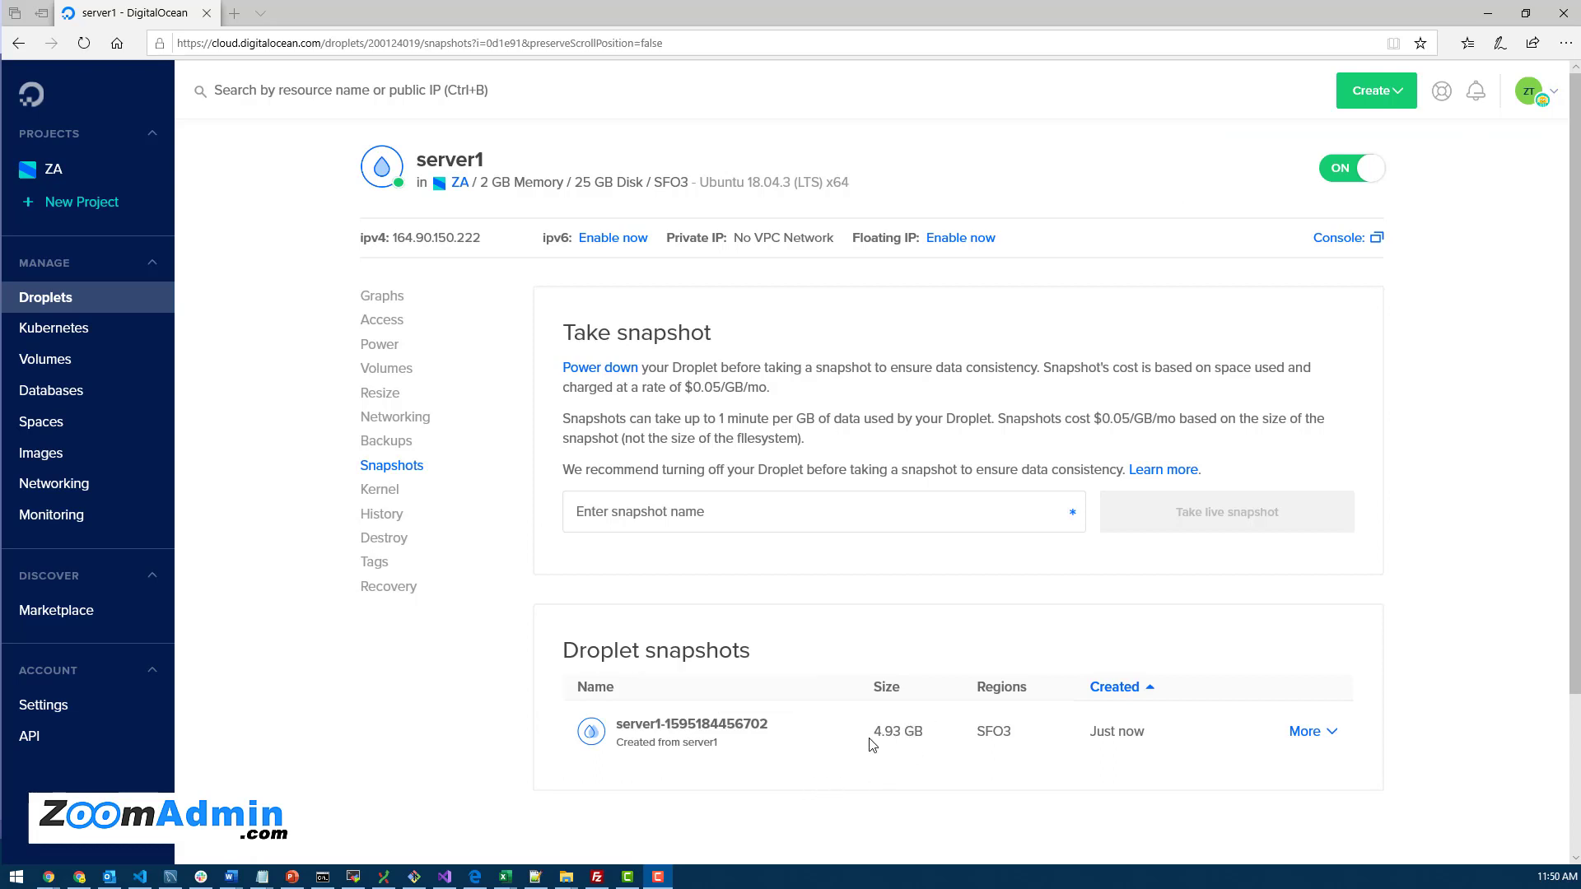
mouse_move(1089, 667)
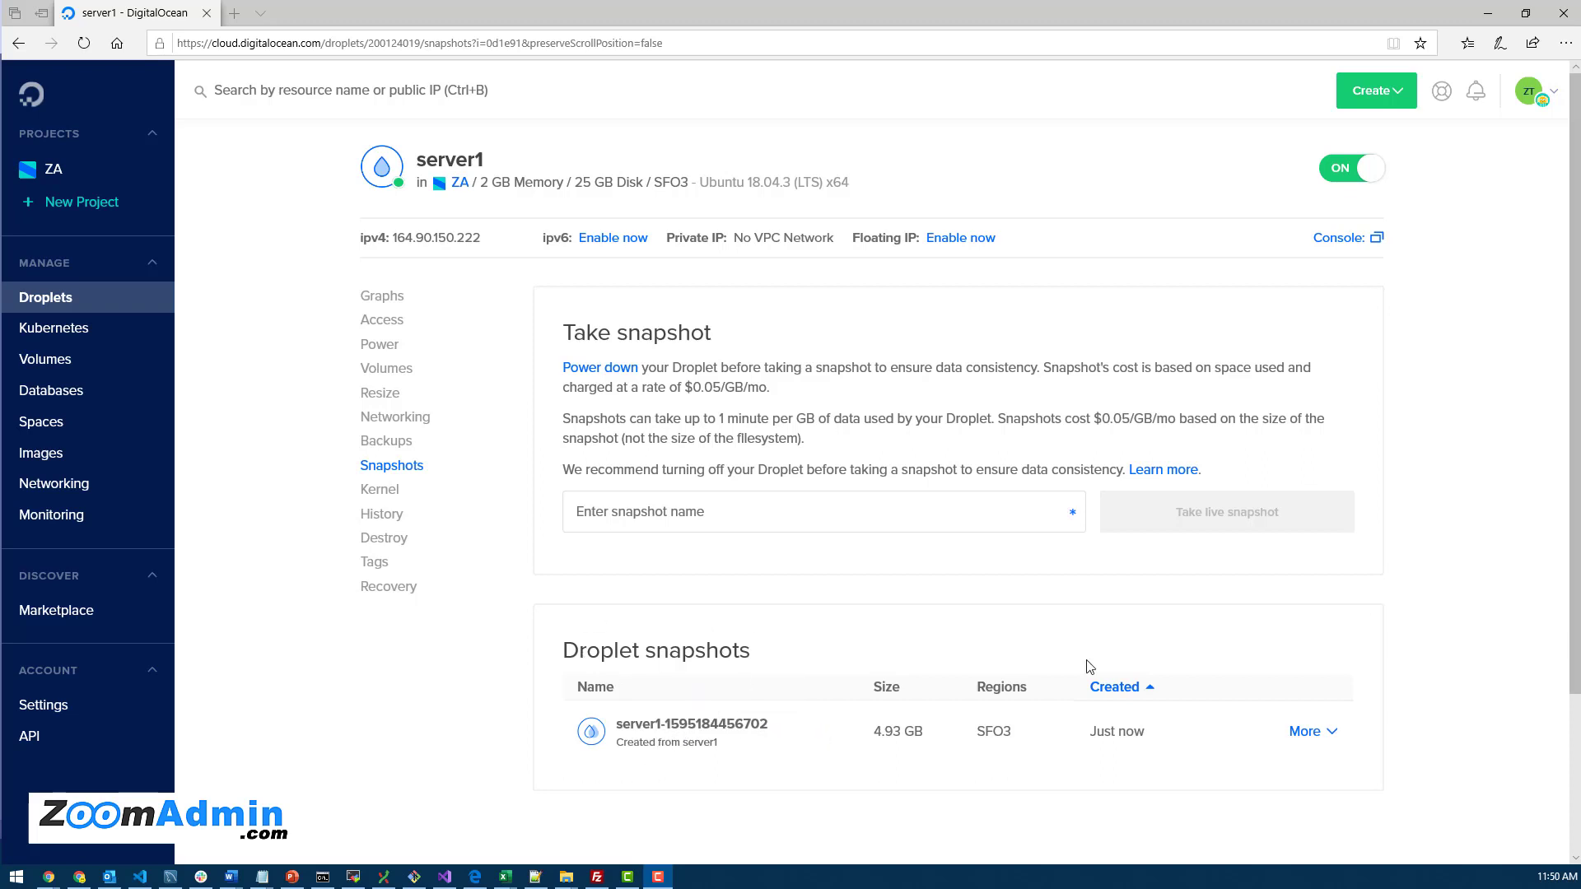
left_click(1304, 731)
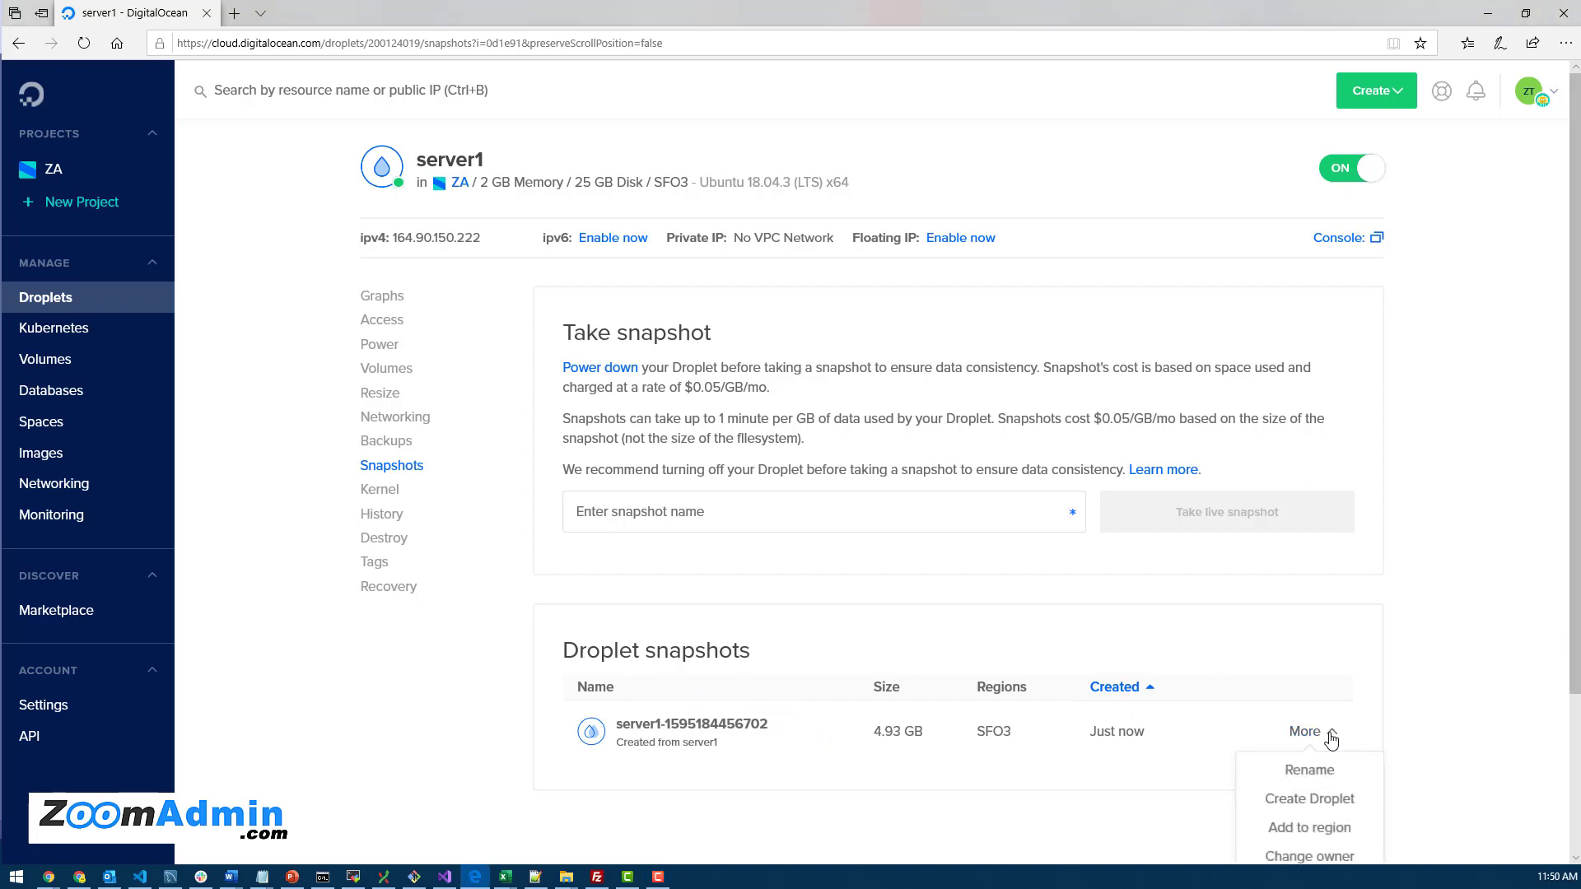
scroll("down", 3)
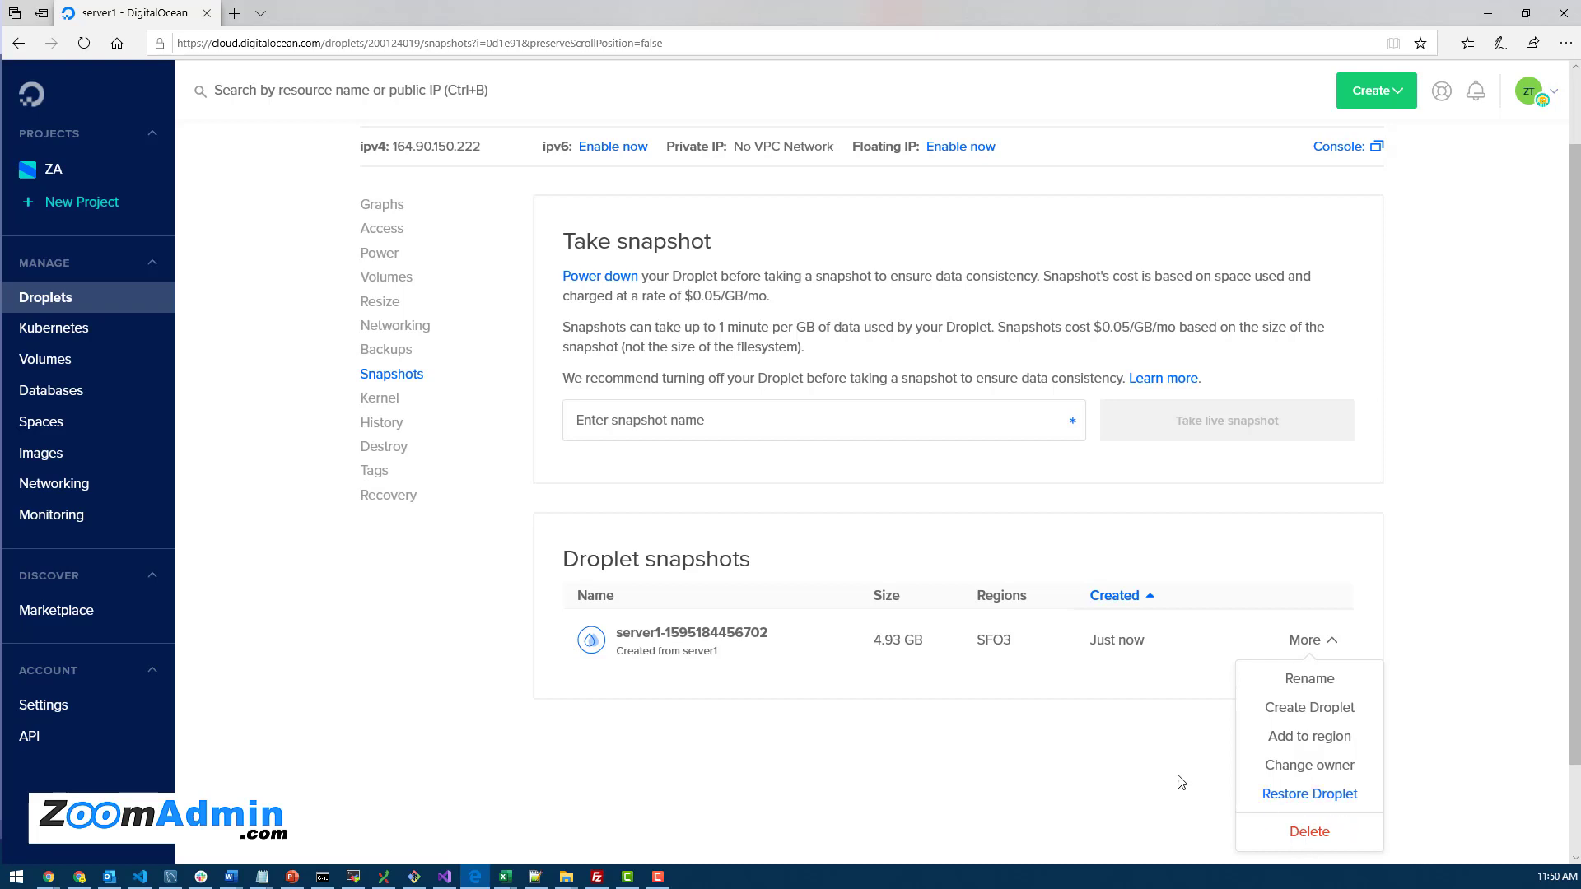
left_click(1305, 639)
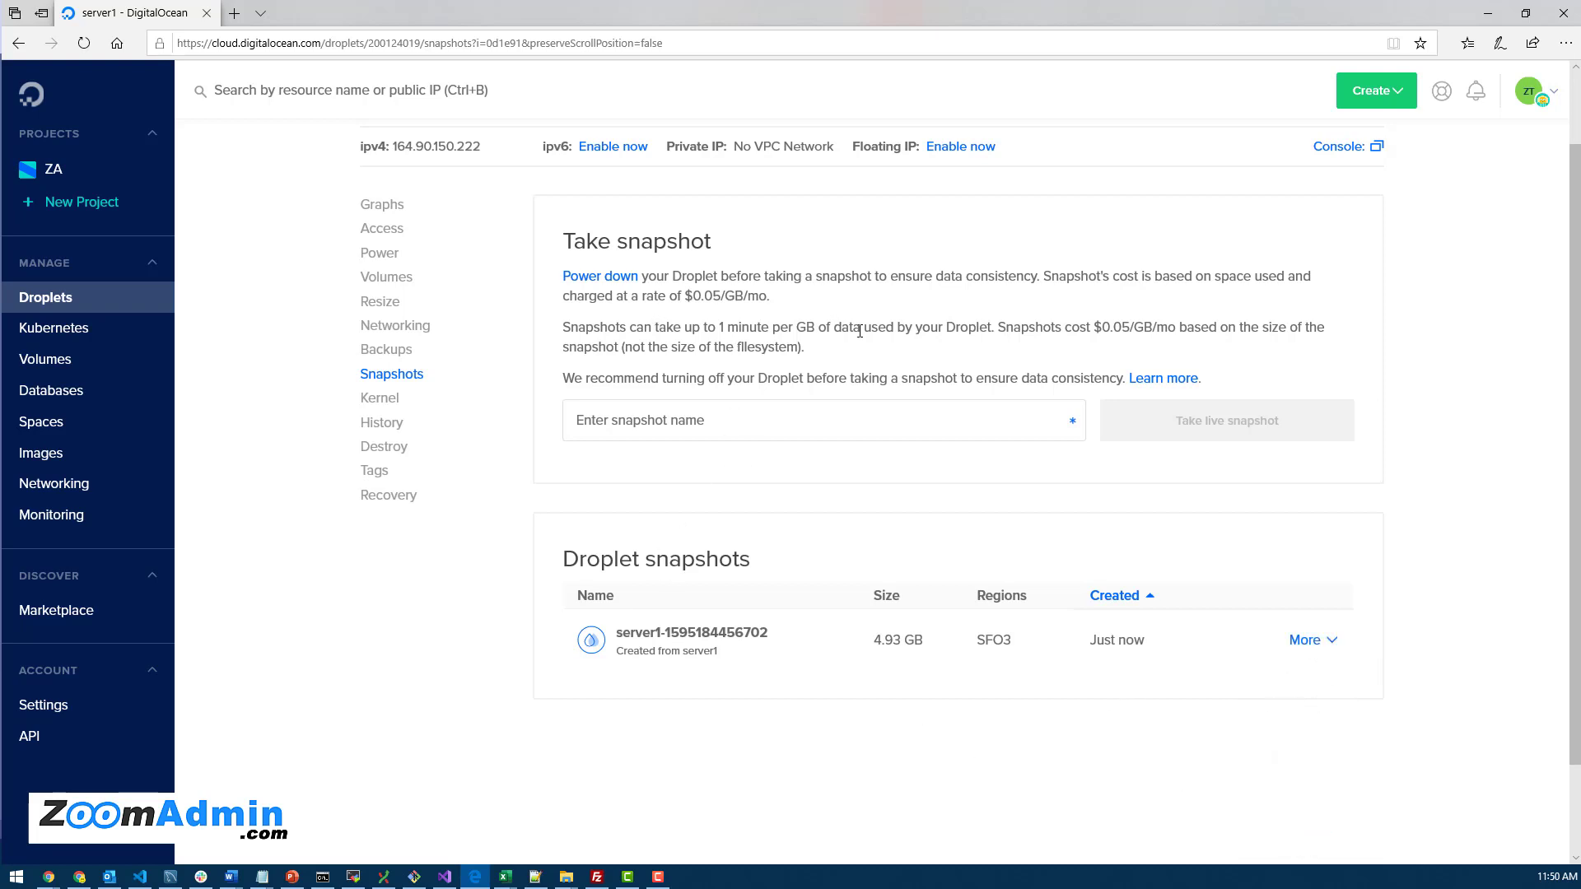
mouse_move(924, 677)
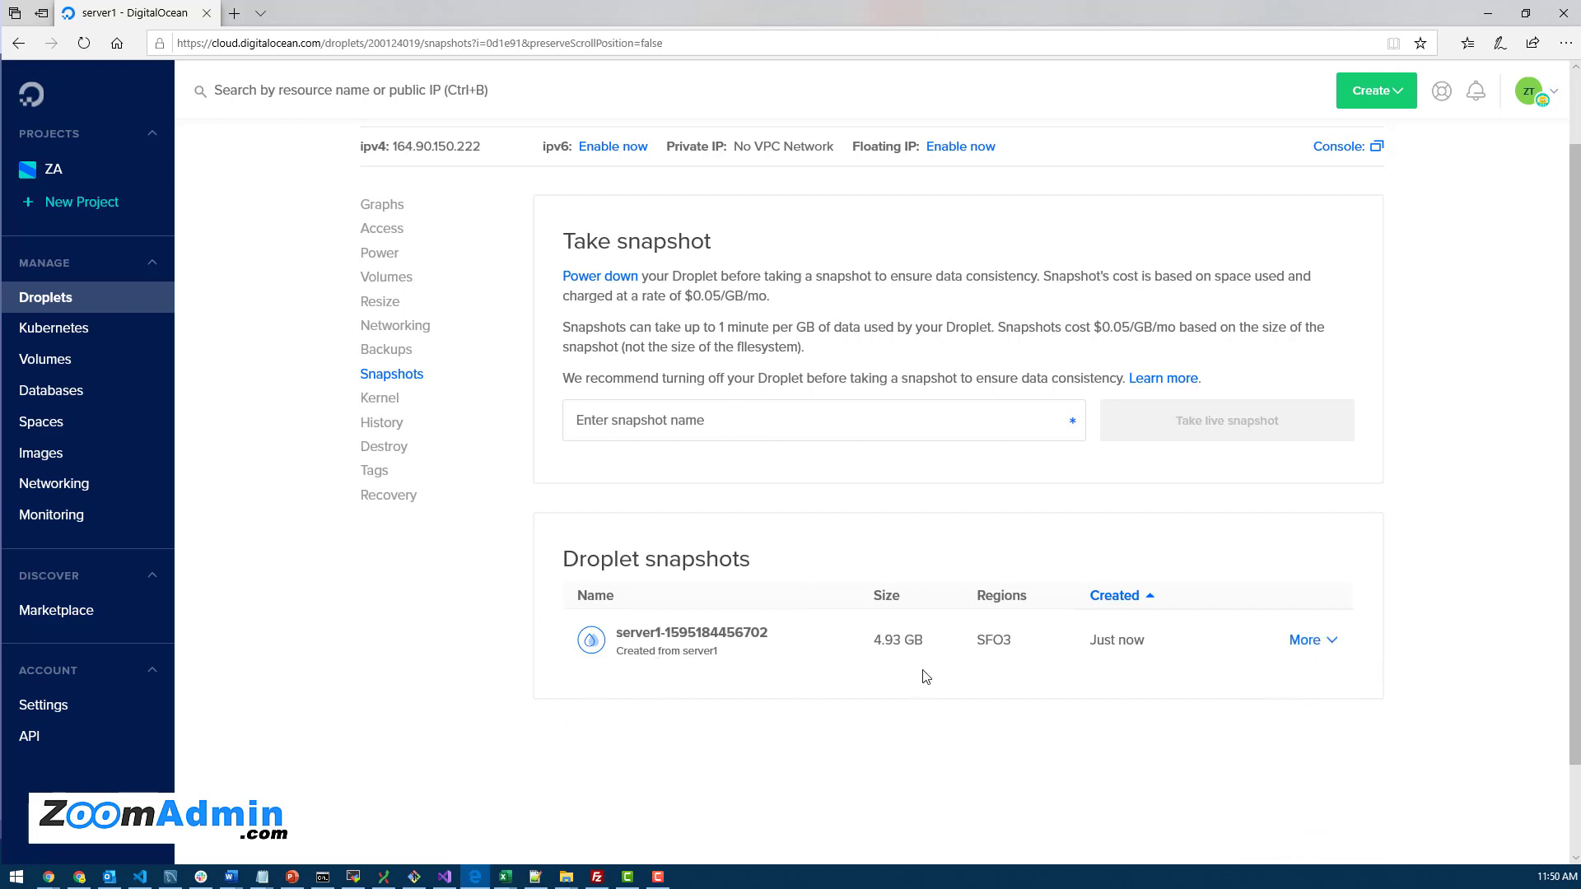
mouse_move(1057, 369)
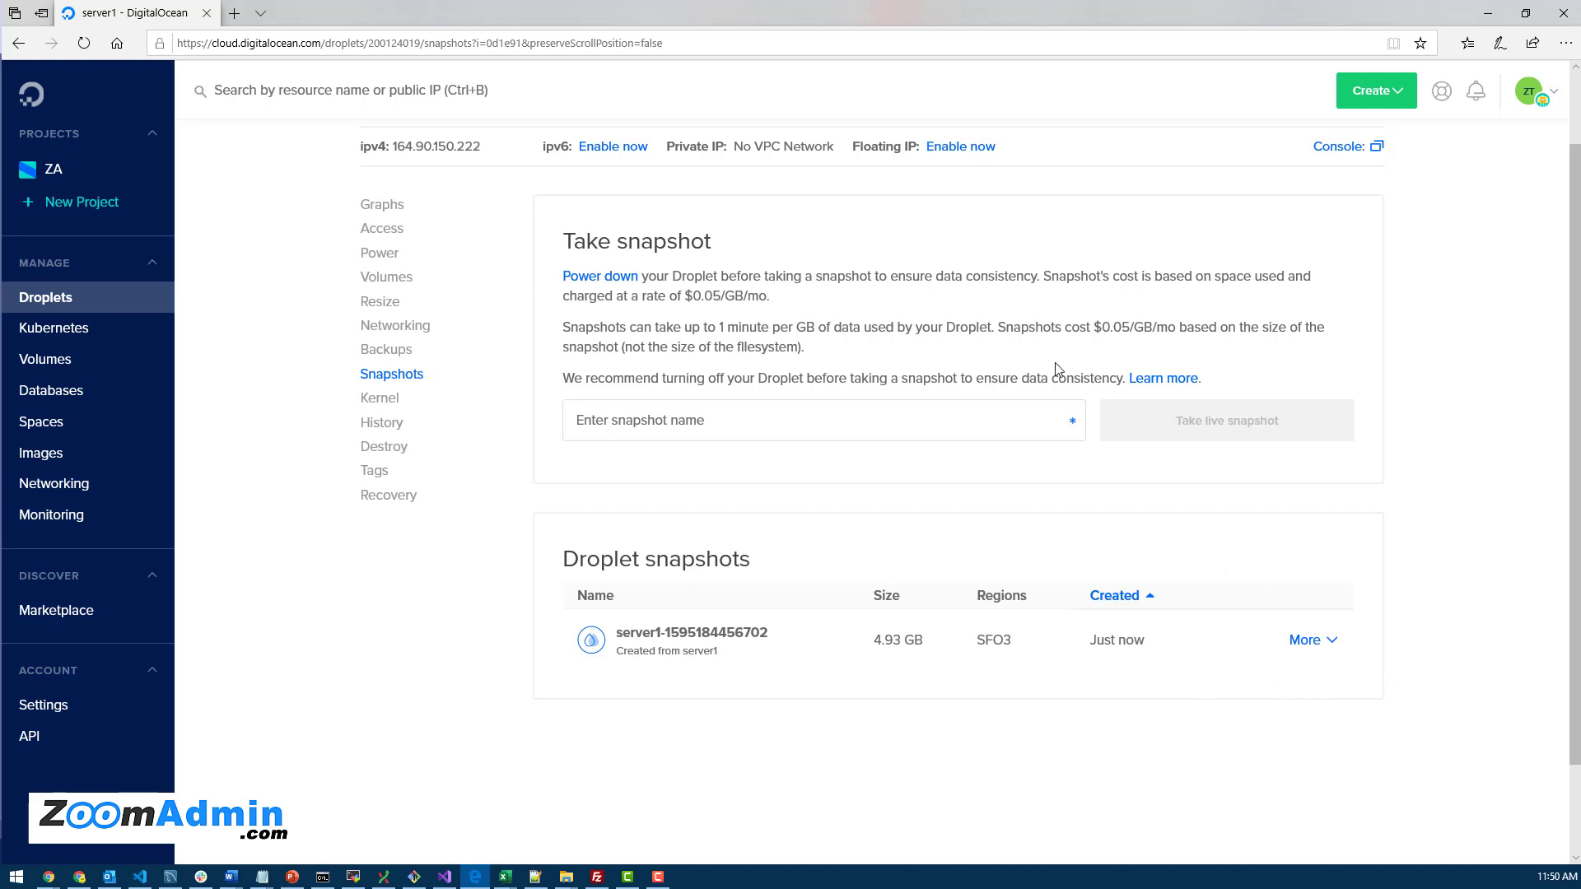
mouse_move(690, 761)
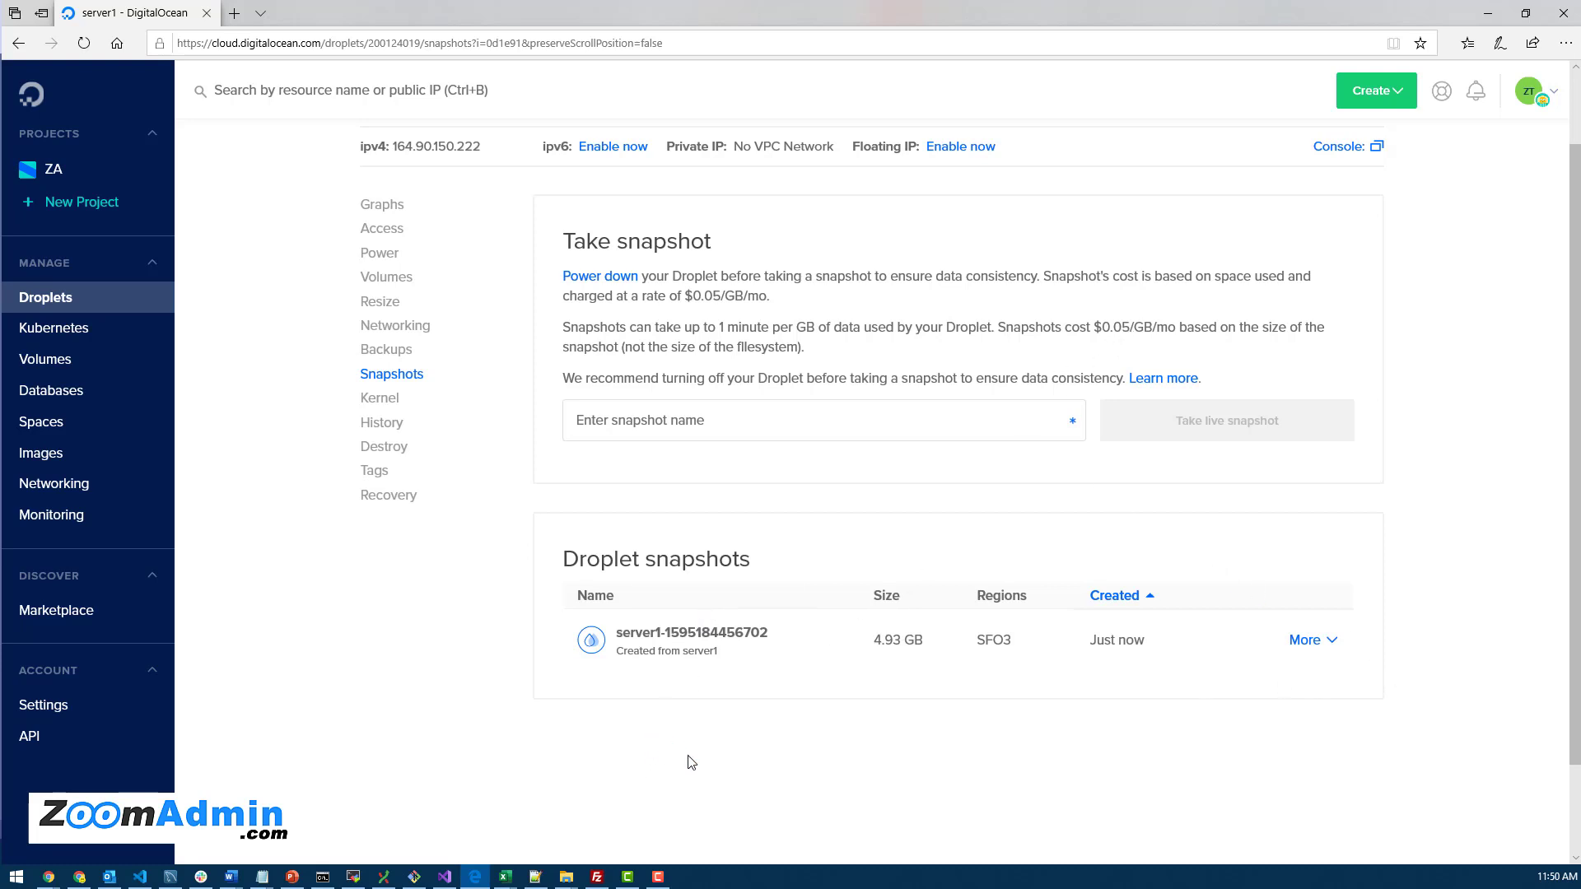
mouse_move(1305, 641)
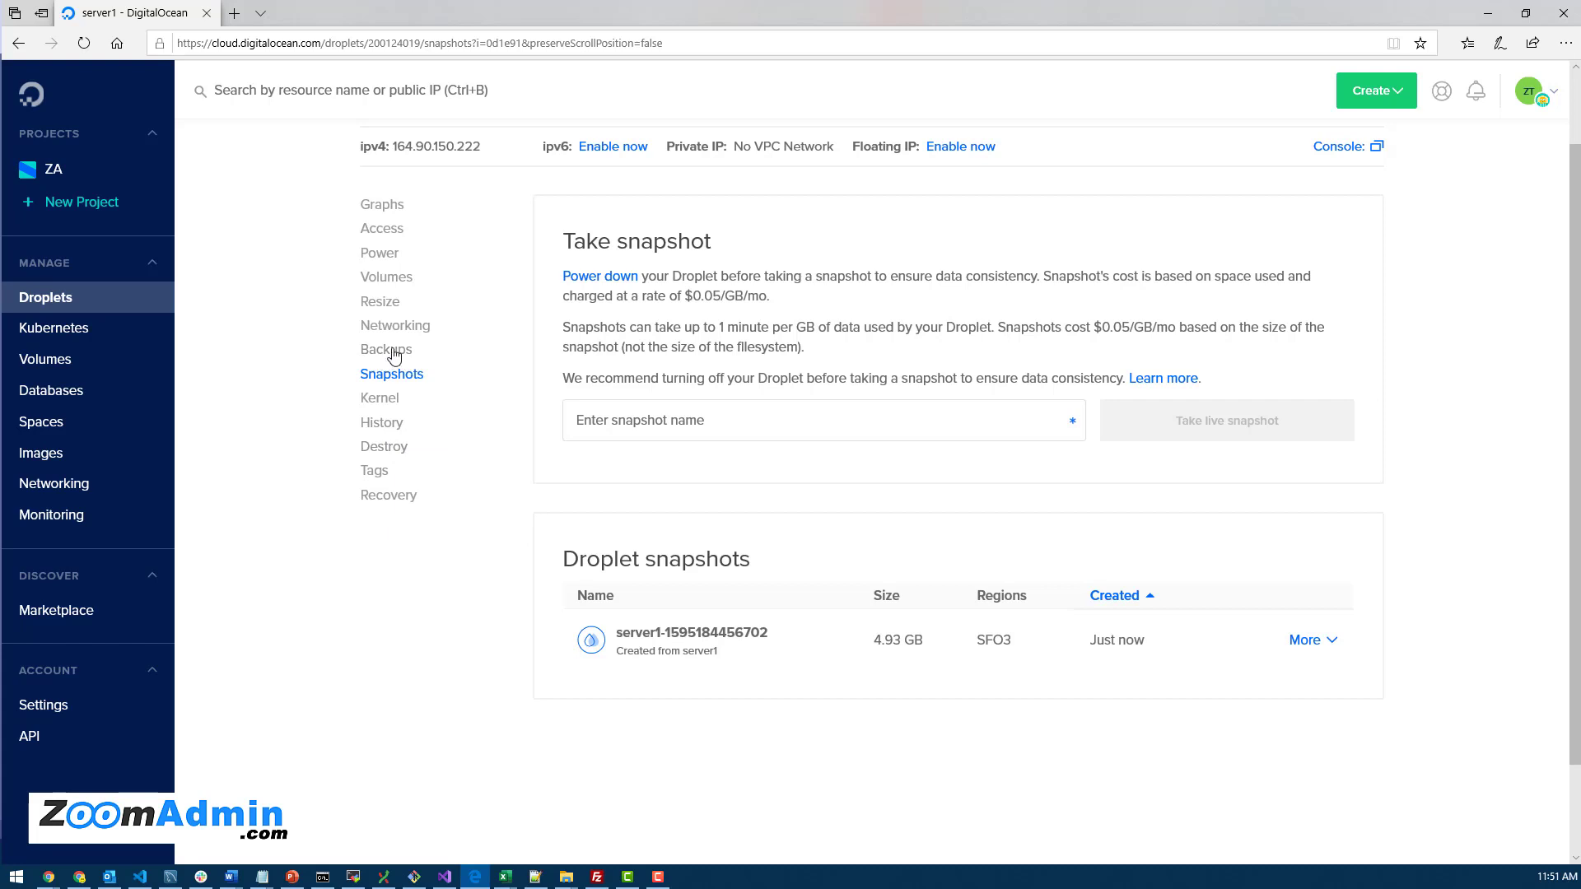
Confirm server1's weekly $2.00 backups are enabled with none taken yet, then navigate away
left_click(386, 349)
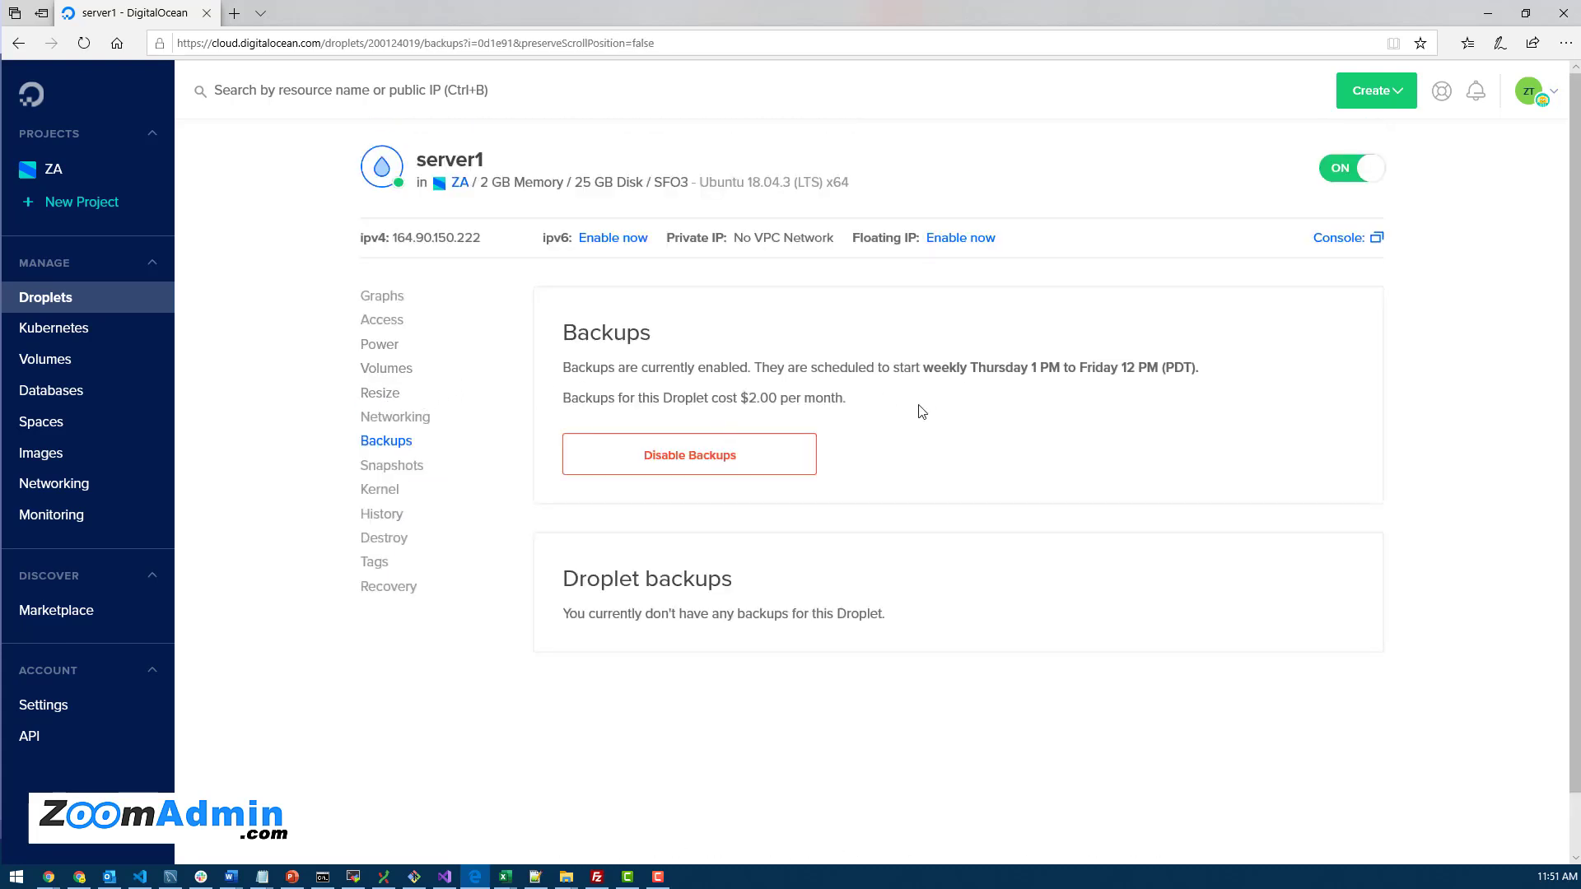
mouse_move(732, 421)
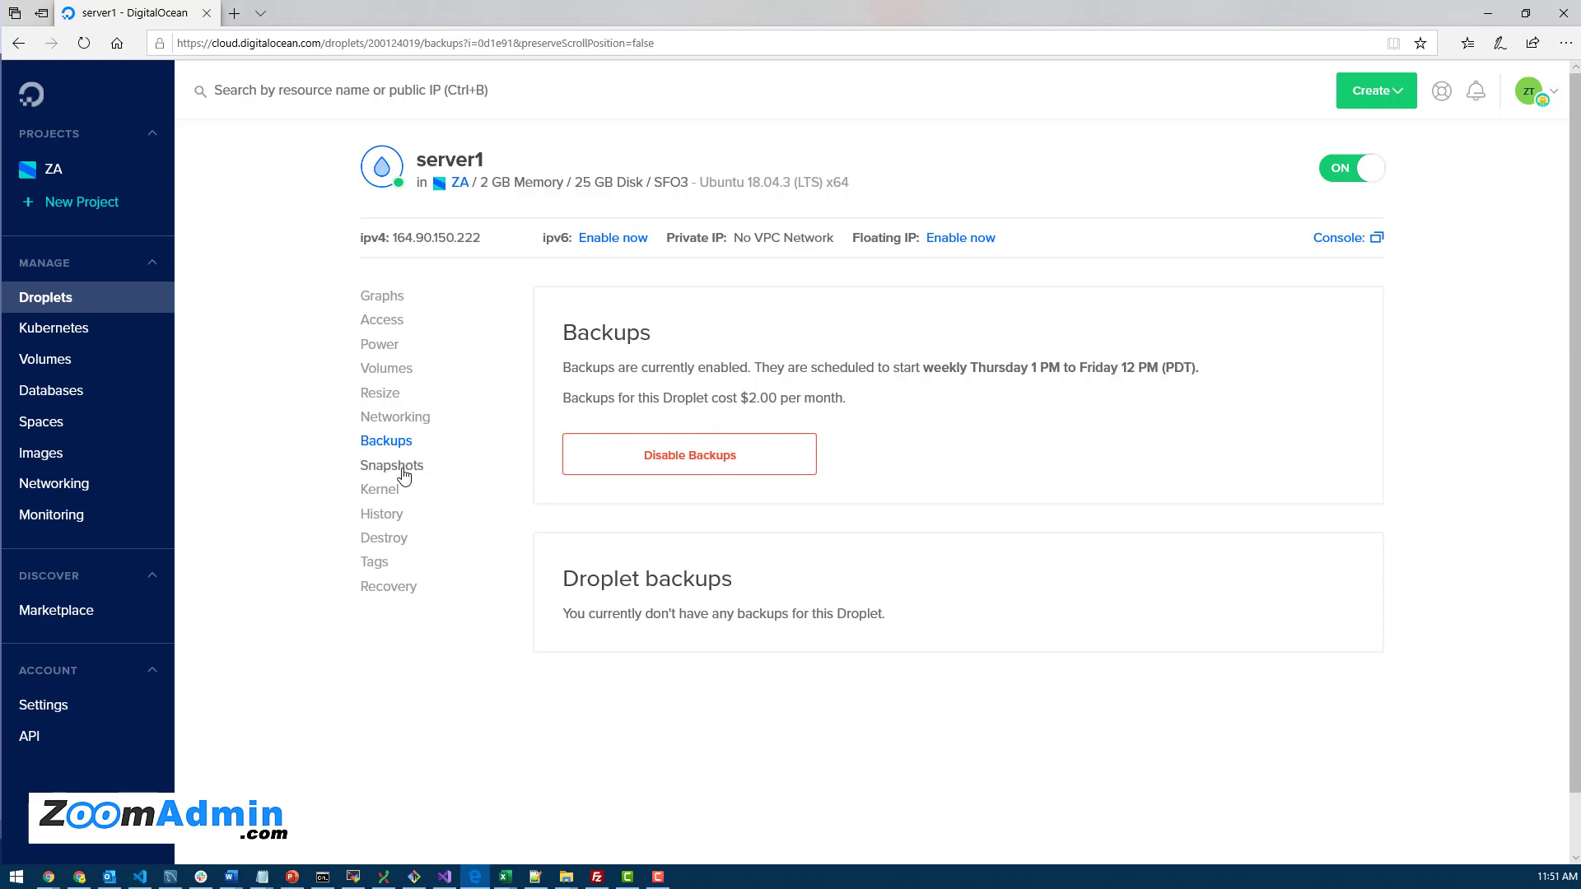
mouse_move(407, 474)
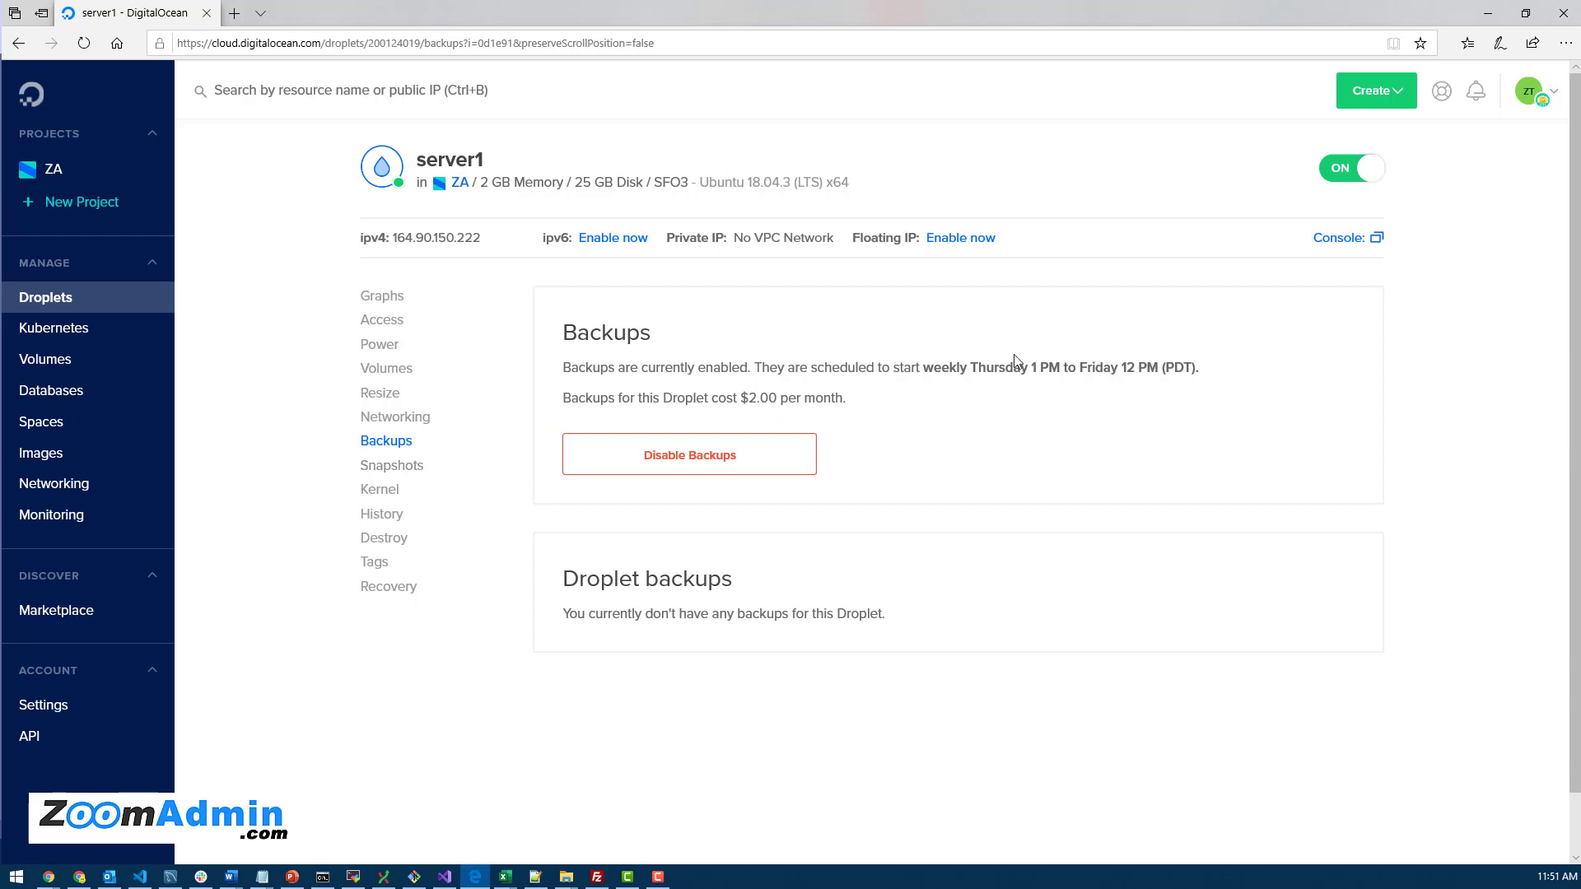
mouse_move(1010, 370)
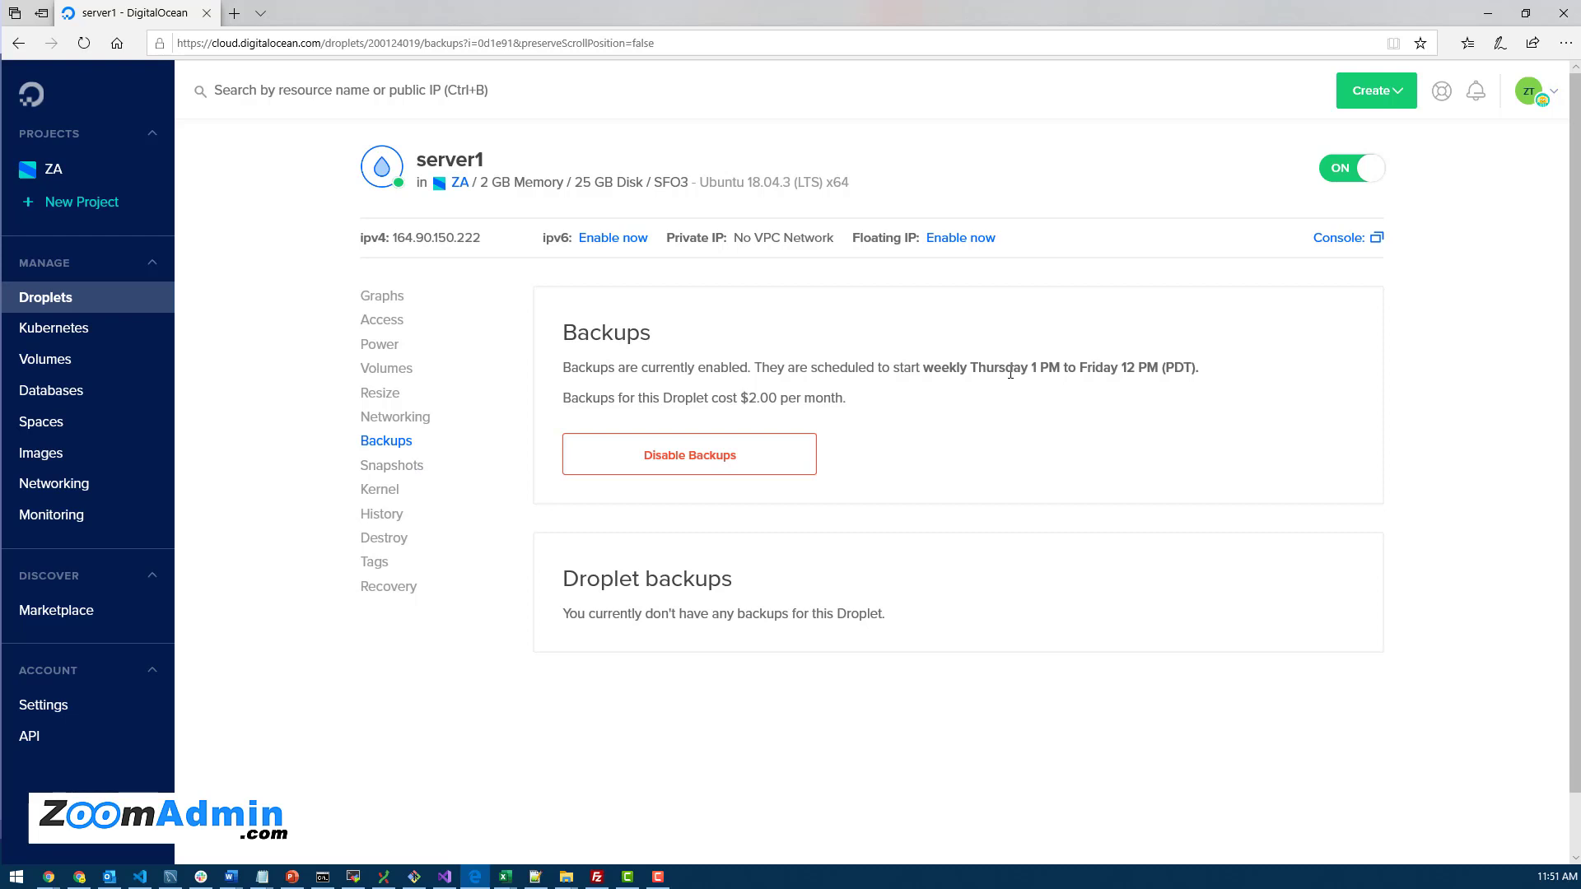
mouse_move(331, 395)
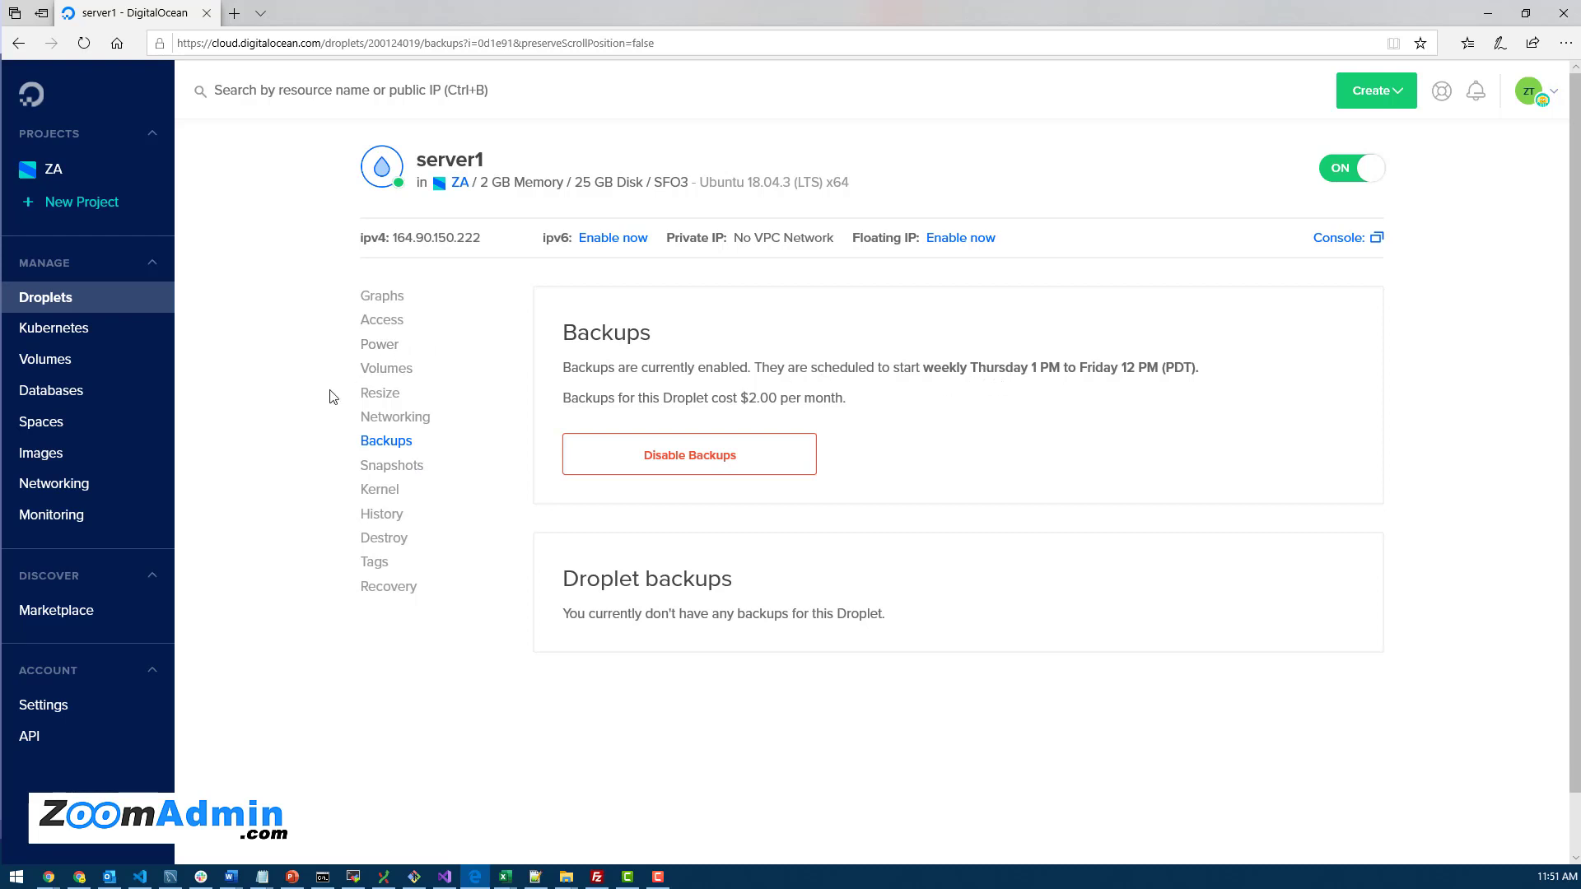
mouse_move(394, 417)
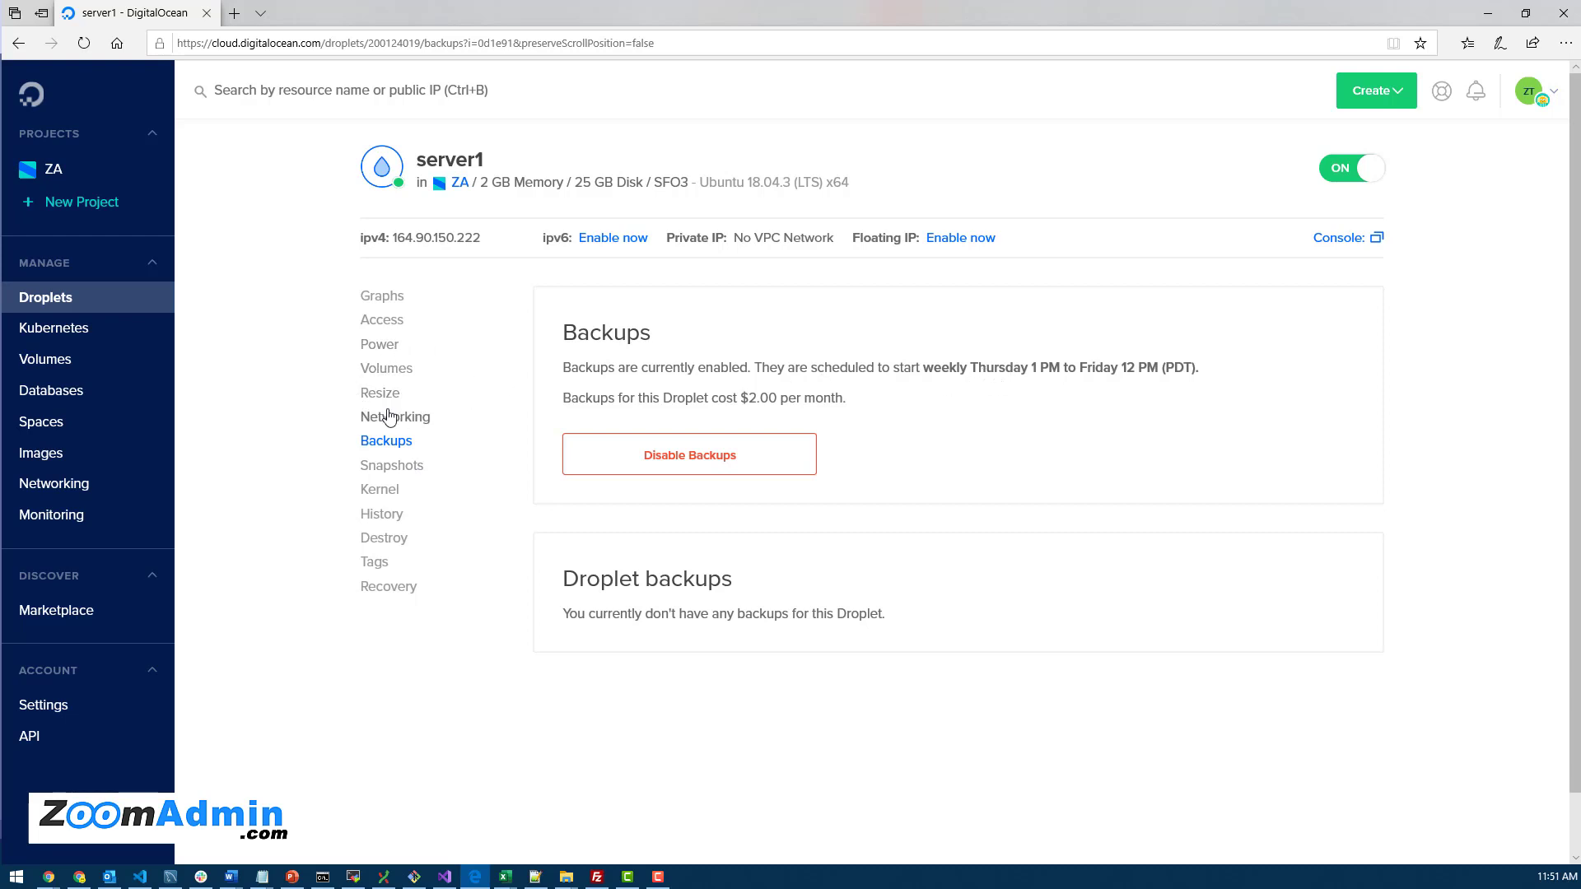
mouse_move(731, 350)
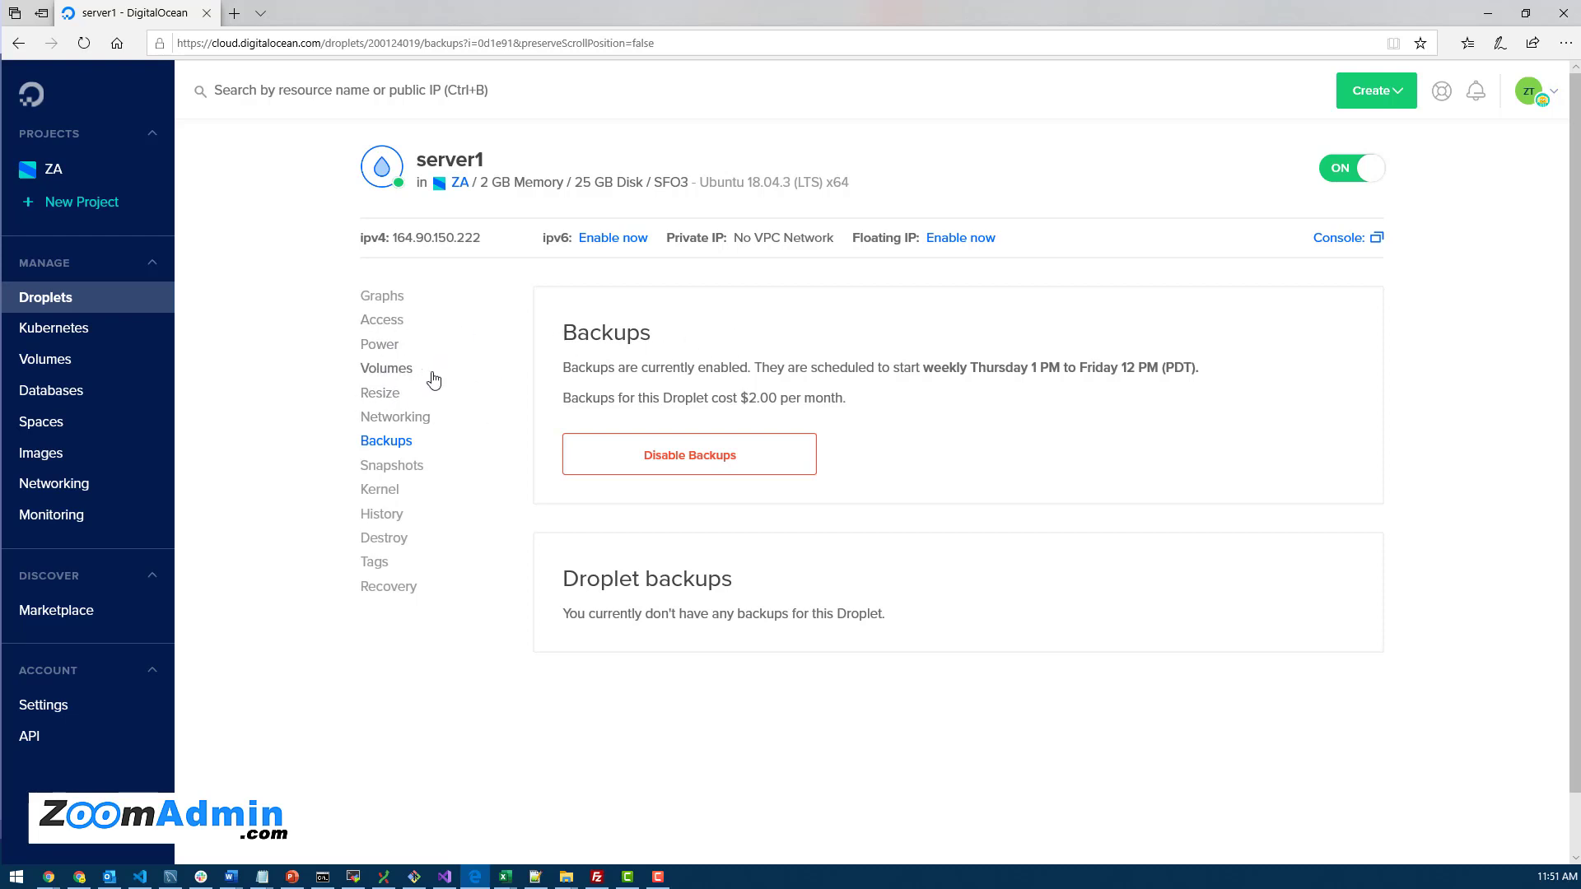
mouse_move(1014, 362)
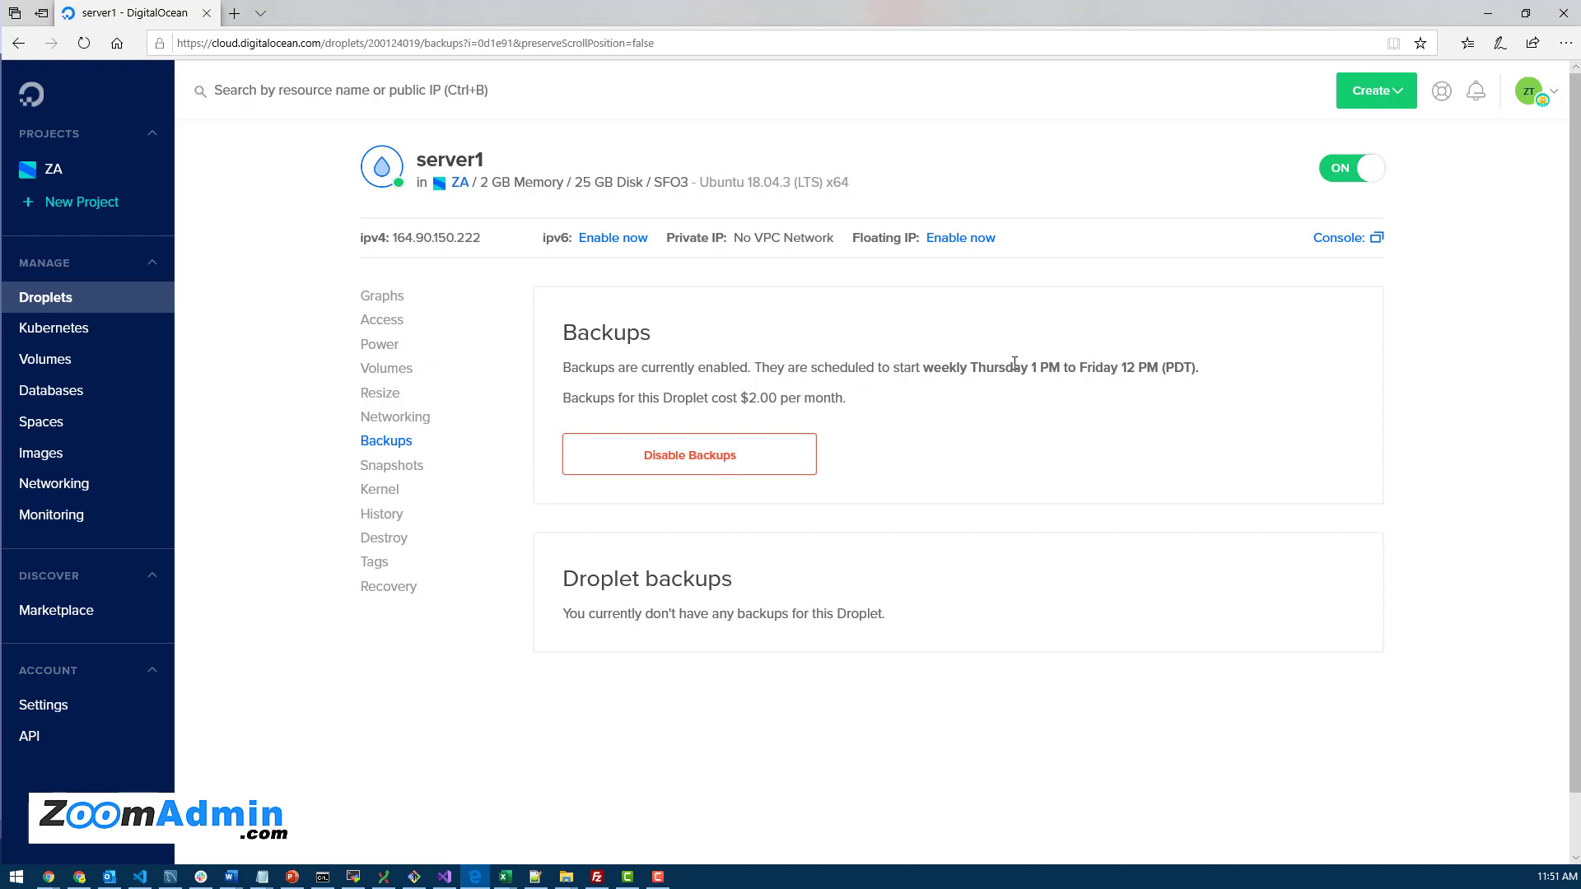
mouse_move(1016, 364)
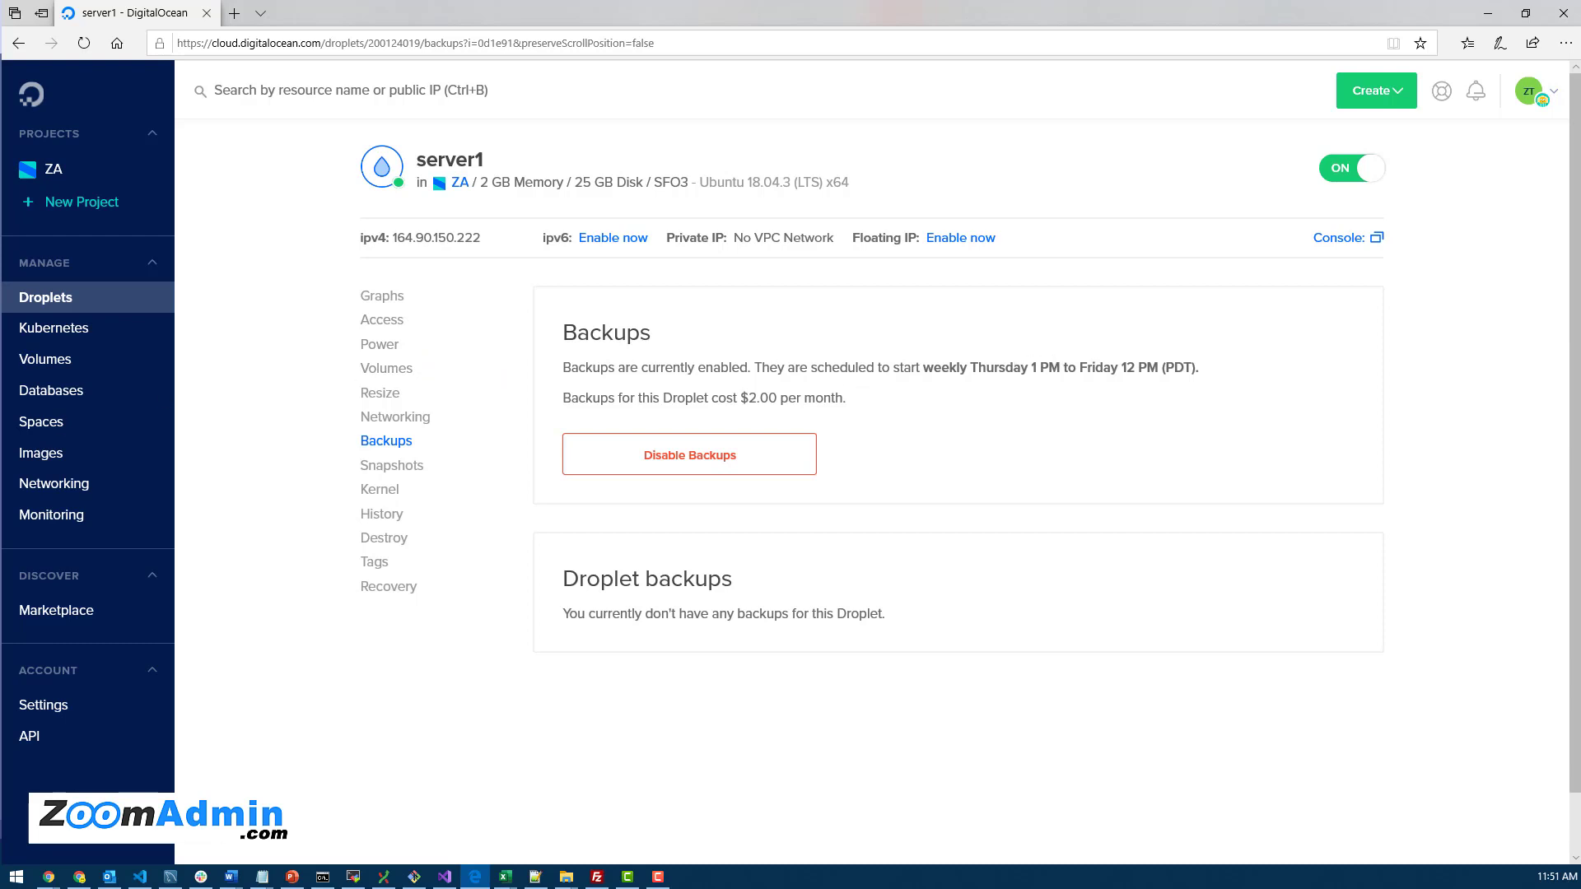
left_click(90, 13)
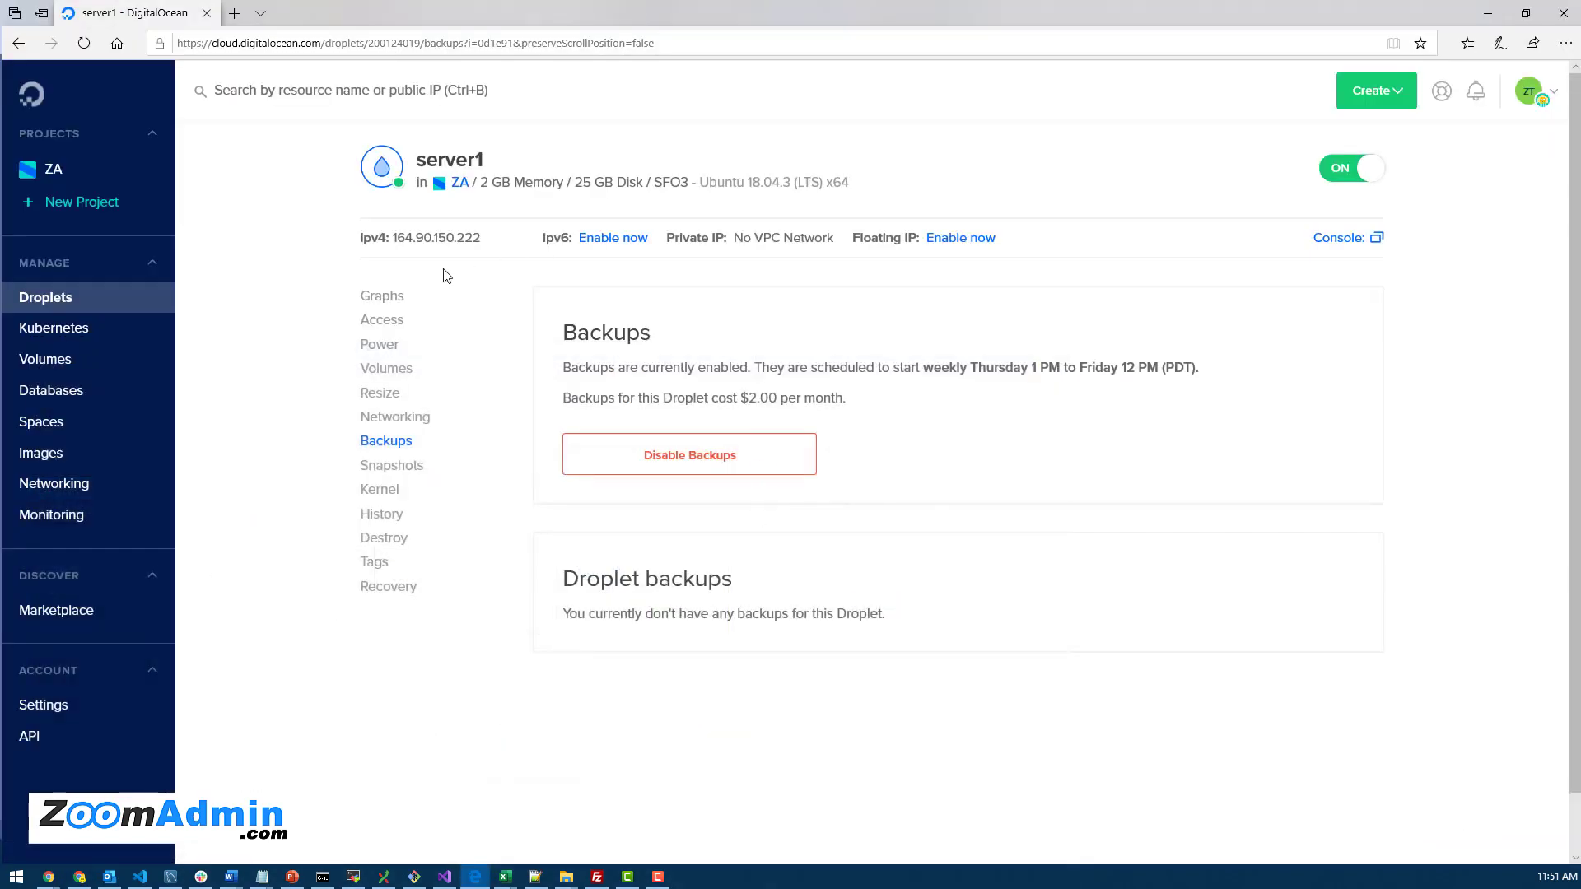
mouse_move(595, 252)
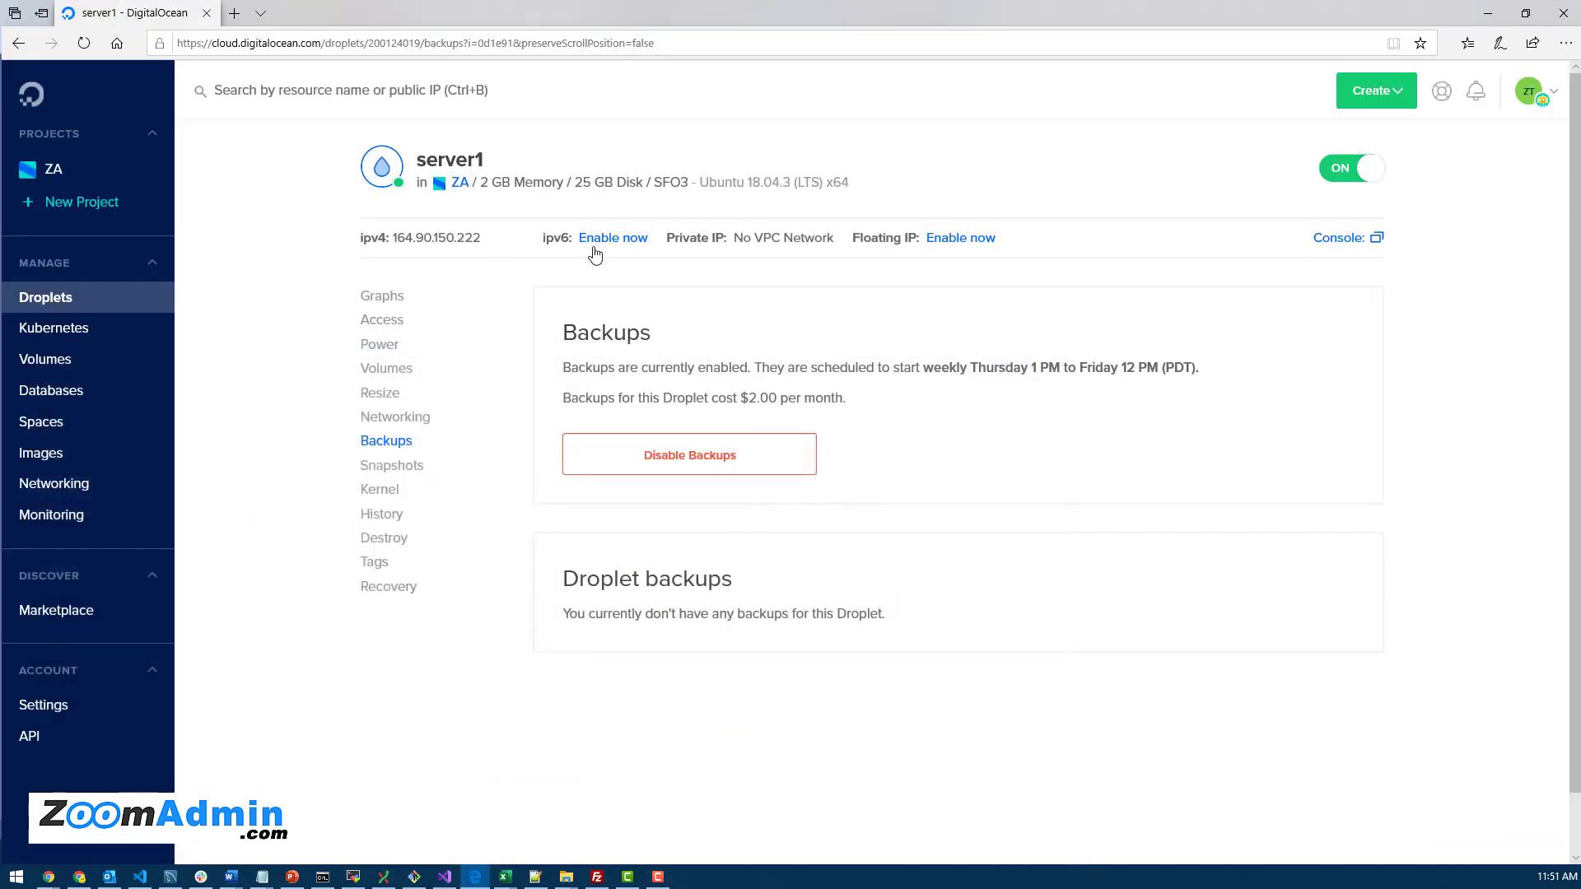
mouse_move(285, 335)
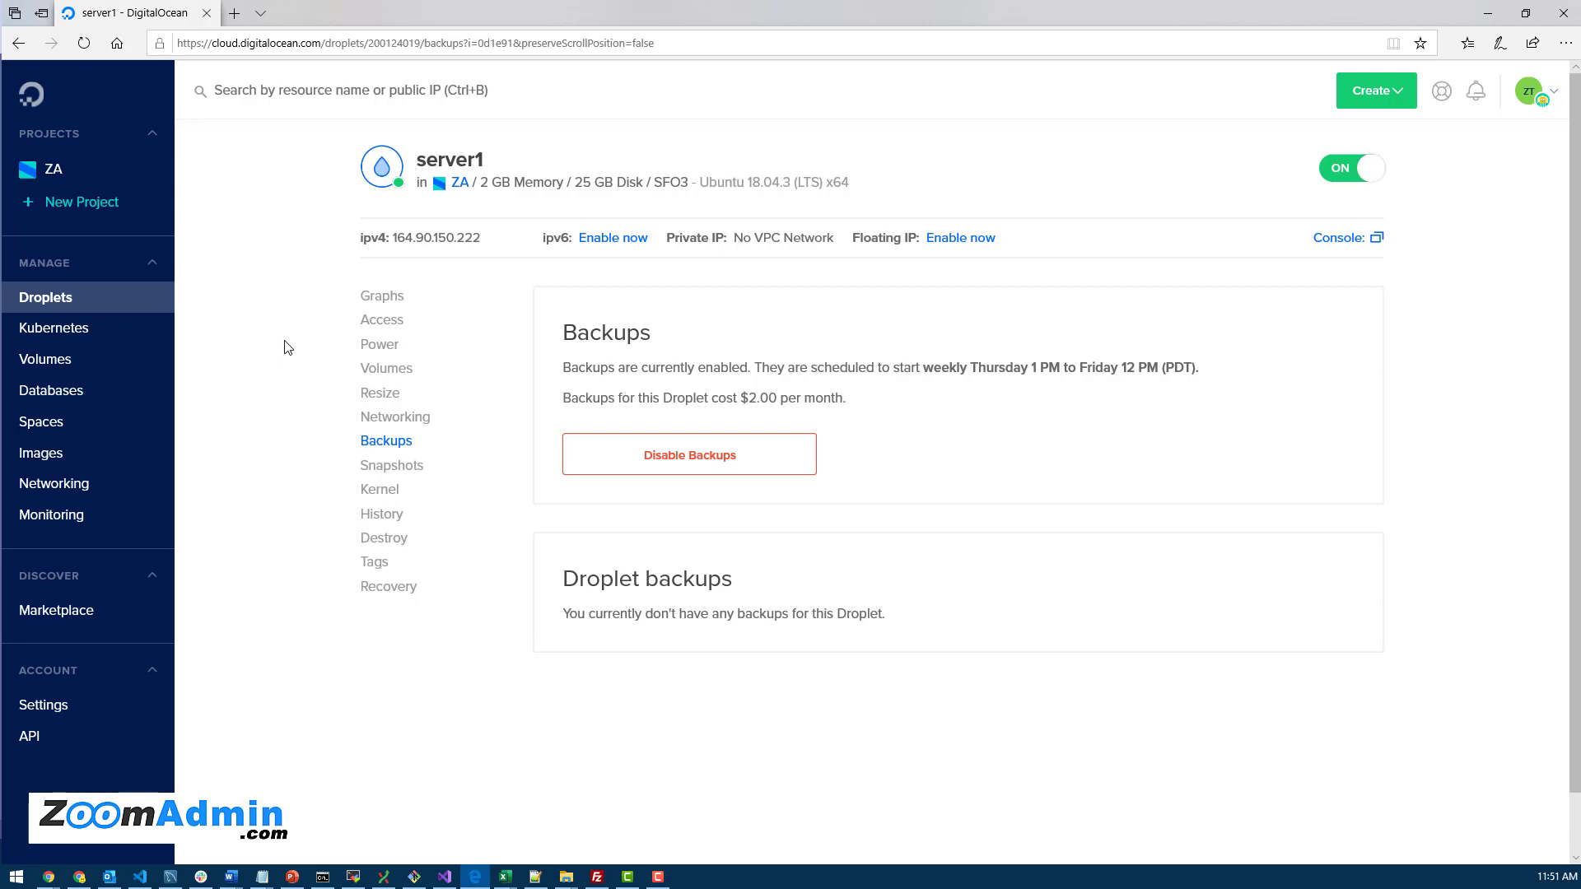
mouse_move(381, 392)
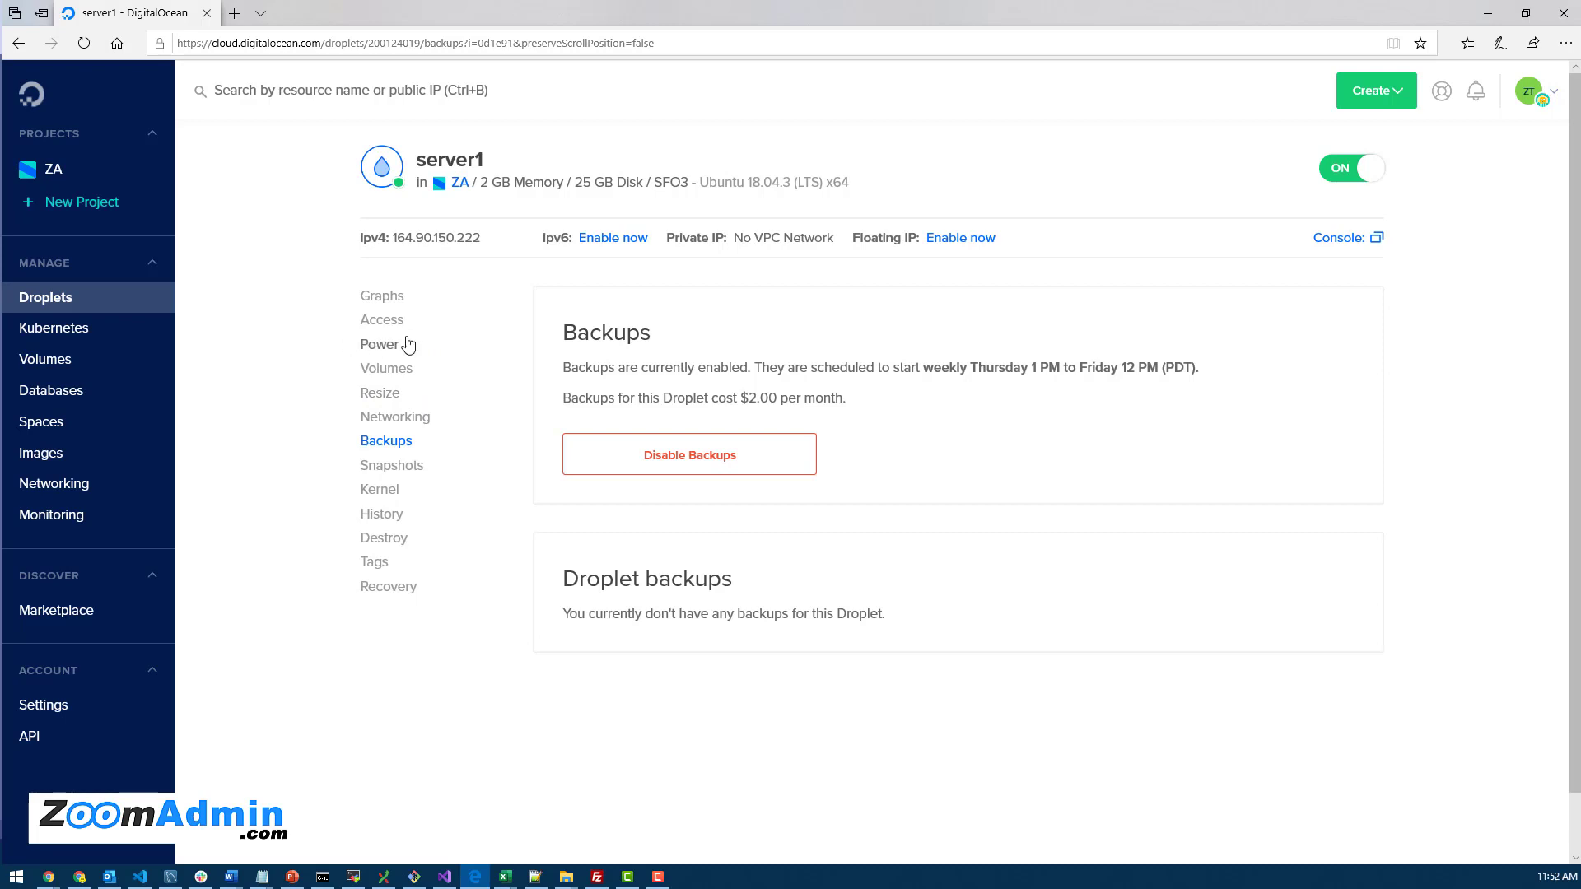
mouse_move(397, 363)
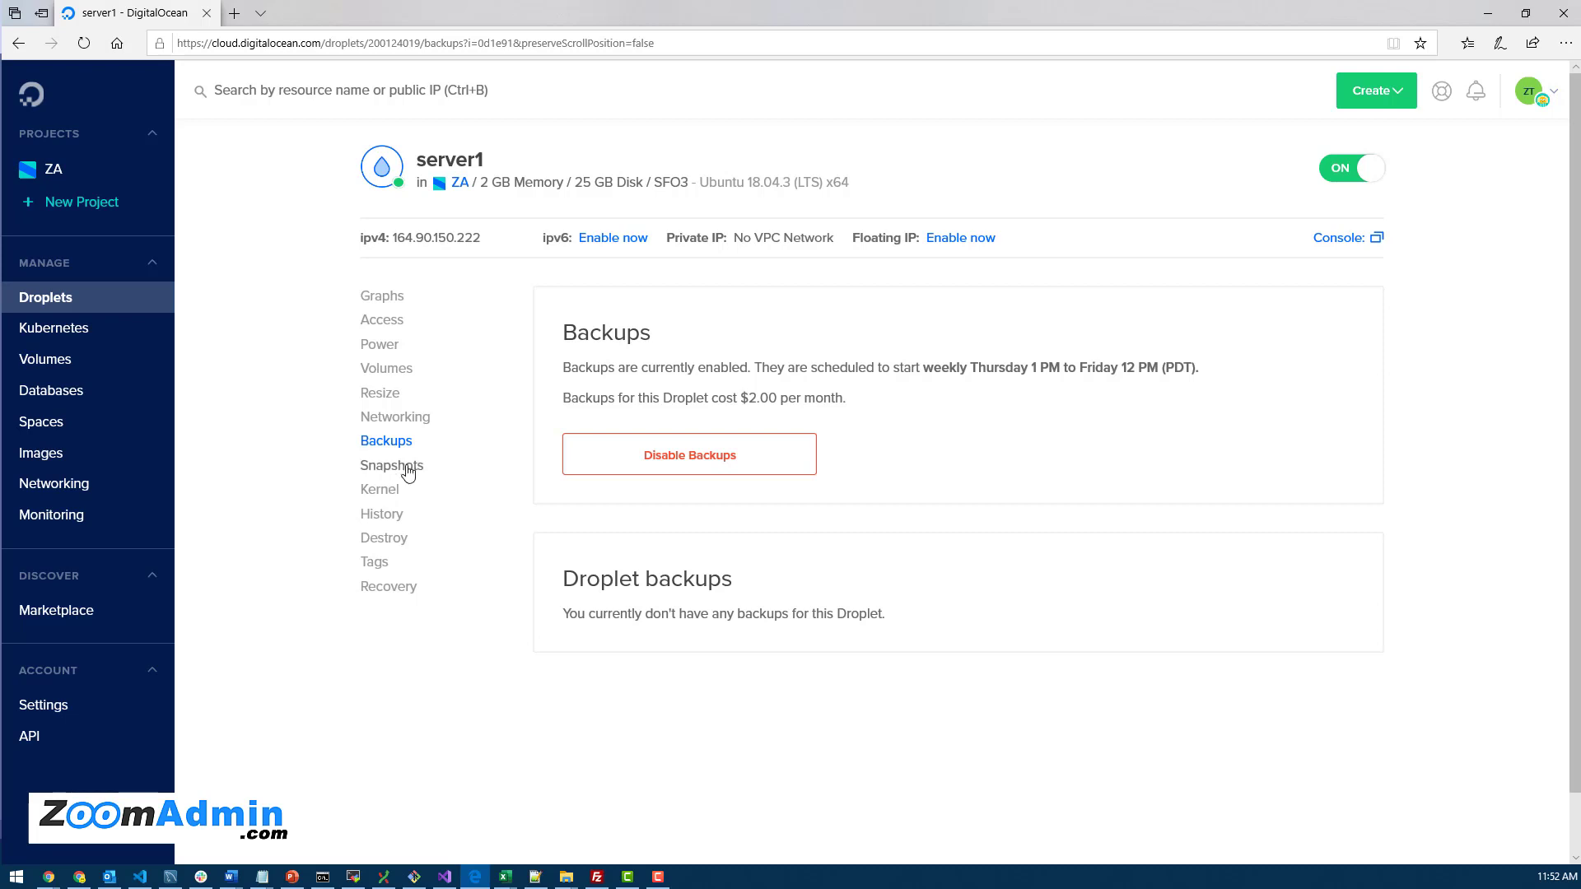
mouse_move(366, 336)
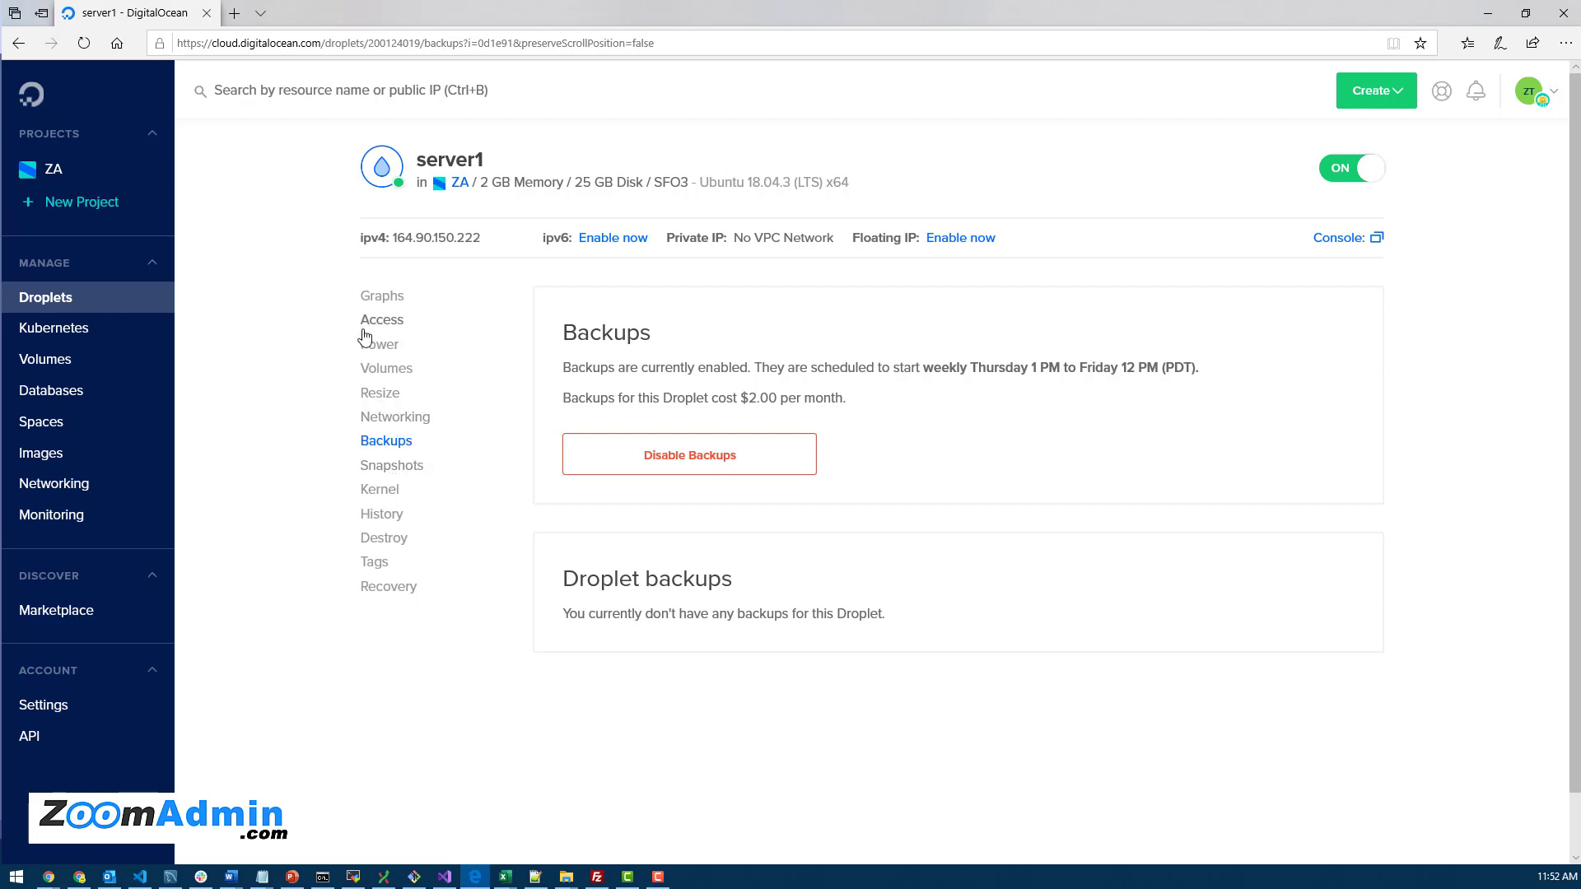
mouse_move(1441, 83)
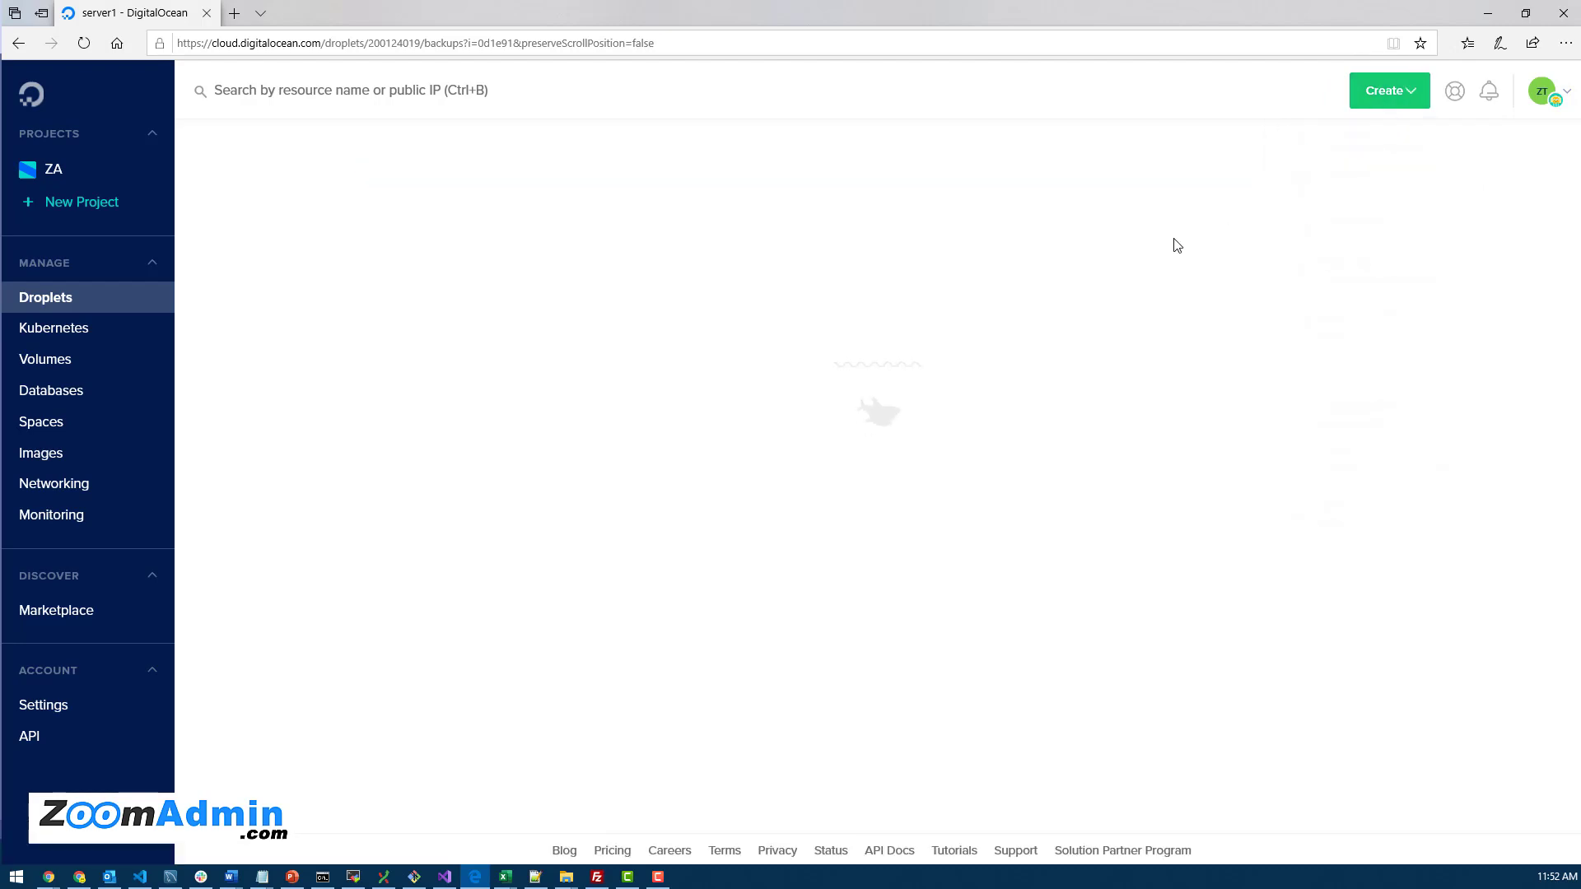
left_click(1389, 89)
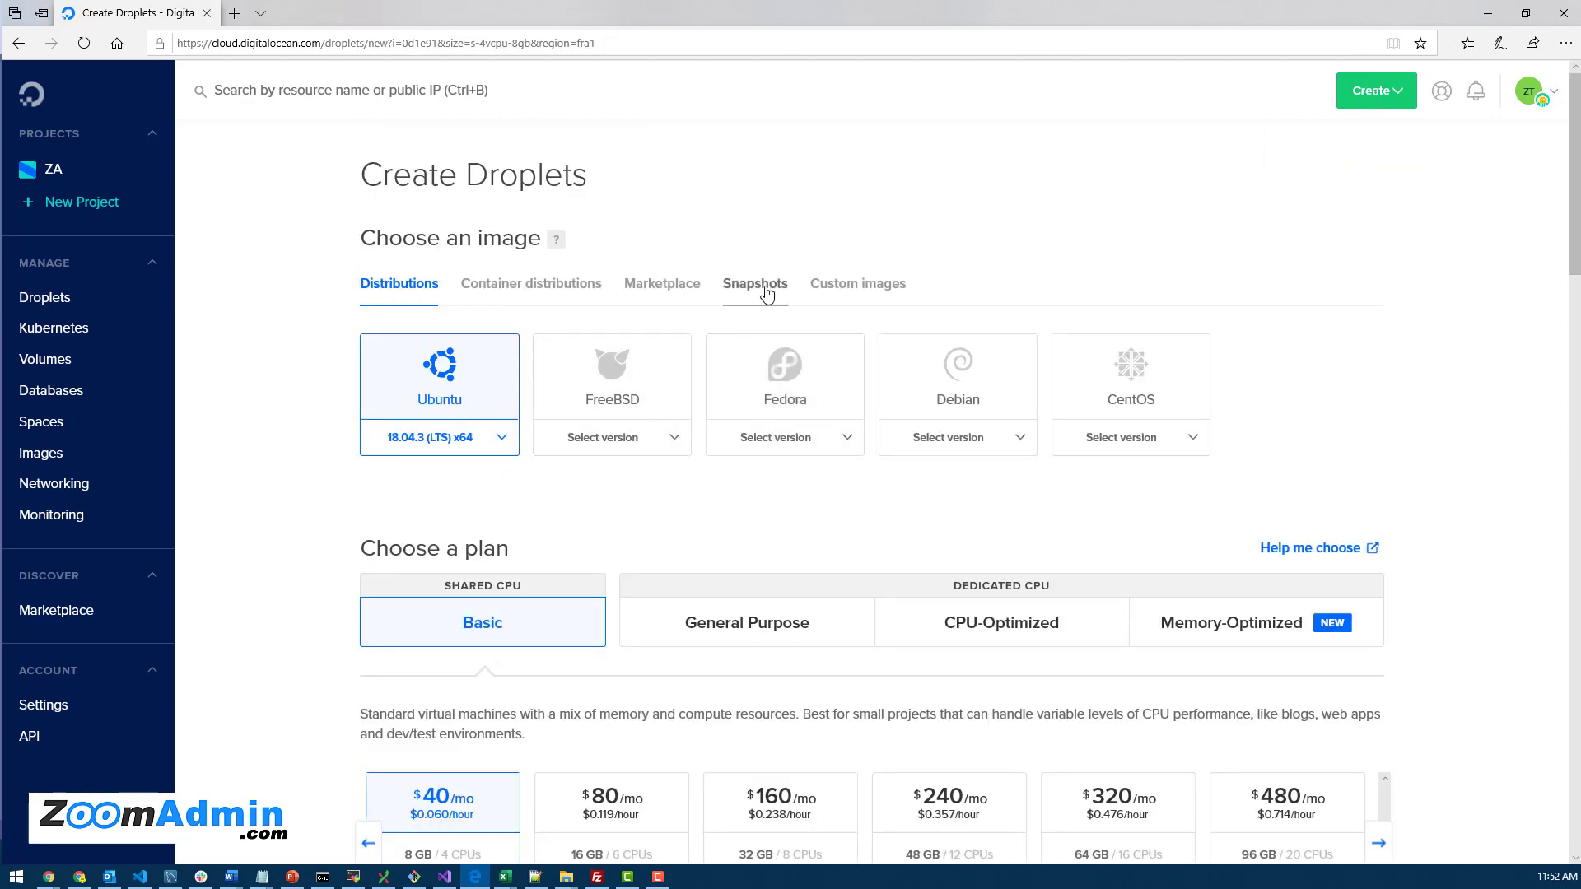
left_click(754, 283)
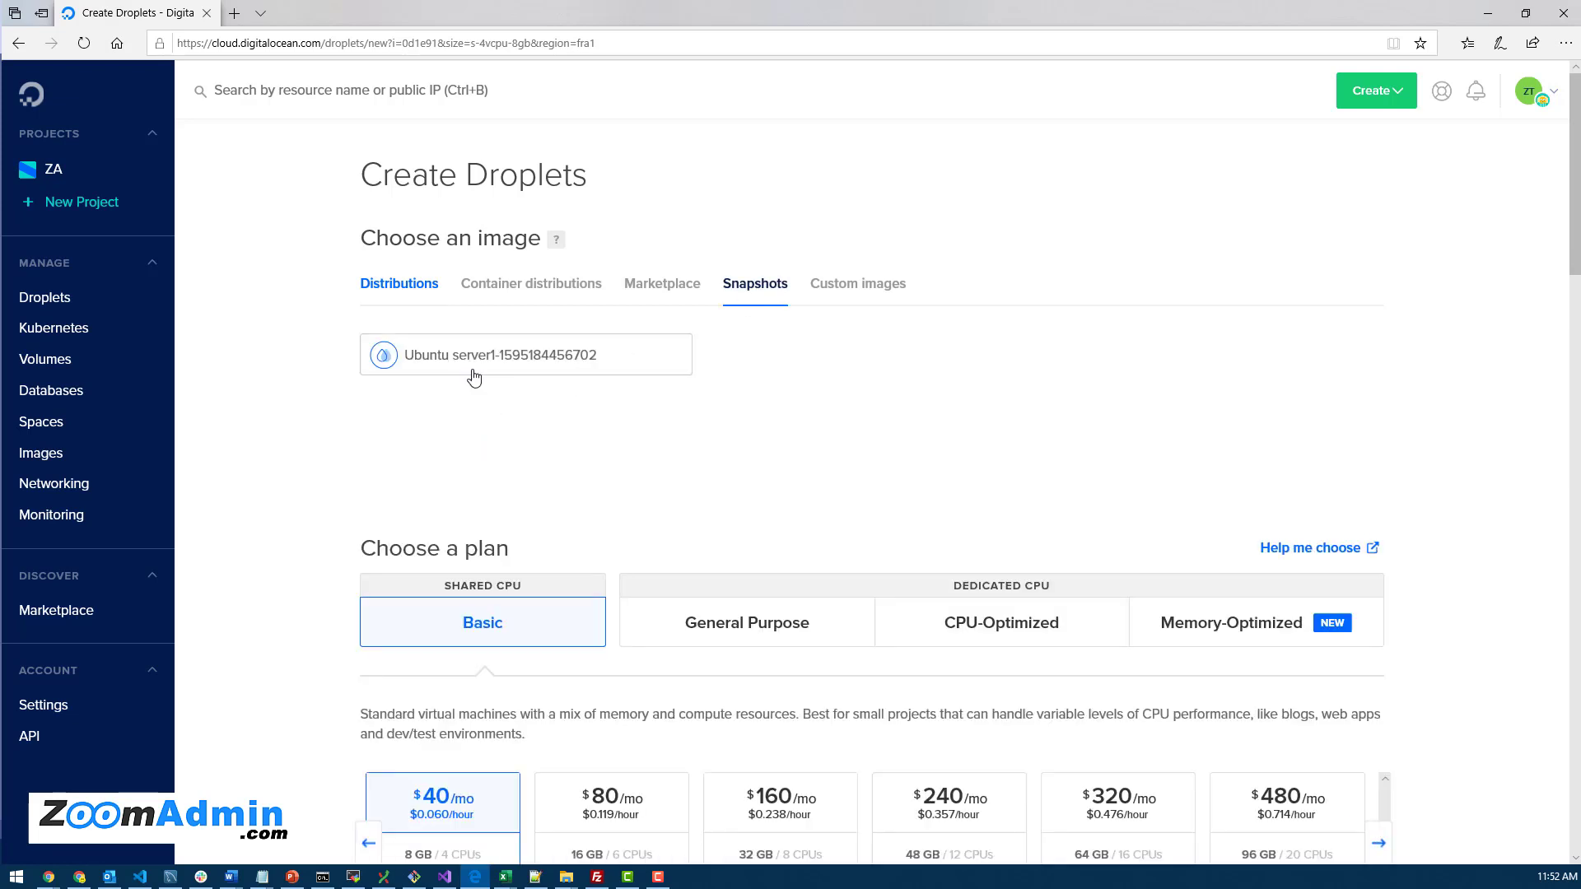
mouse_move(517, 360)
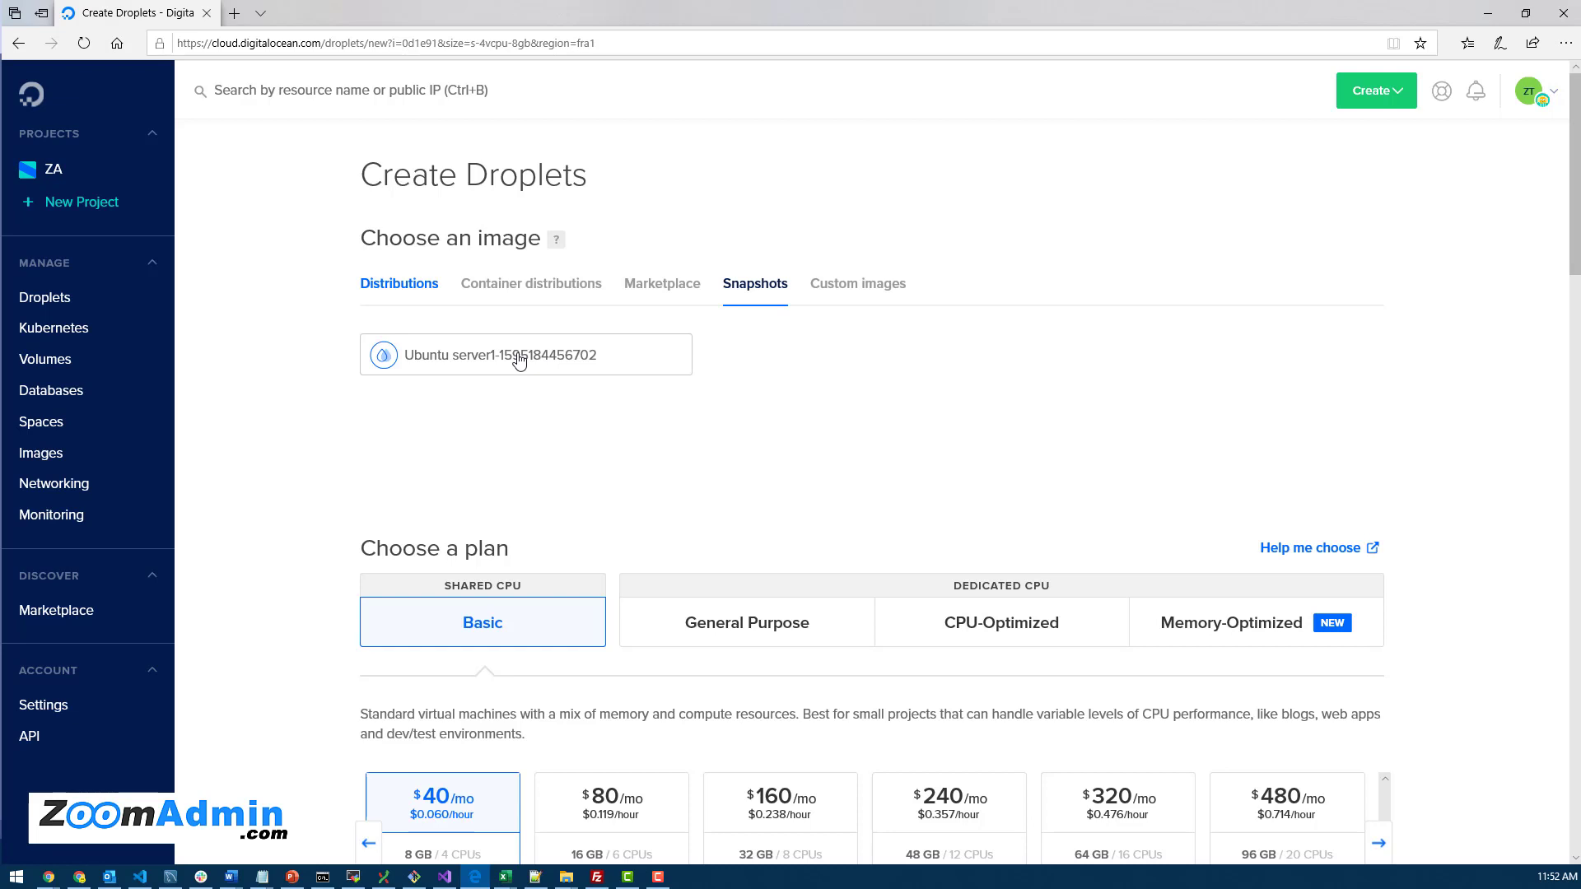
mouse_move(643, 397)
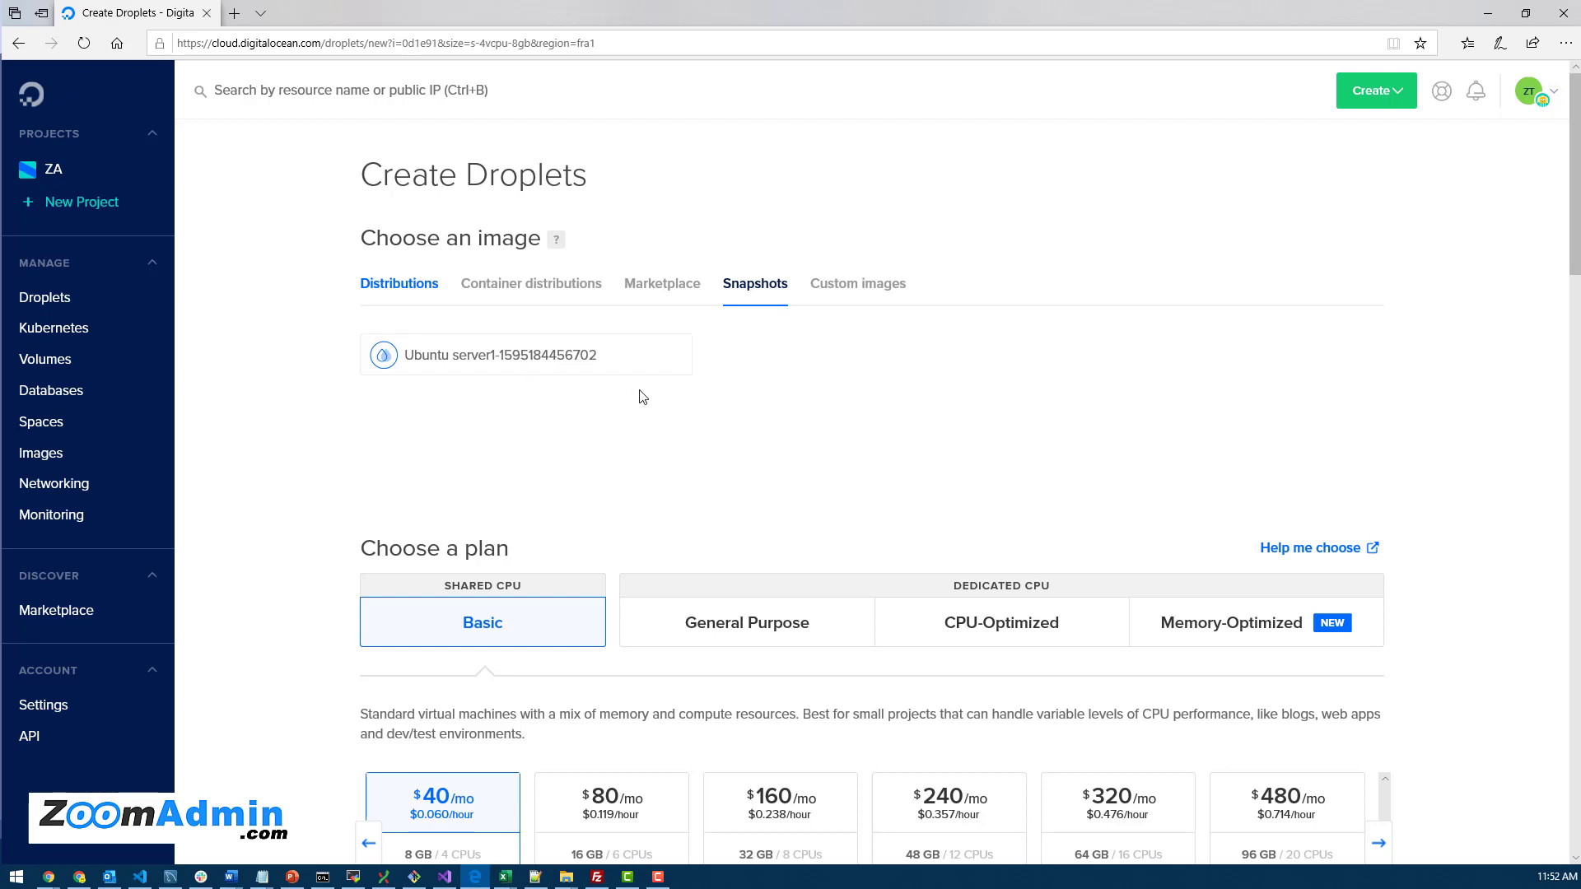
mouse_move(501, 354)
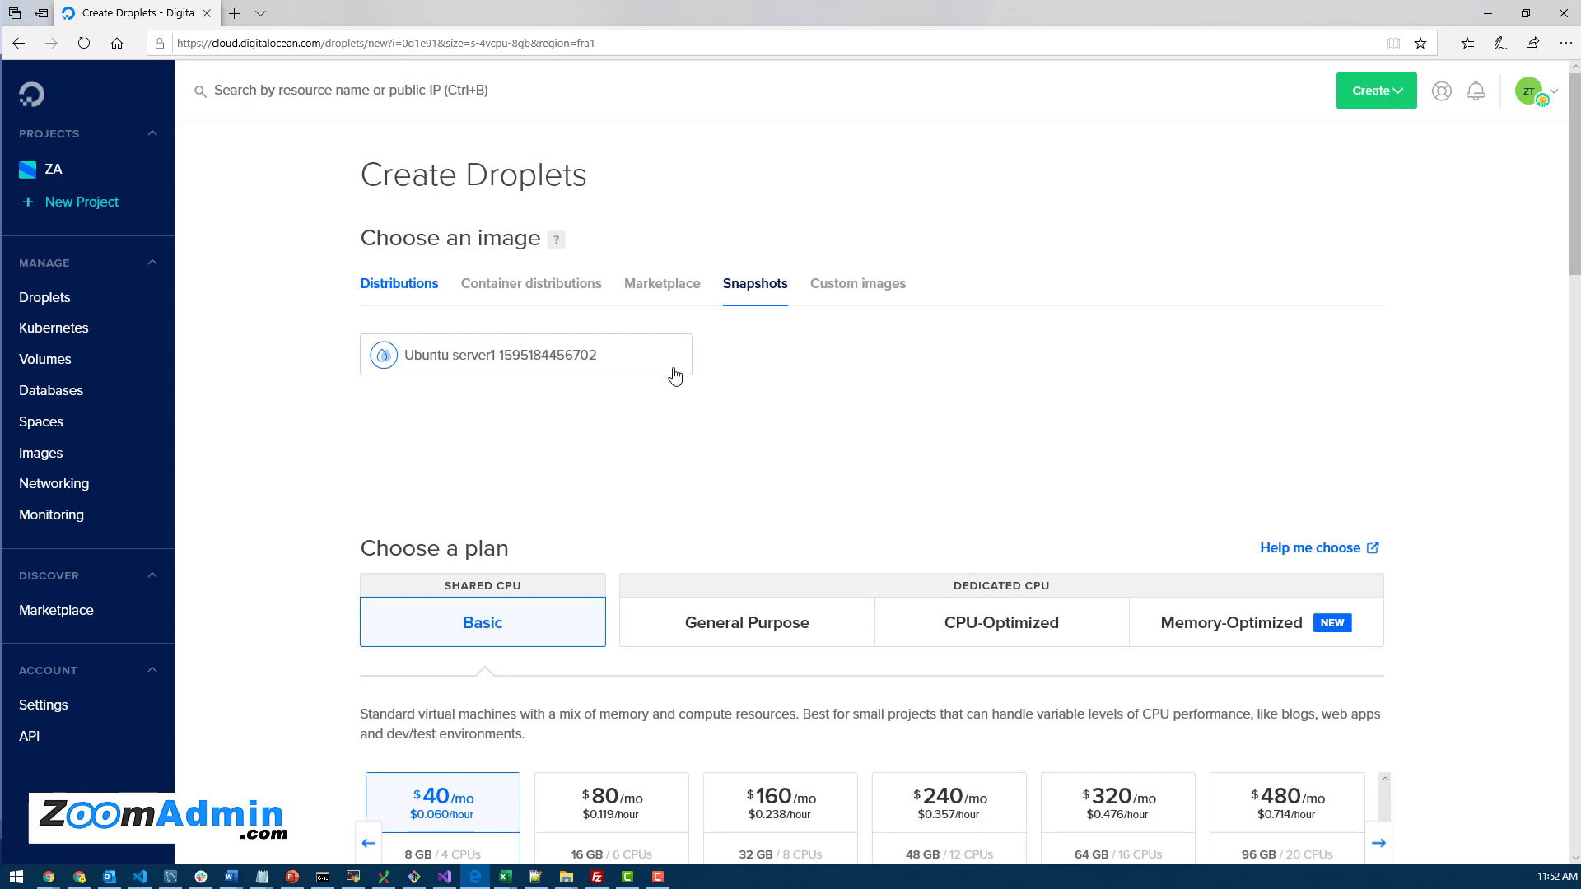
mouse_move(590, 369)
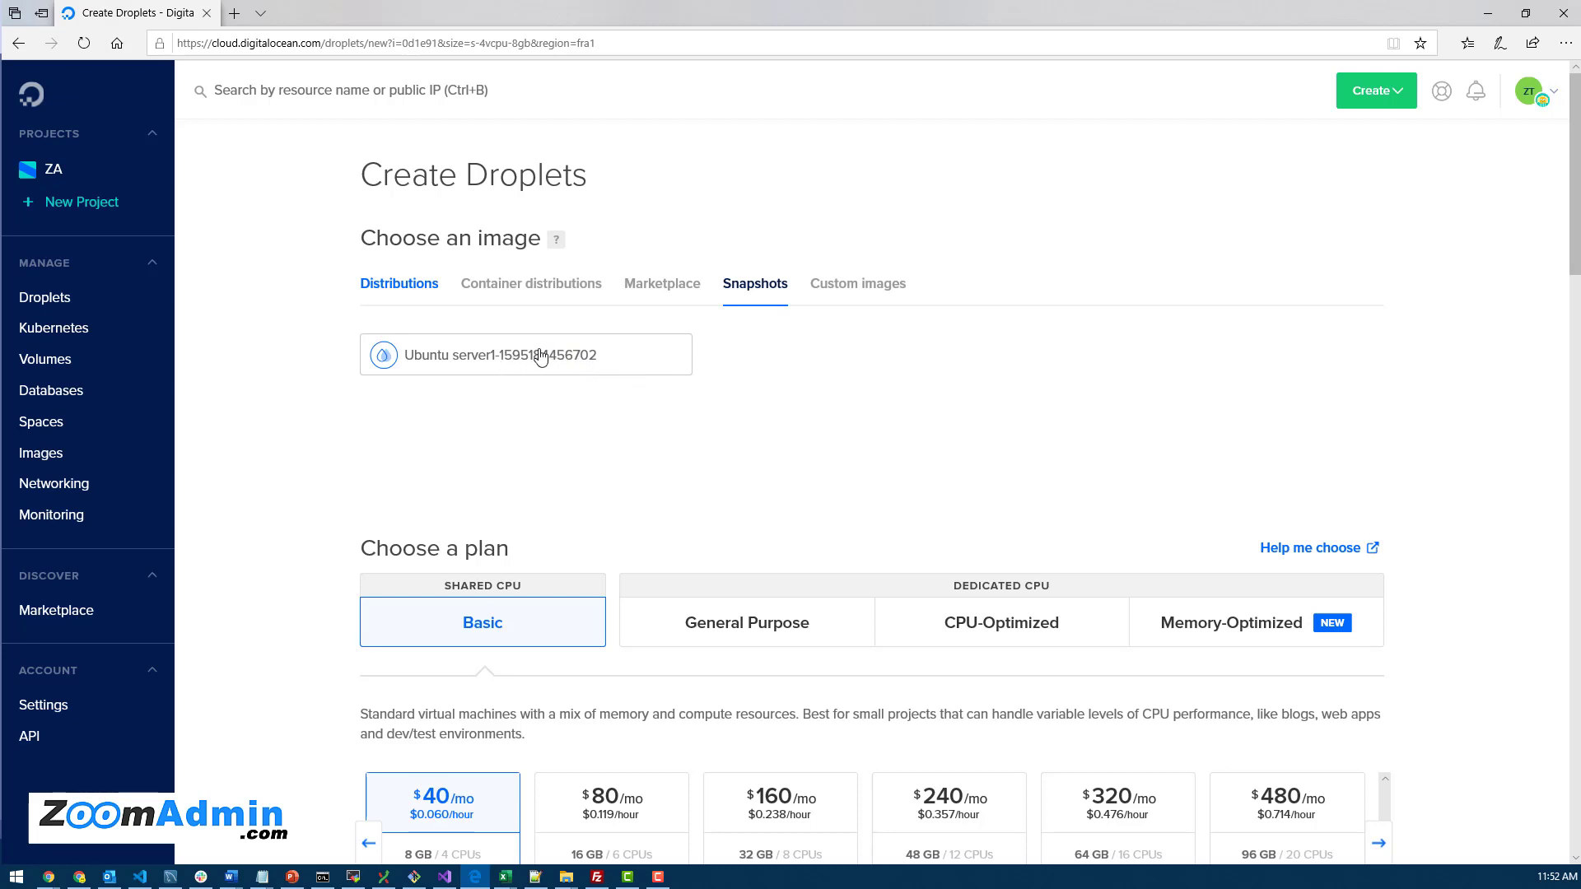
mouse_move(493, 359)
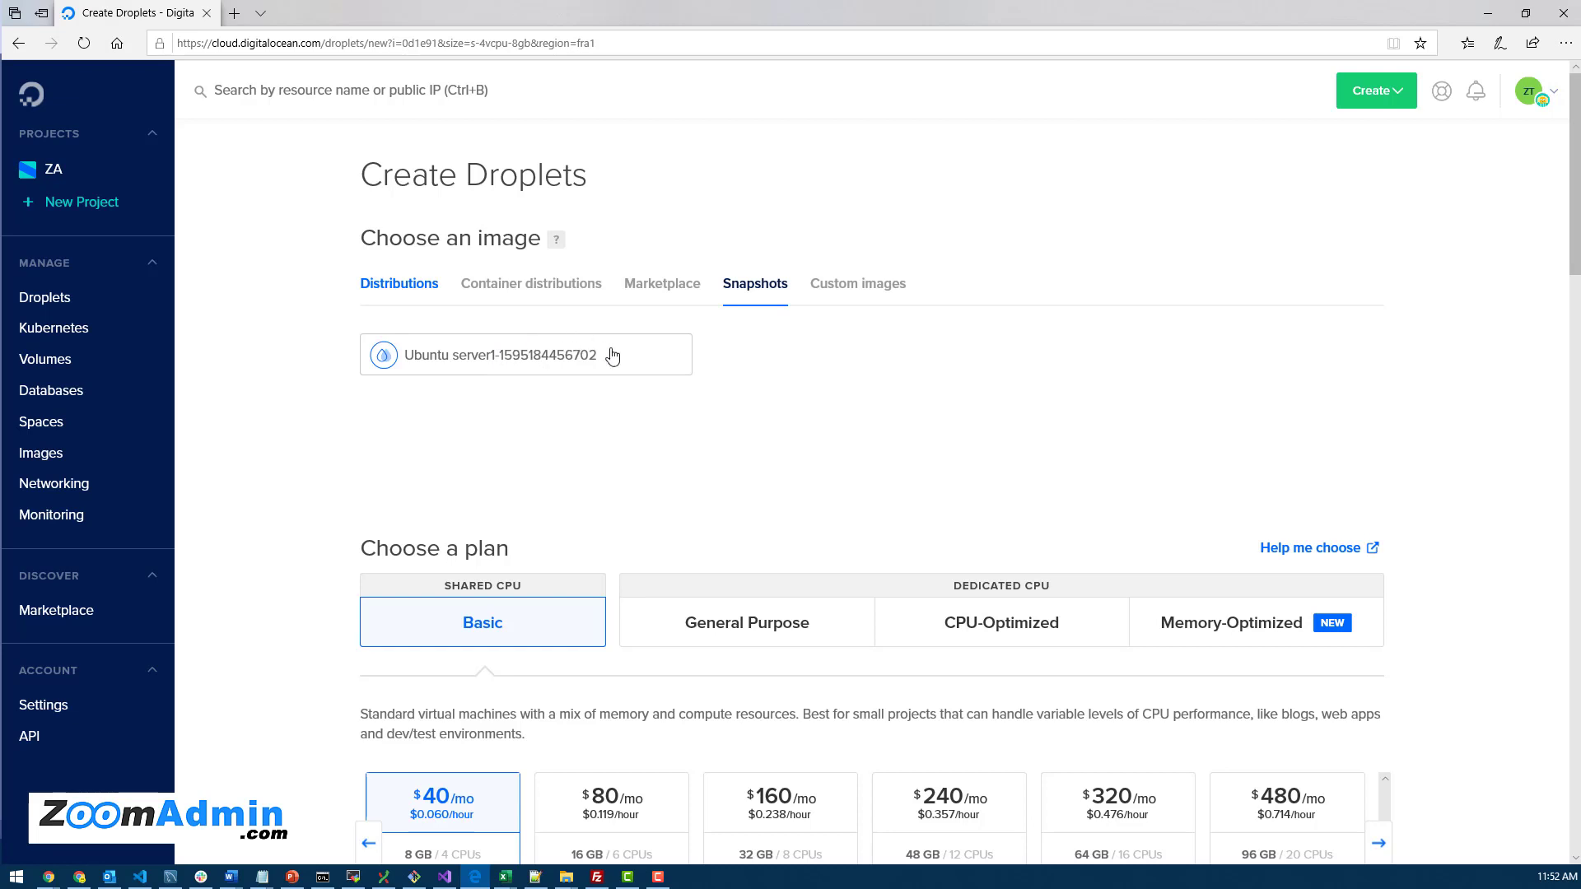
mouse_move(520, 349)
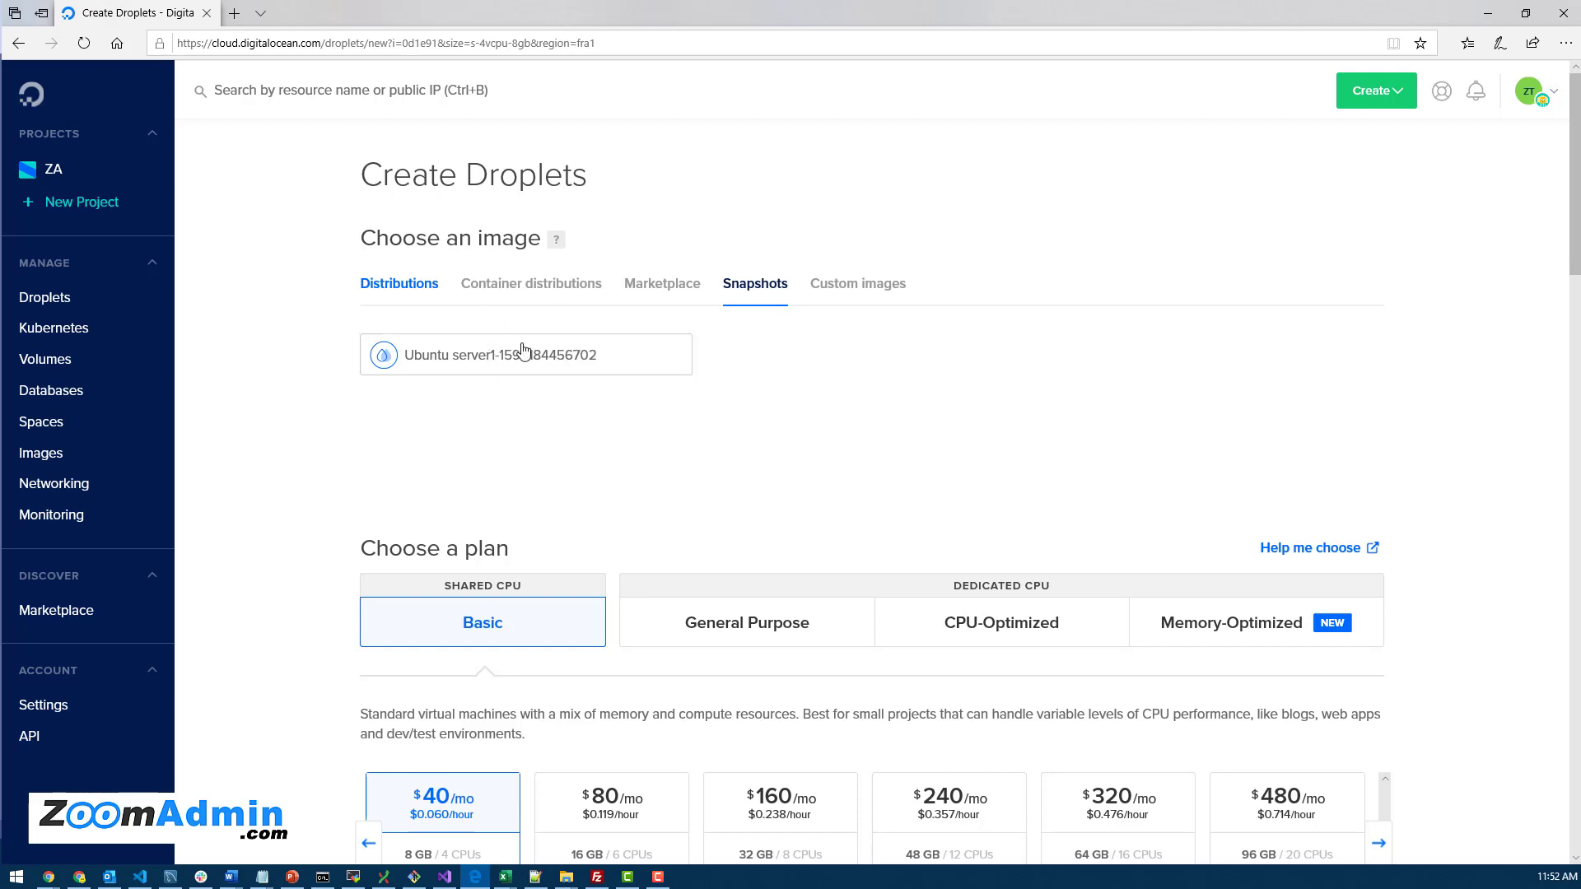
mouse_move(489, 313)
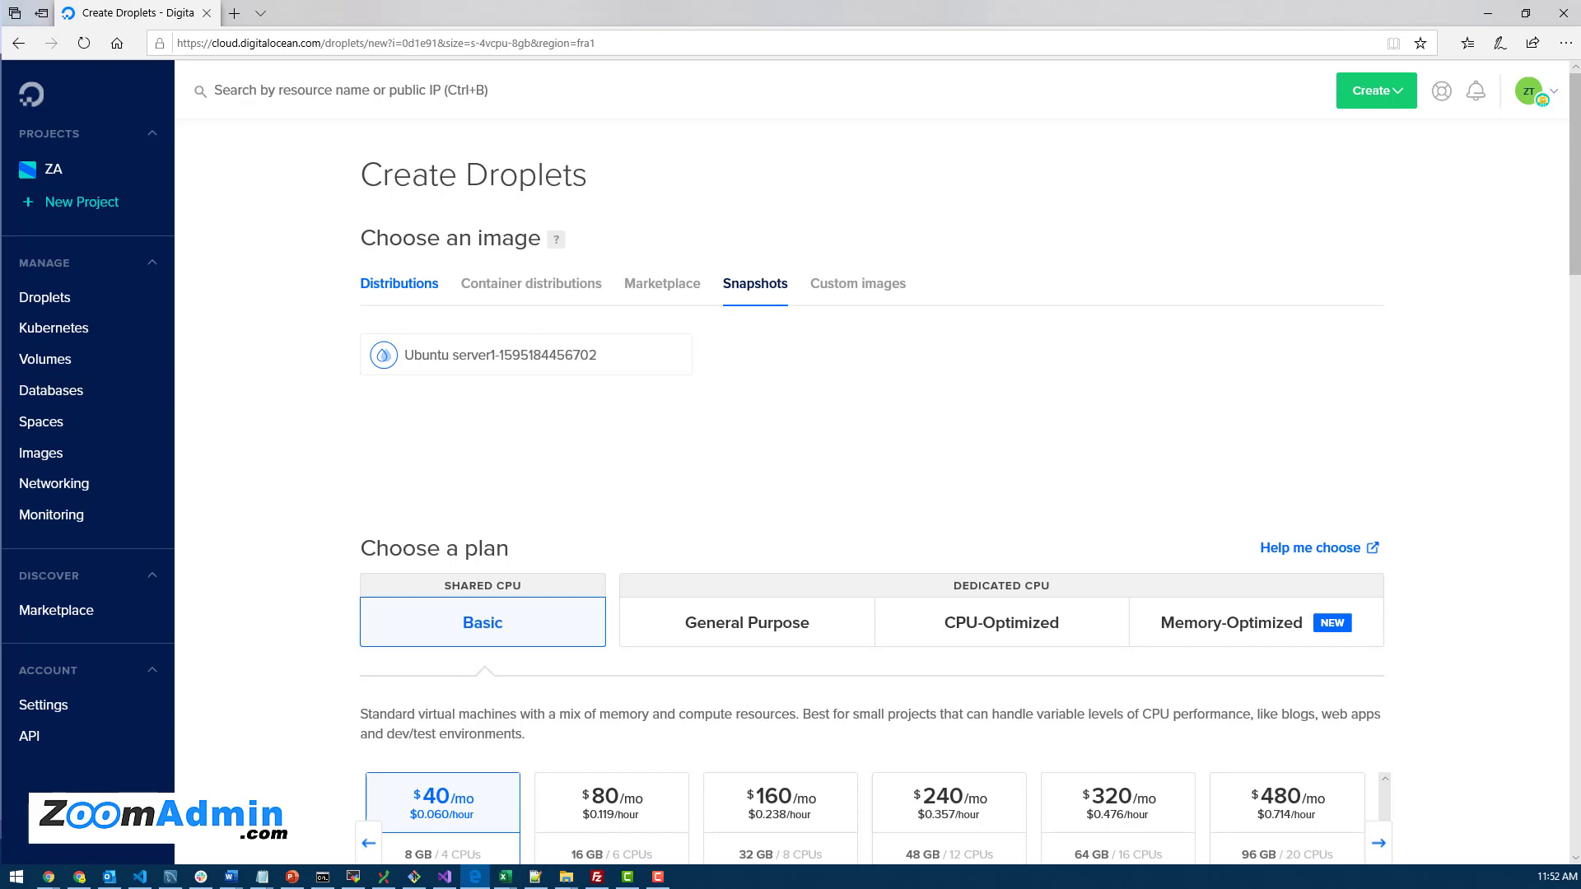
Switch over to the ZoomAdmin apps list showing eight running apps on server1
left_click(90, 13)
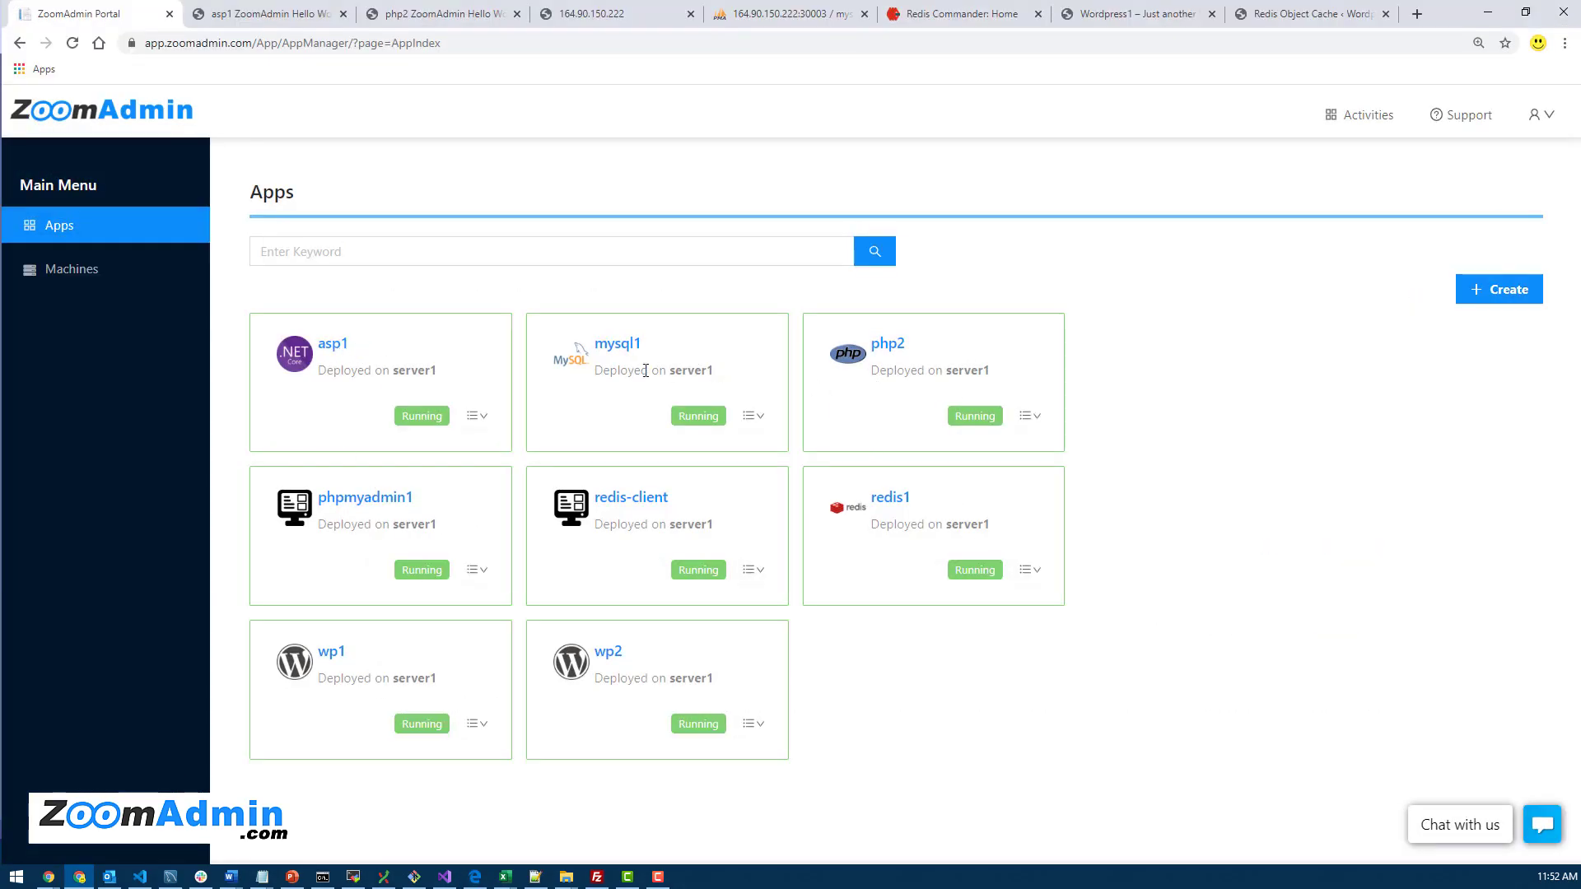
mouse_move(281, 555)
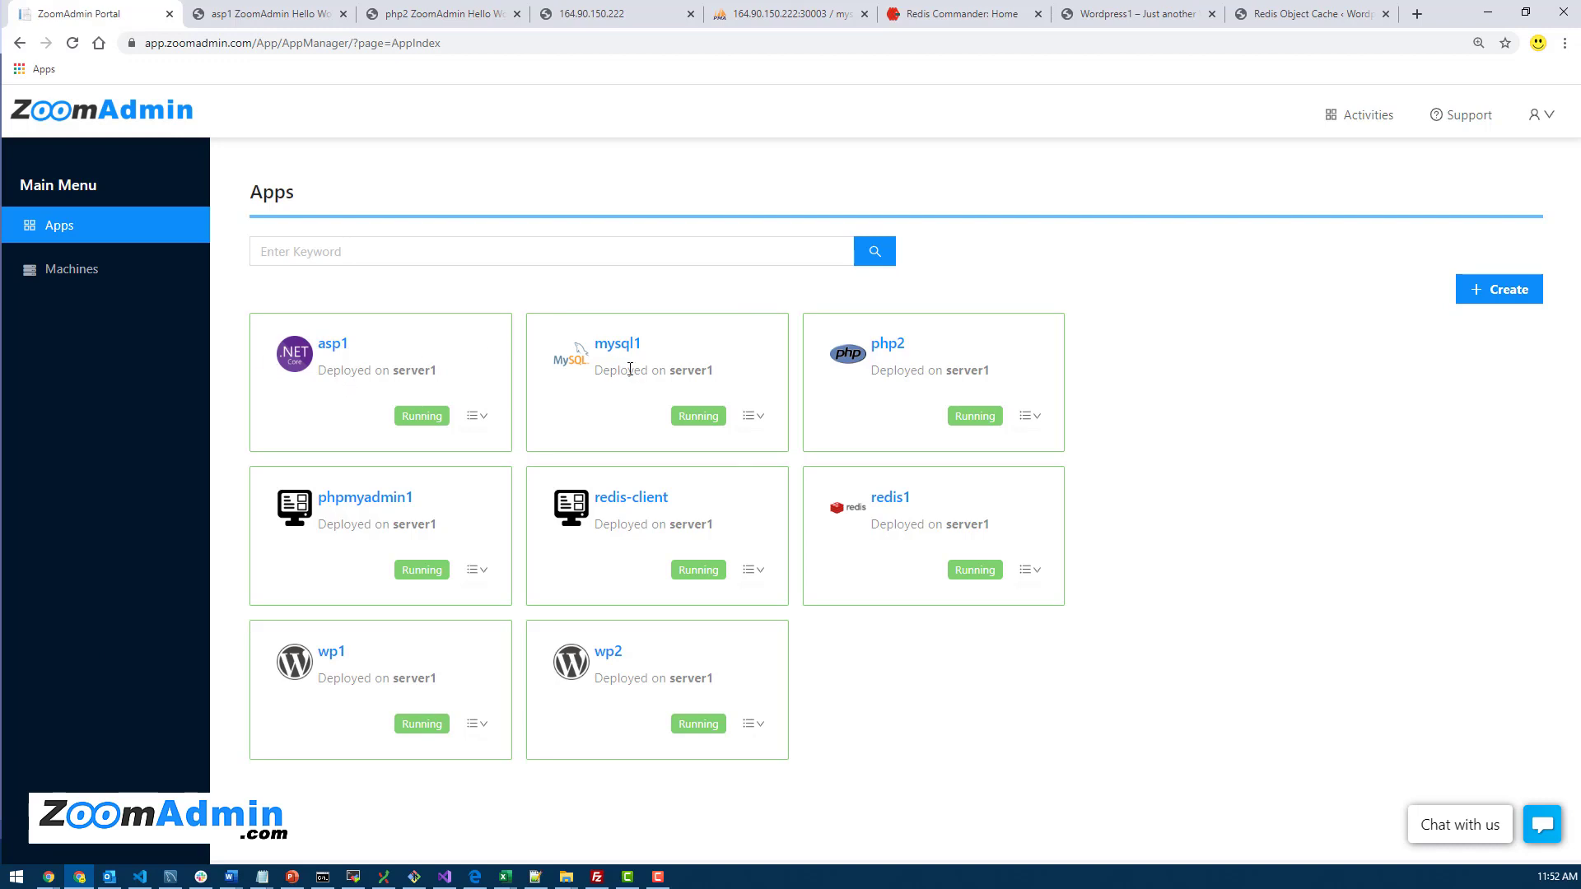
mouse_move(1102, 550)
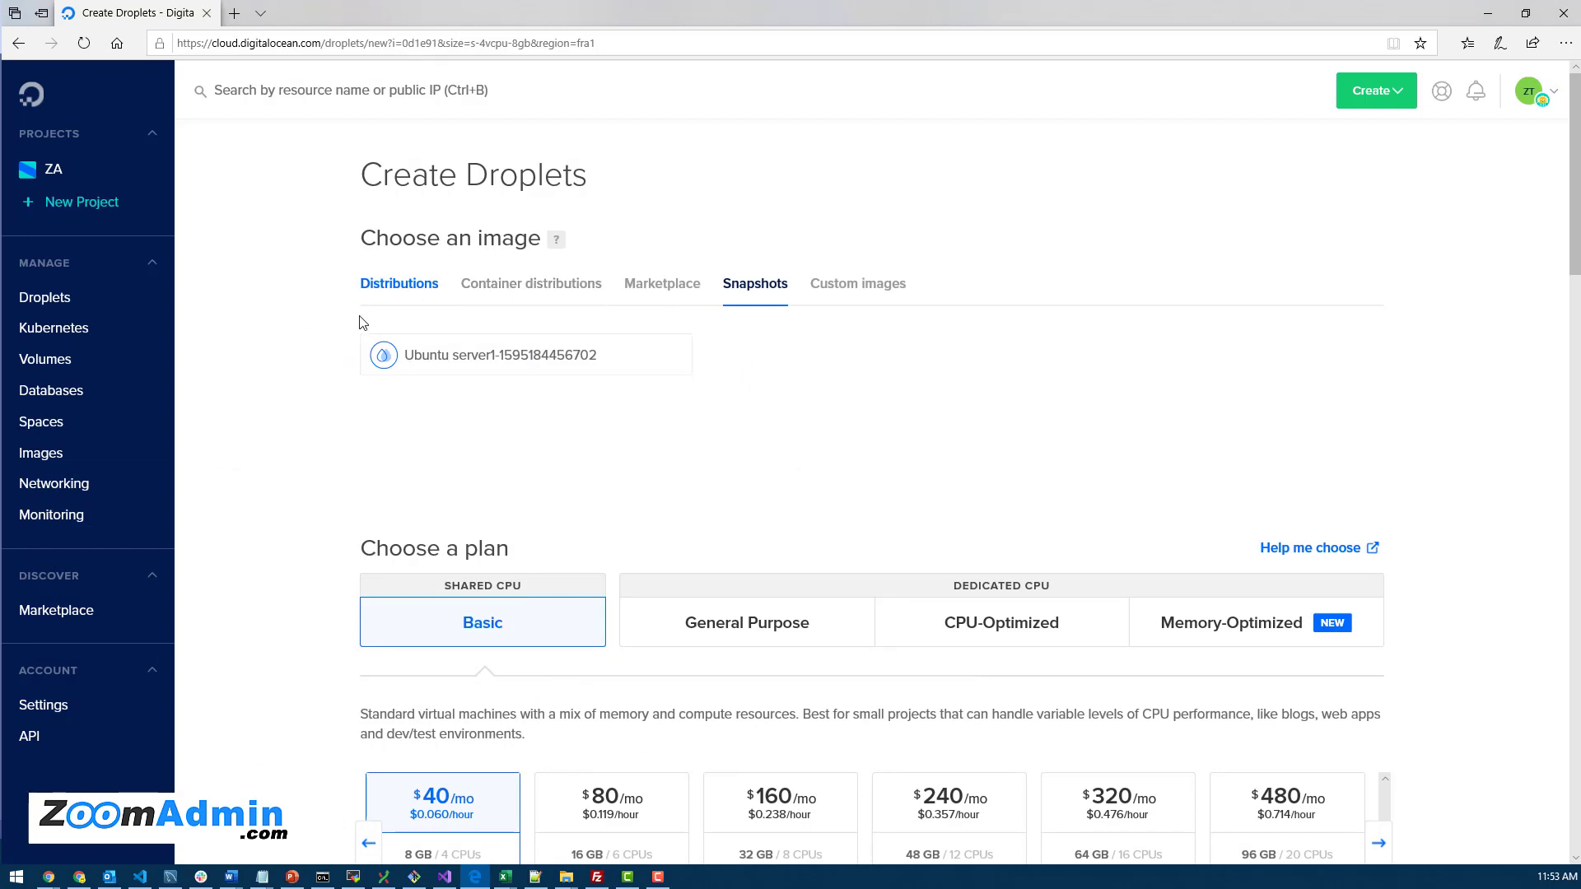
mouse_move(410, 344)
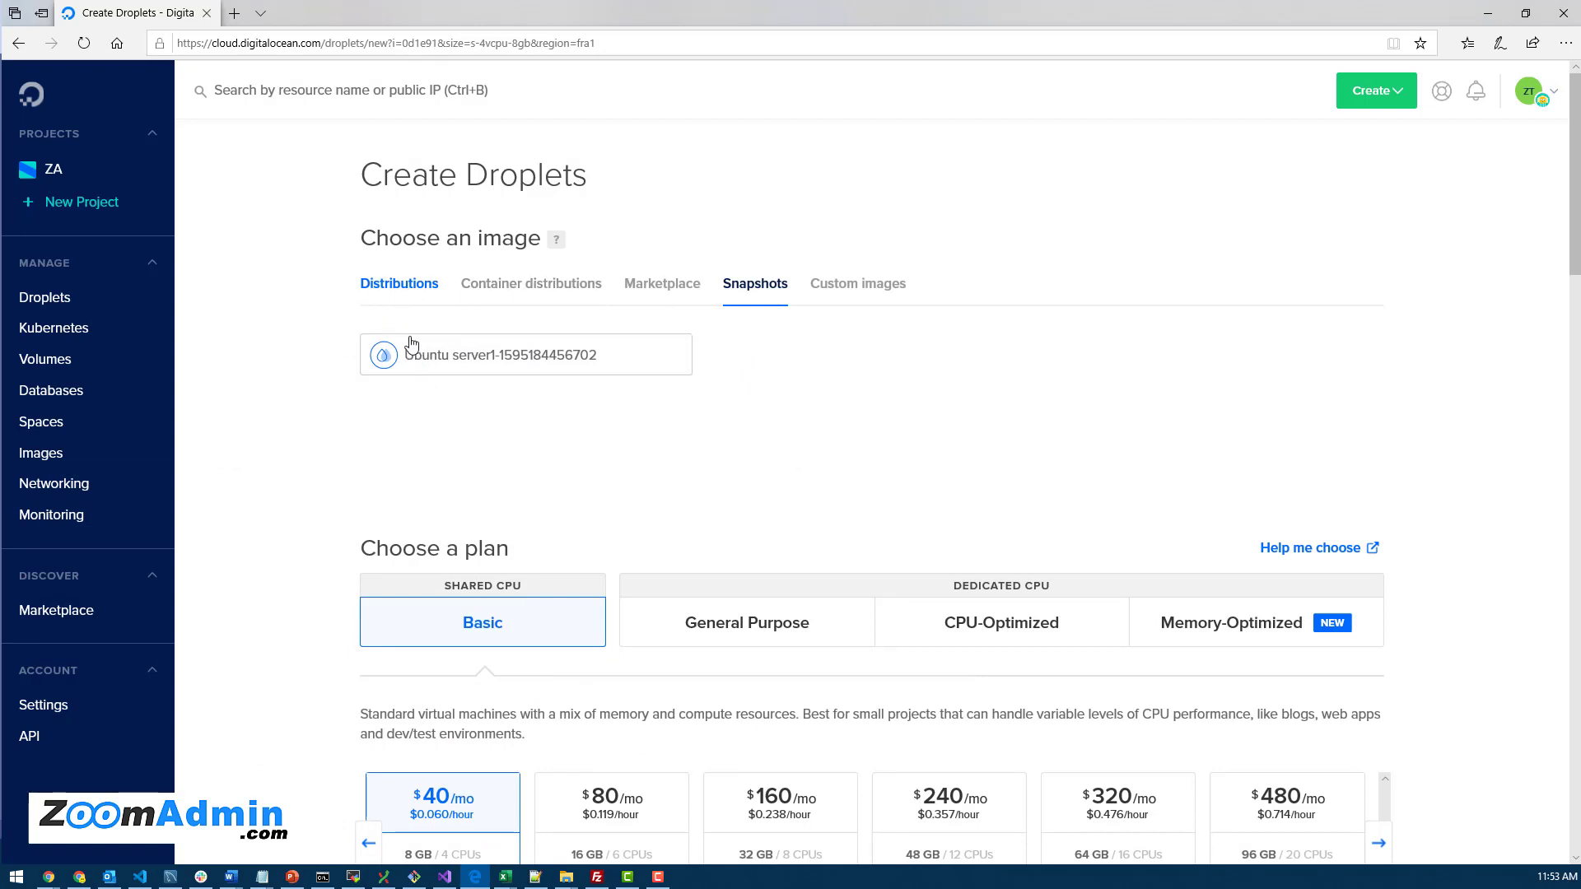
mouse_move(52, 328)
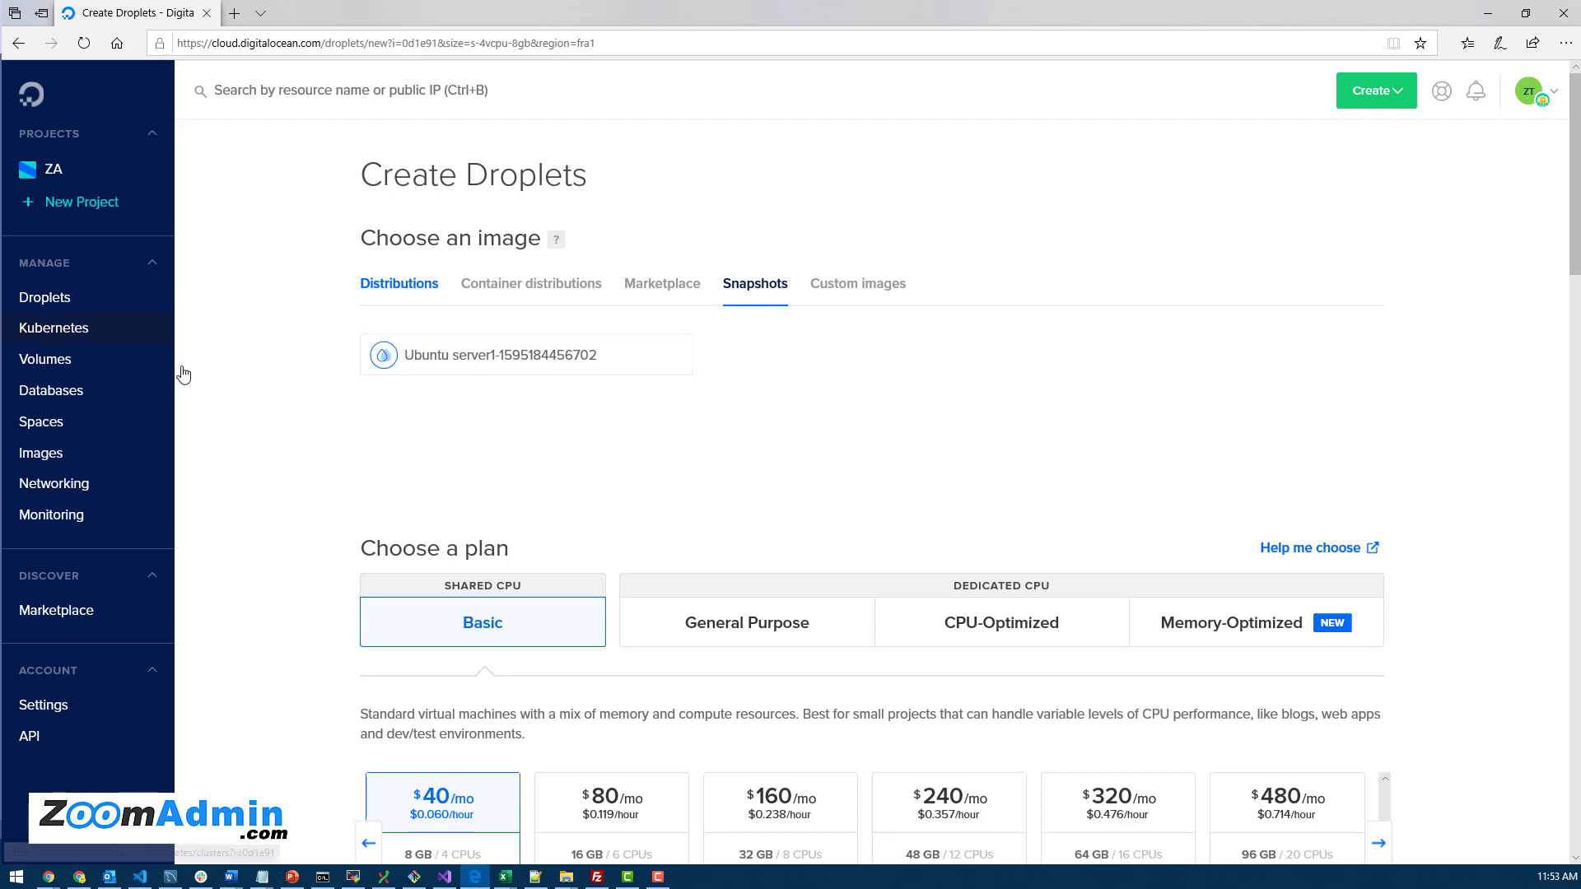
mouse_move(44, 298)
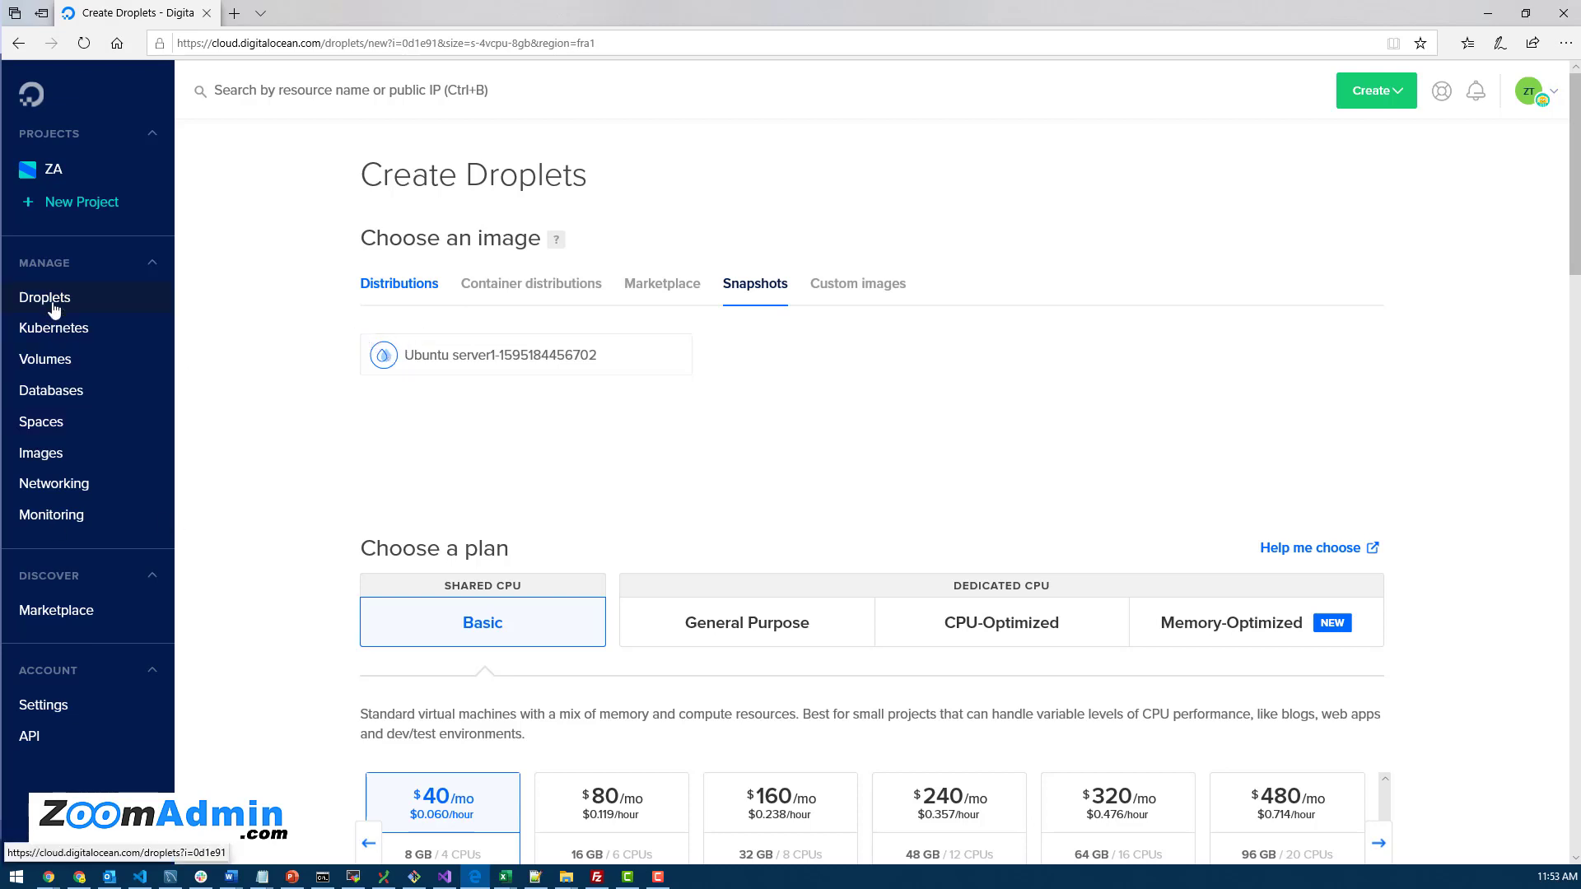
In VS Code, collapse and re-expand the wp1 folder to browse its WordPress files on server1
left_click(44, 298)
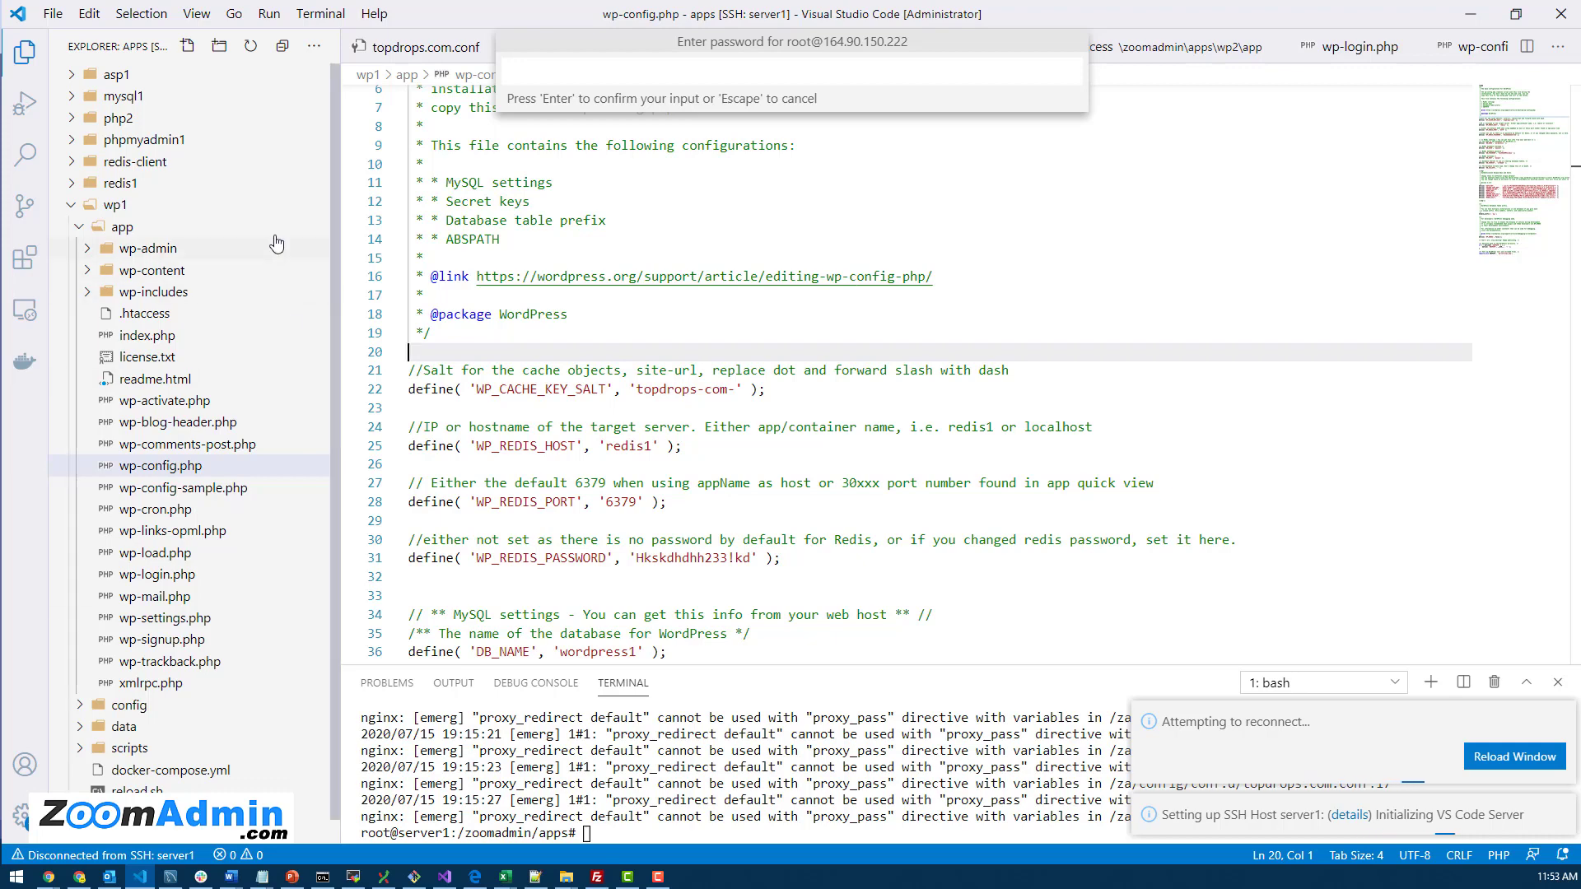
left_click(115, 205)
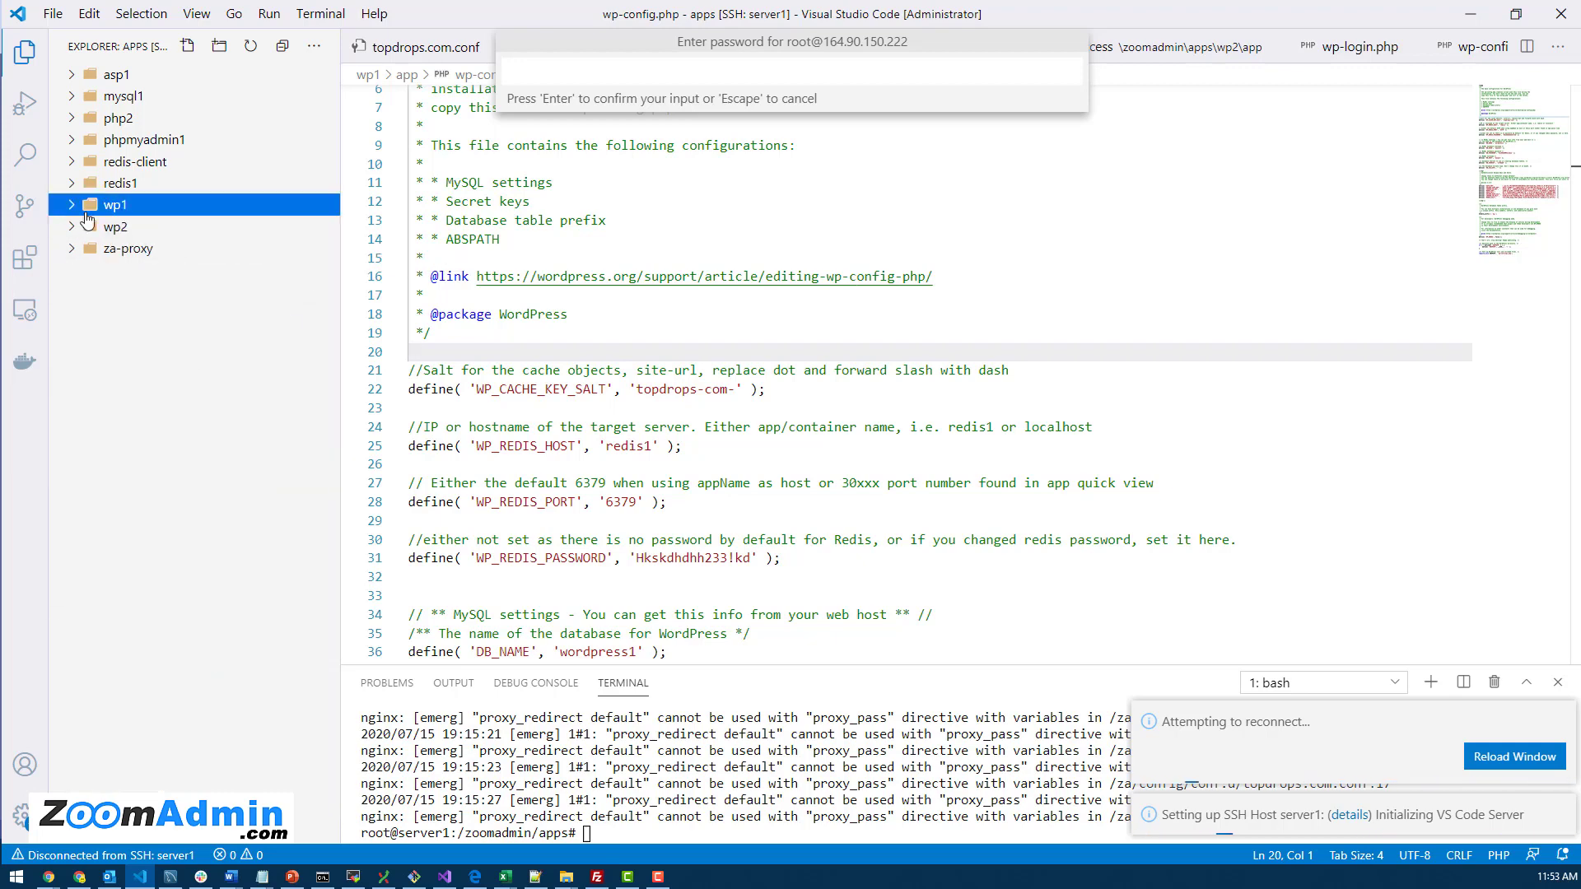
mouse_move(127, 91)
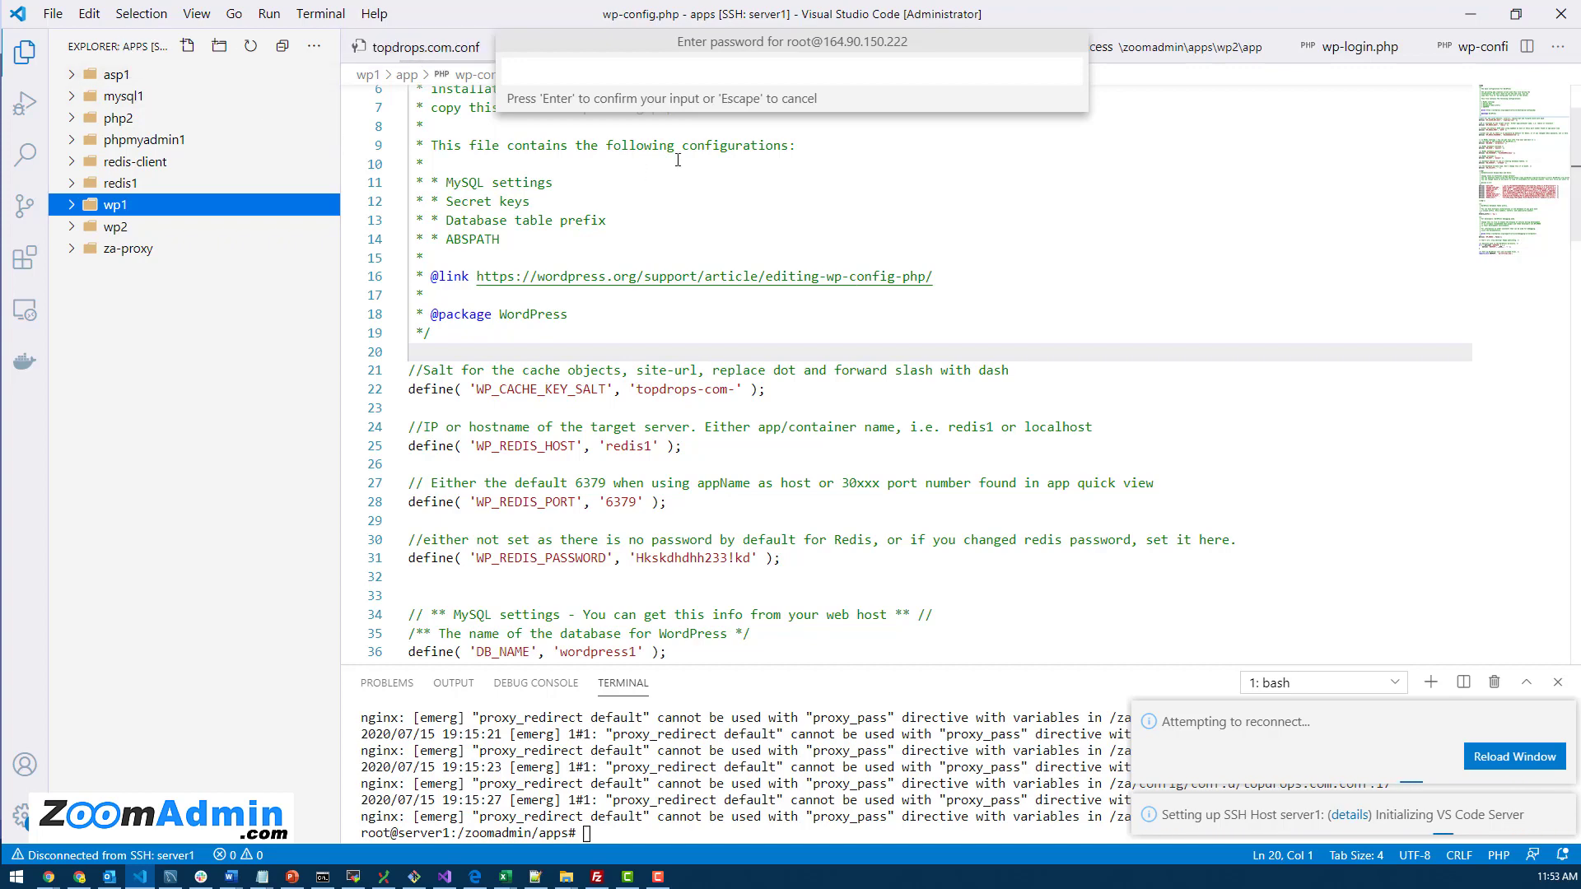
left_click(115, 204)
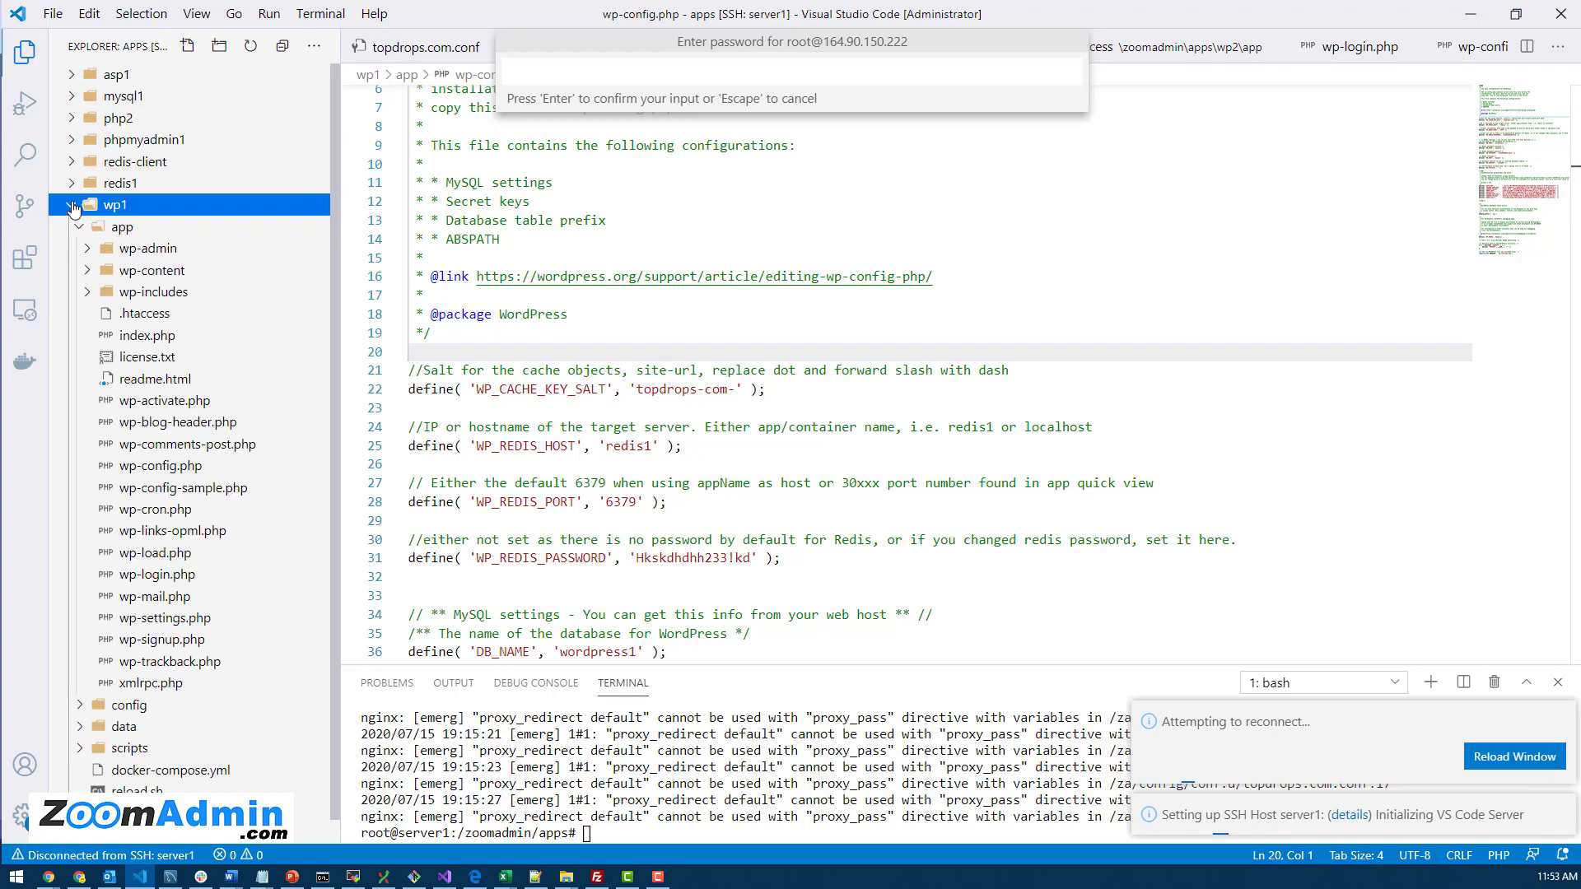
left_click(71, 204)
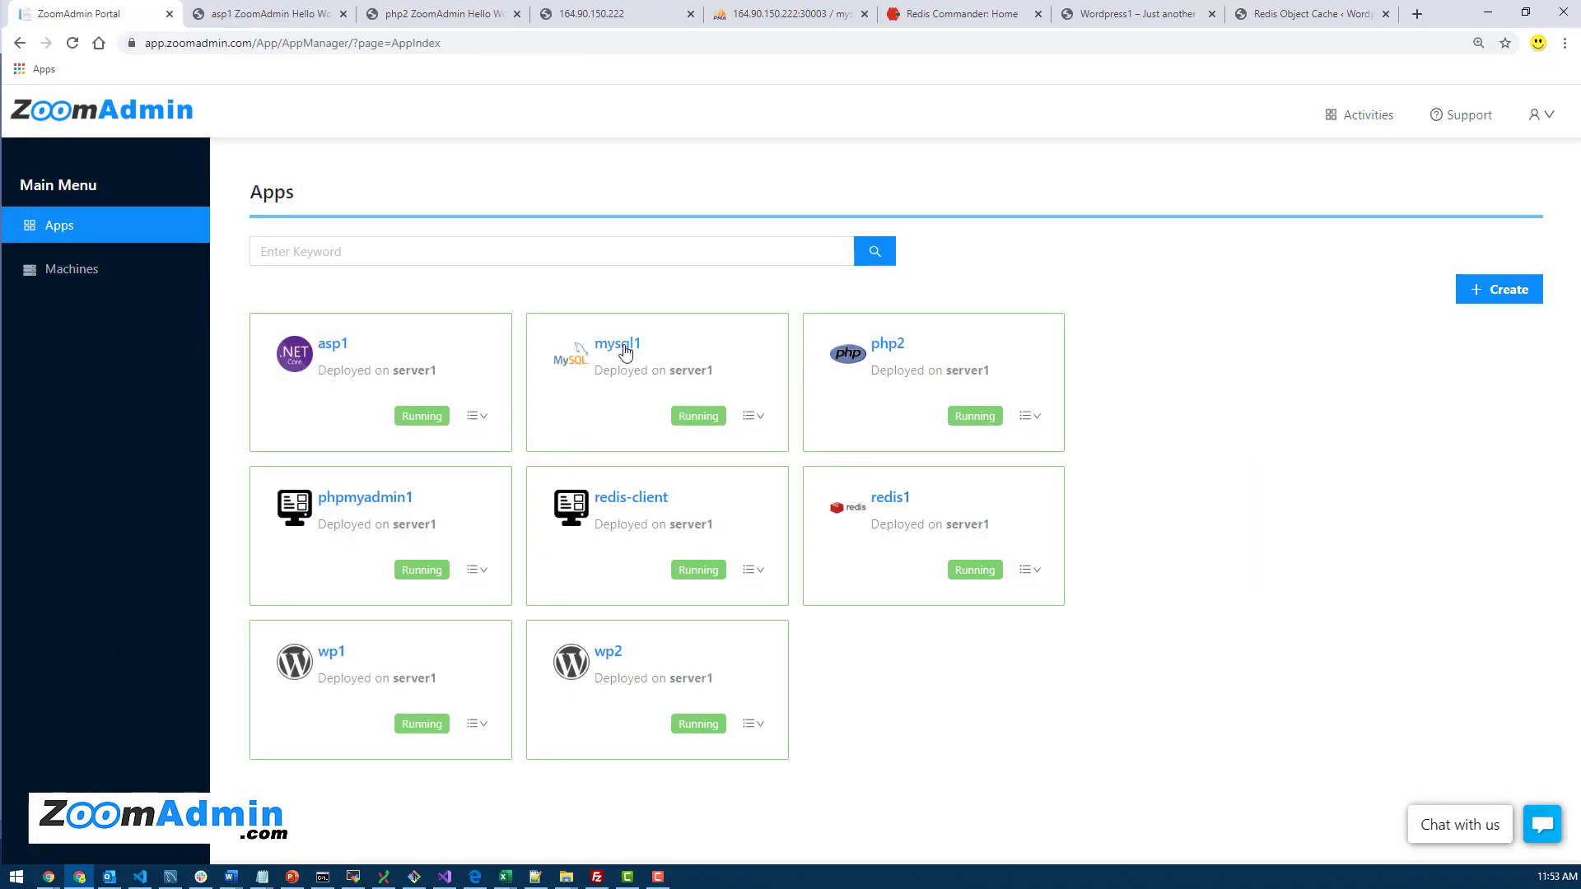
View mysql1's App Details and select its machine app path /zoomadmin/apps/mysql1/app
left_click(617, 344)
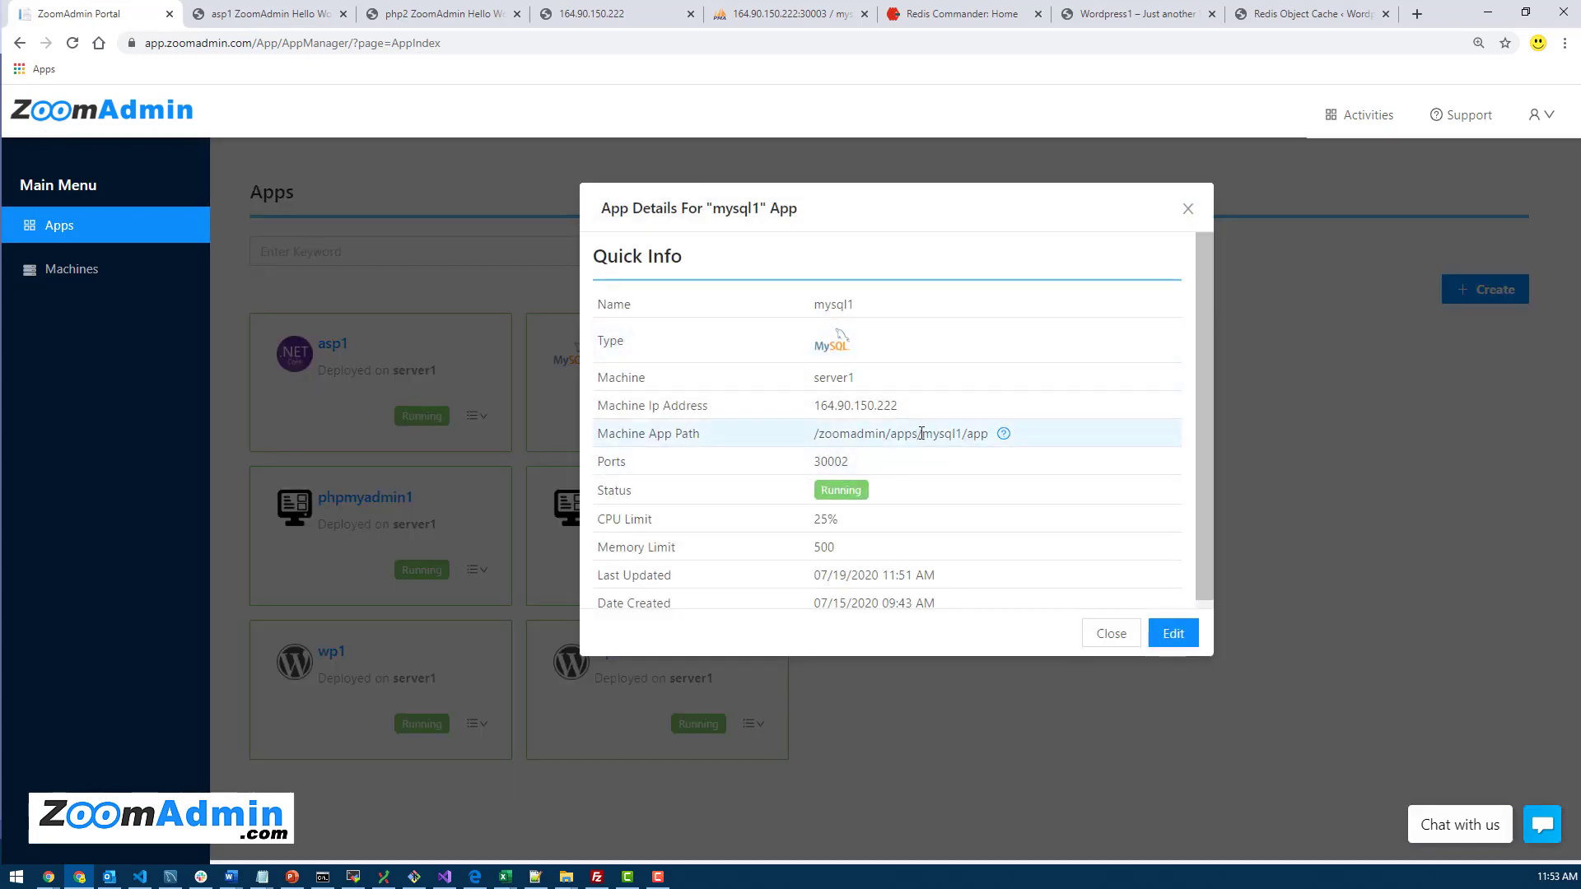
left_click_drag(811, 433, 919, 433)
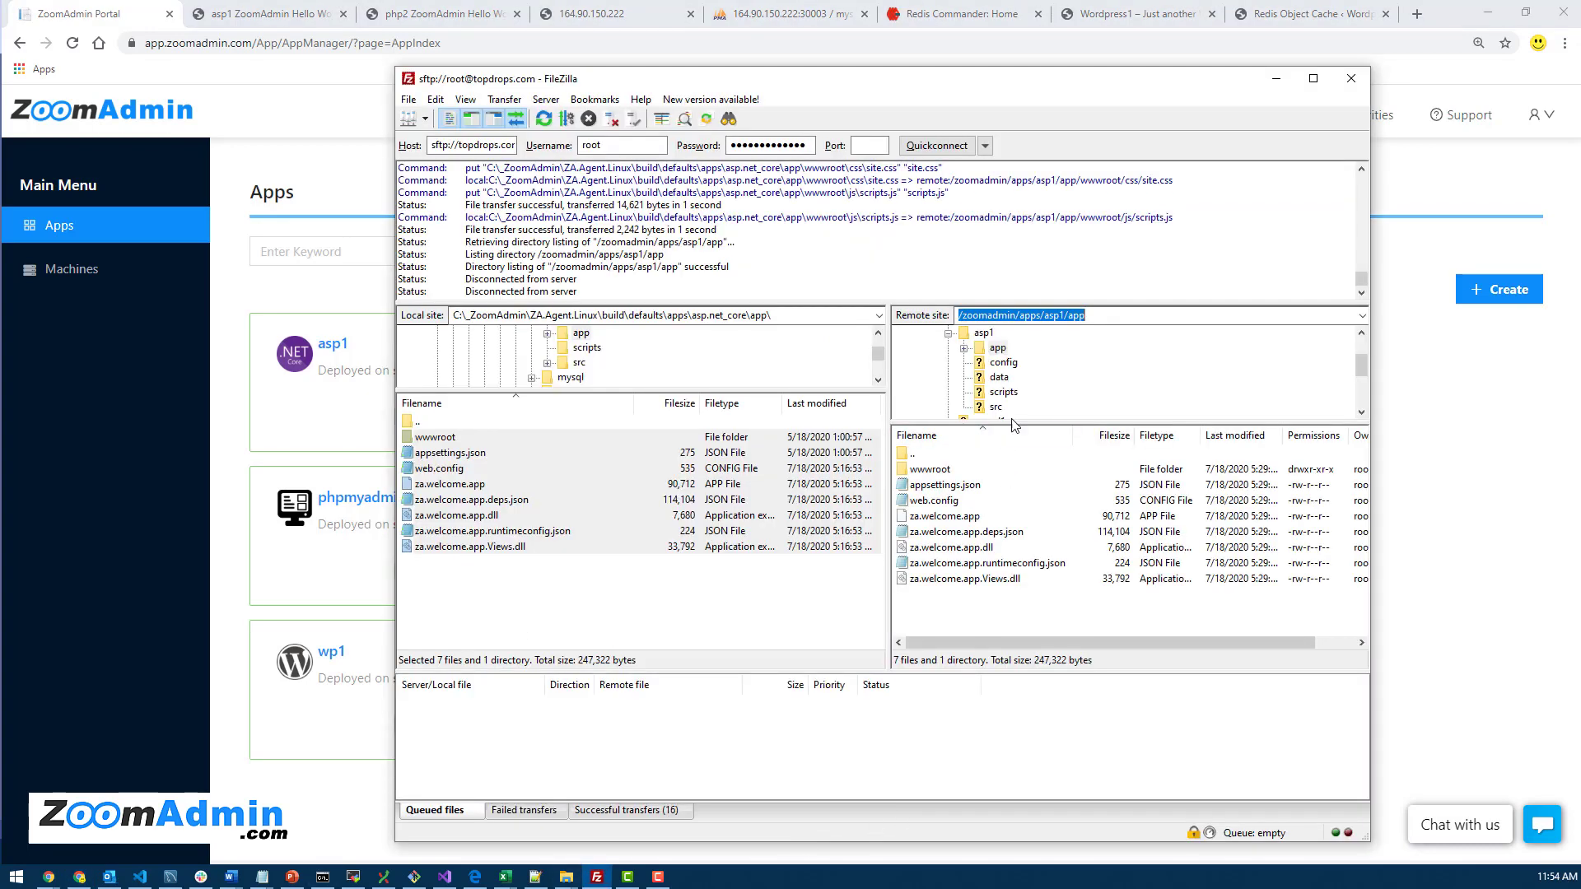
mouse_move(30, 517)
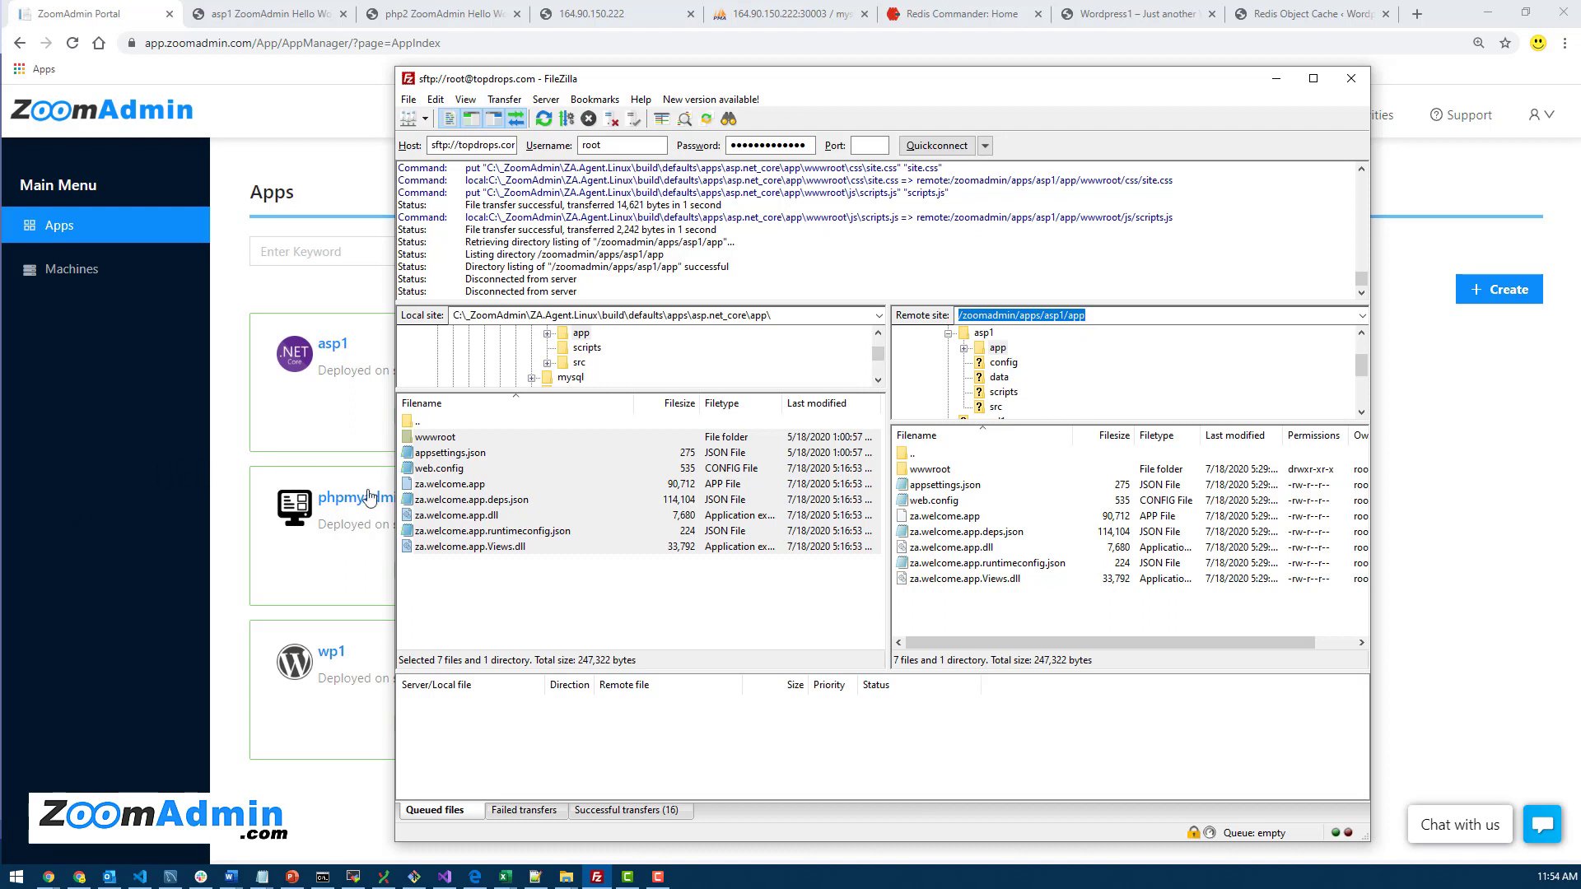
mouse_move(18, 502)
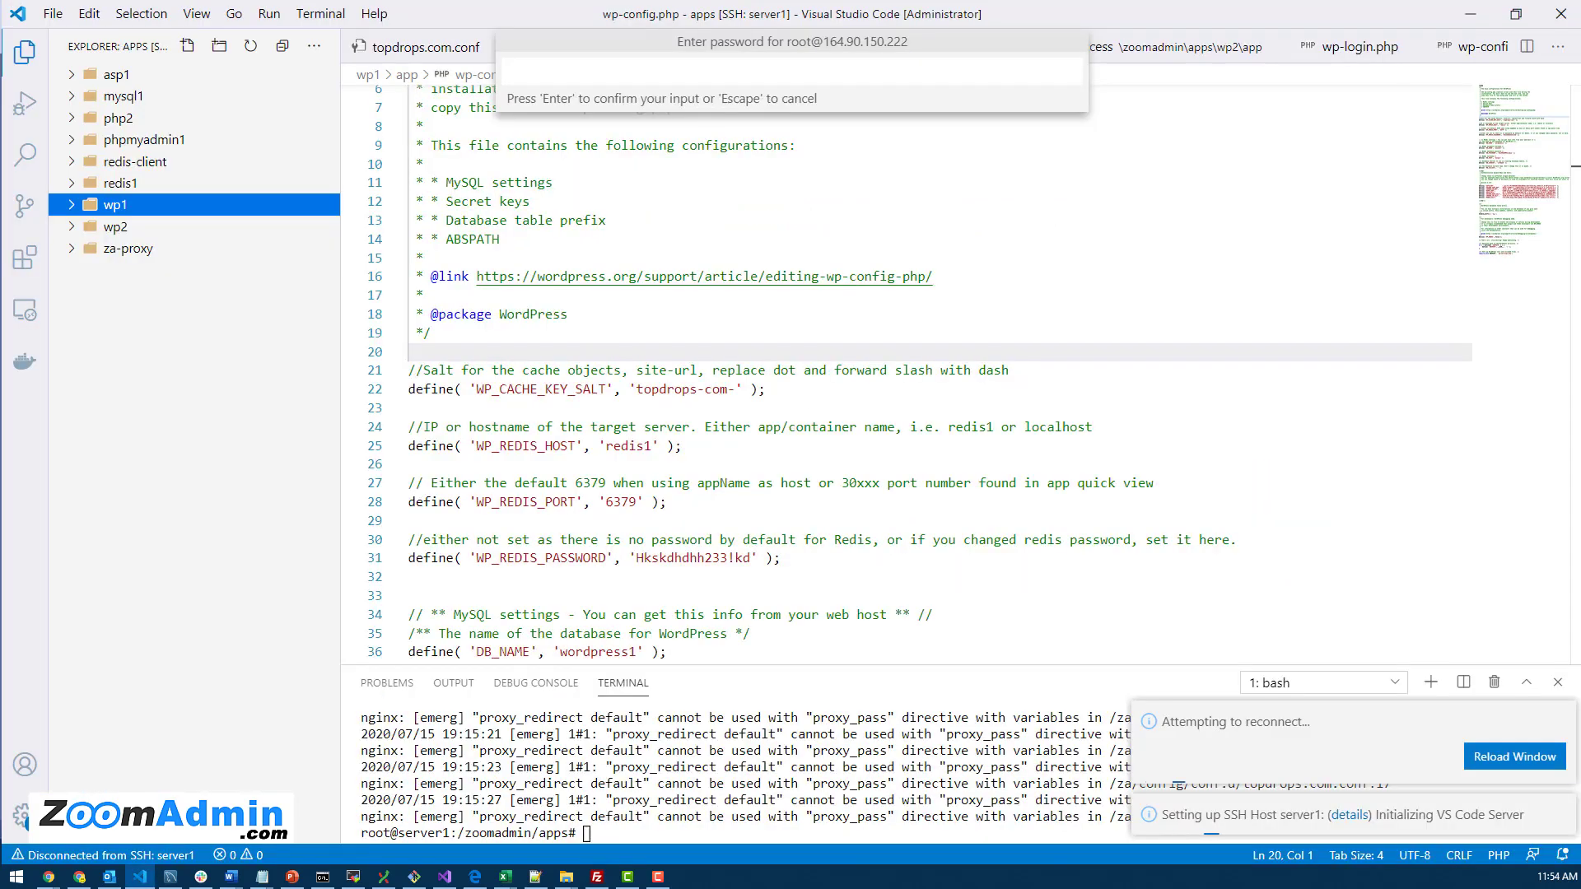
Reload the window to reconnect to server1 and expand mysql1's data folder
left_click(123, 96)
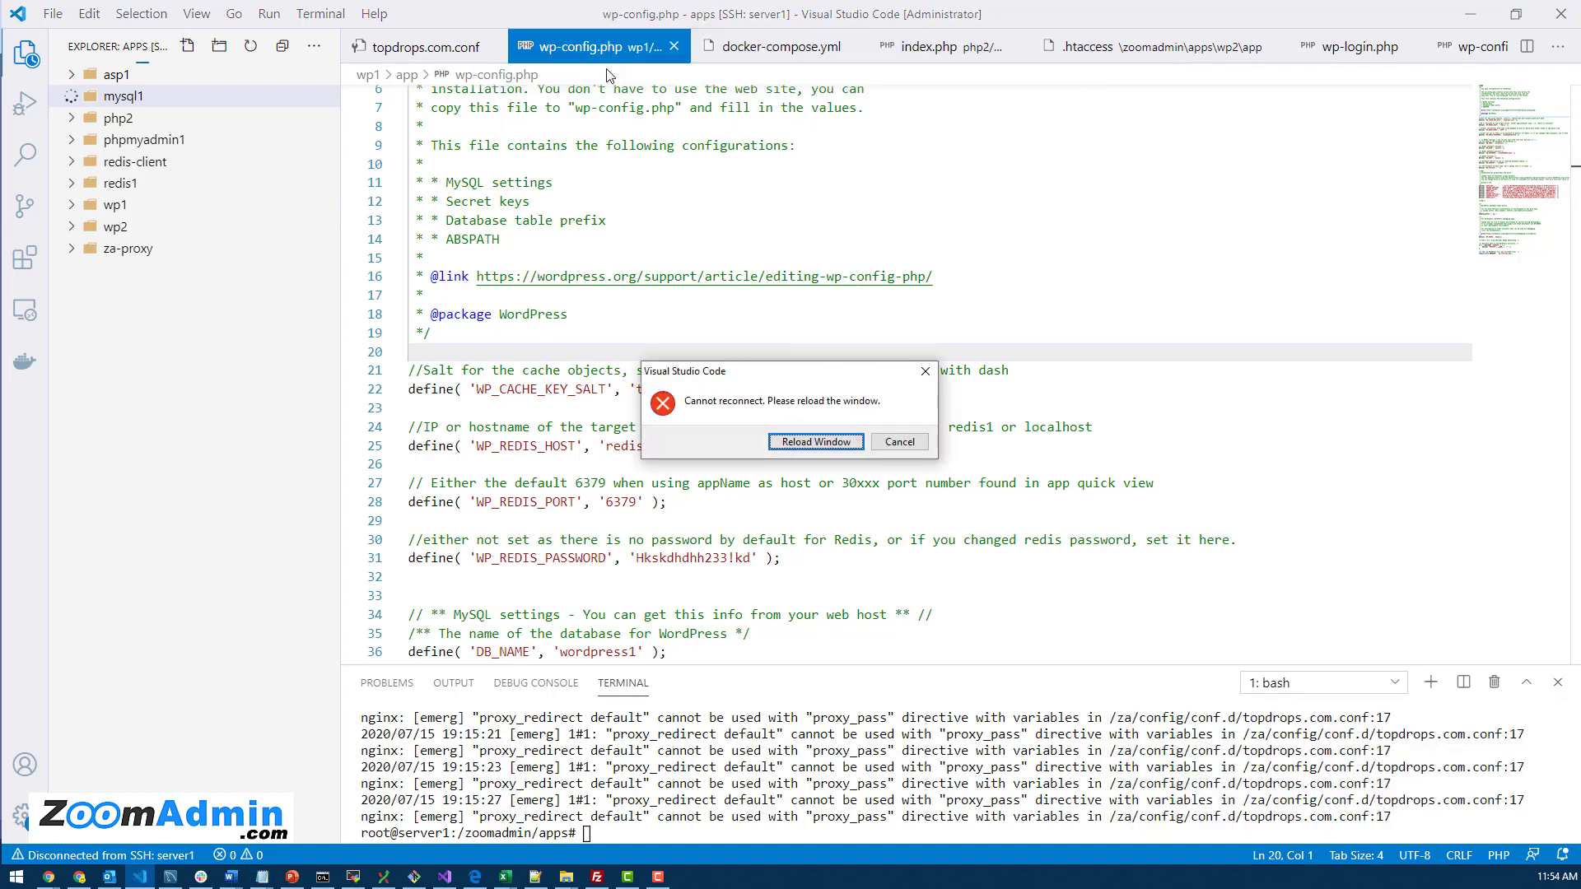
left_click(816, 441)
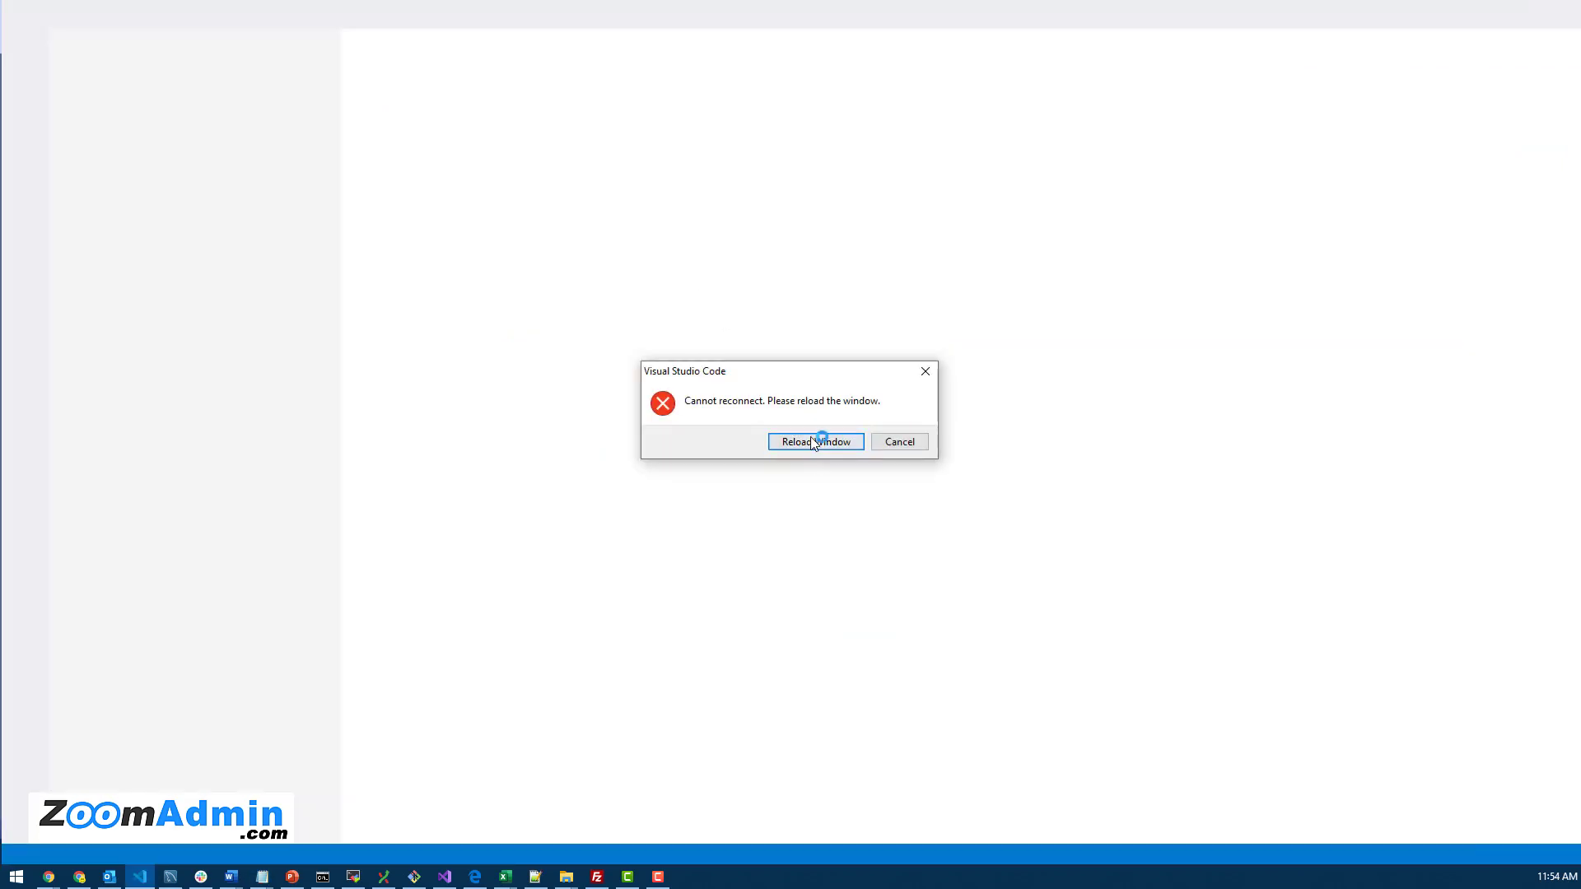
left_click(815, 441)
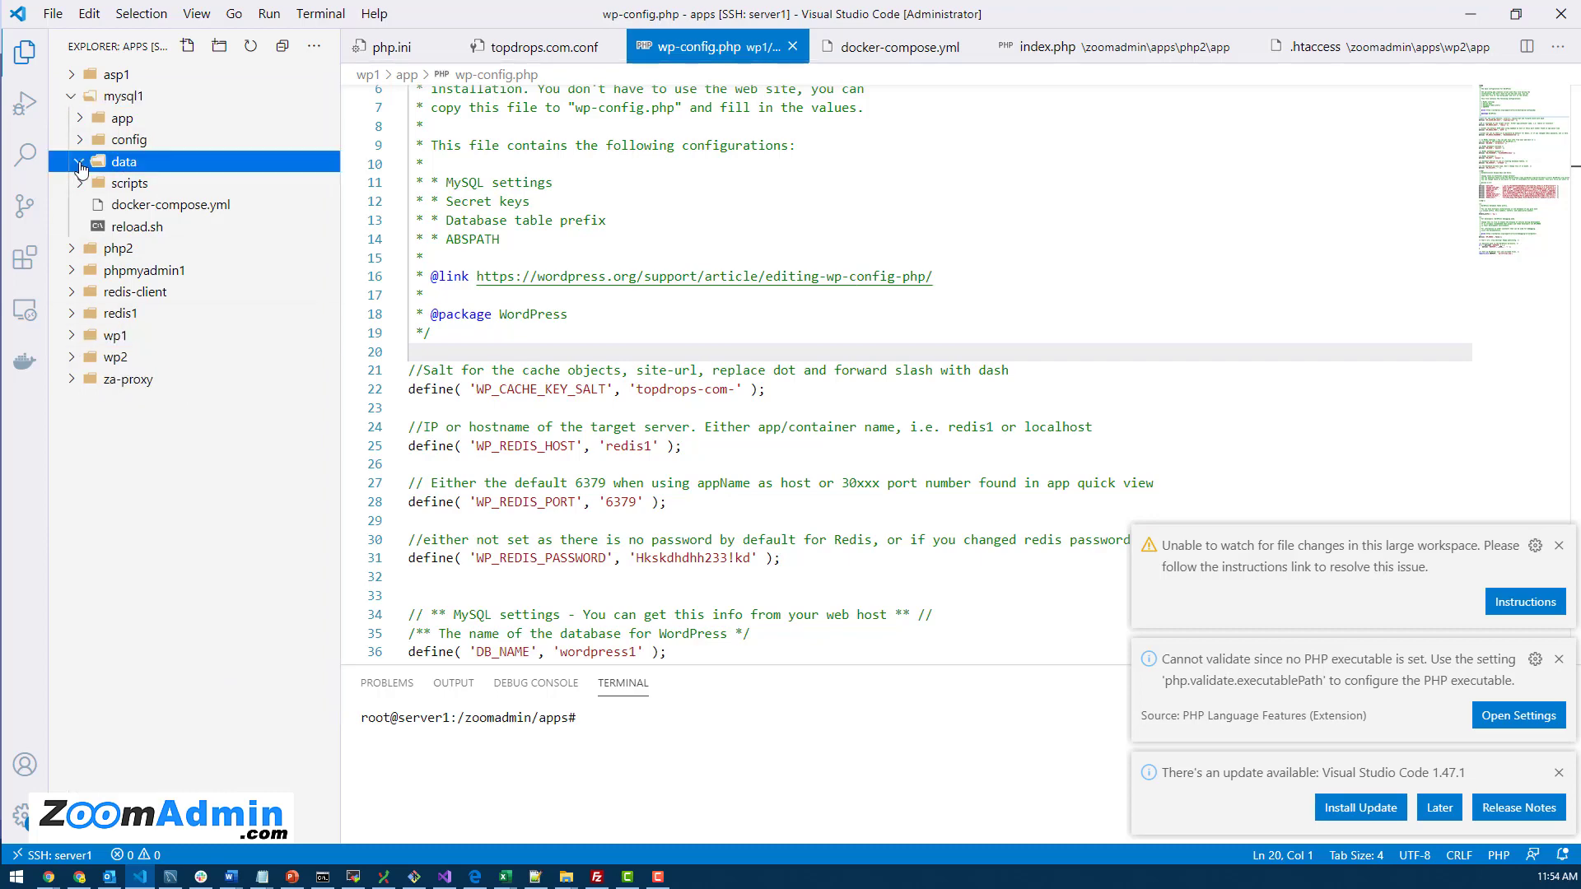
left_click(124, 162)
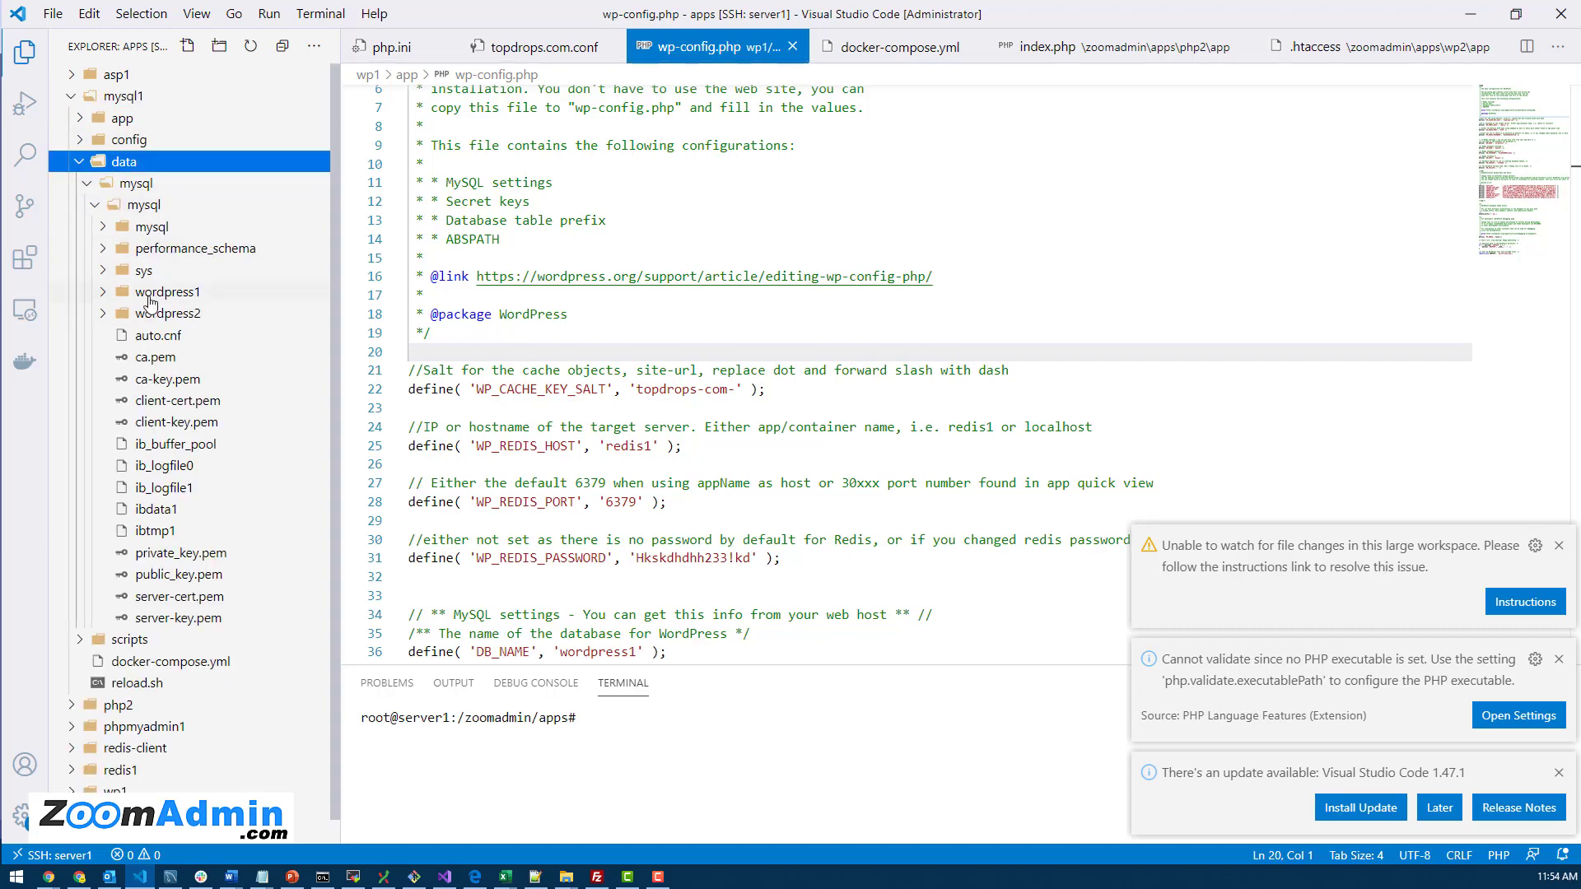
Peek into the wordpress1 database folder, fold the inner mysql data away and select mysql1's config folder
left_click(168, 292)
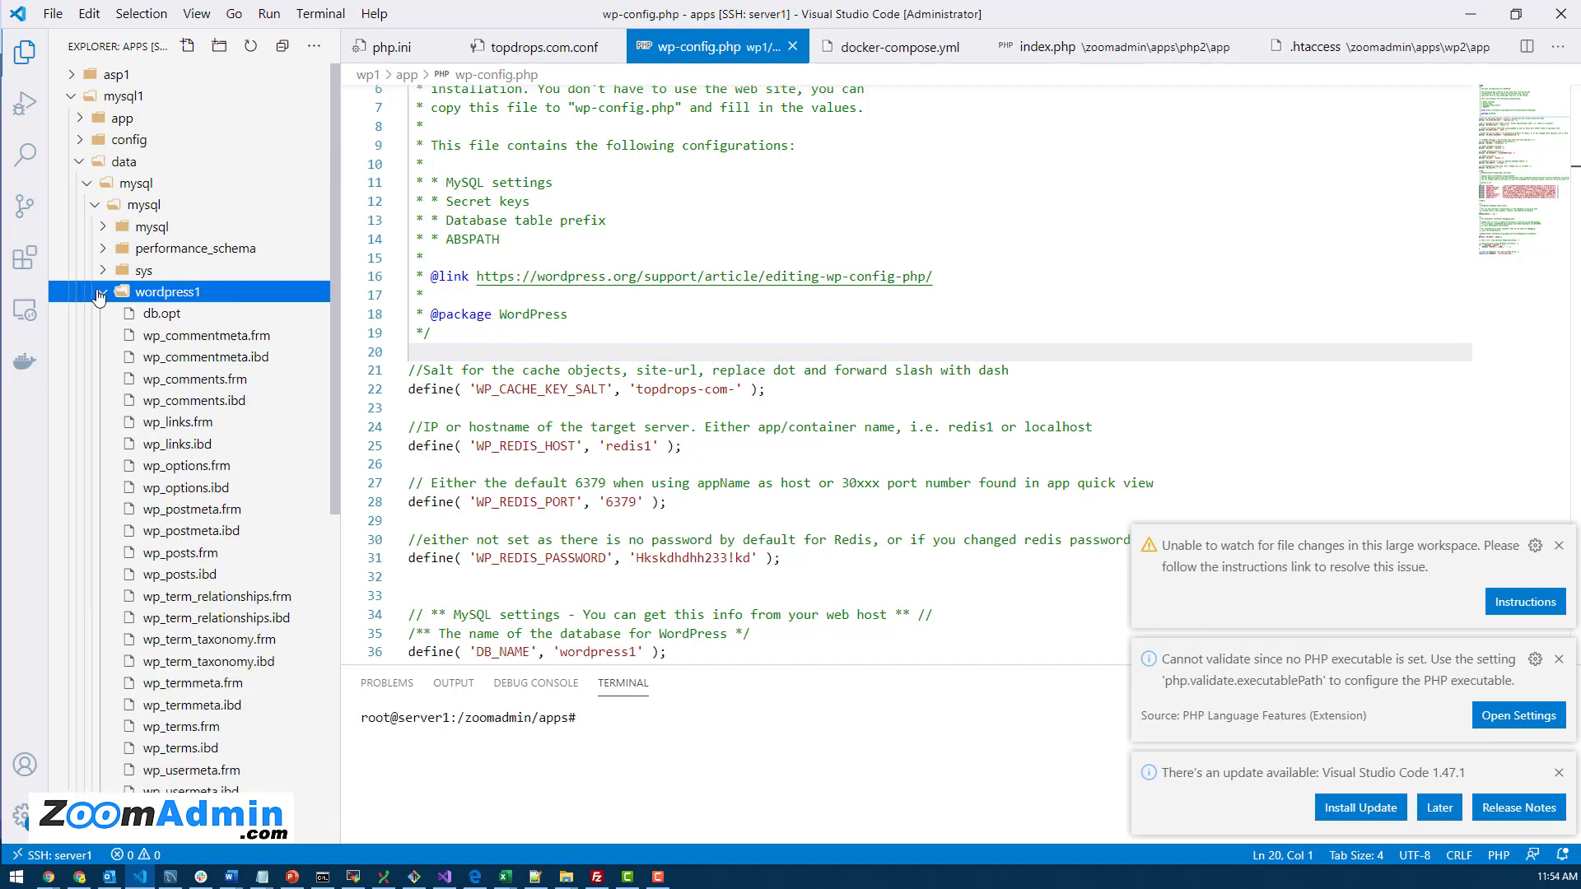
left_click(98, 291)
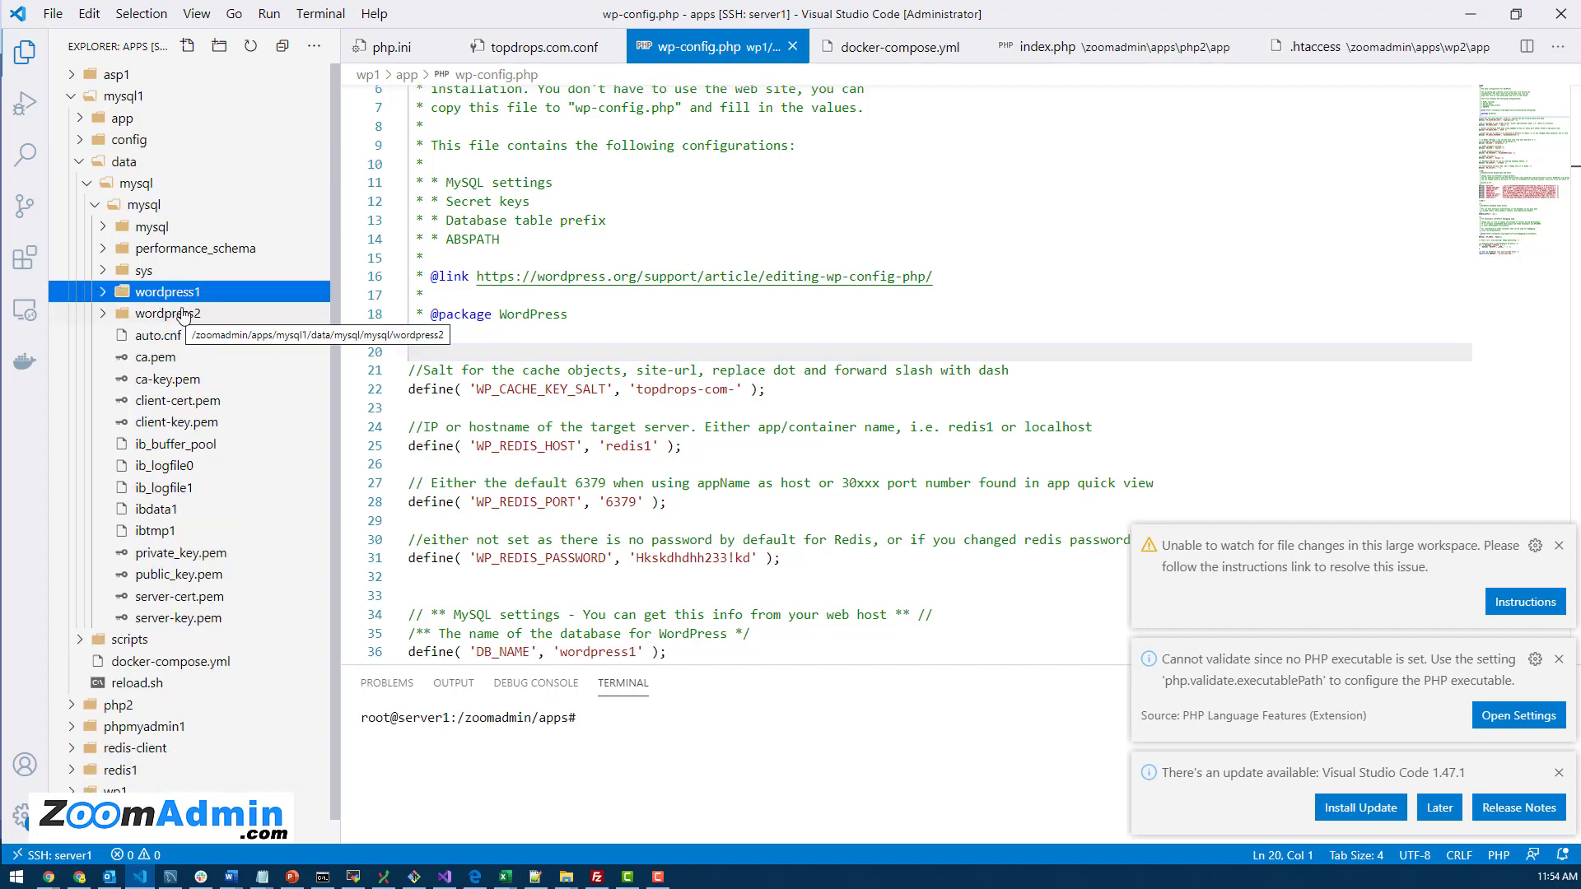
left_click(129, 183)
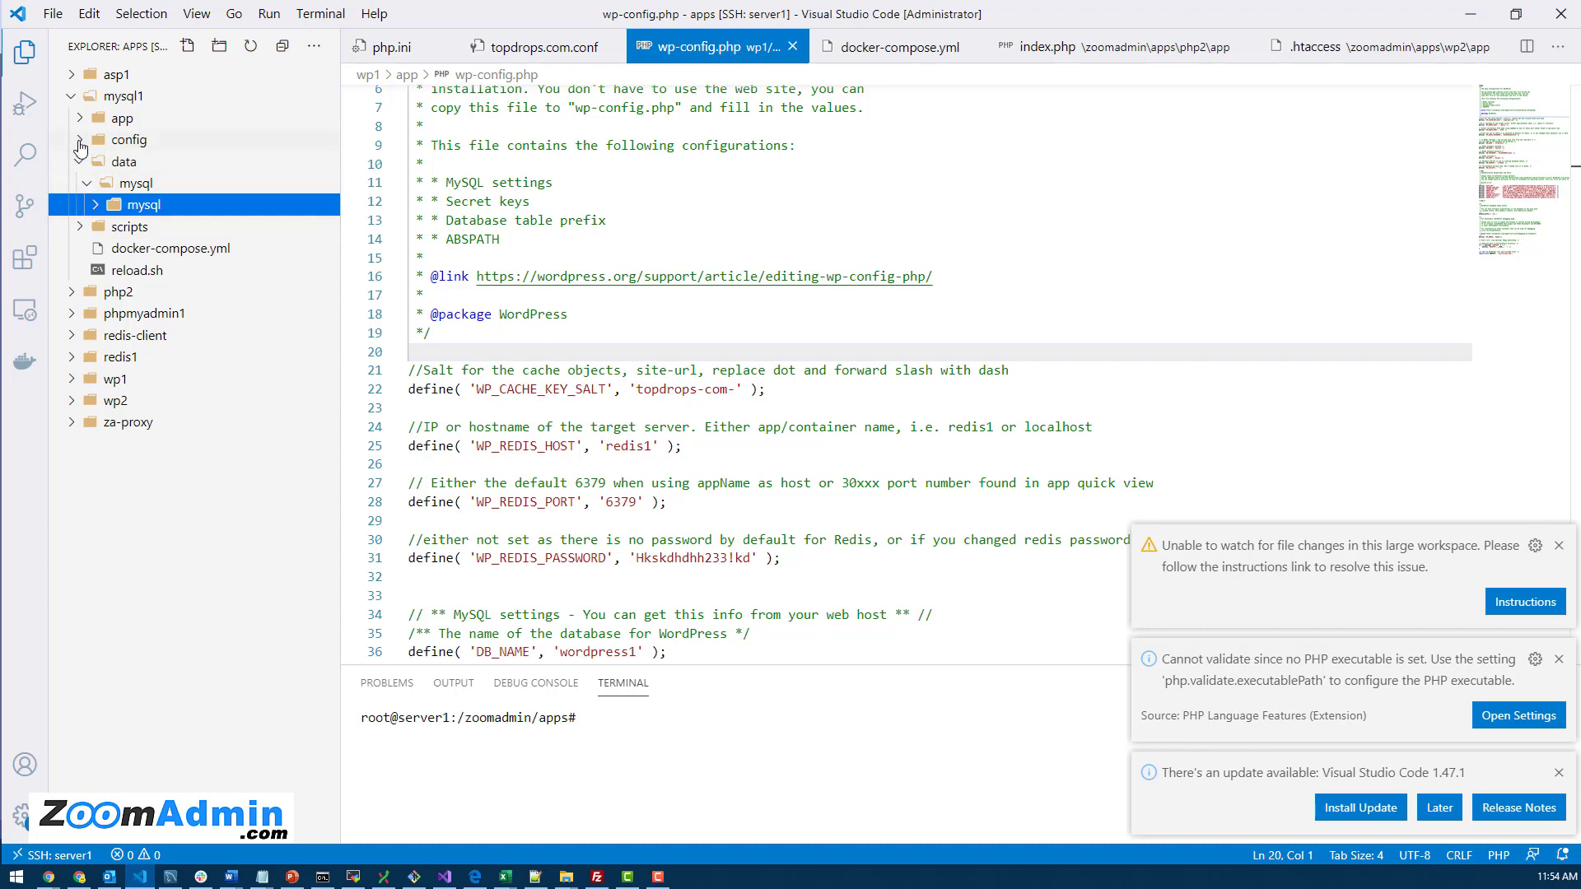
left_click(128, 138)
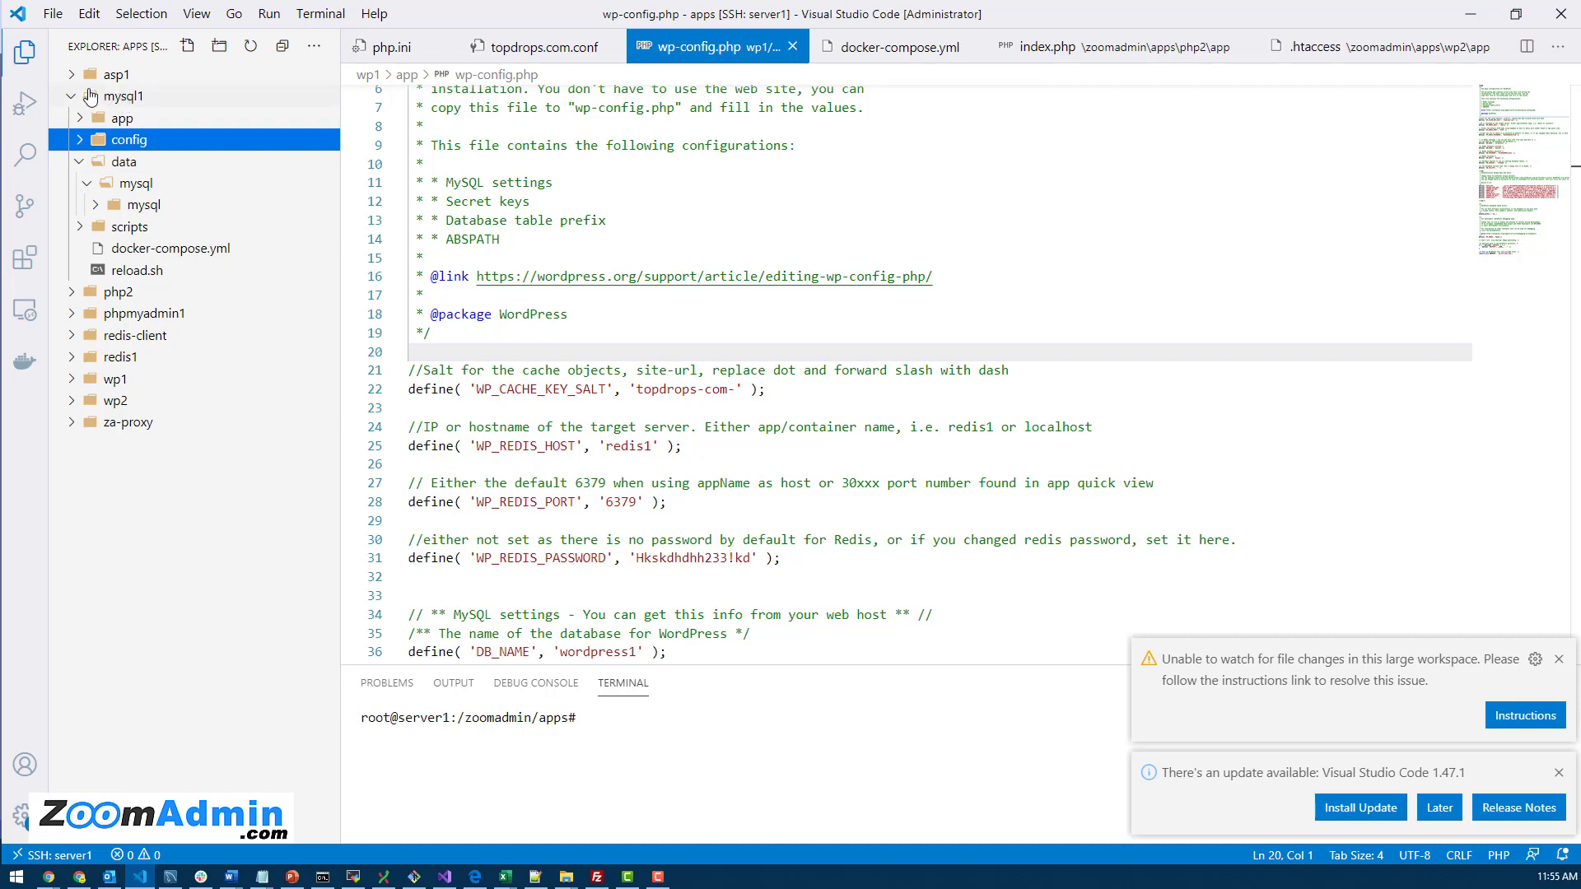
mouse_move(170, 125)
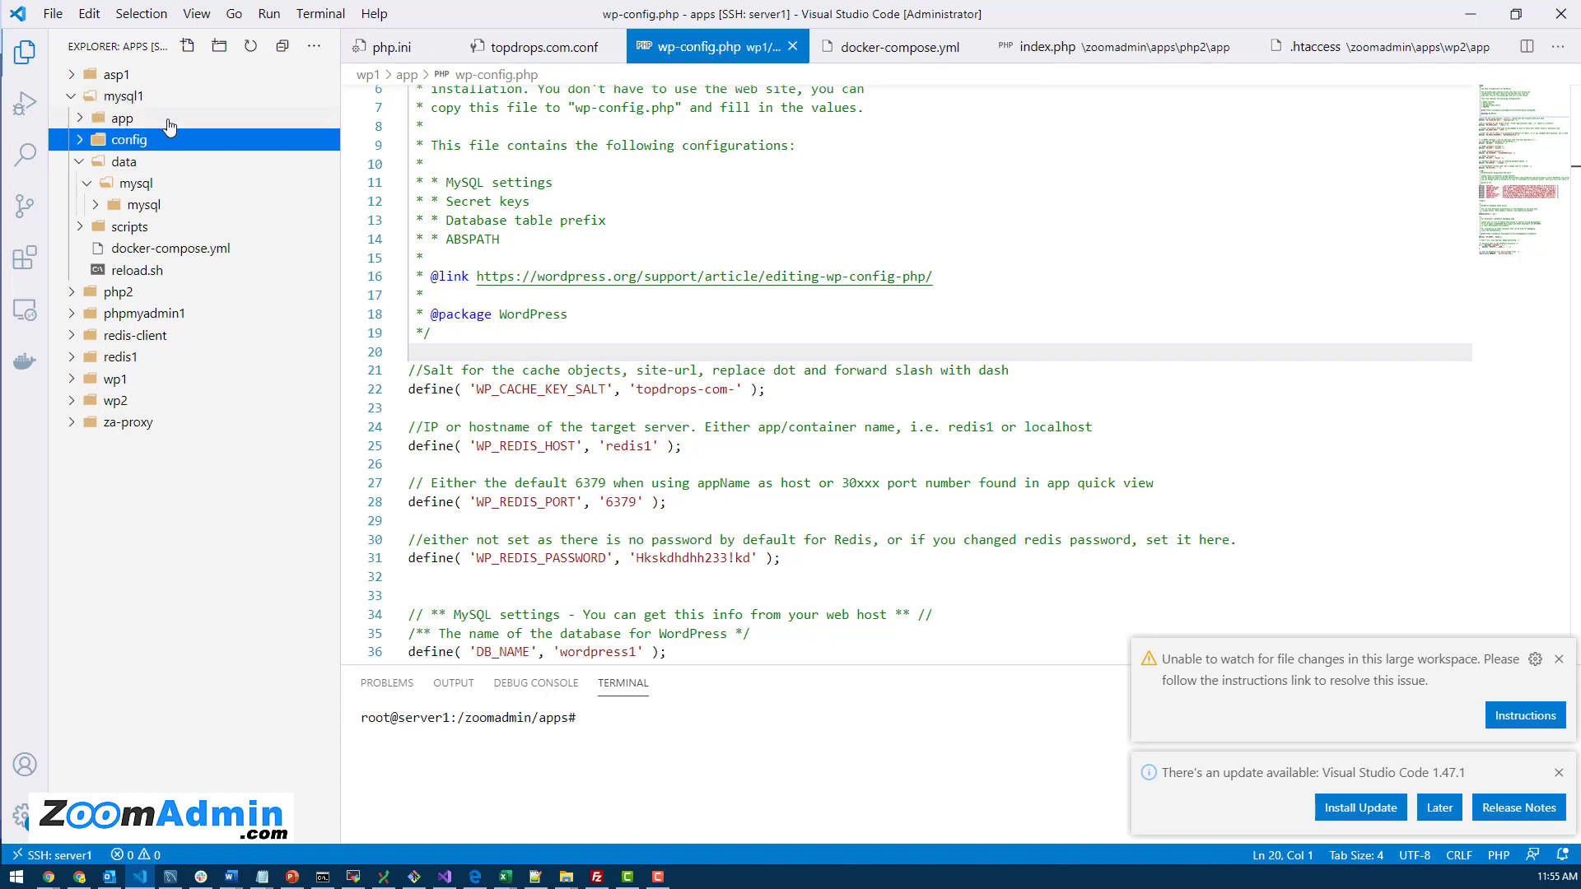
Collapse mysql1 and browse php2's app and config folders down to php.ini
left_click(110, 95)
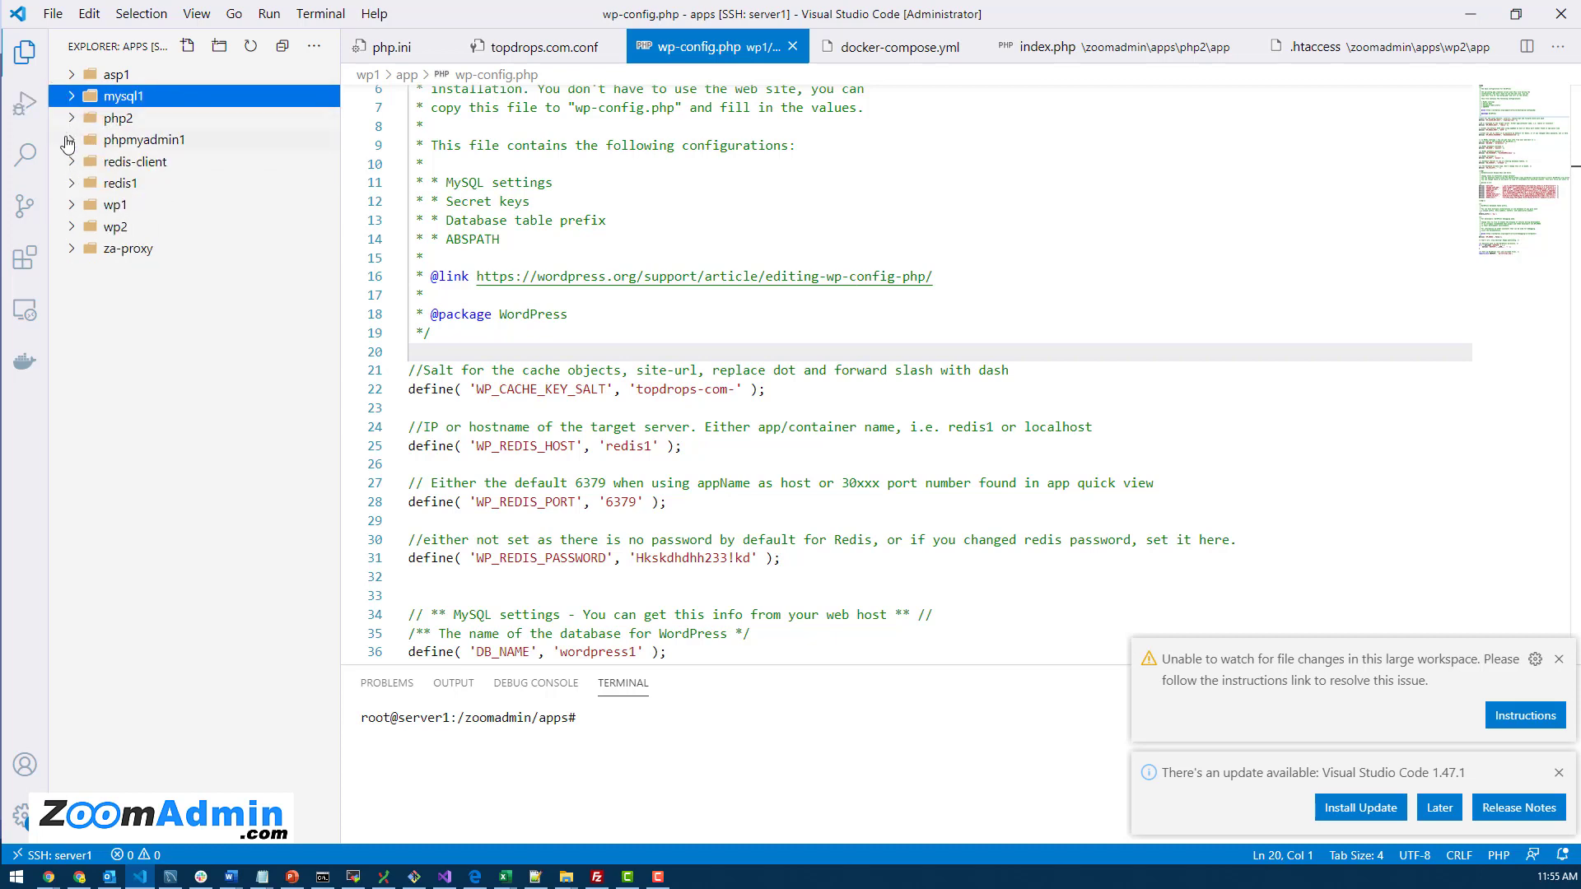
left_click(117, 119)
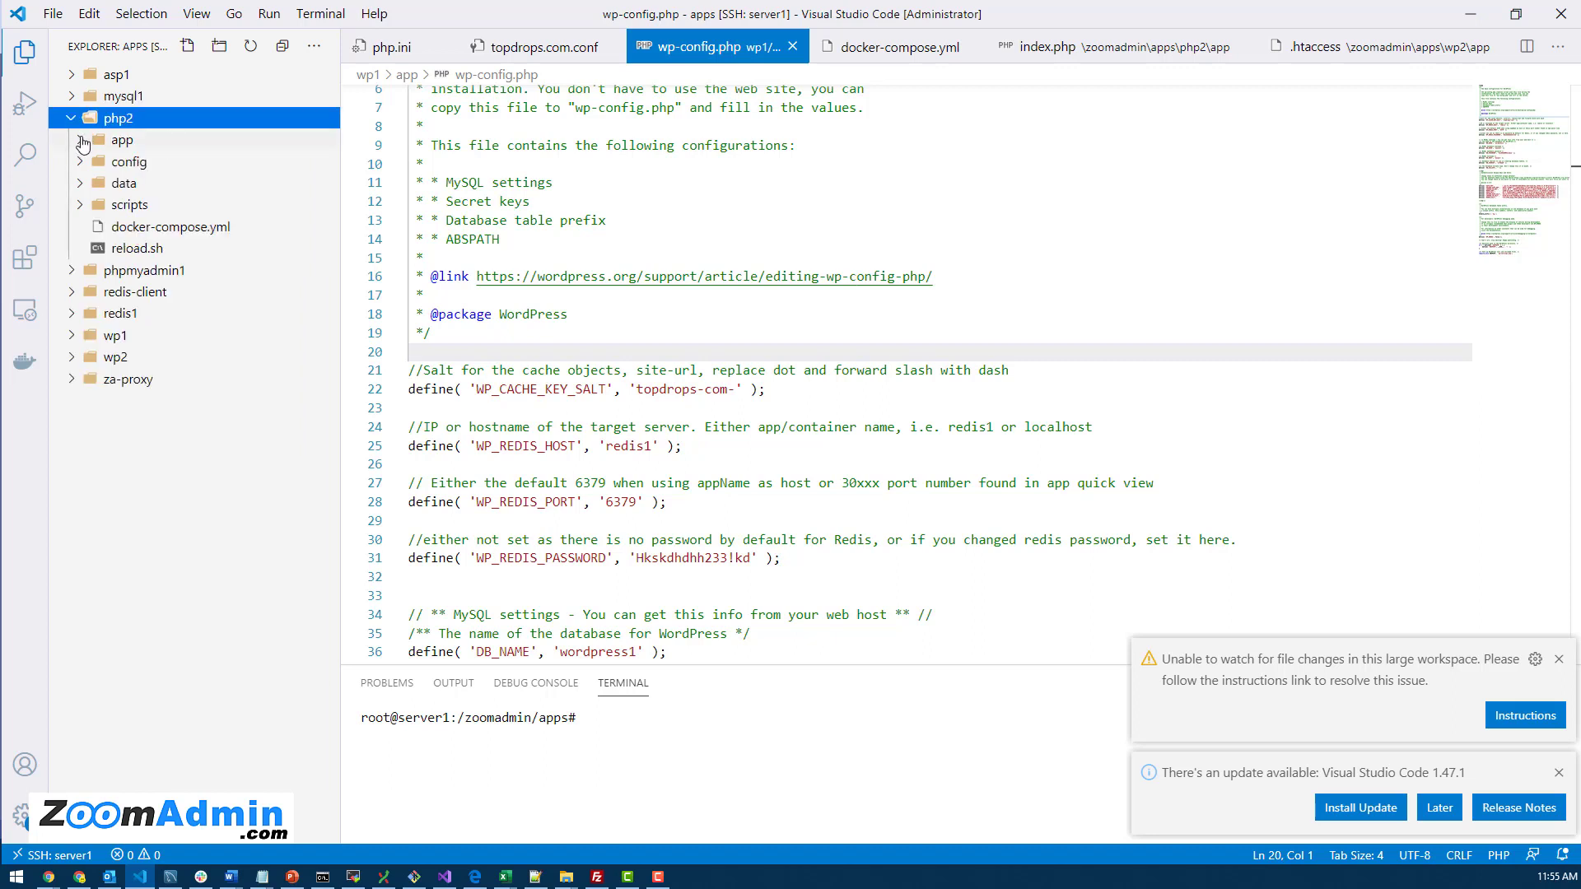
left_click(122, 138)
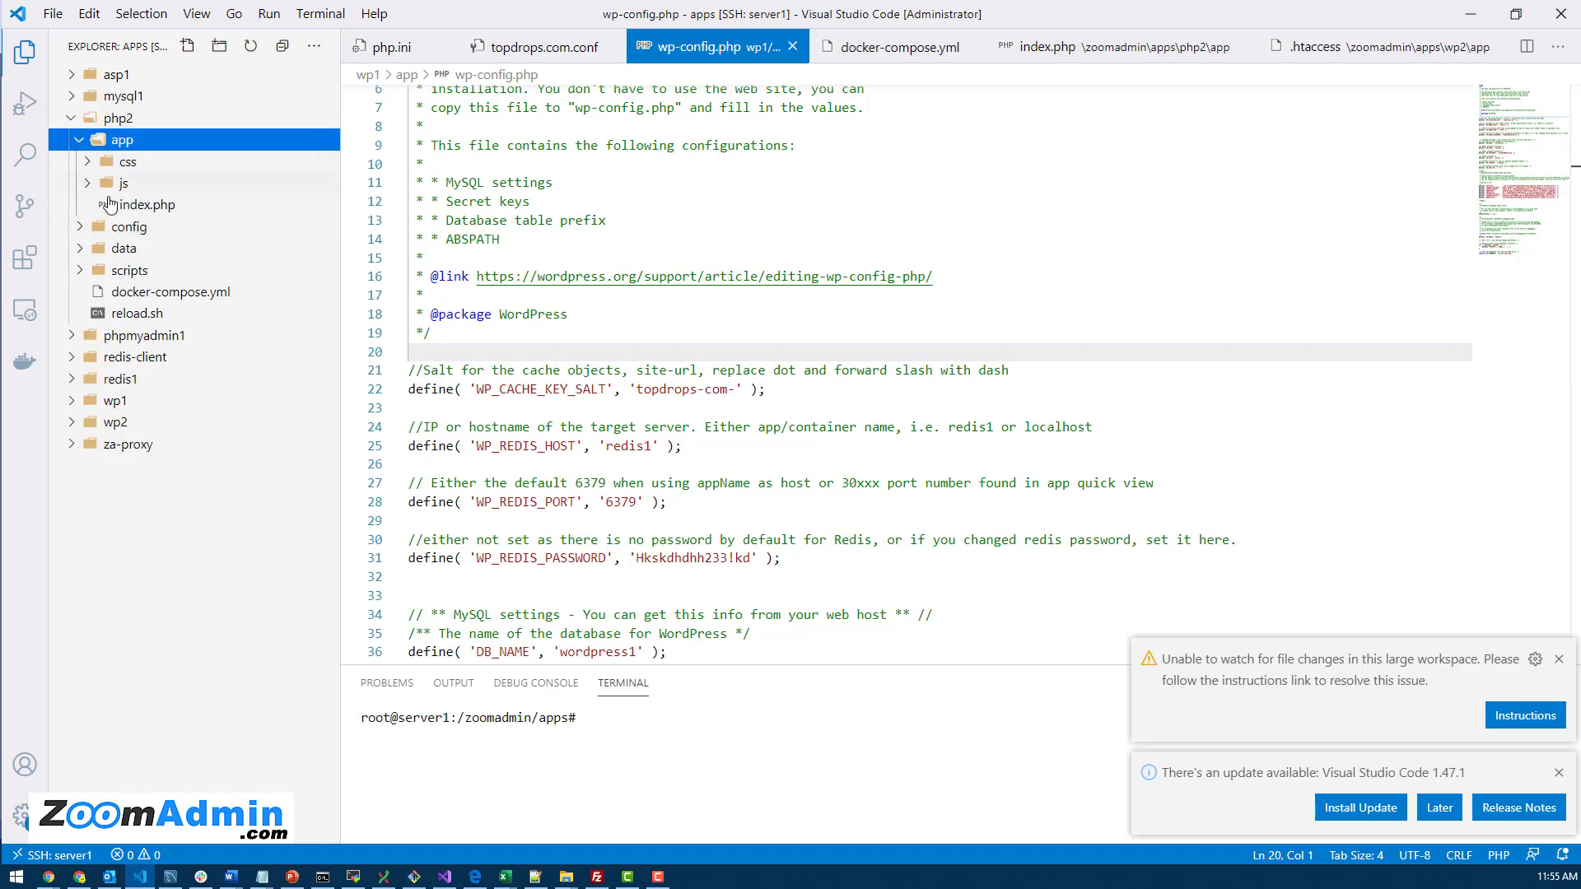
left_click(129, 225)
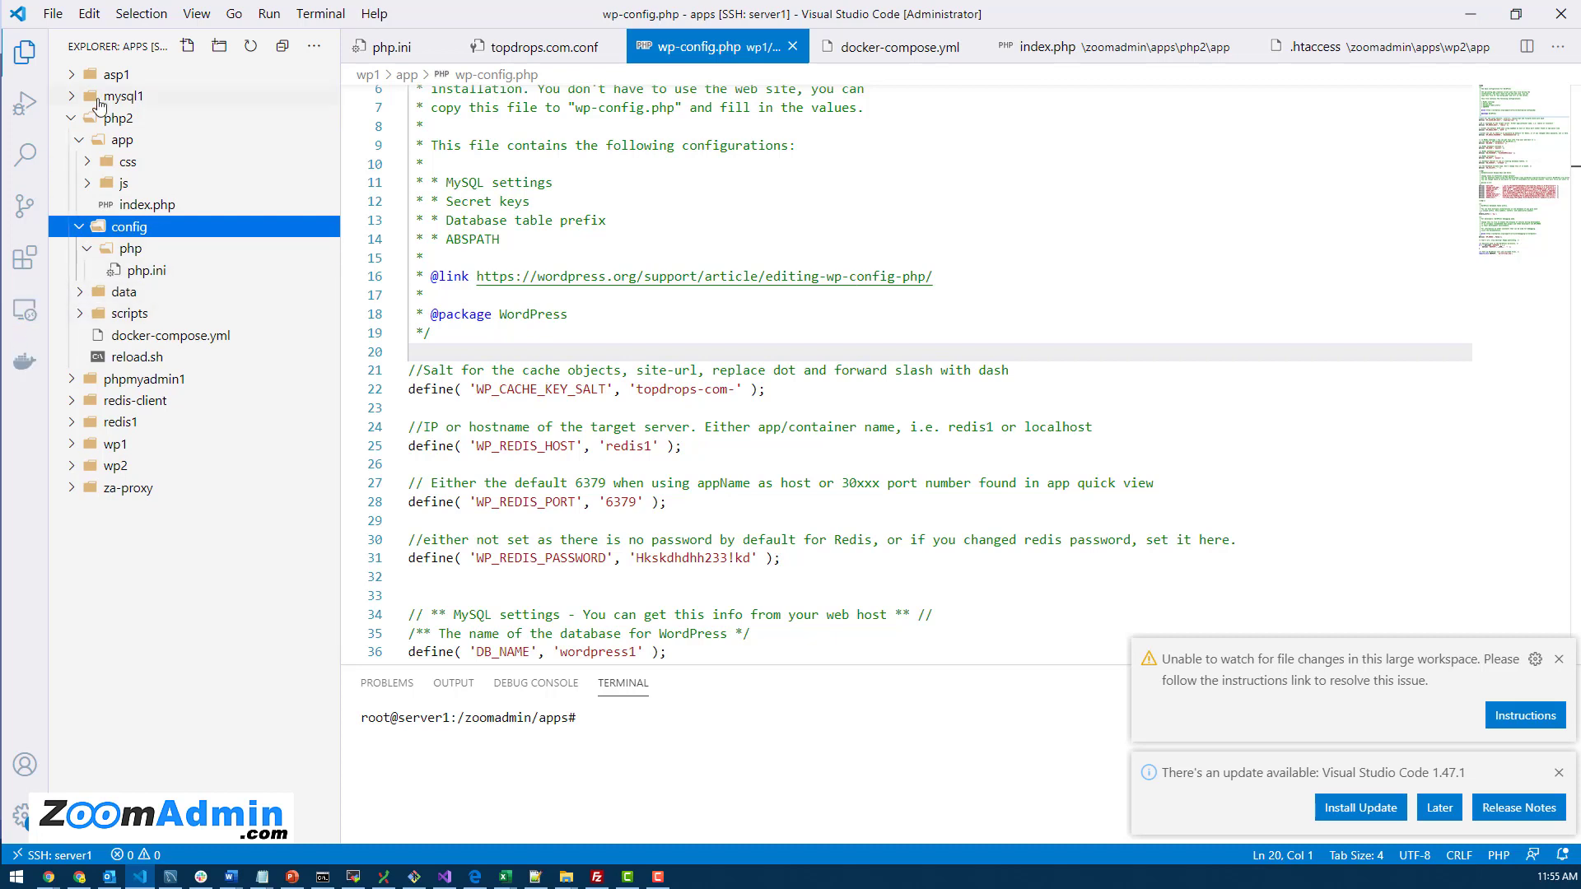
left_click(124, 292)
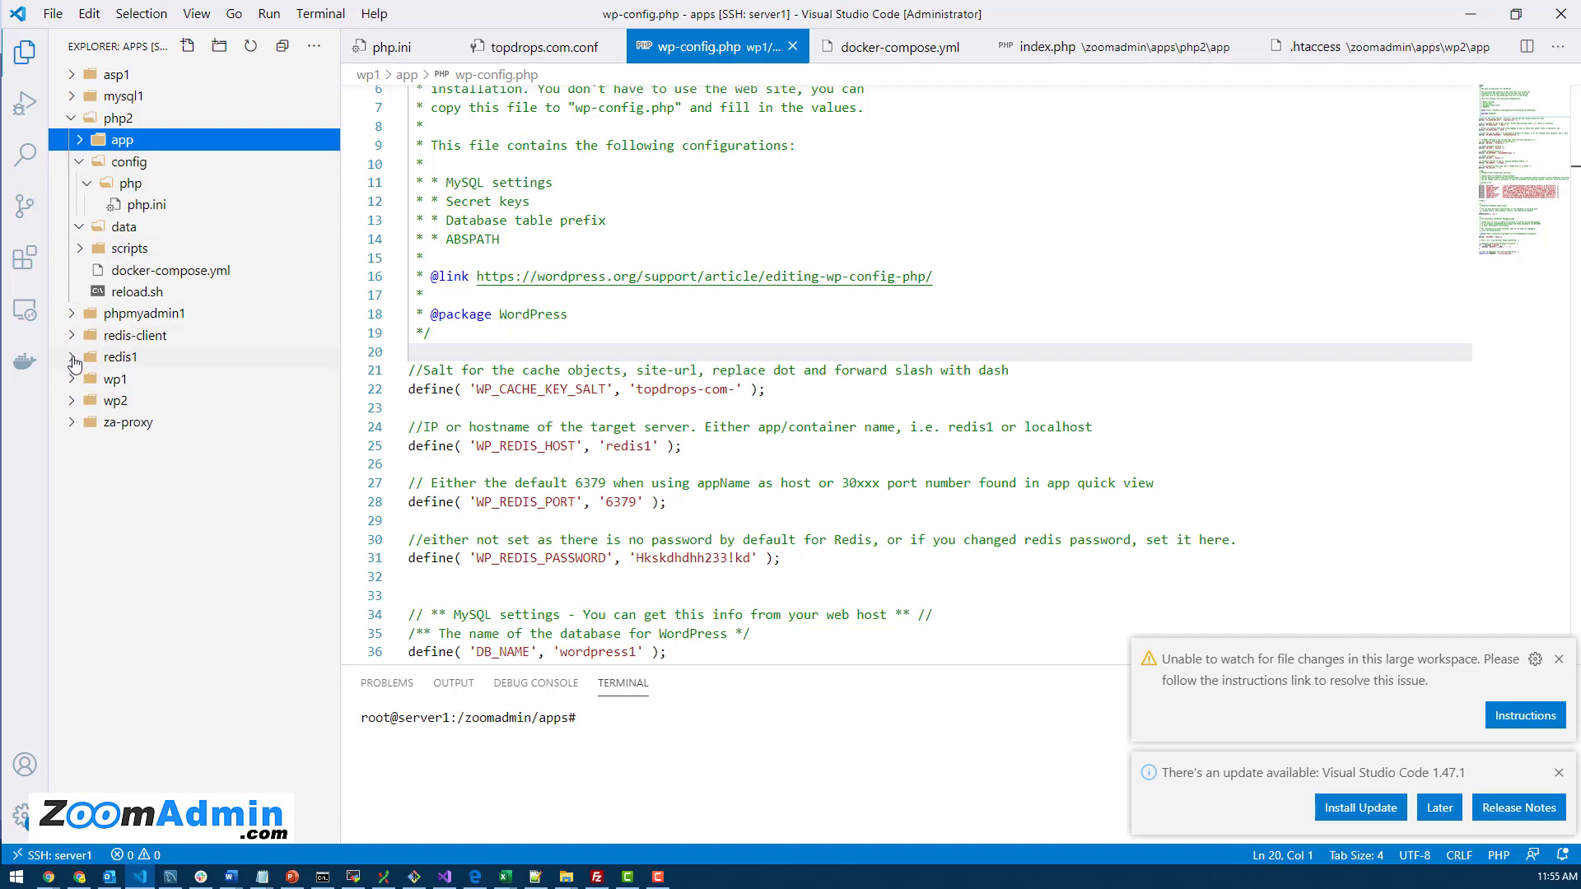
Expand redis1 and its data folder, then open phpmyadmin1's app folder
left_click(72, 356)
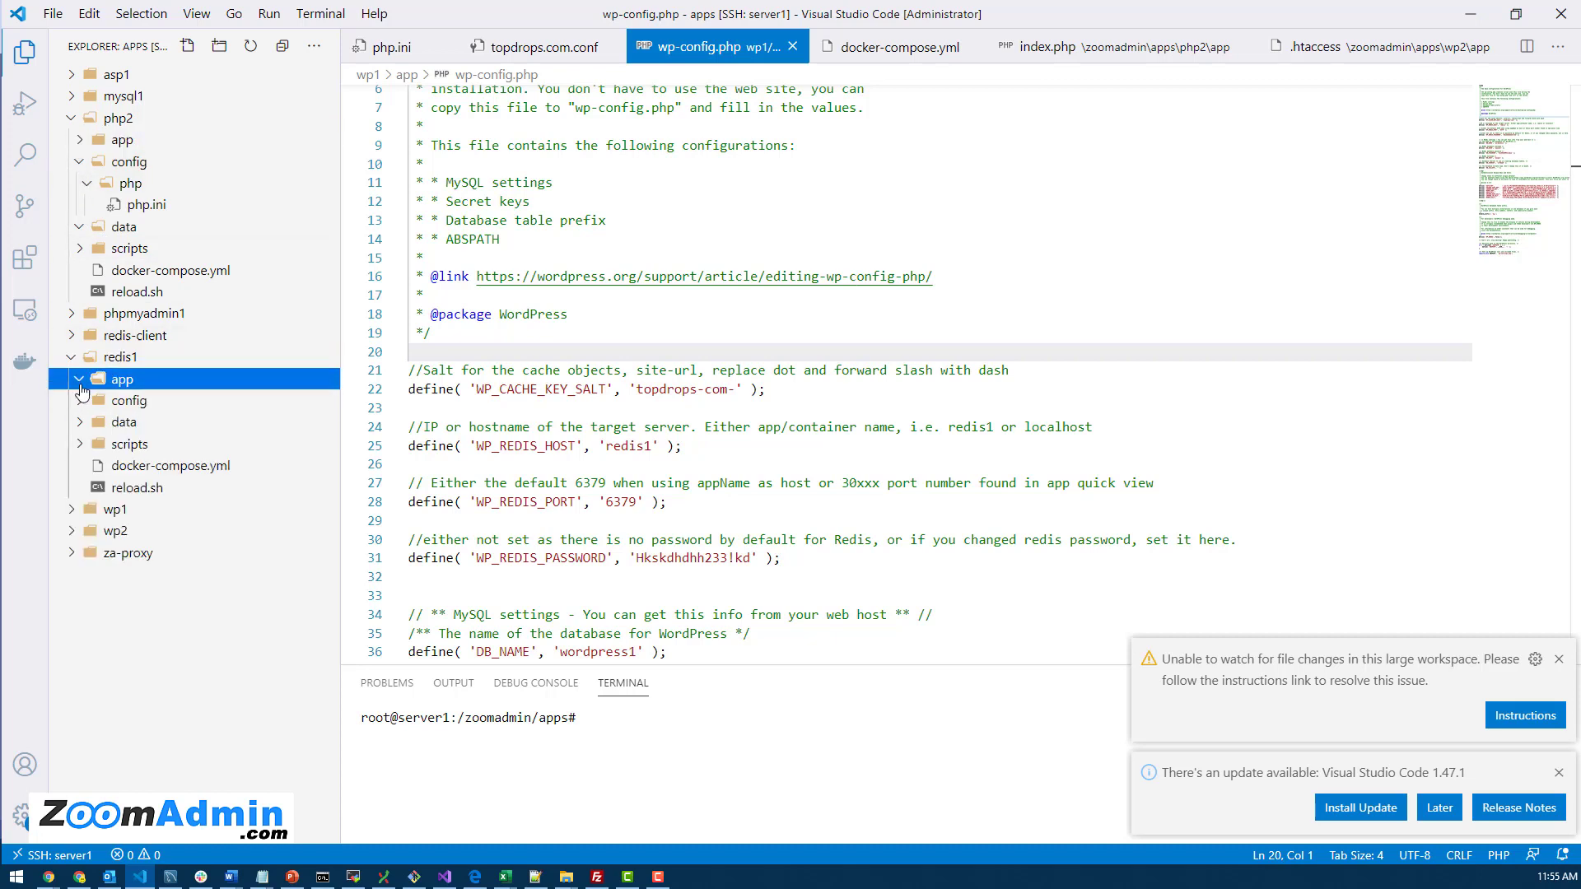
left_click(123, 422)
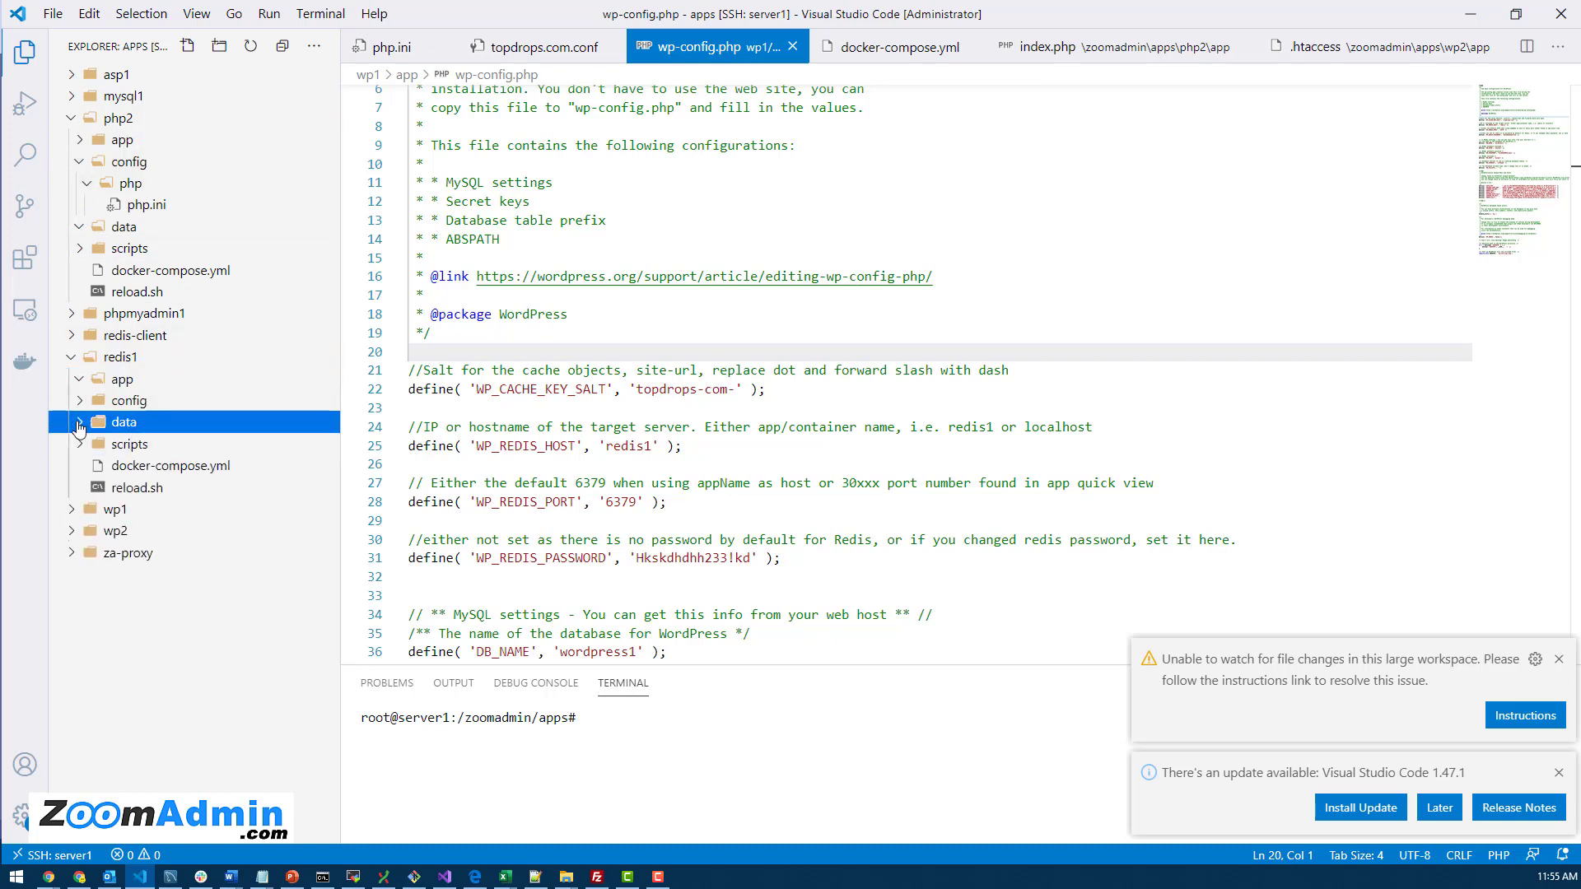
left_click(124, 422)
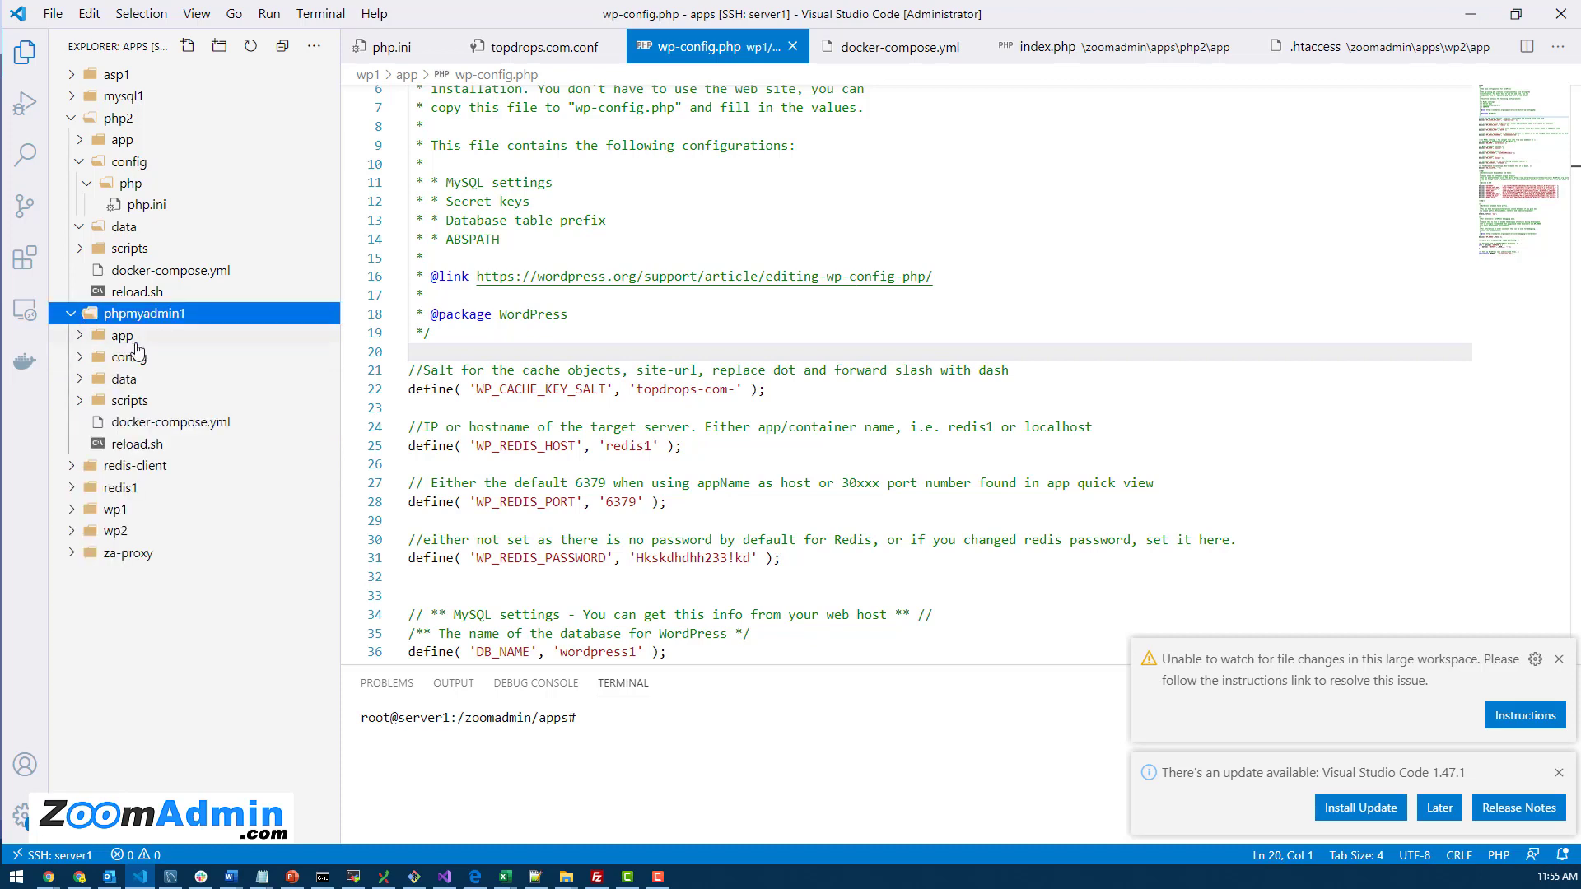
left_click(122, 334)
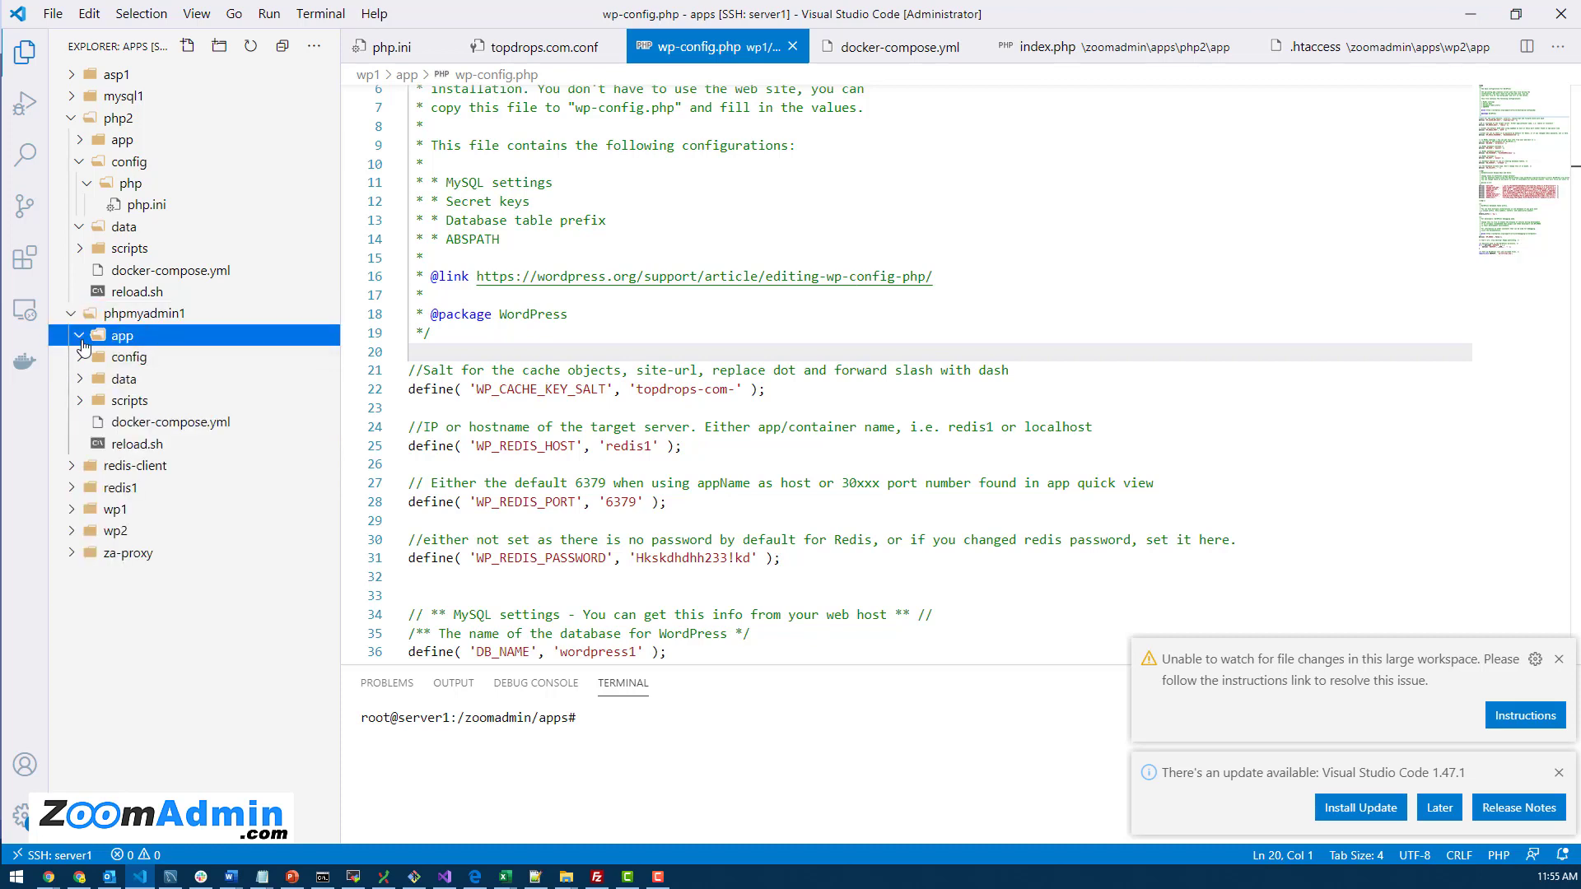
mouse_move(184, 336)
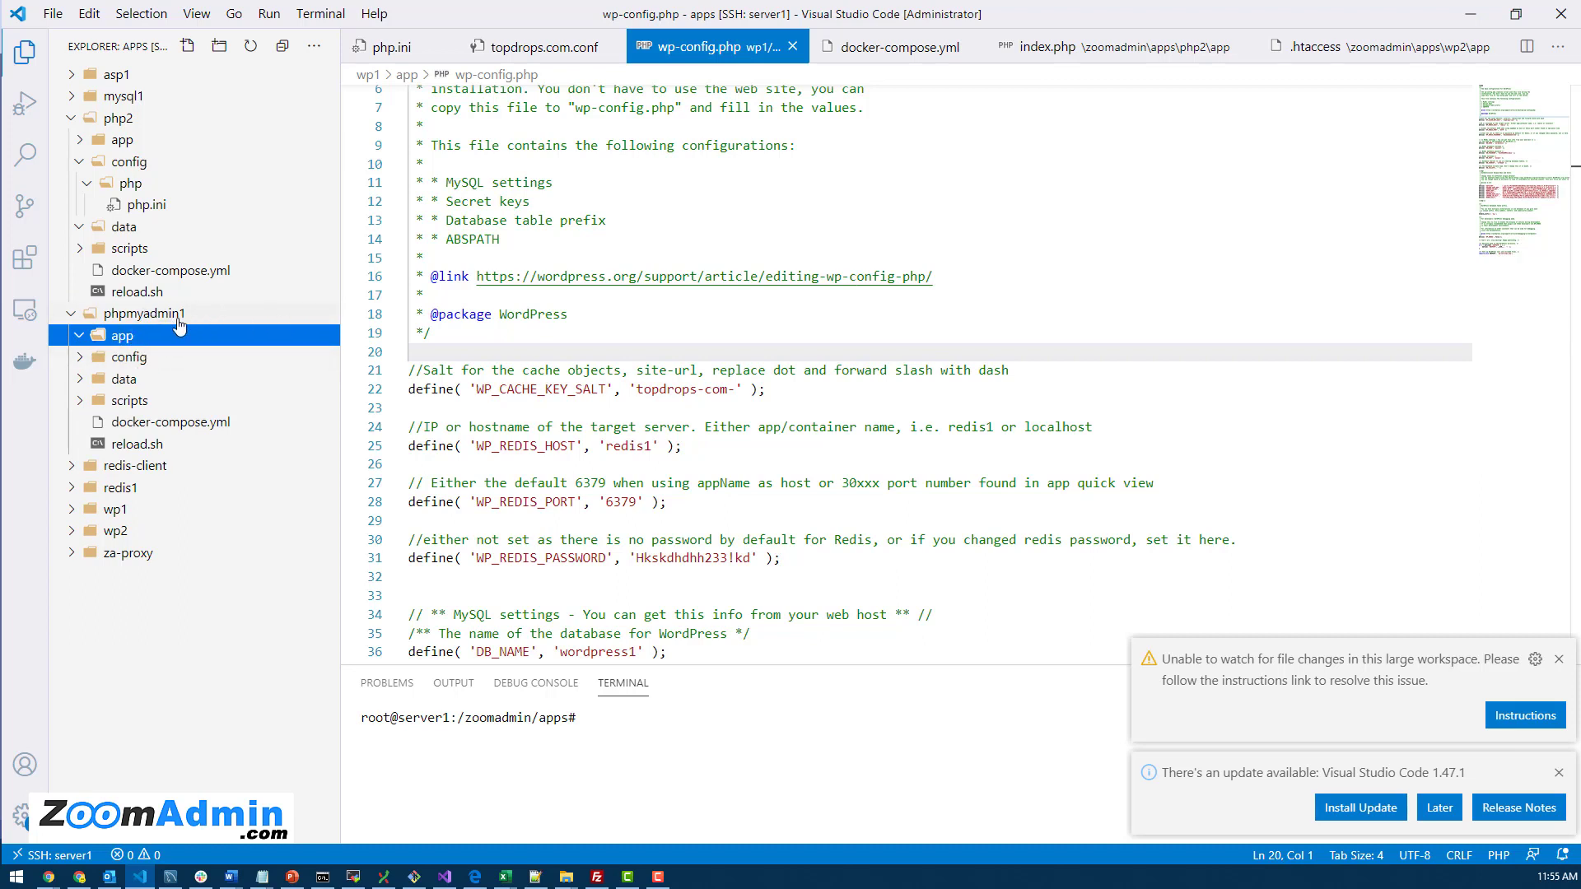
mouse_move(148, 313)
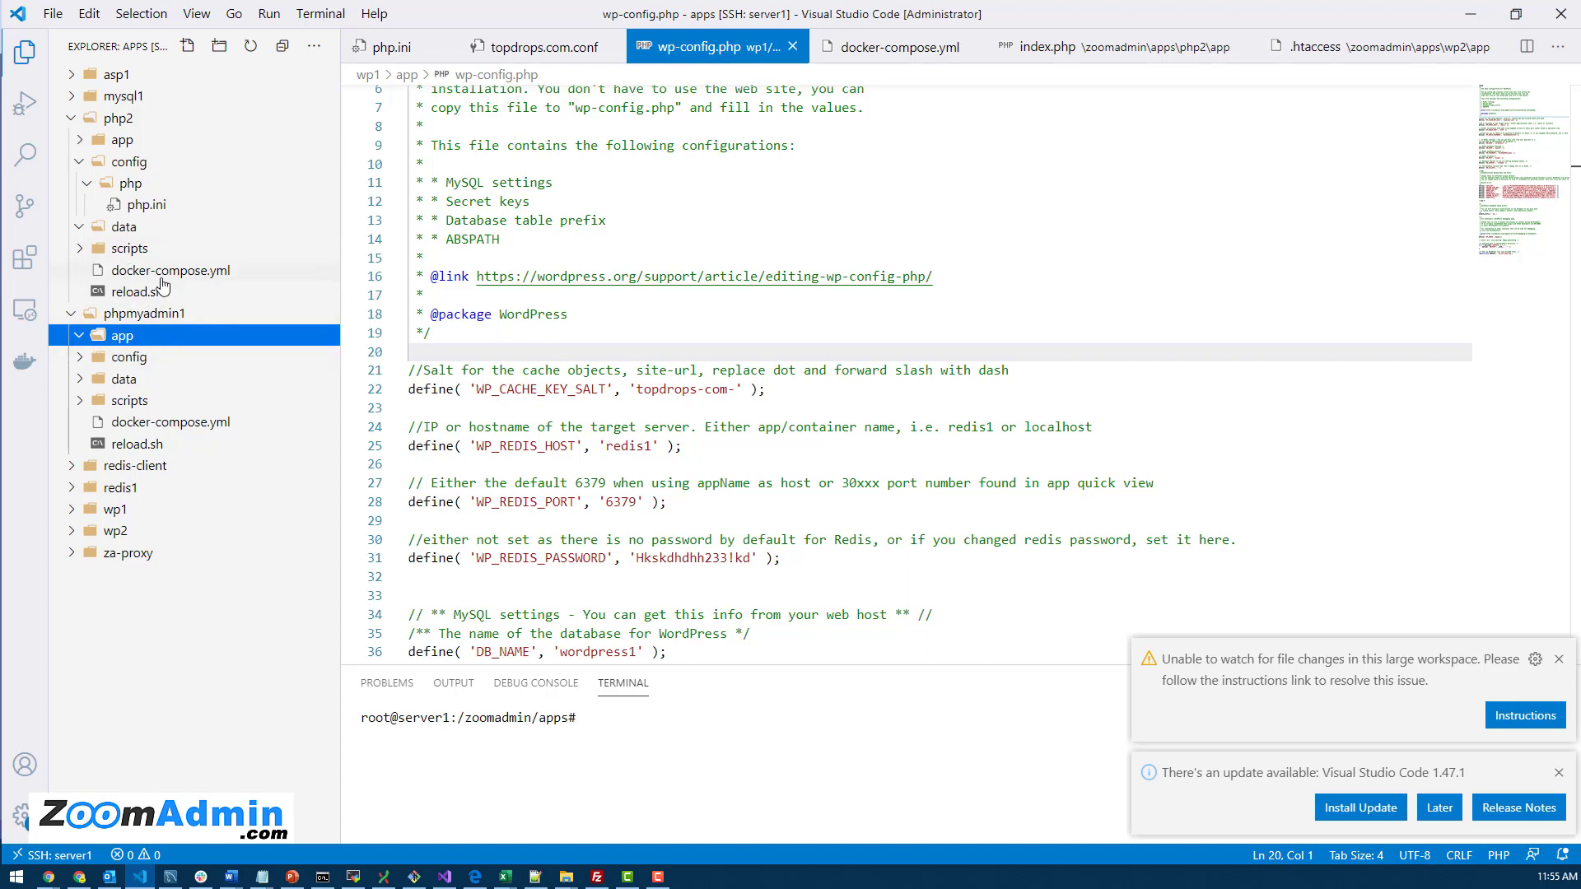
mouse_move(163, 353)
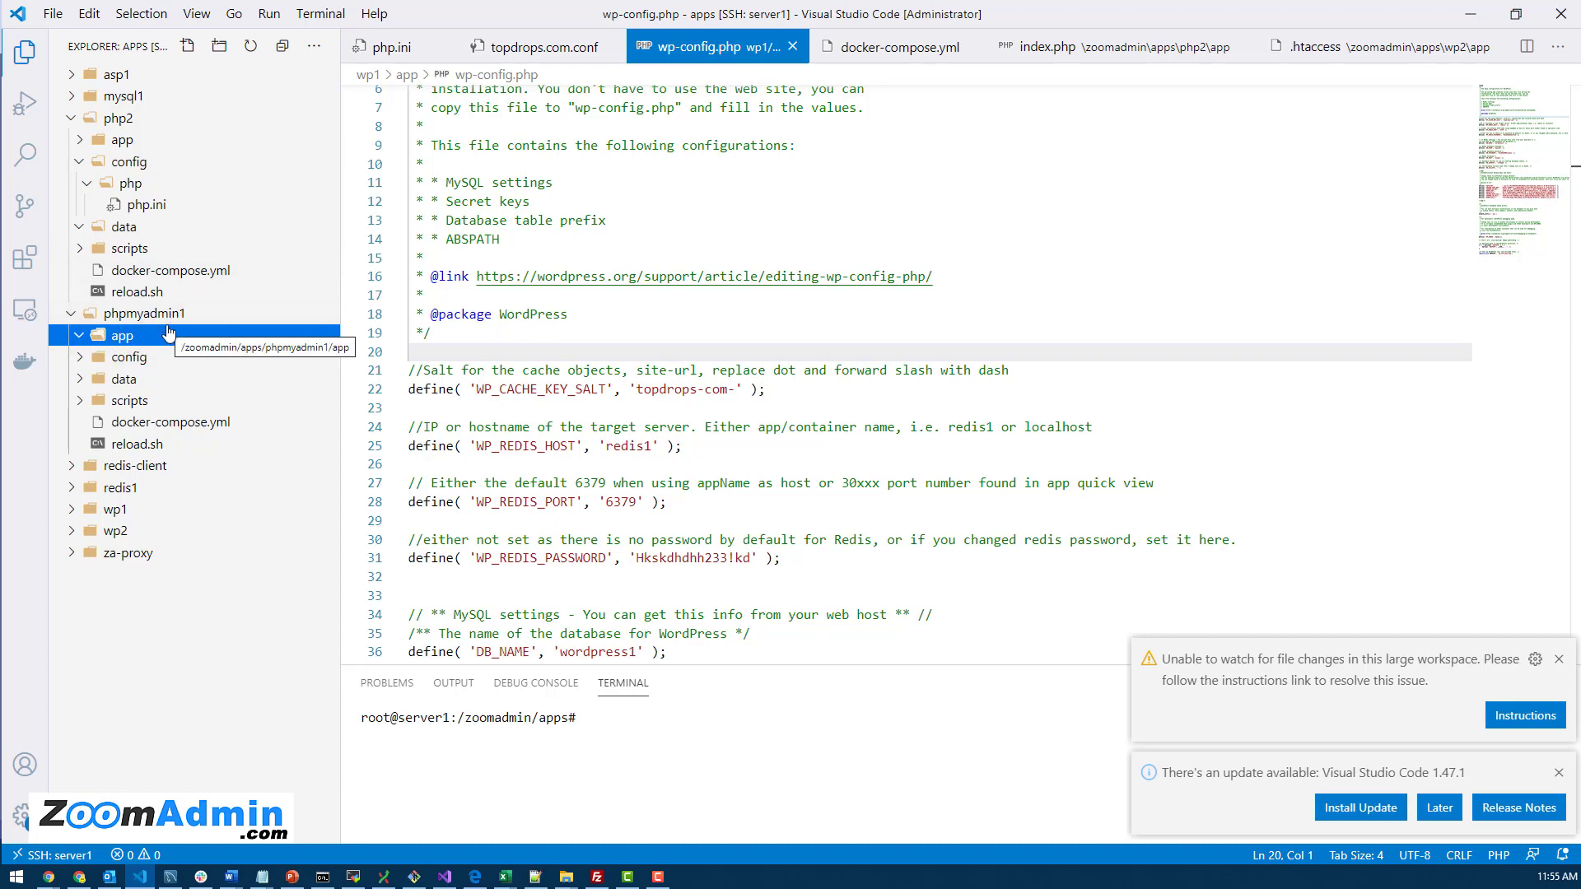
Browse phpmyadmin1's config folder to the phpmyadmin subfolder, then fold phpmyadmin1 away
left_click(123, 334)
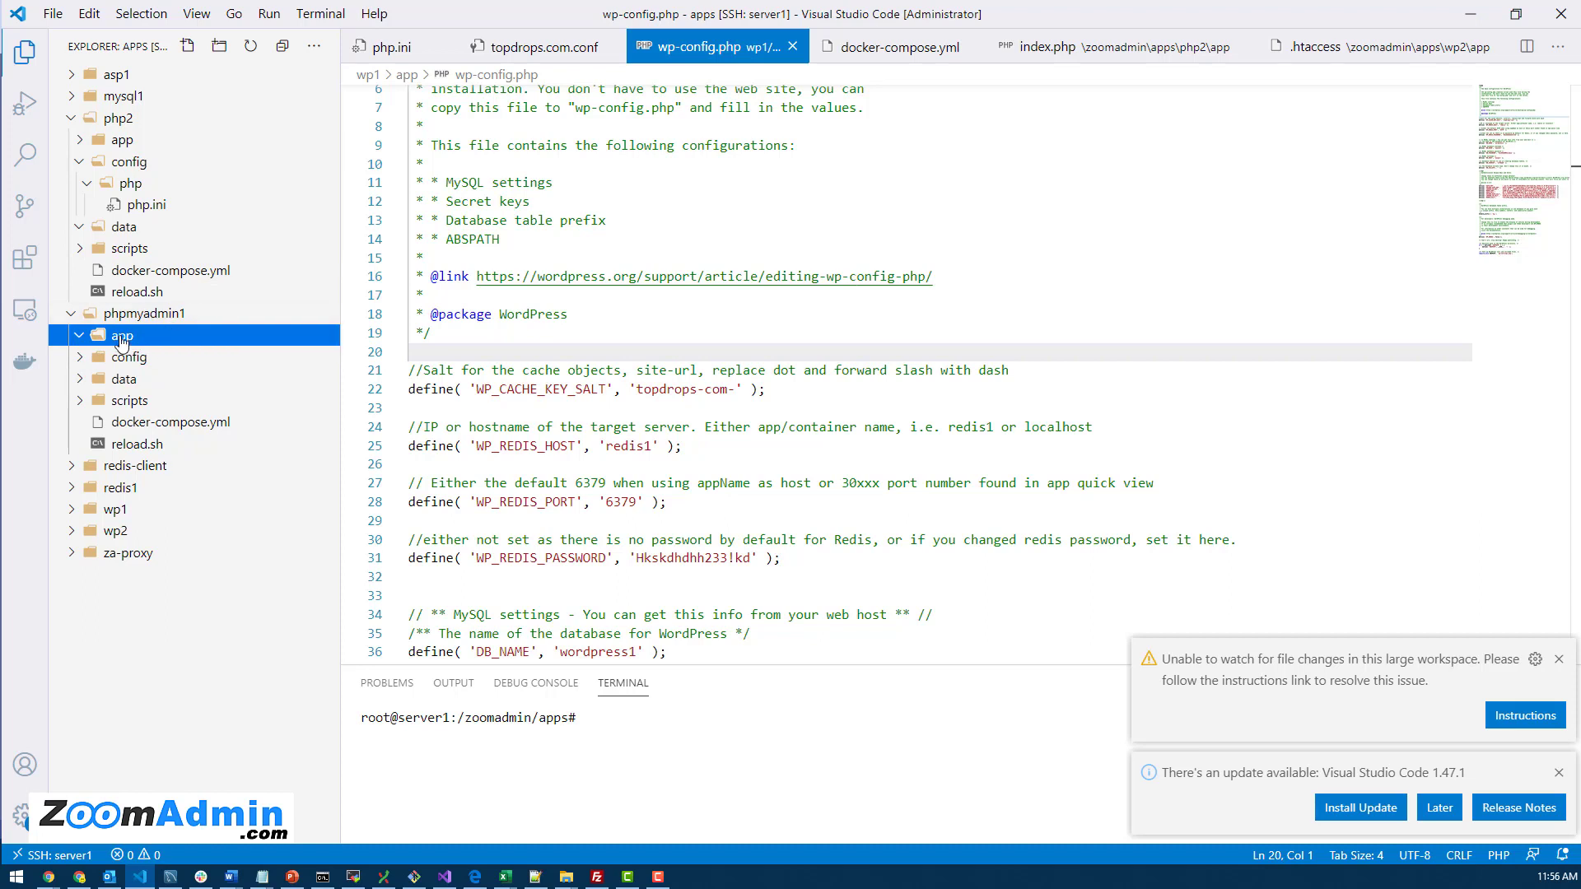
left_click(128, 357)
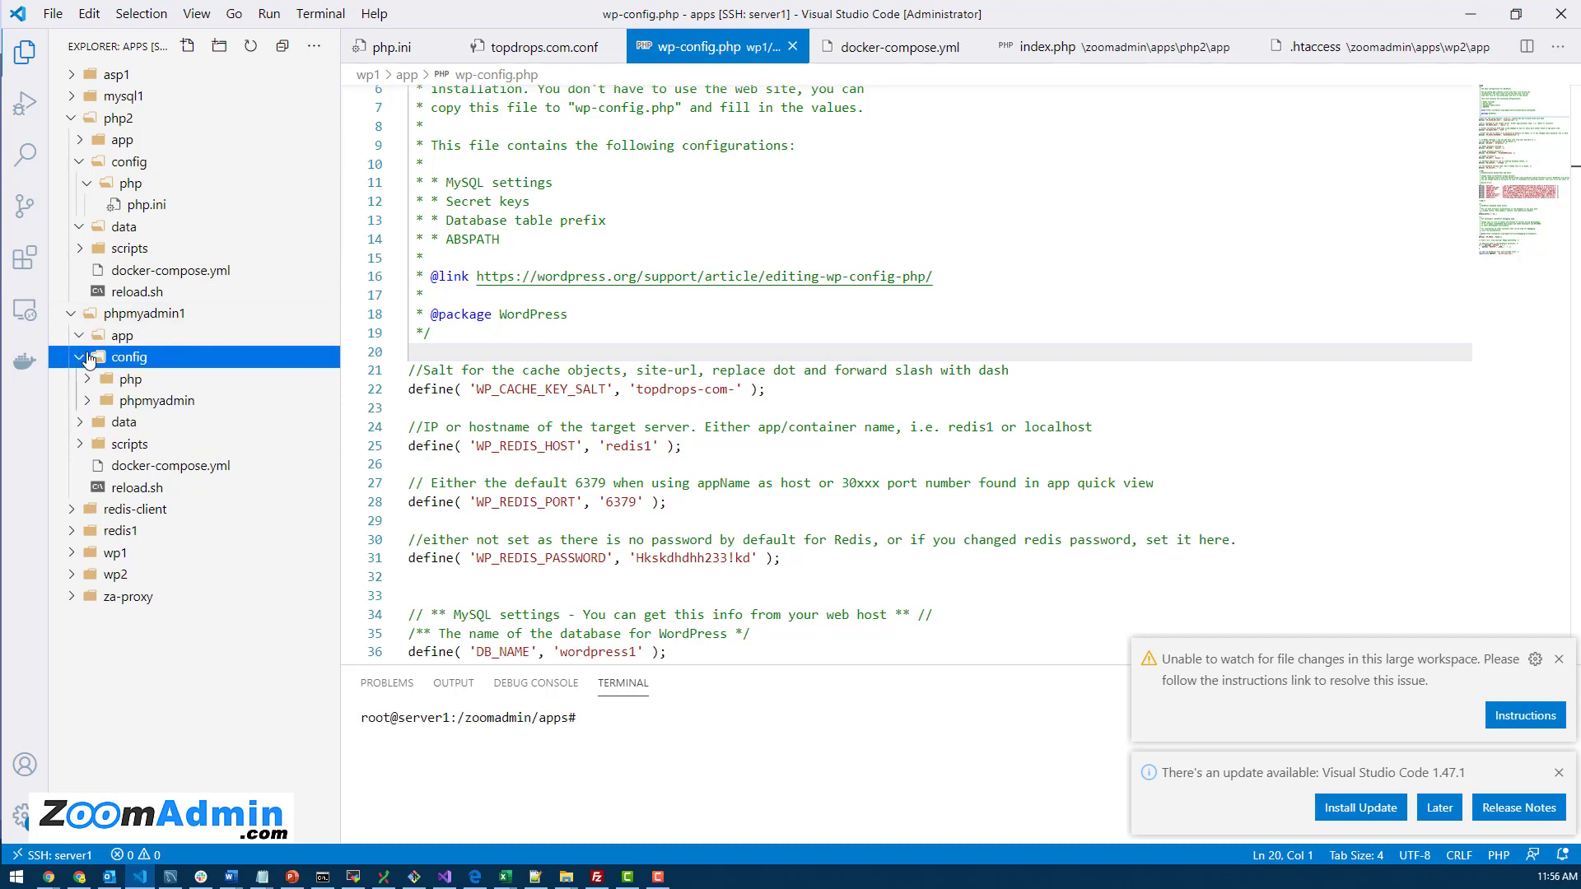
left_click(155, 400)
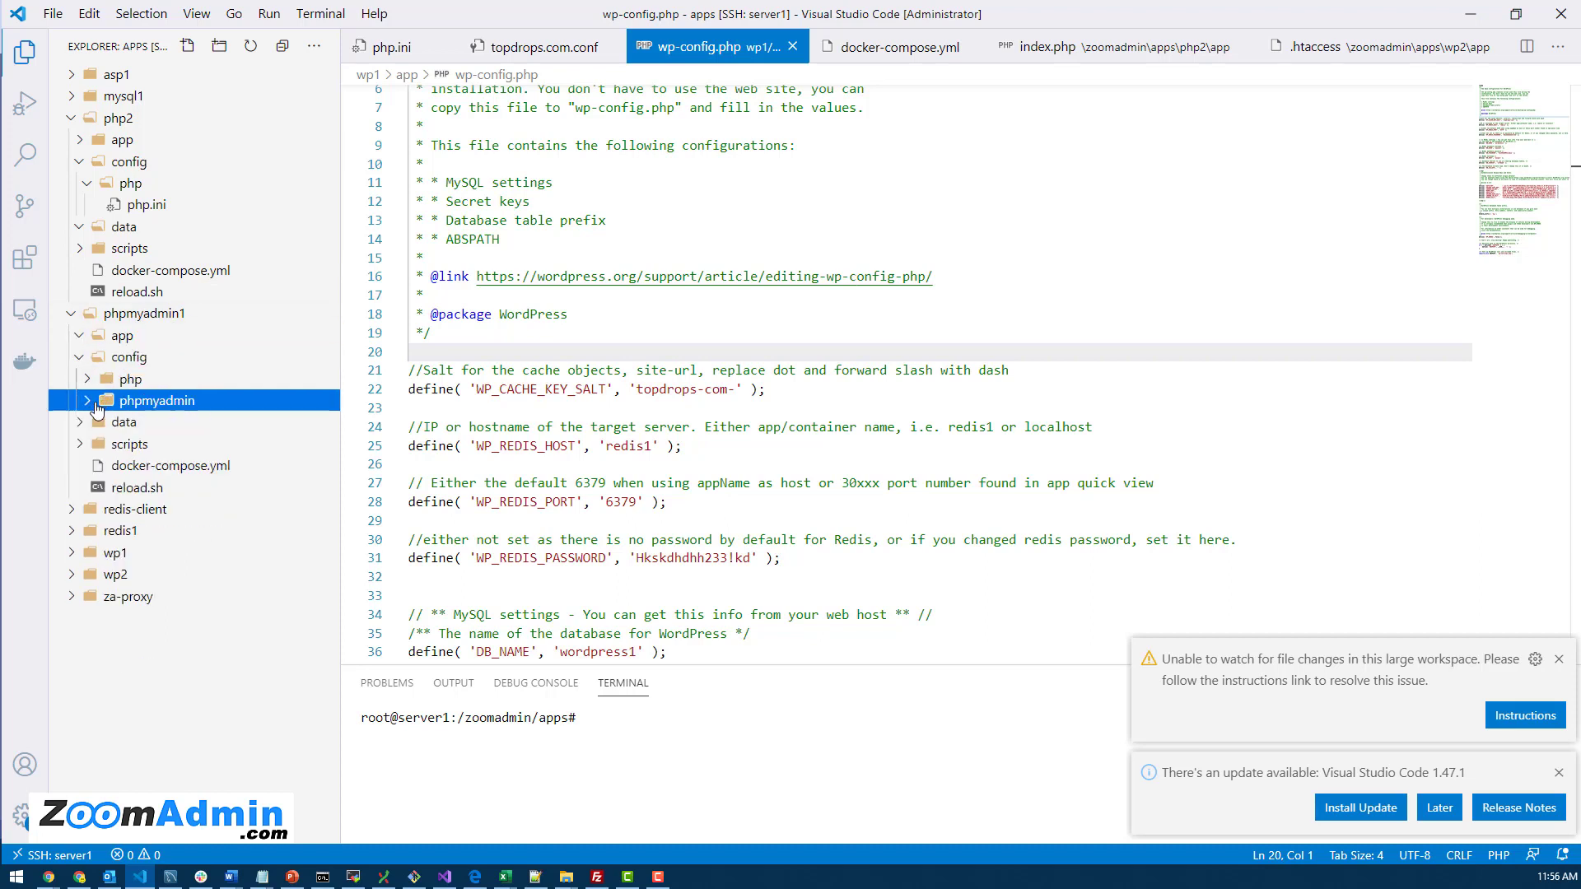
left_click(129, 379)
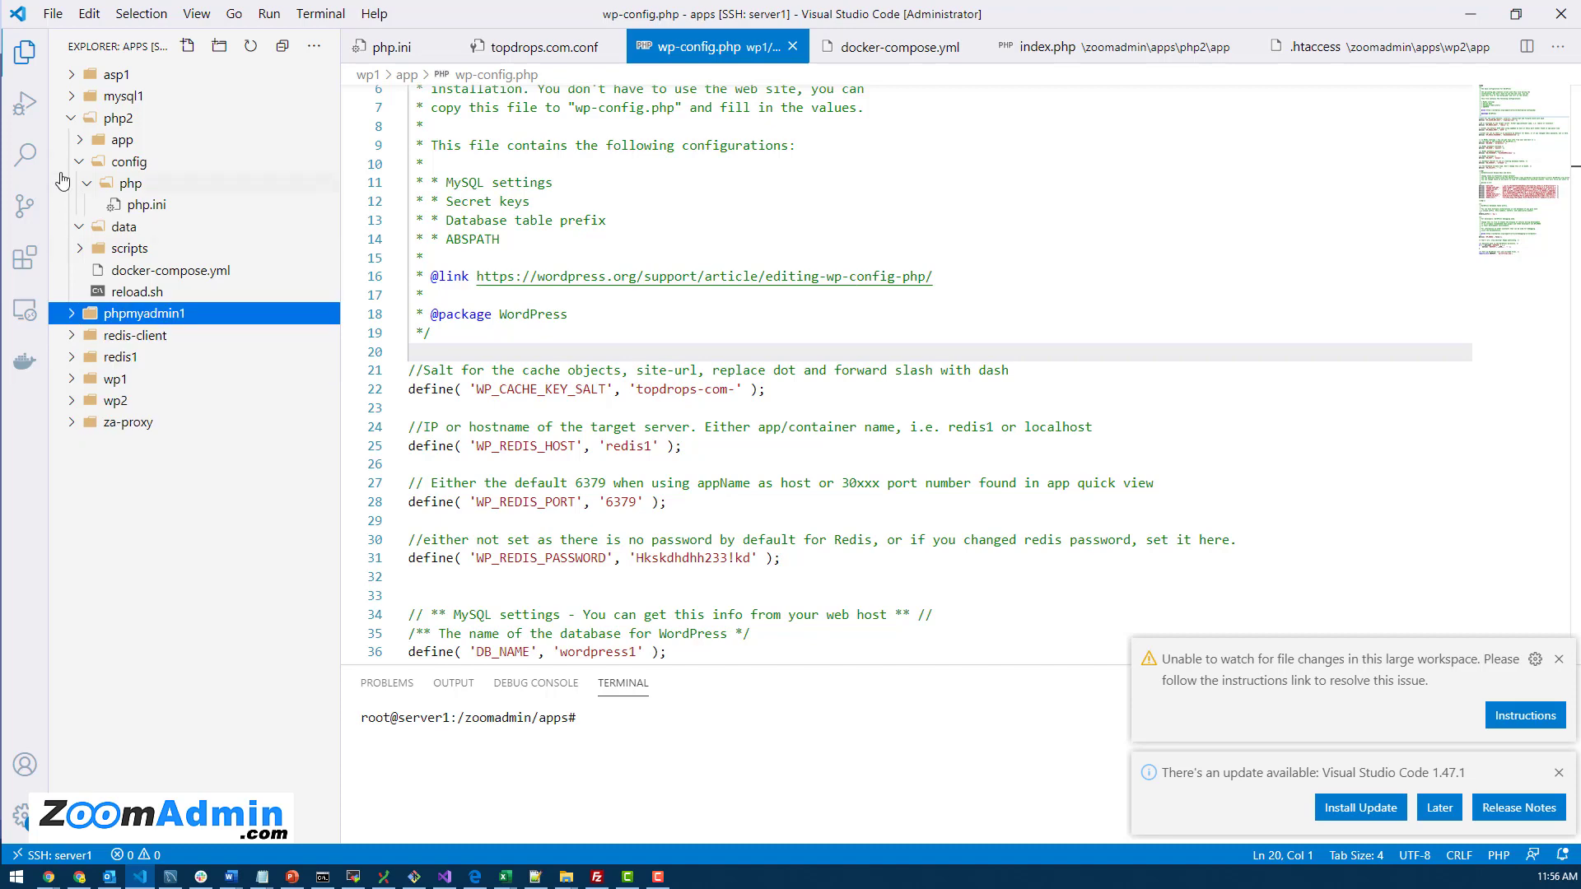
Fold php2 away and expand wp1 > app > wp-content to the installed themes
left_click(117, 117)
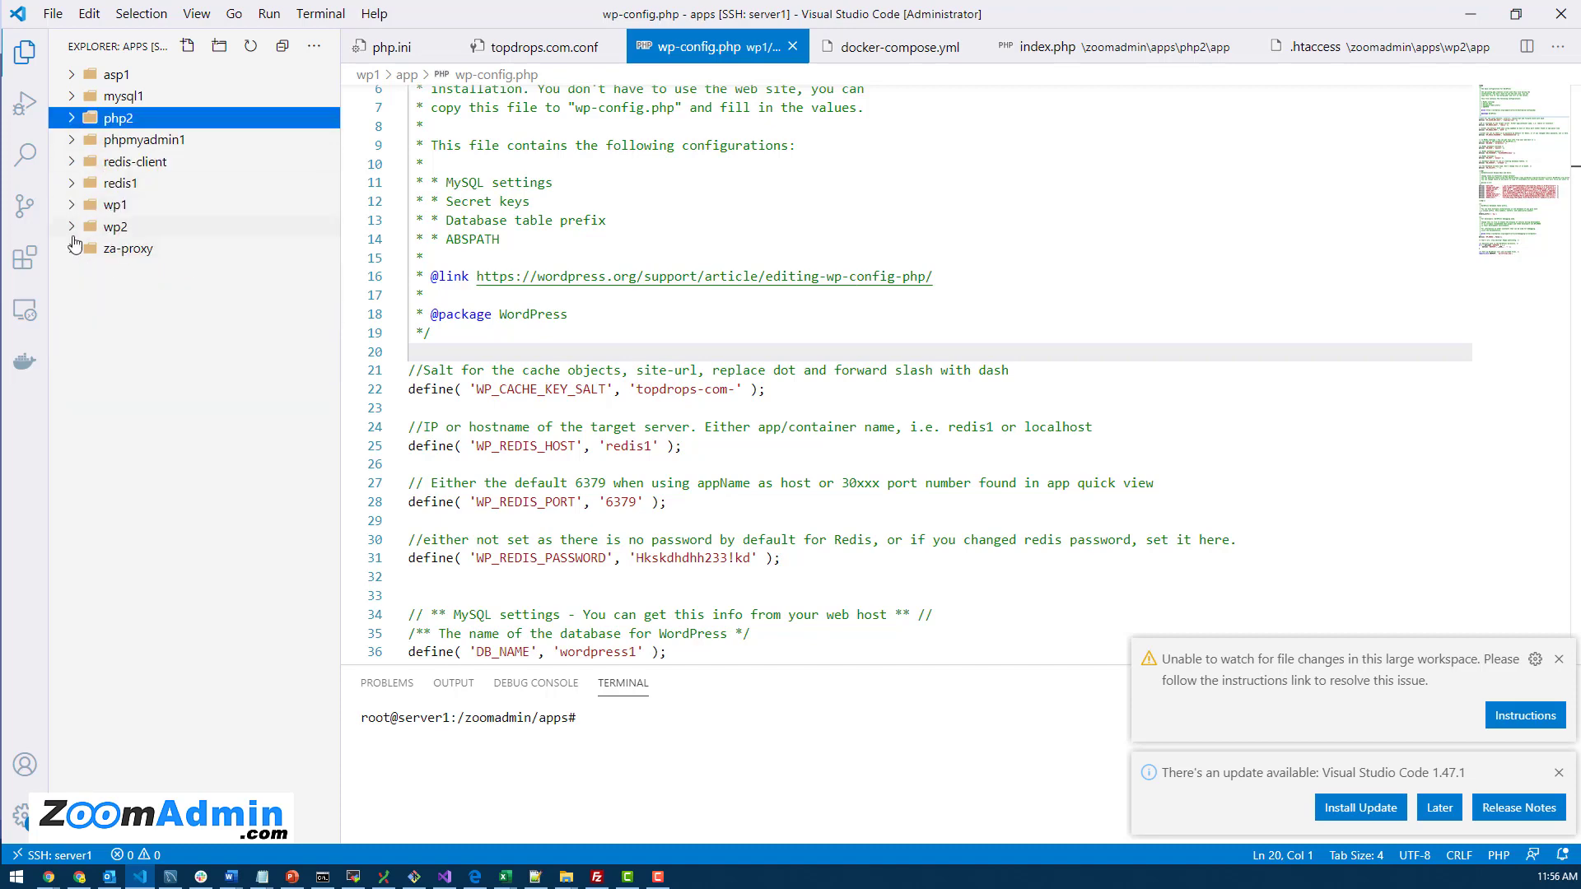
left_click(116, 204)
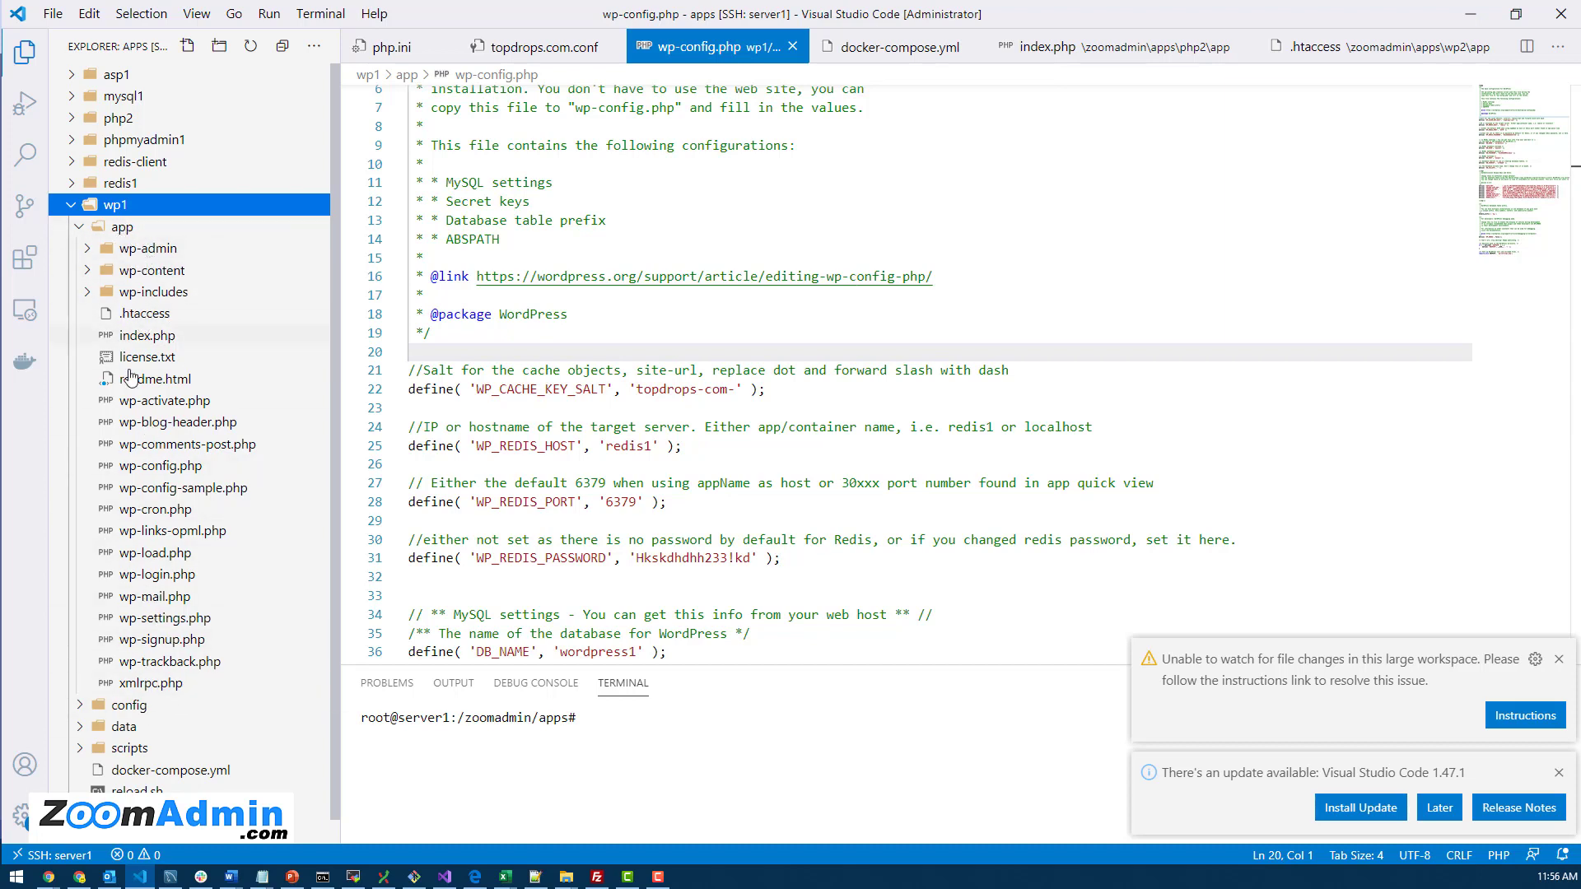
mouse_move(82, 291)
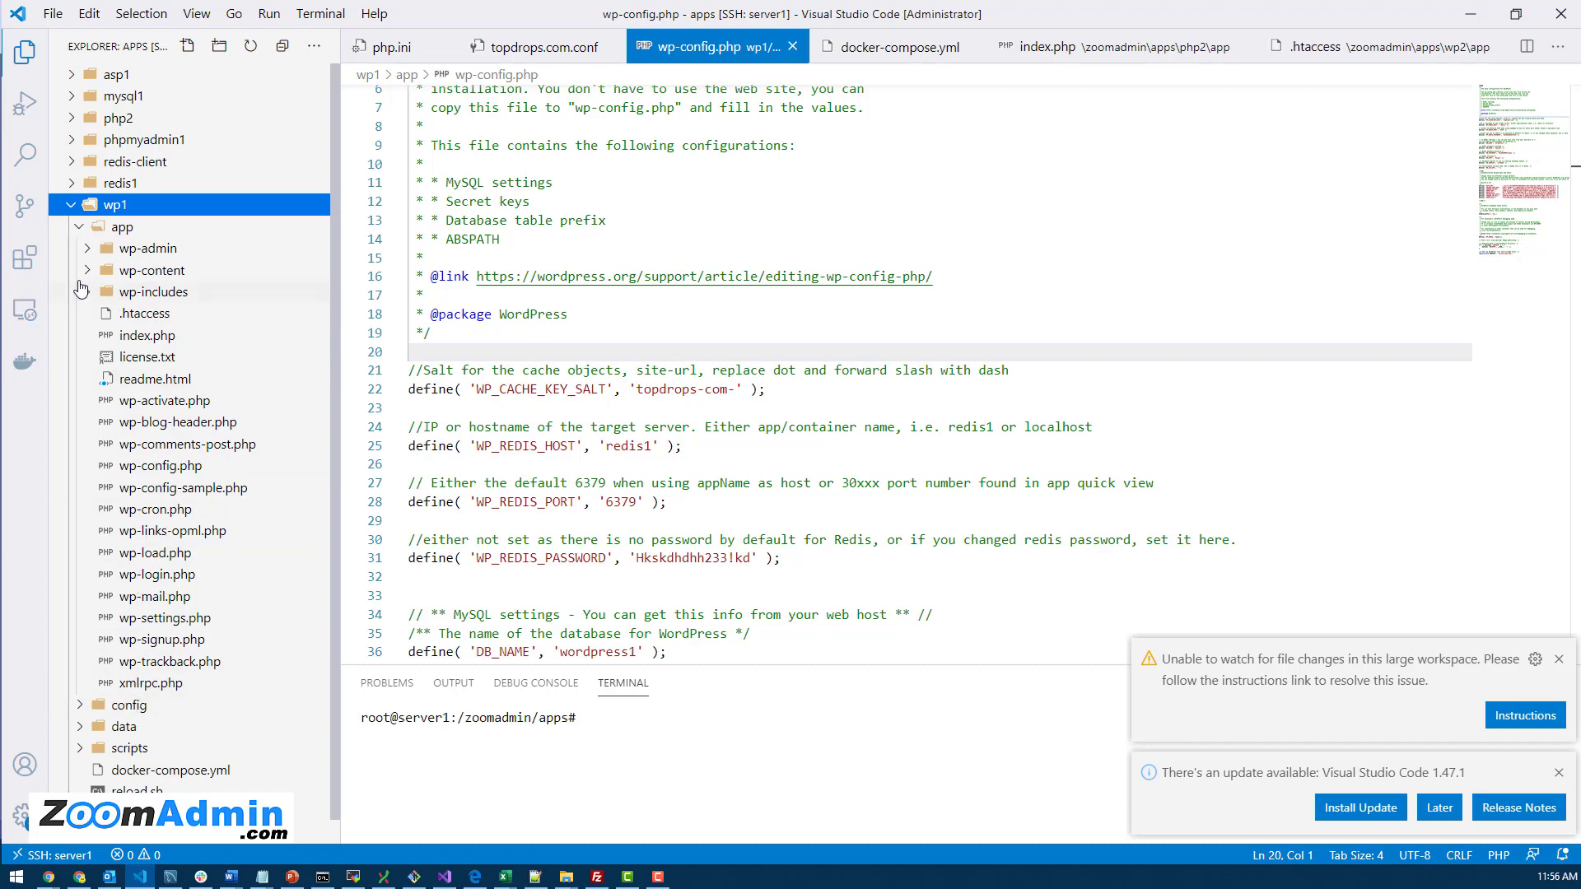
left_click(157, 269)
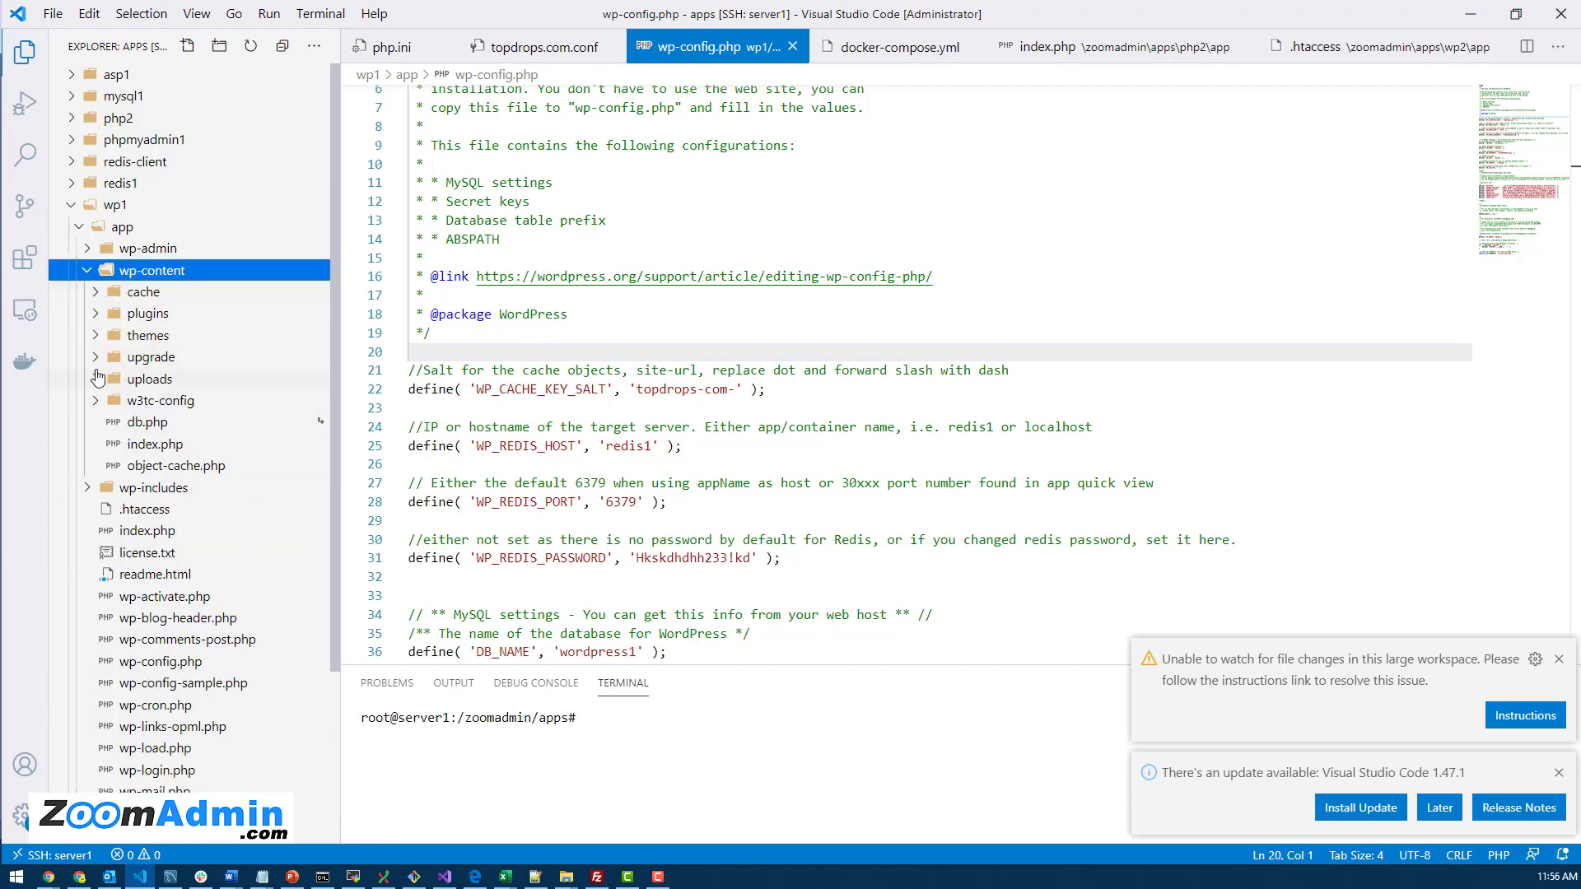
left_click(150, 334)
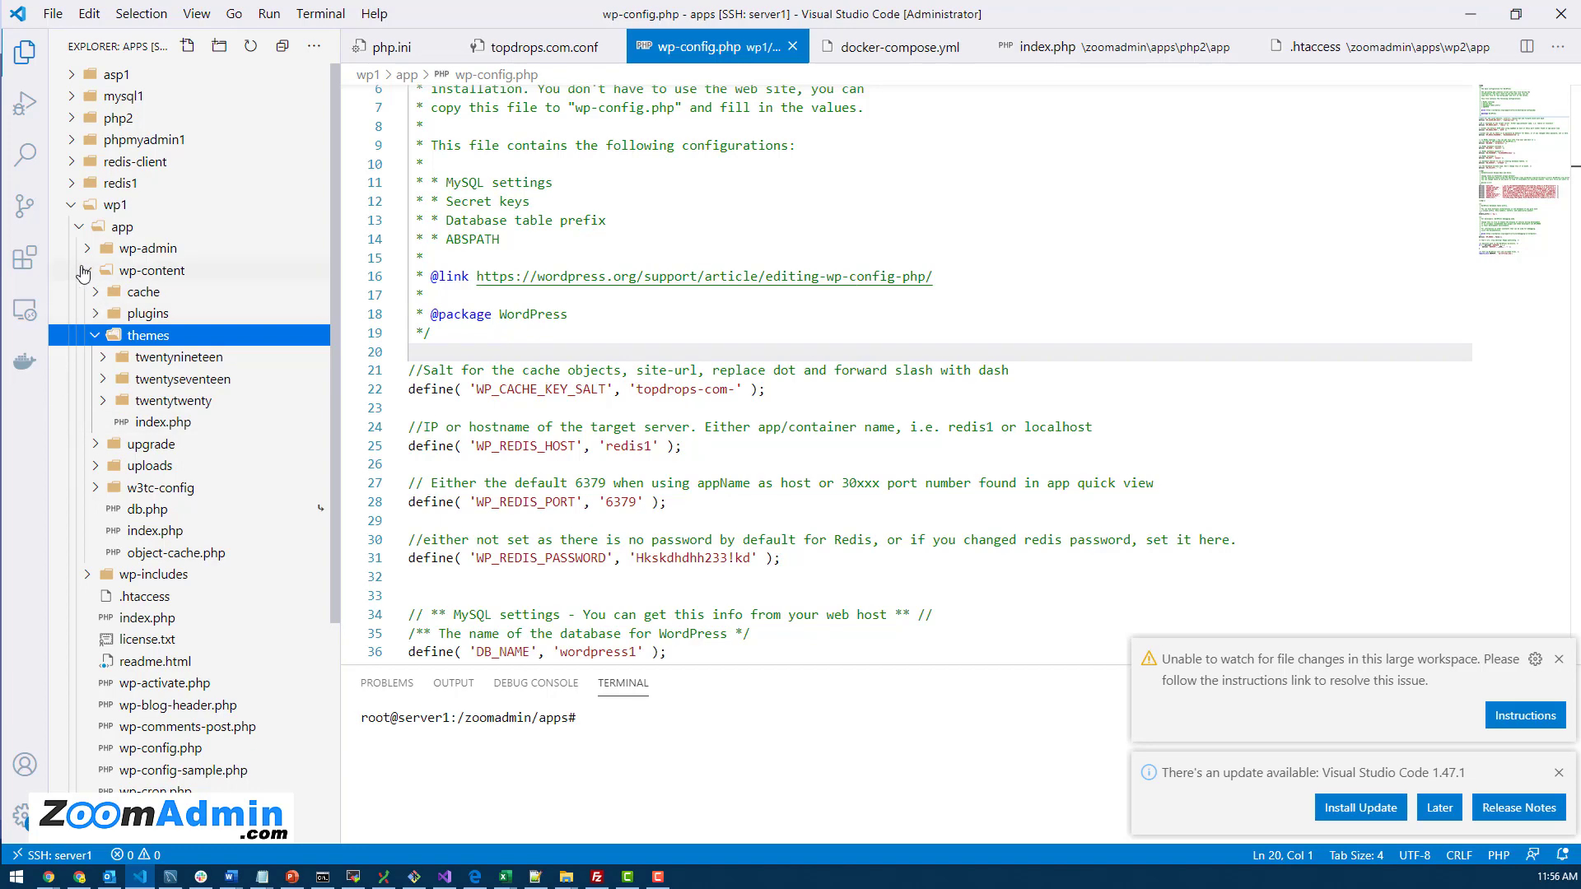
Review wp-content's subfolders and collapse wp-content again
left_click(157, 269)
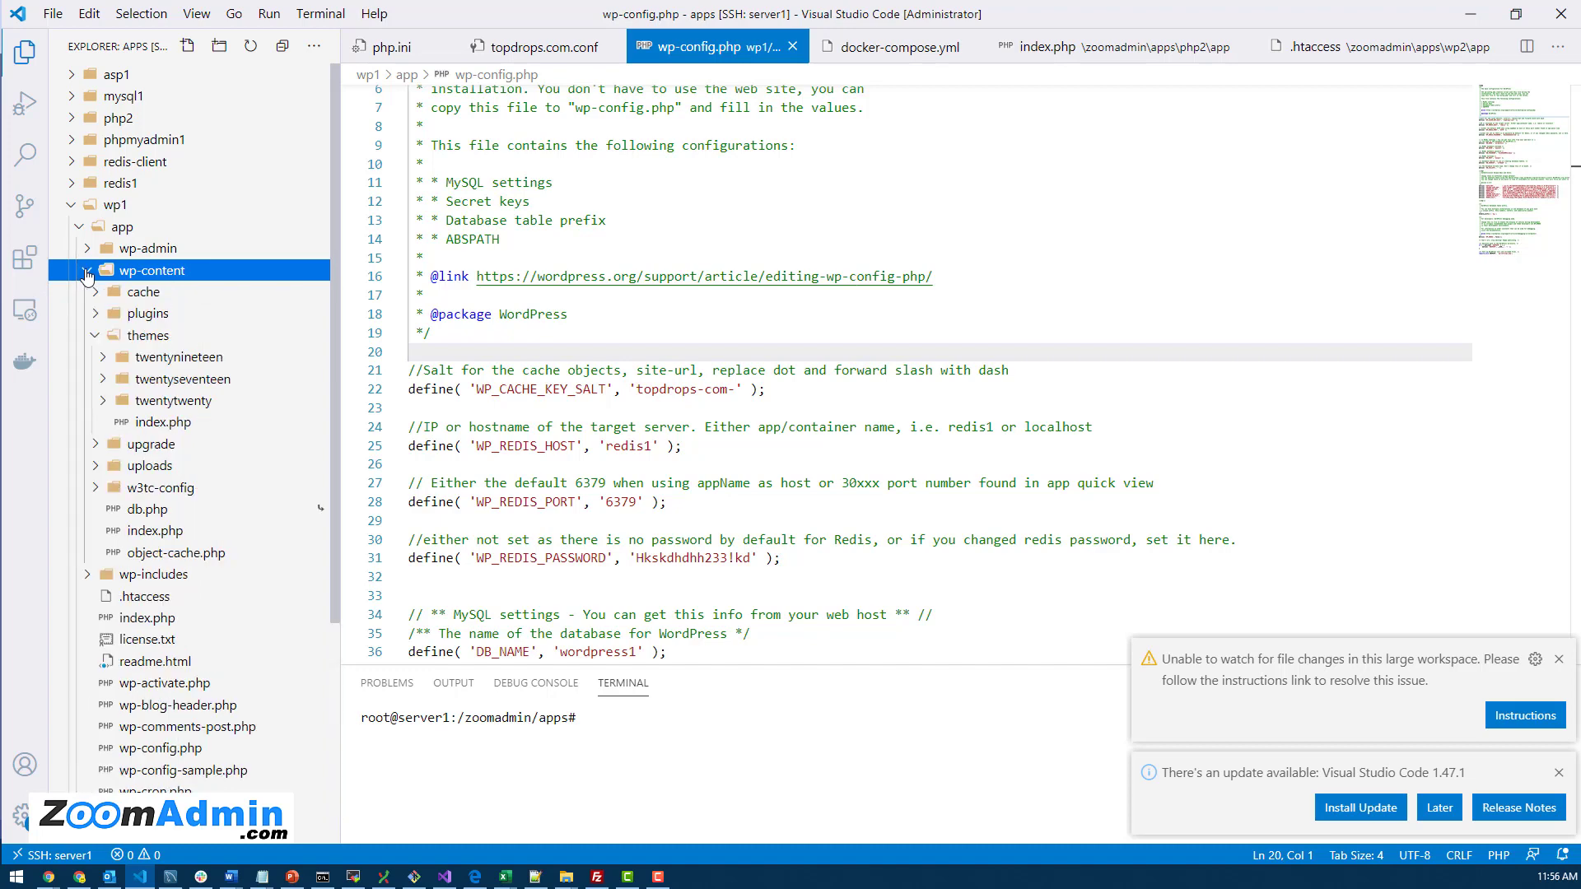
left_click(88, 268)
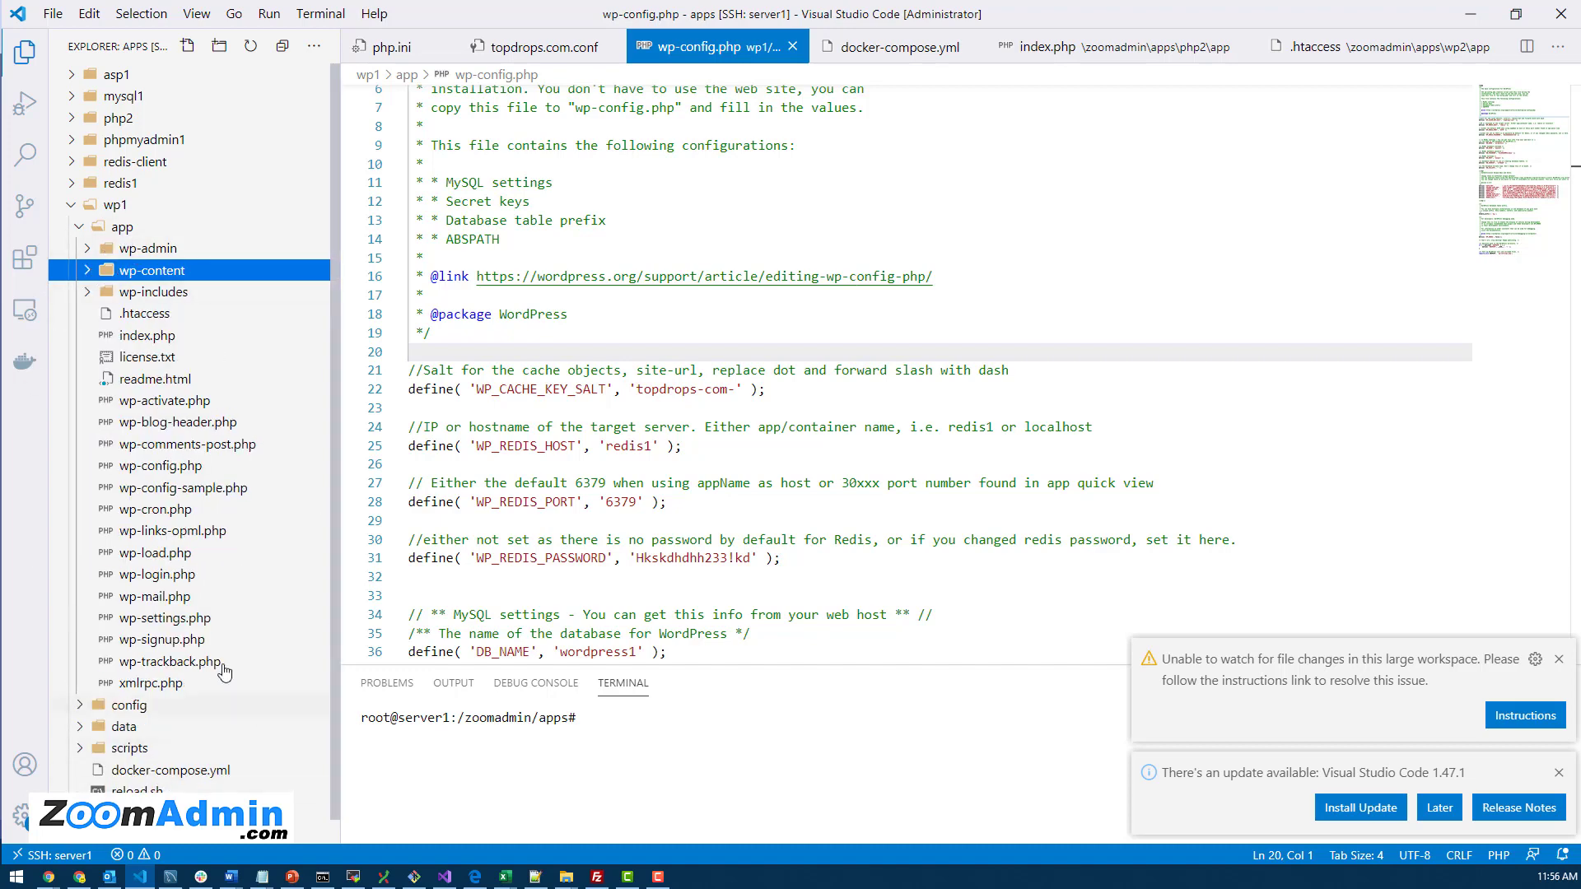
mouse_move(158, 464)
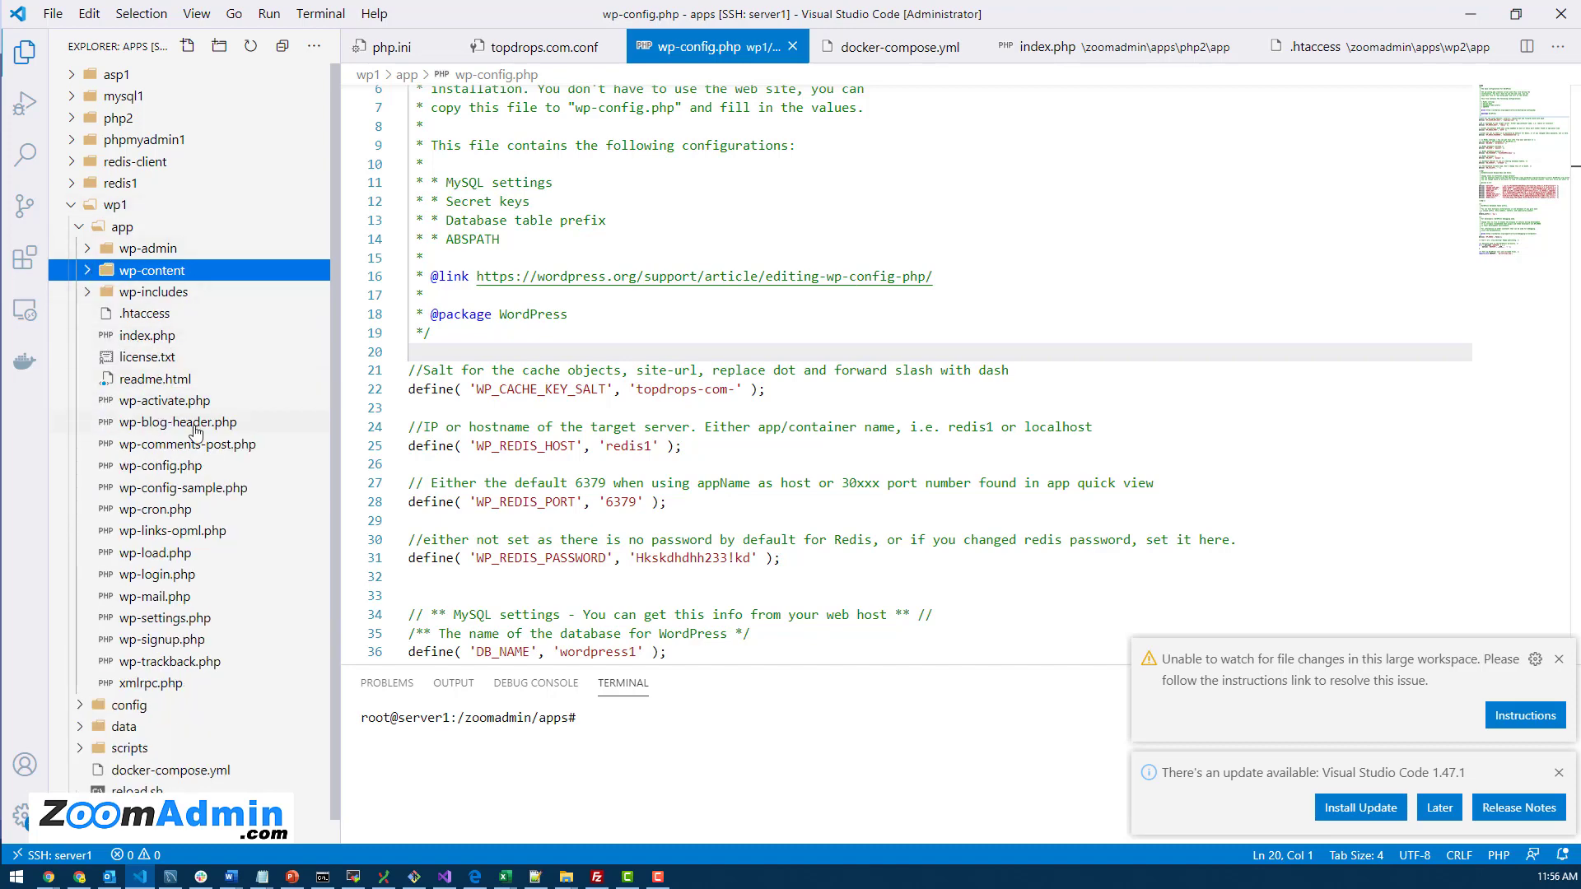
mouse_move(136, 433)
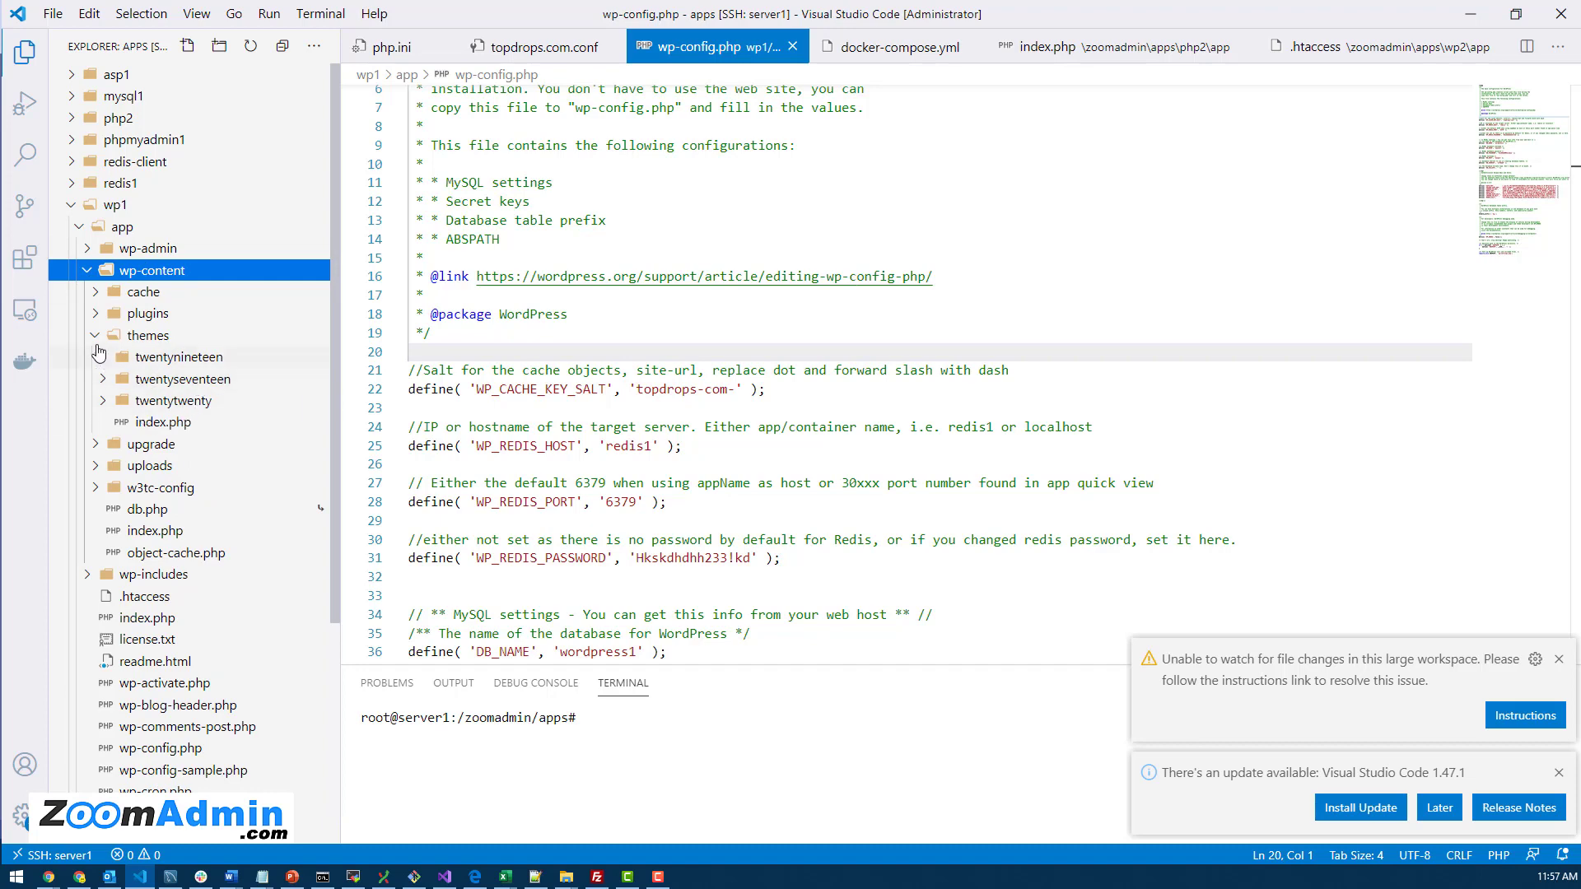
left_click(95, 269)
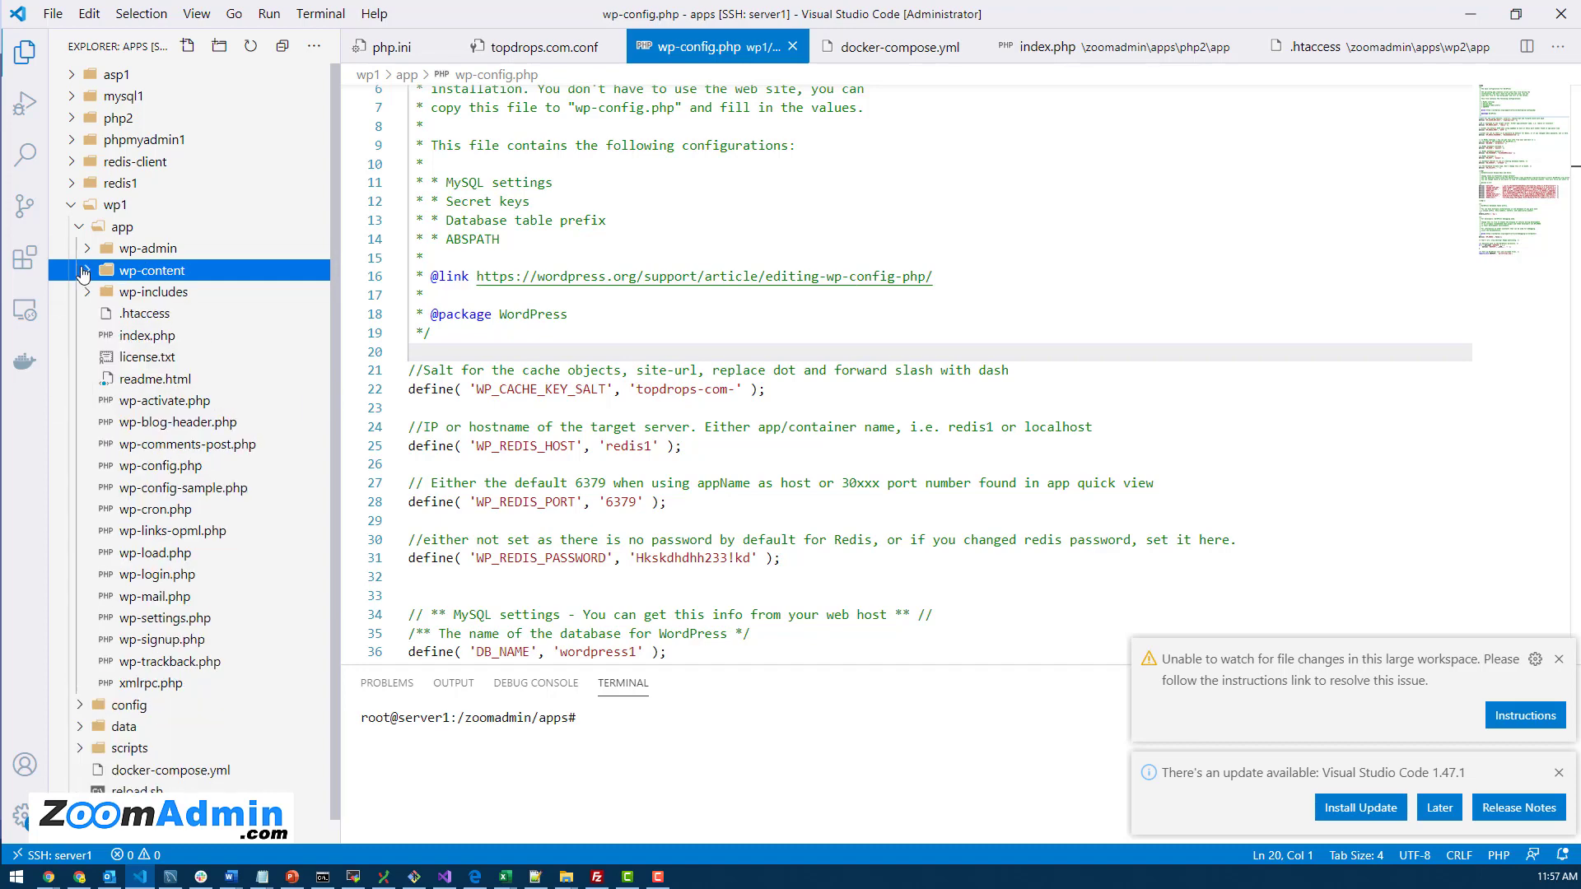
mouse_move(152, 269)
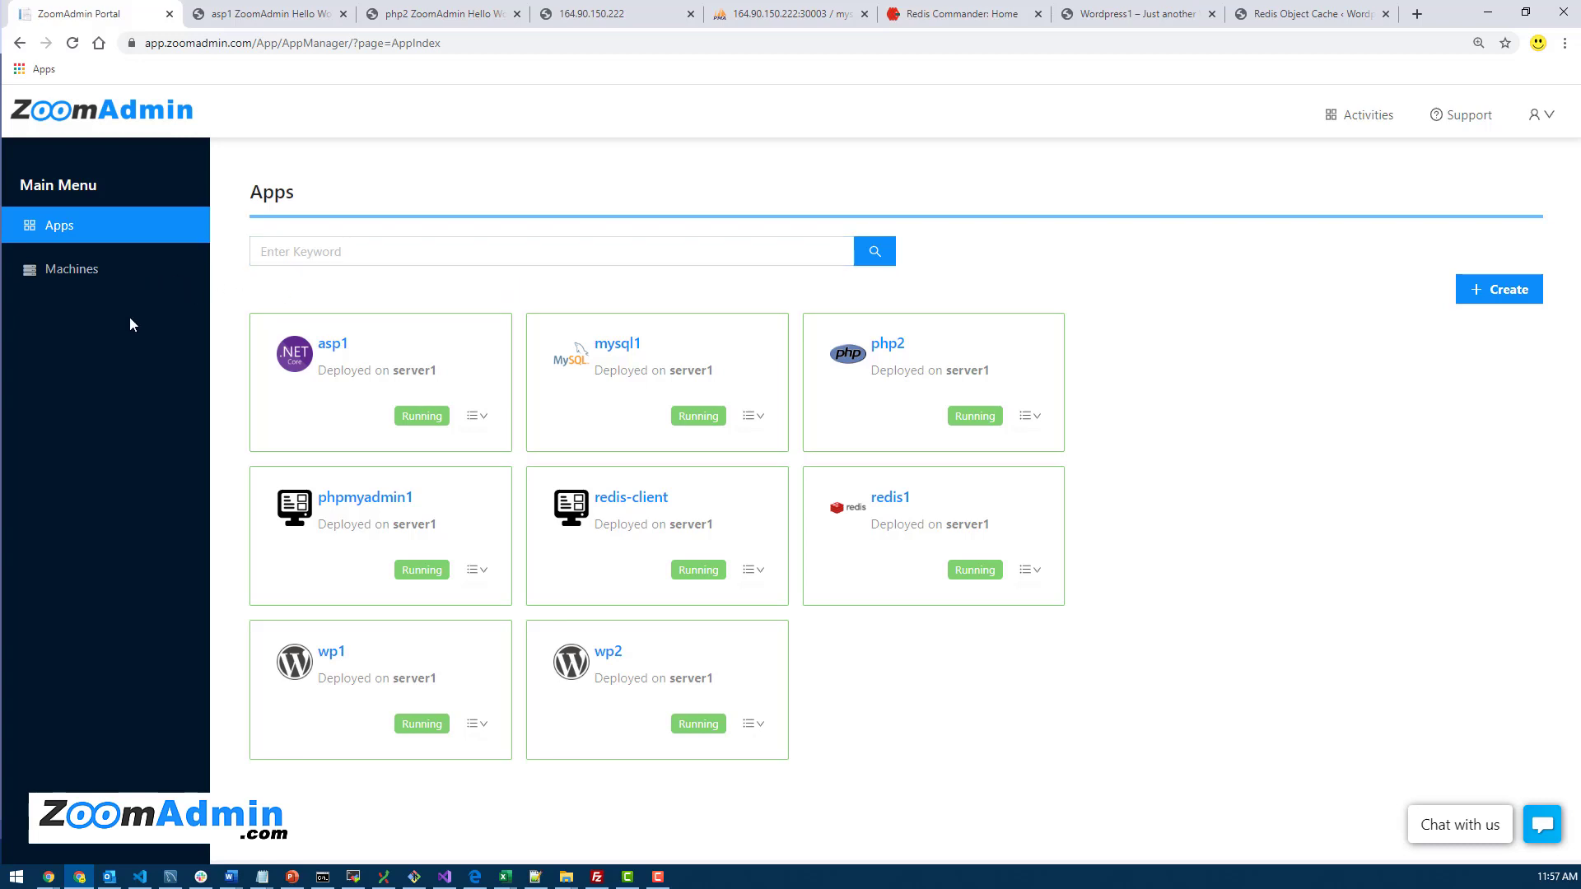
mouse_move(580, 285)
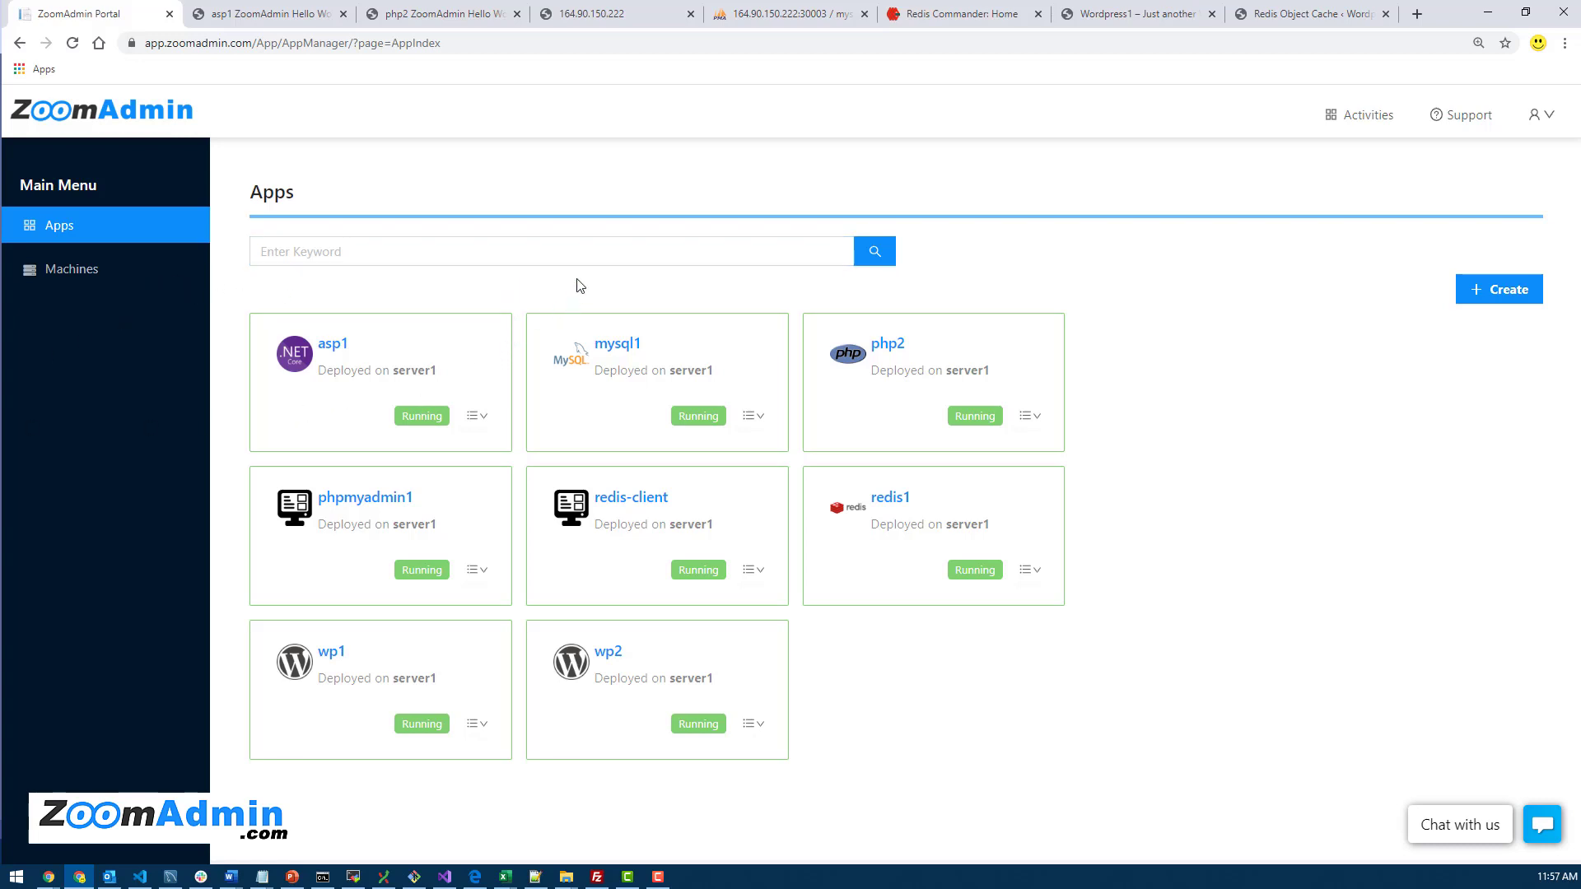
mouse_move(651, 235)
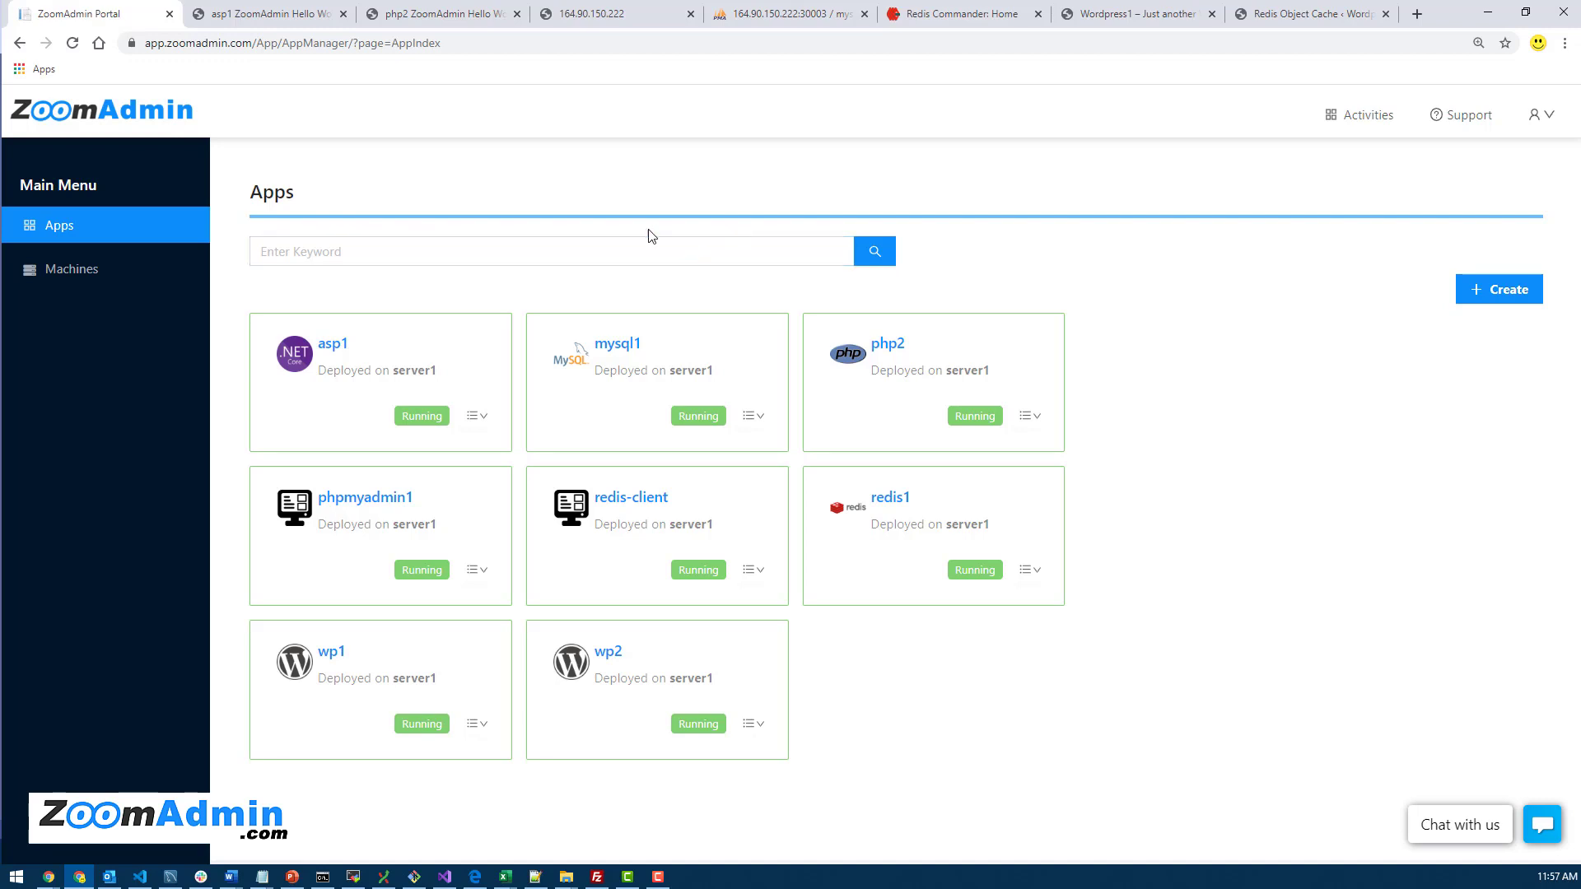
mouse_move(694, 237)
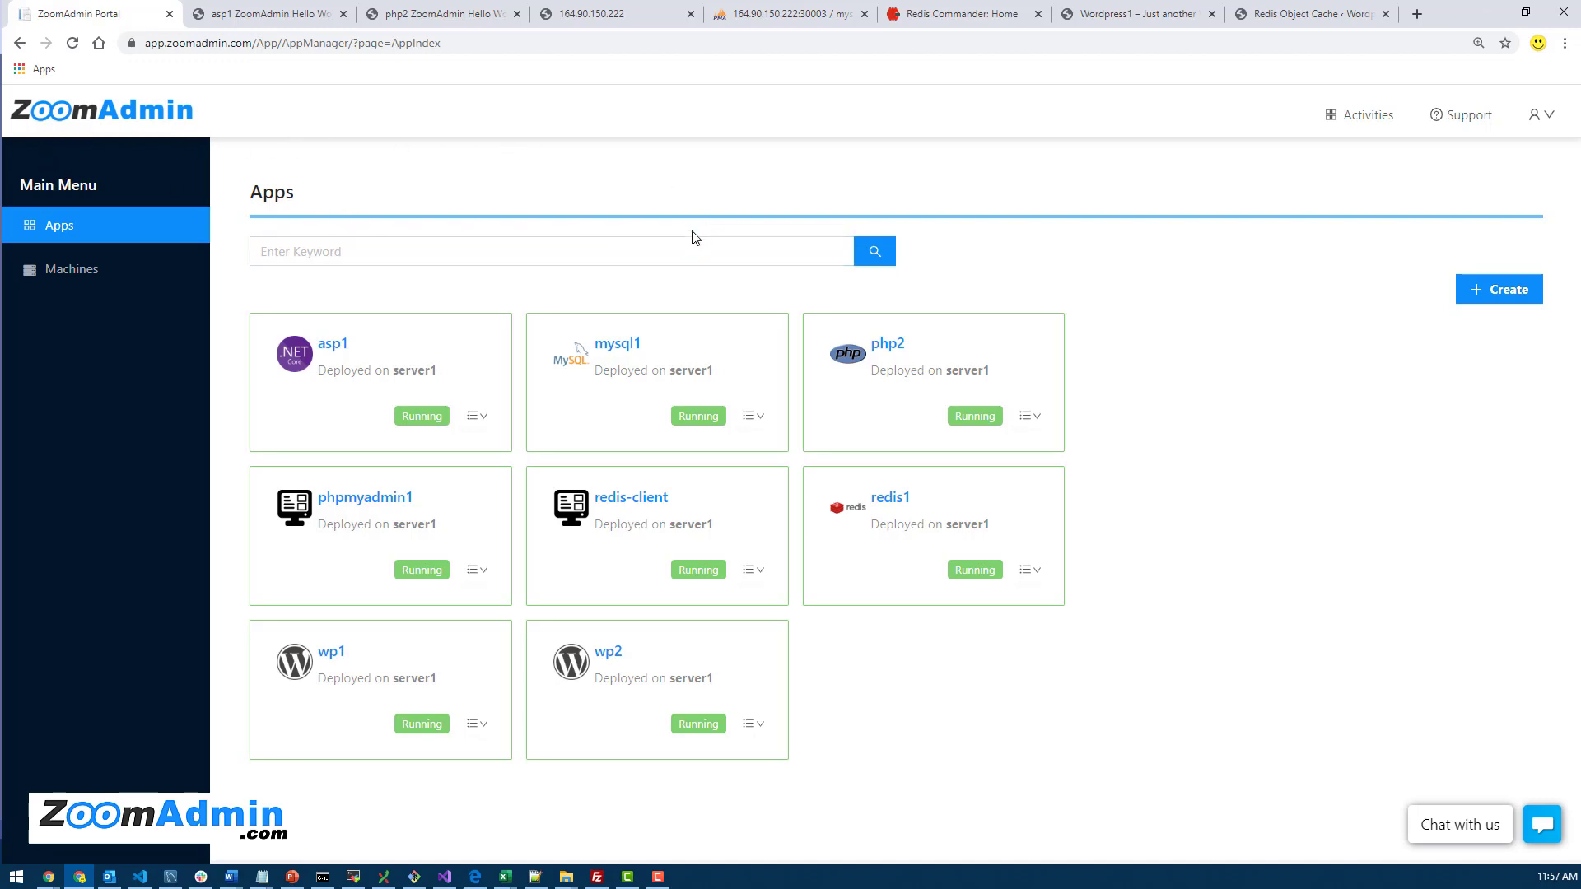
mouse_move(560, 417)
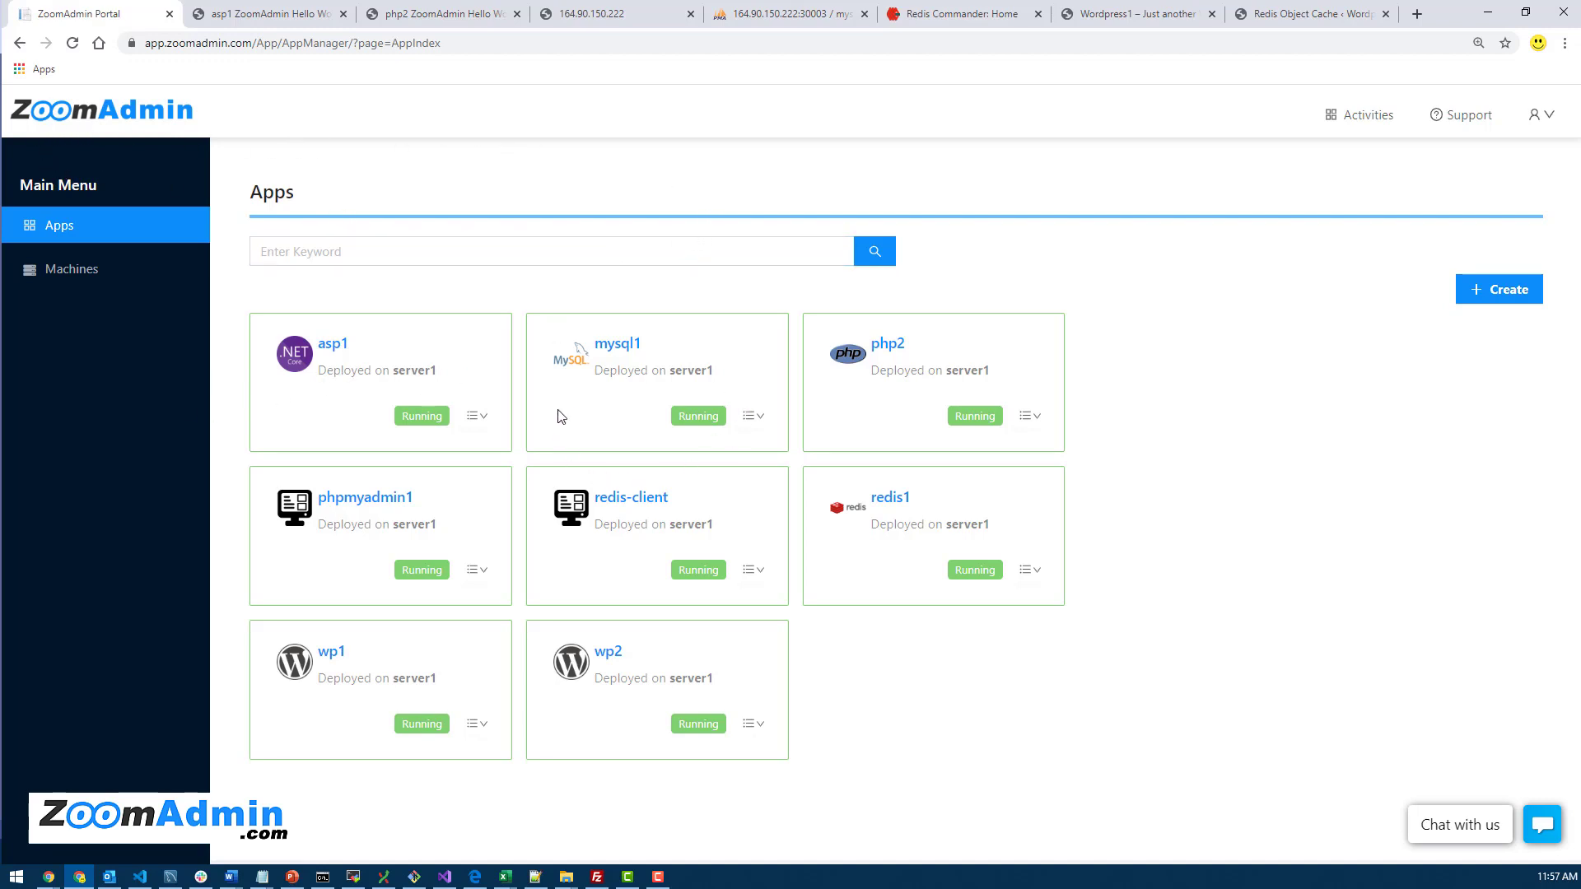
mouse_move(127, 555)
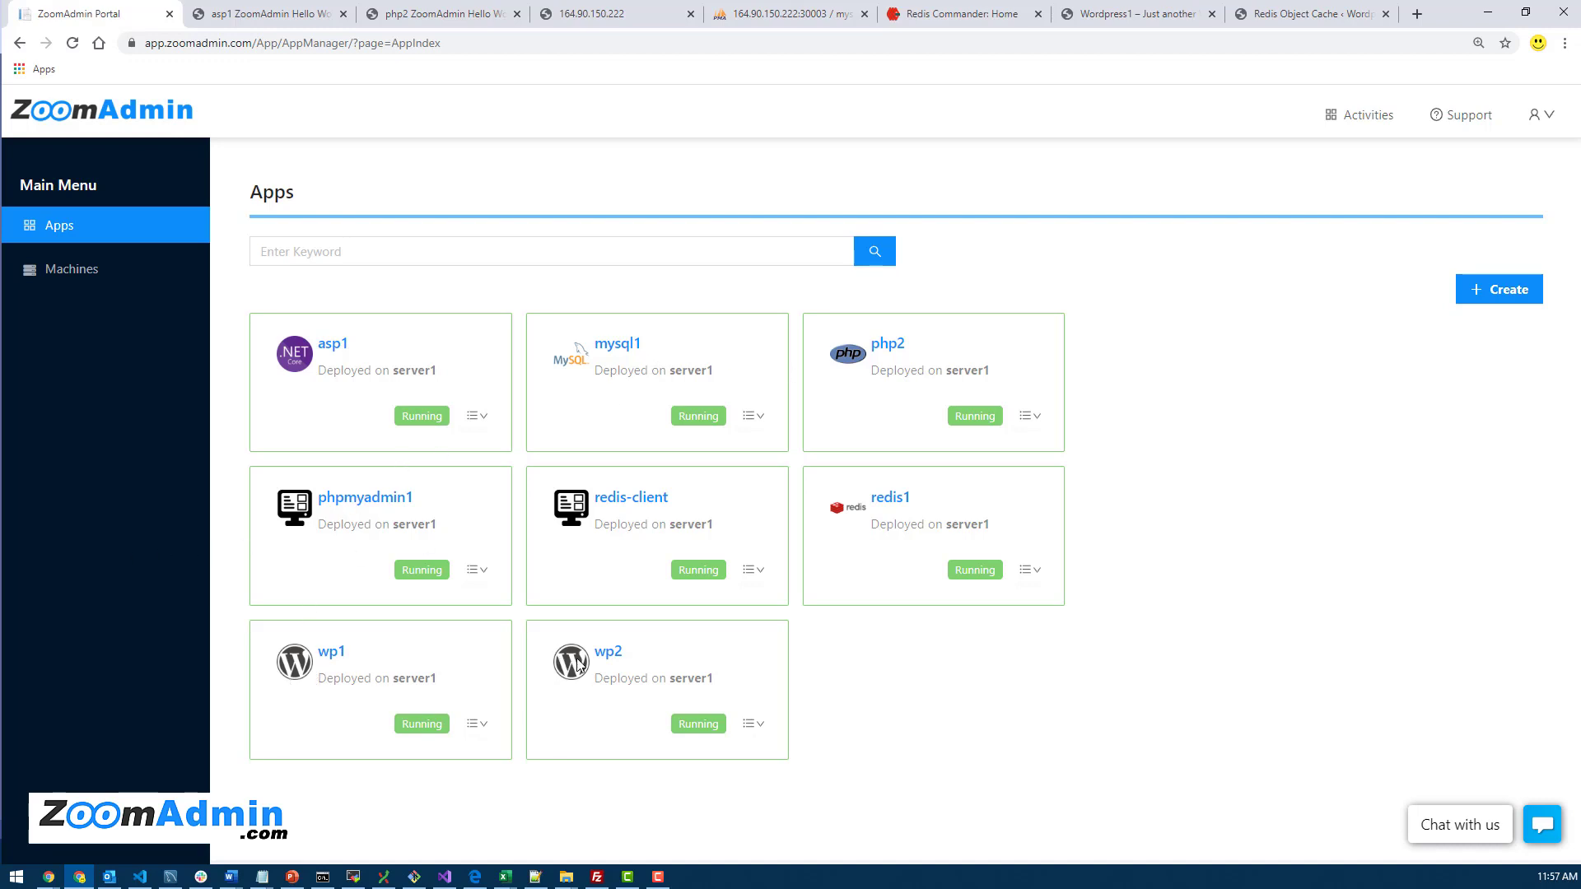
mouse_move(563, 598)
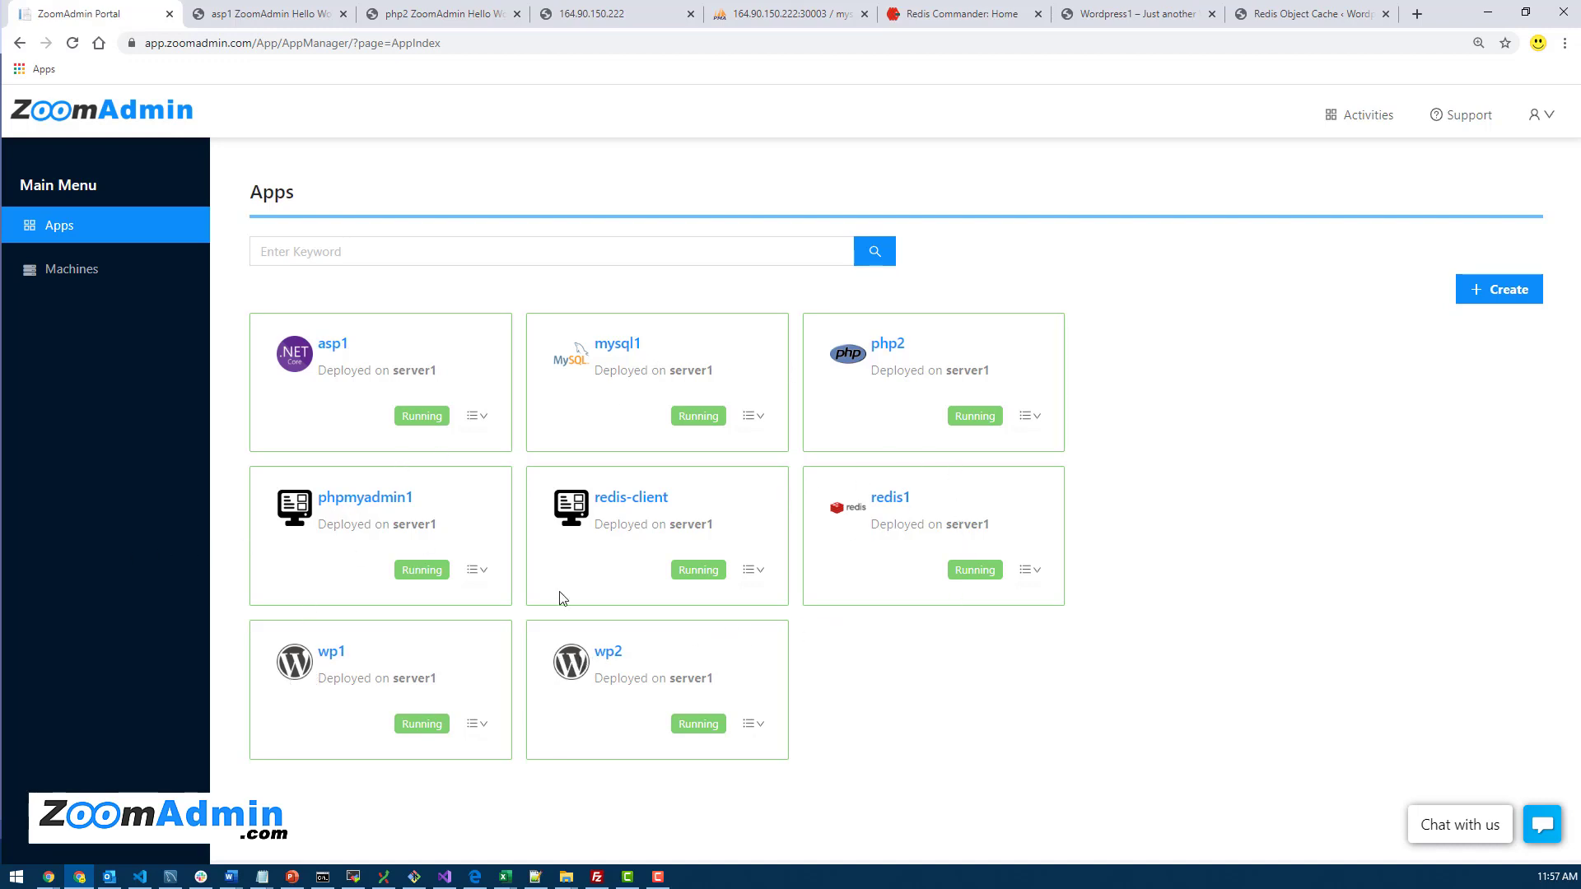